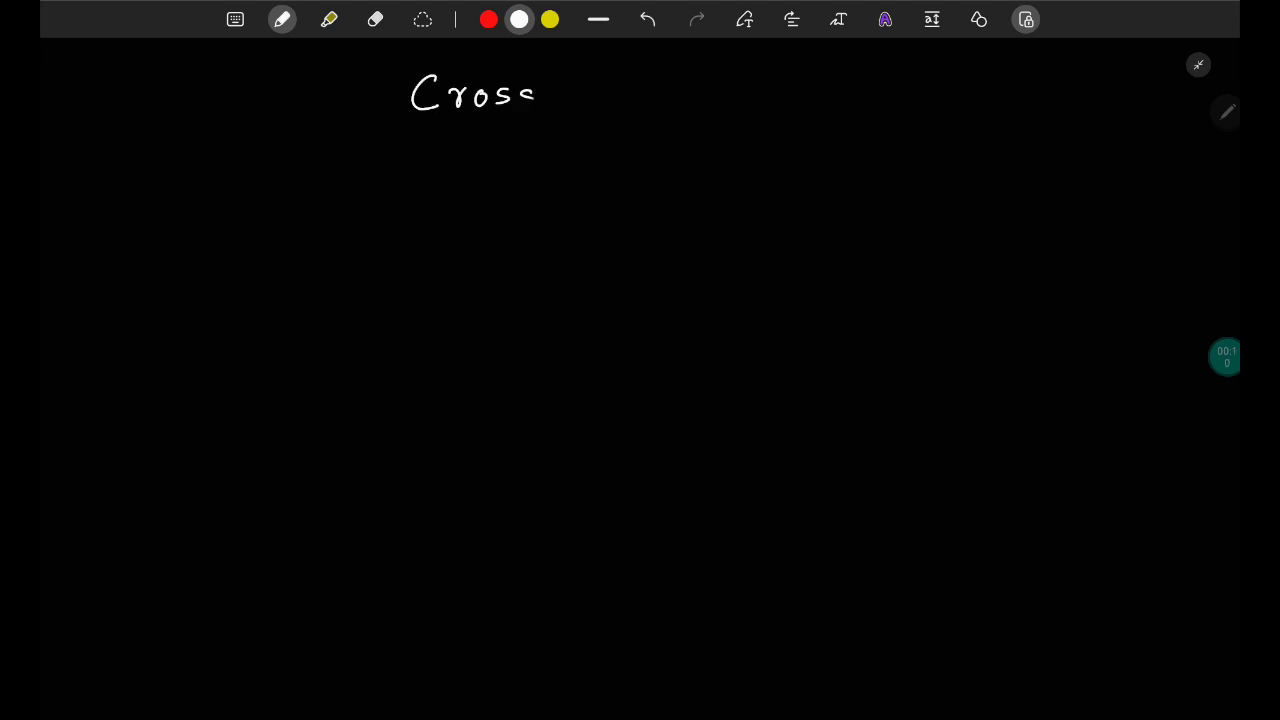
# - Handwrite the underlined heading 'Cross Drainage Work' at the top of the page
pyautogui.moveTo(564, 90); pyautogui.dragTo(636, 90)
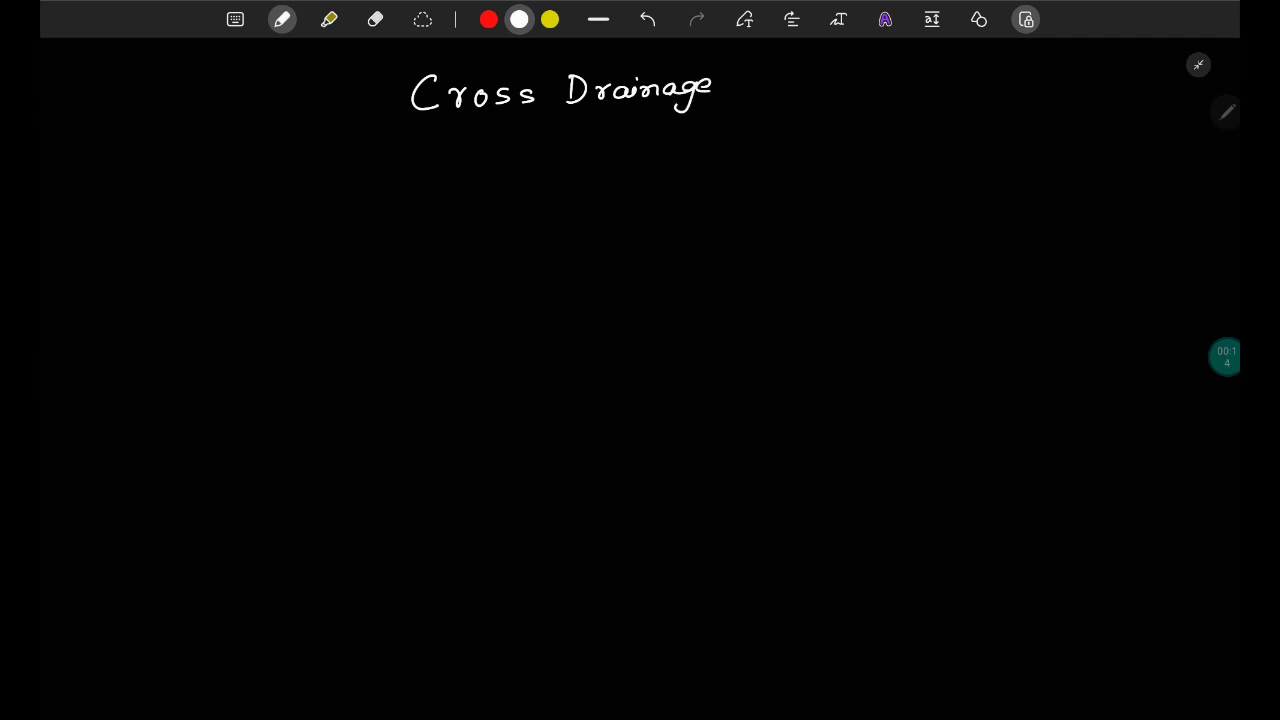
pyautogui.moveTo(744, 90); pyautogui.dragTo(840, 90)
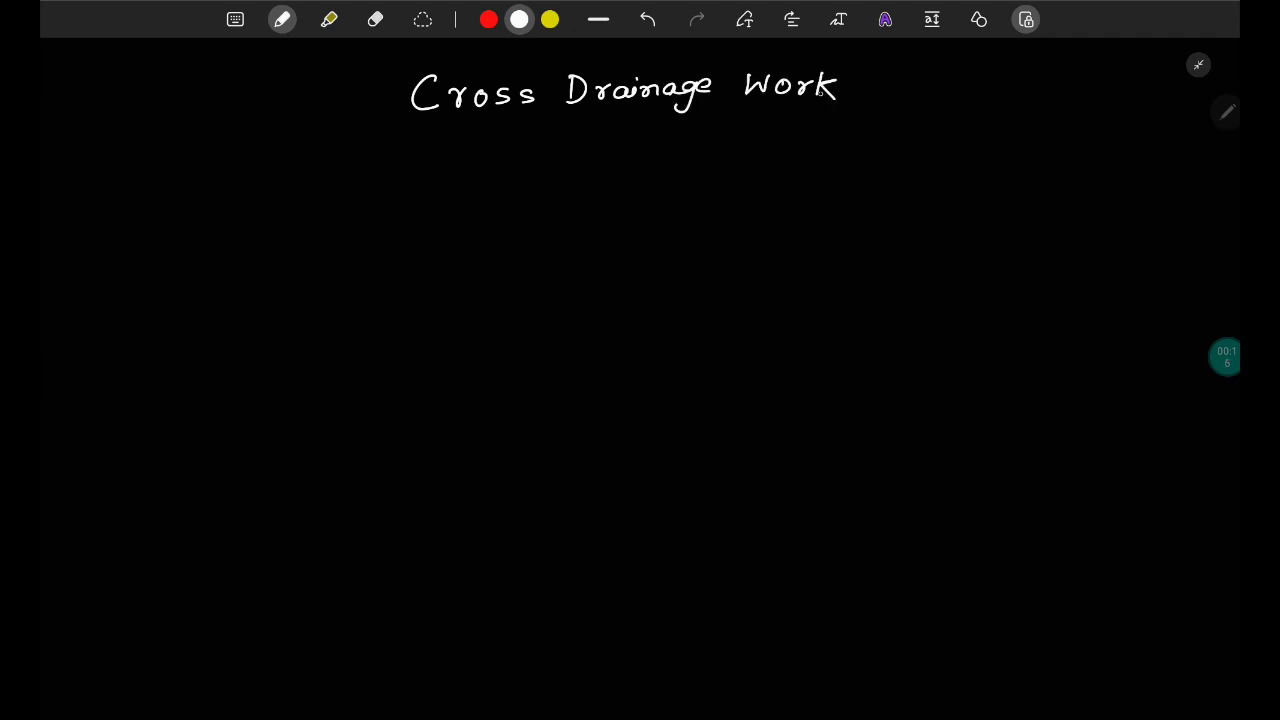
pyautogui.moveTo(428, 120); pyautogui.dragTo(826, 120)
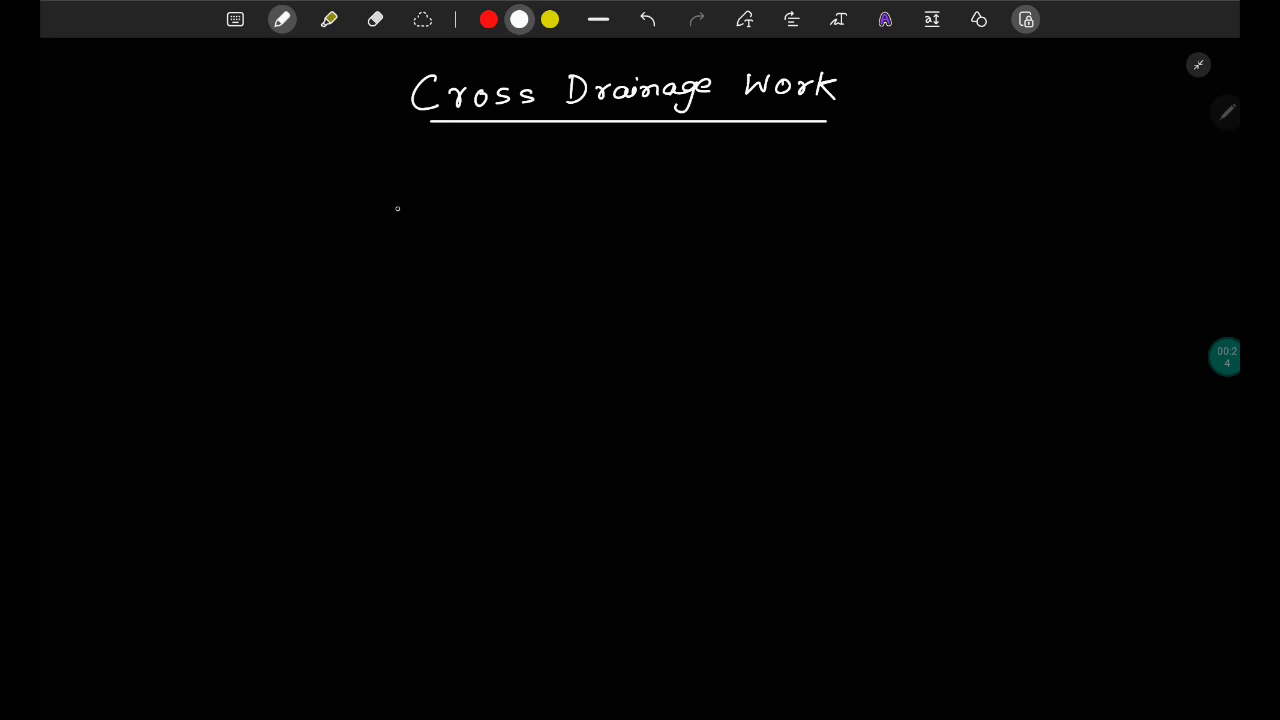
# - Add the 'Canal' label below the heading with lines marking it off for the crossing sketch
pyautogui.moveTo(390, 210); pyautogui.dragTo(484, 210)
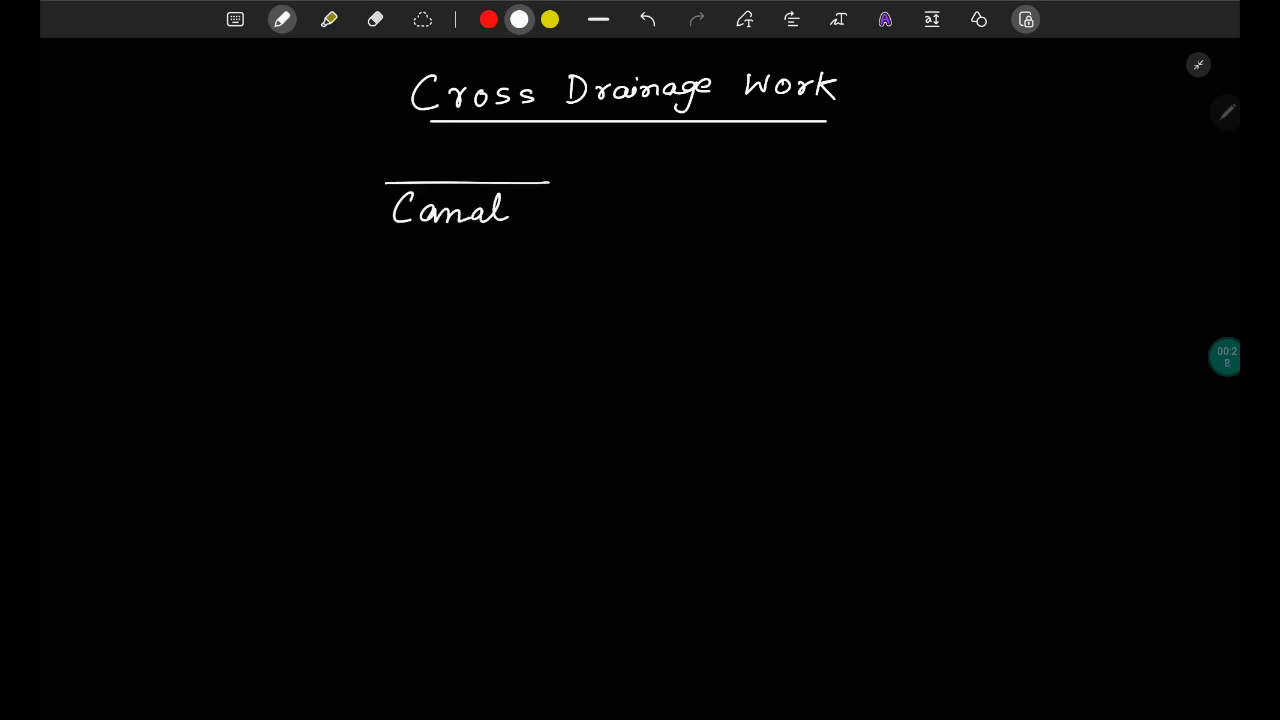
pyautogui.moveTo(580, 144); pyautogui.dragTo(580, 300)
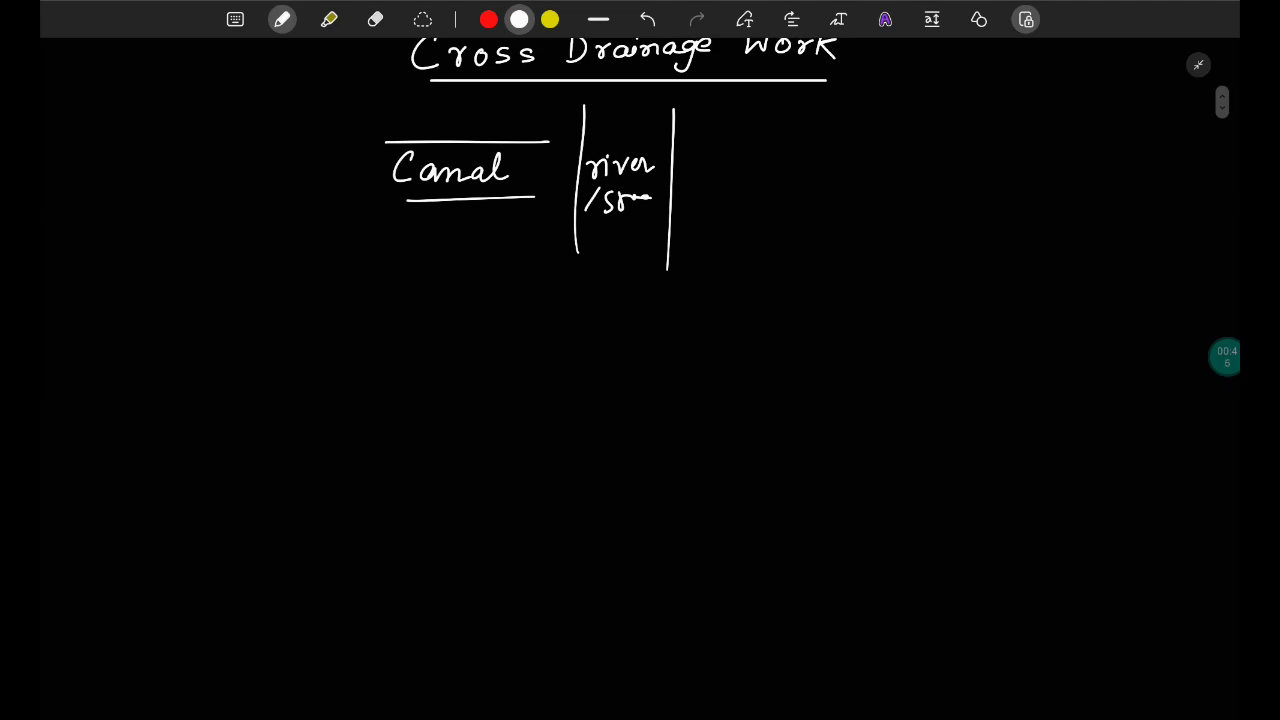
pyautogui.scroll(-3)
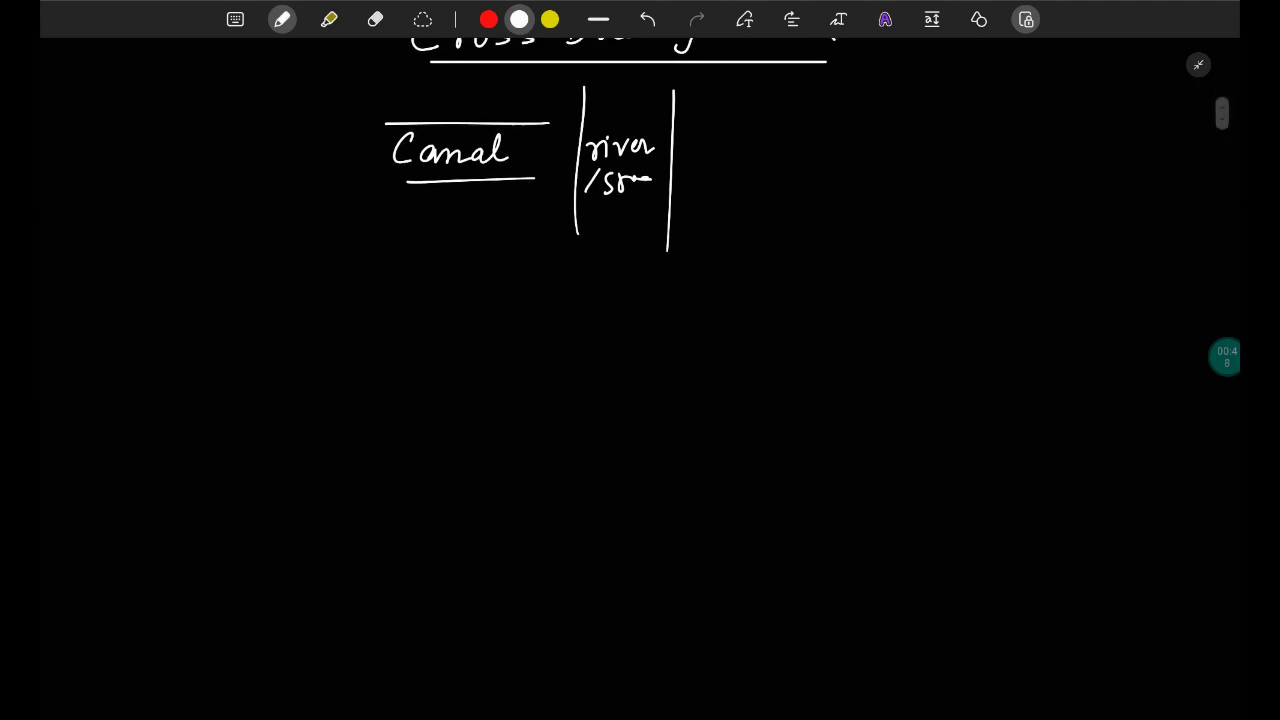
# - Write the underlined '3 types of C-D work' note and number the first type
pyautogui.scroll(-3)
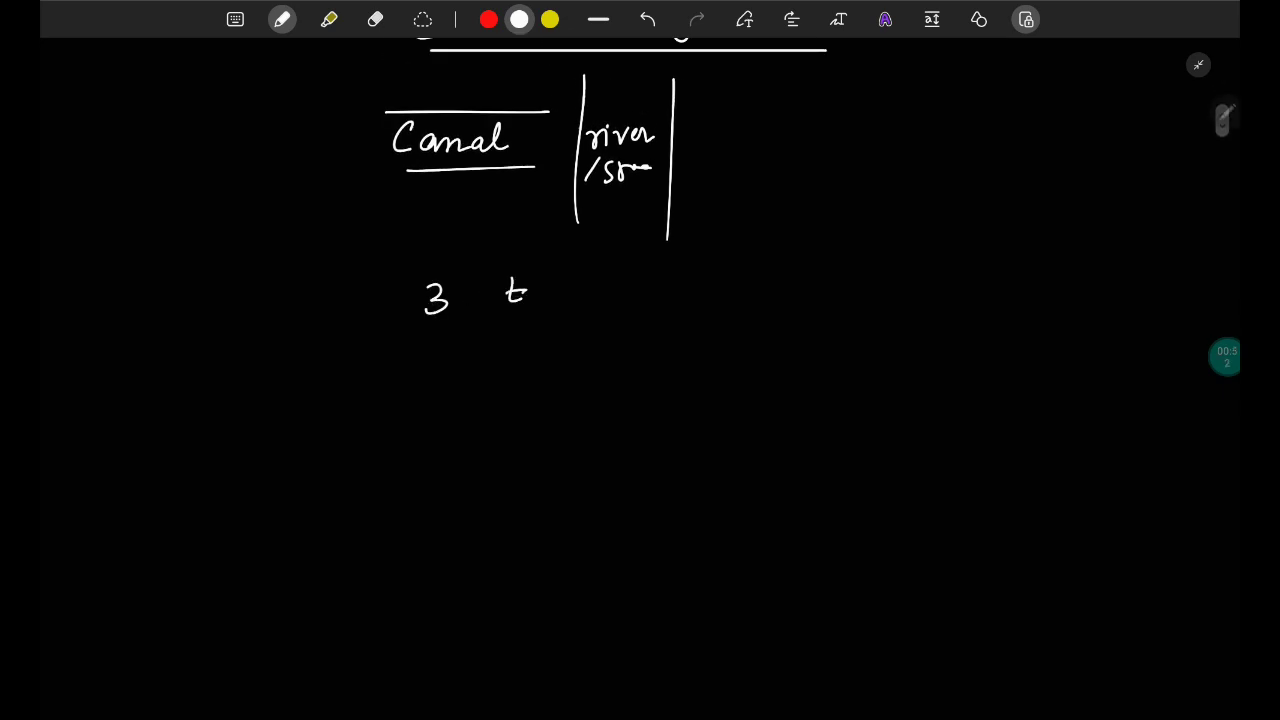
pyautogui.moveTo(510, 290); pyautogui.dragTo(650, 290)
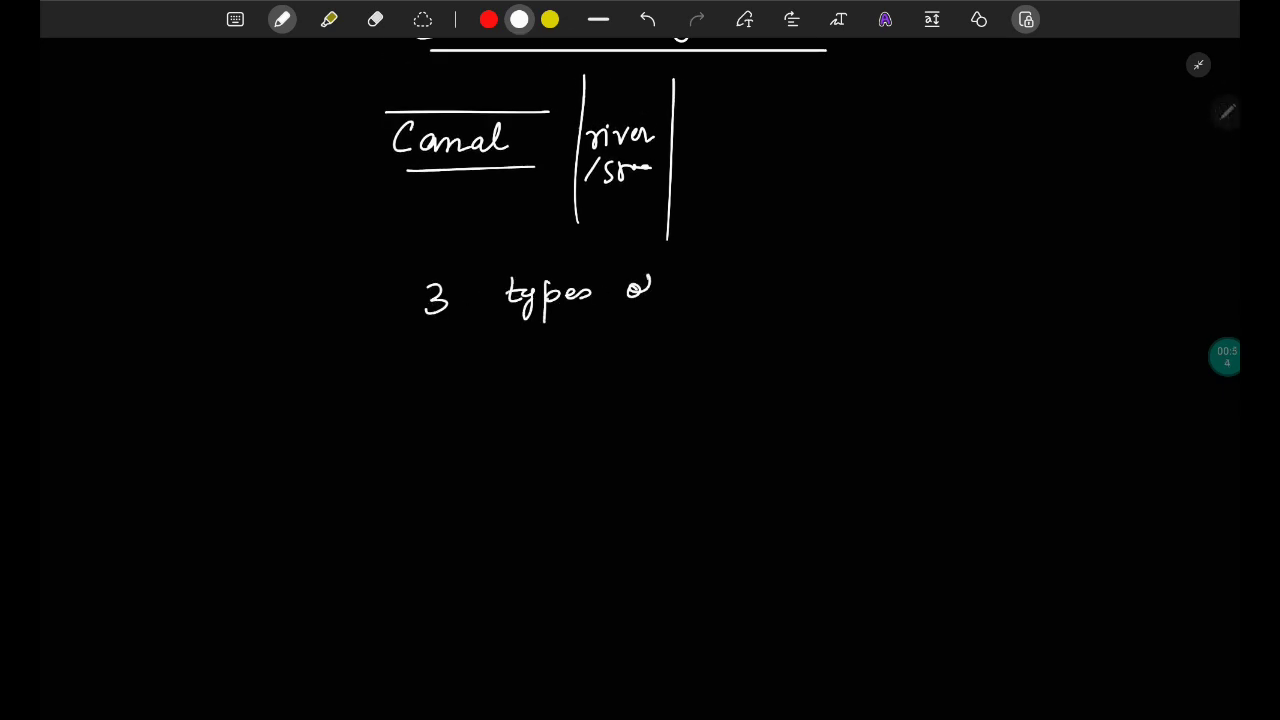
pyautogui.moveTo(640, 290); pyautogui.dragTo(810, 290)
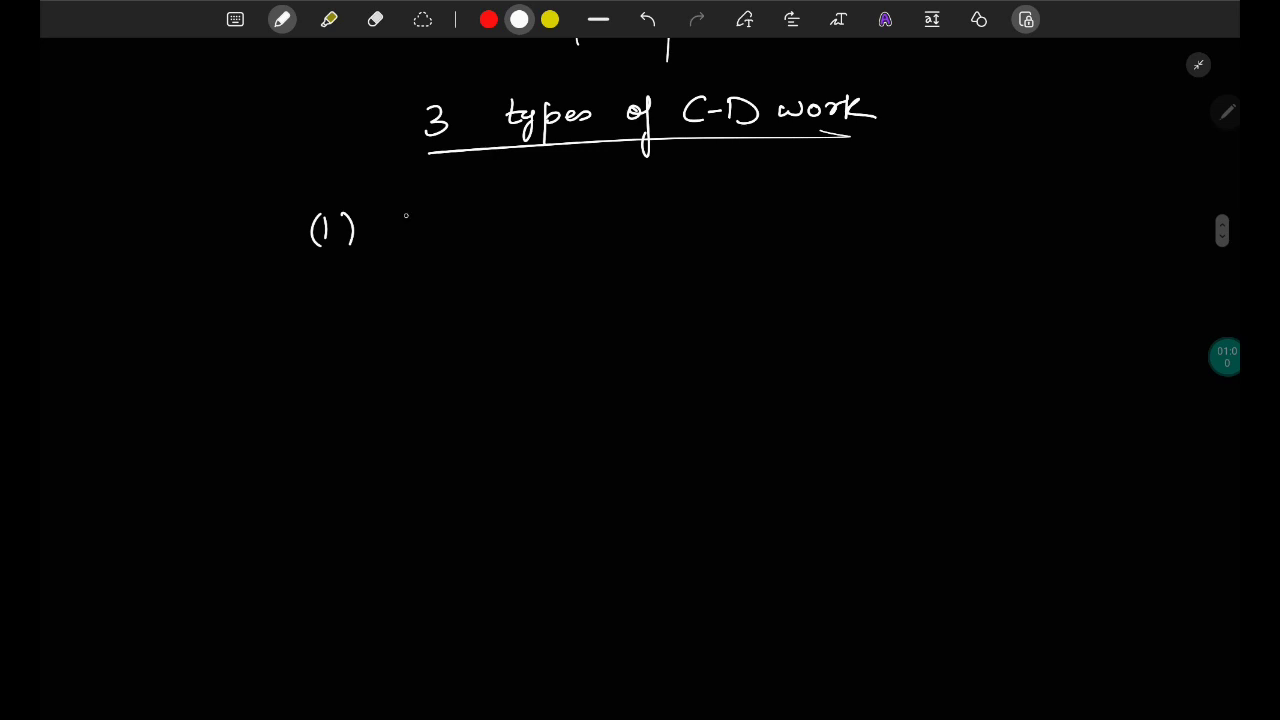
pyautogui.moveTo(404, 224); pyautogui.dragTo(500, 224)
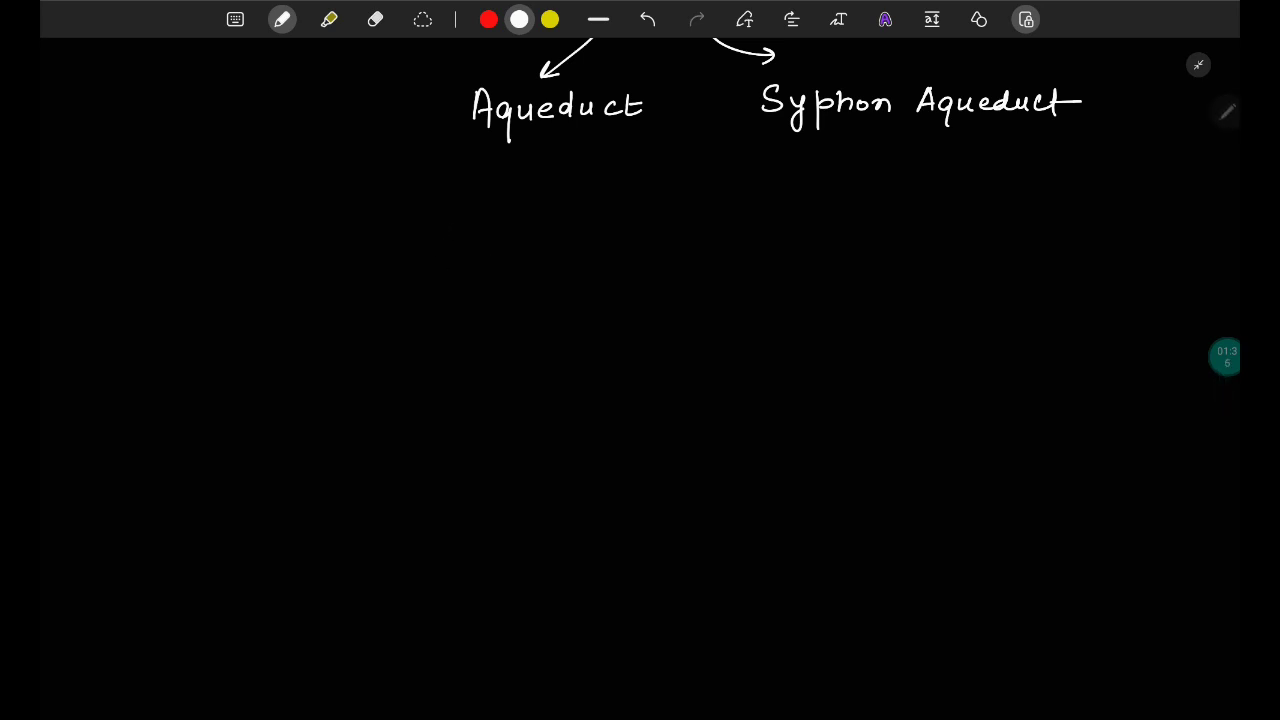
# - Sketch the trapezoidal canal trough and label it 'Canal Bed' and 'Canal'
pyautogui.moveTo(446, 248); pyautogui.dragTo(468, 320)
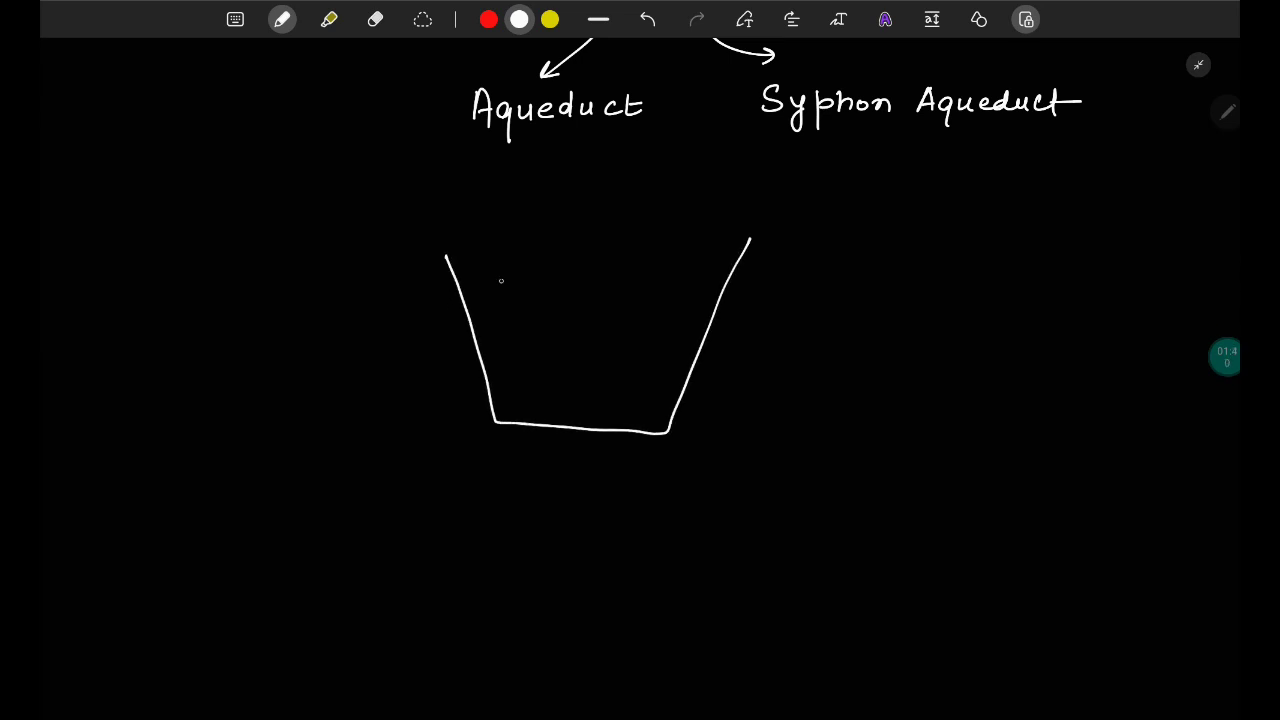
pyautogui.moveTo(490, 256); pyautogui.dragTo(636, 380)
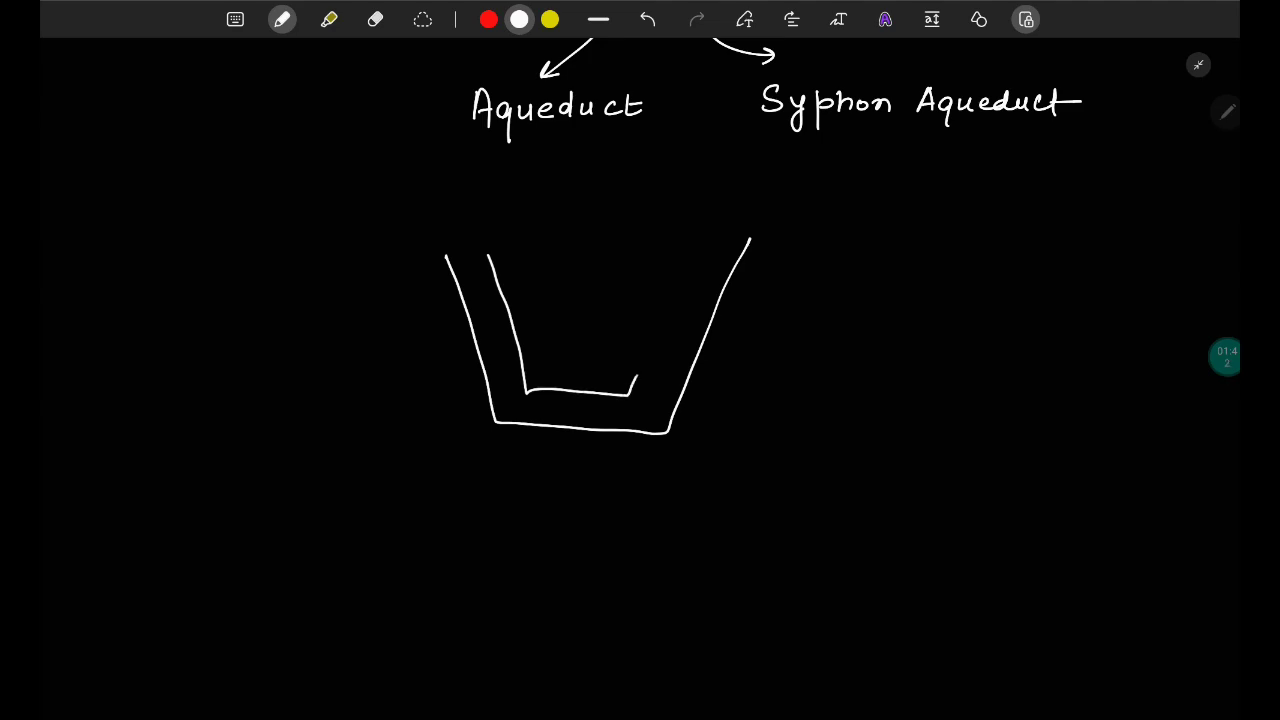
pyautogui.moveTo(636, 376); pyautogui.dragTo(700, 240)
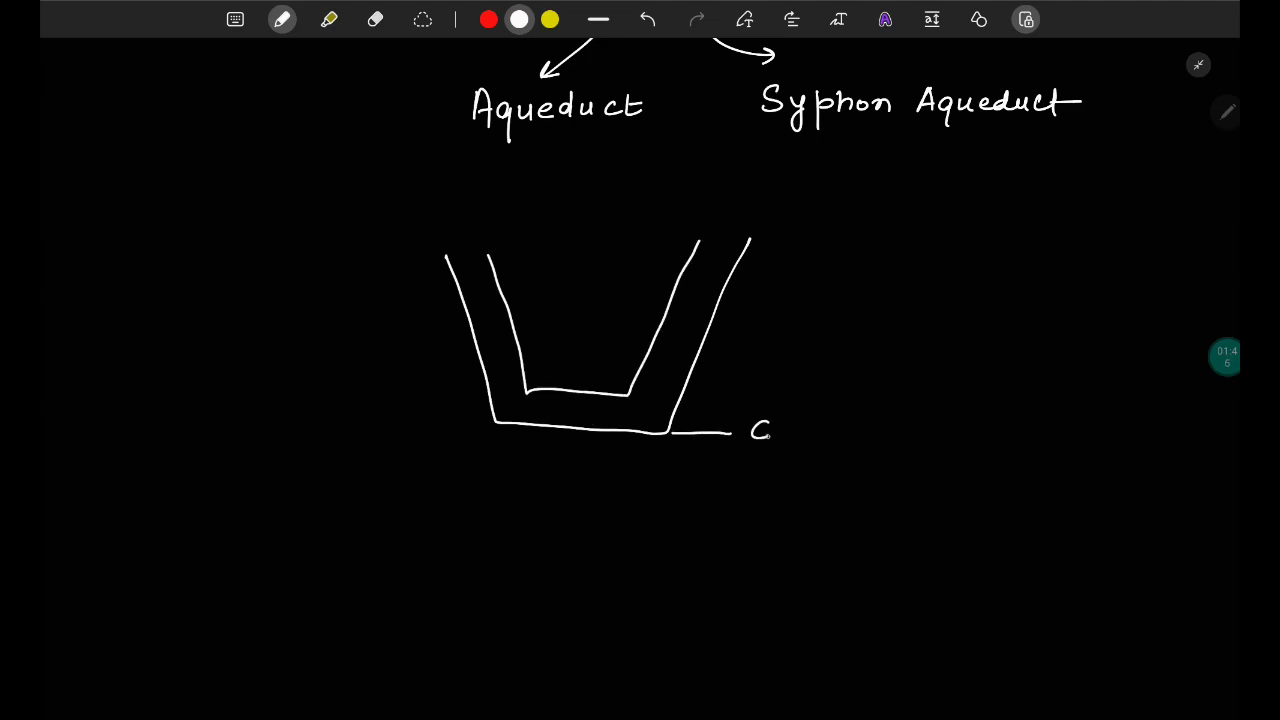
pyautogui.write('Canal P')
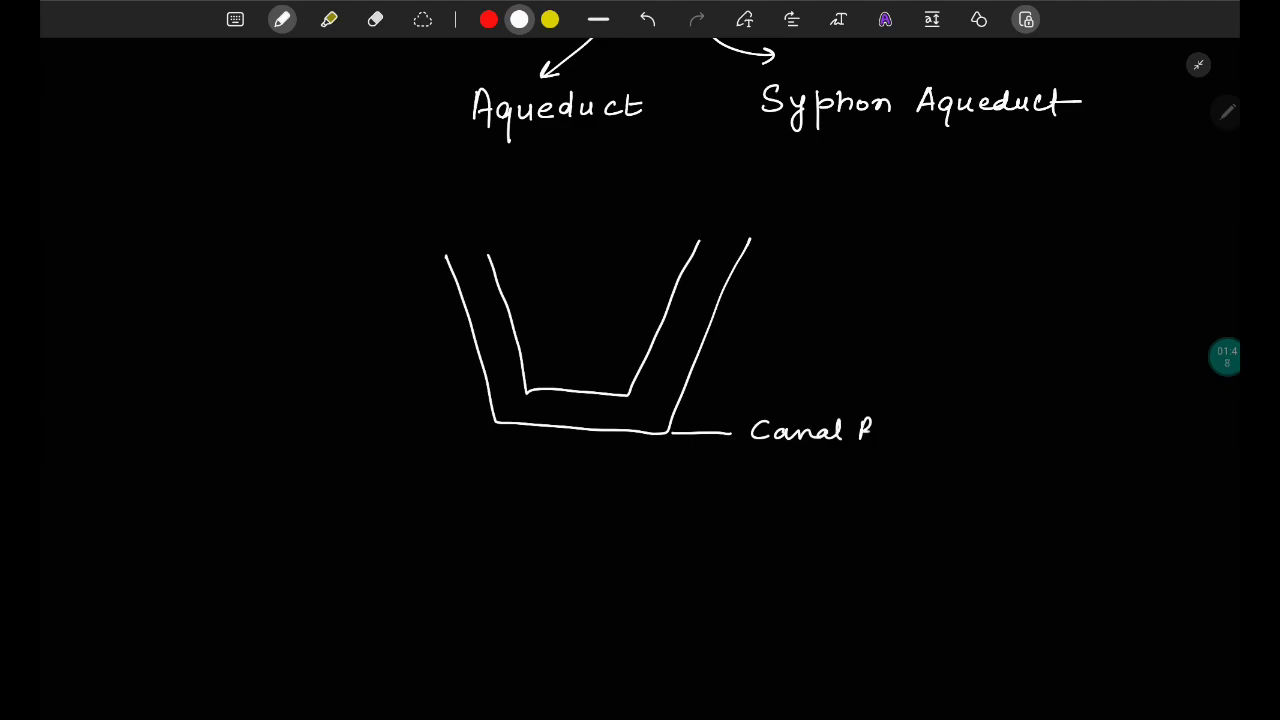
pyautogui.write('Bed')
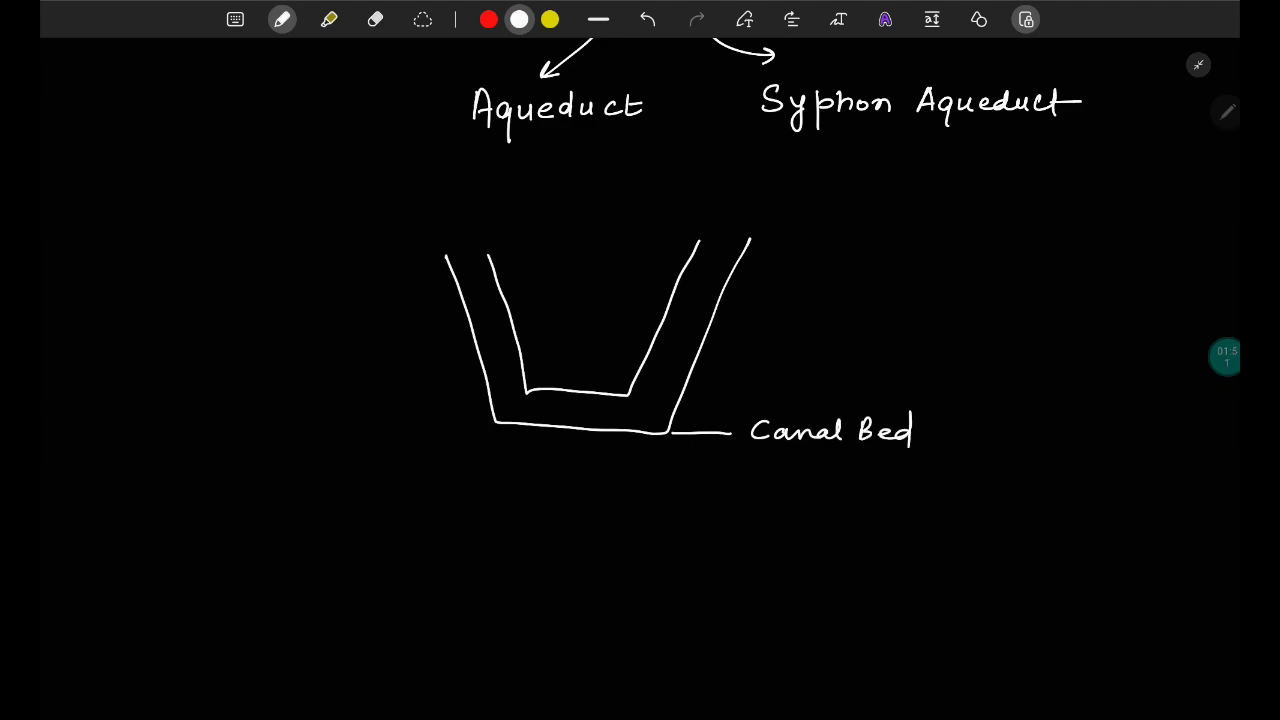
pyautogui.write('Canal')
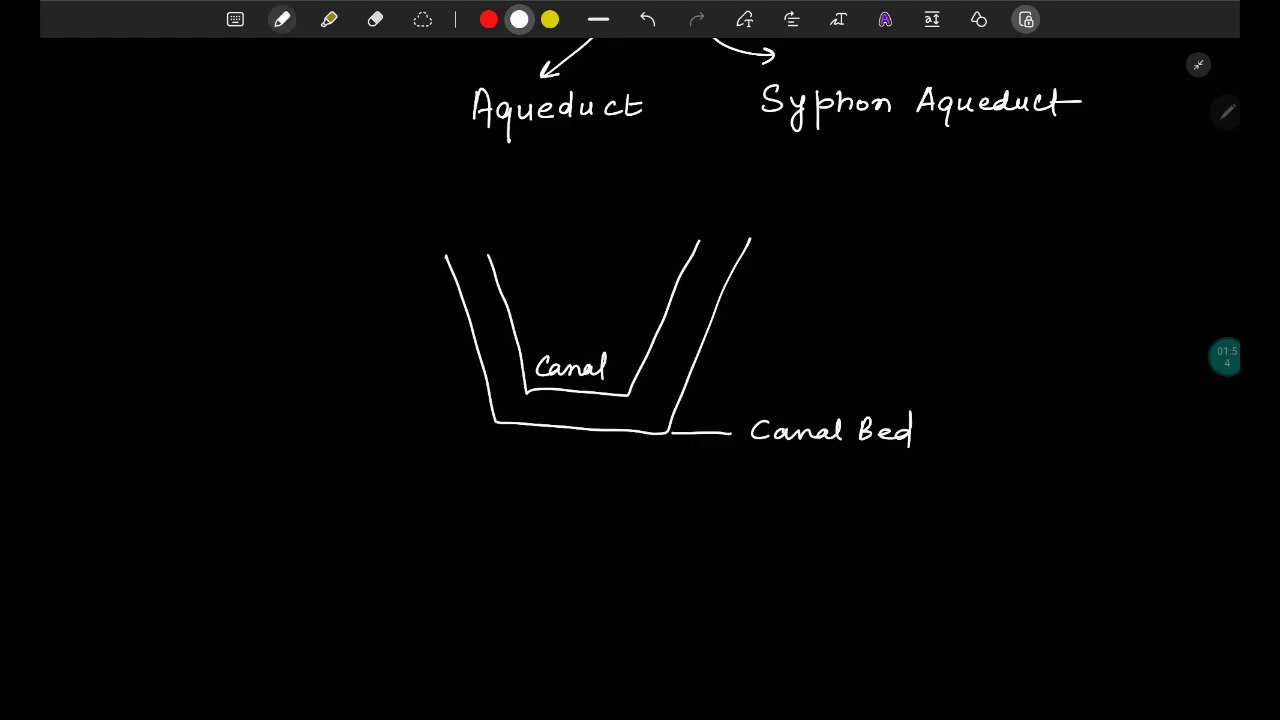
# - Draw the full supply level (FSL) line in blue inside the trough
pyautogui.click(282, 20)
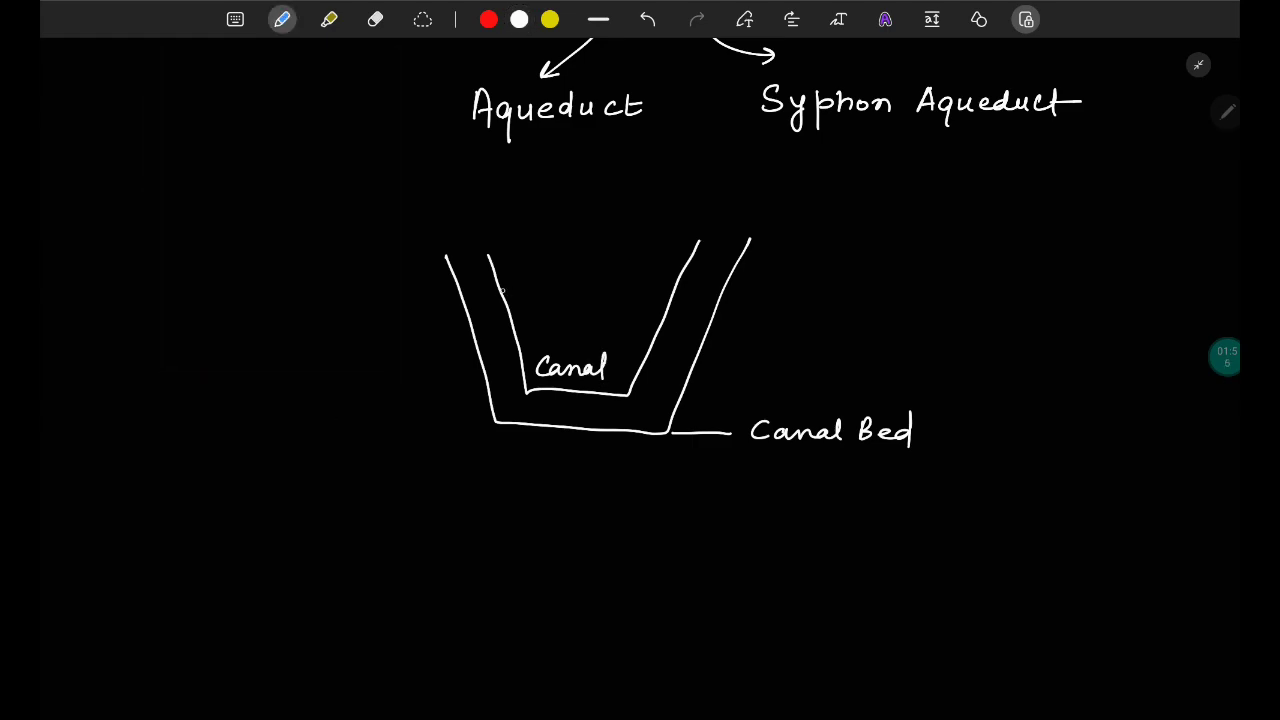
pyautogui.moveTo(518, 292); pyautogui.dragTo(676, 292)
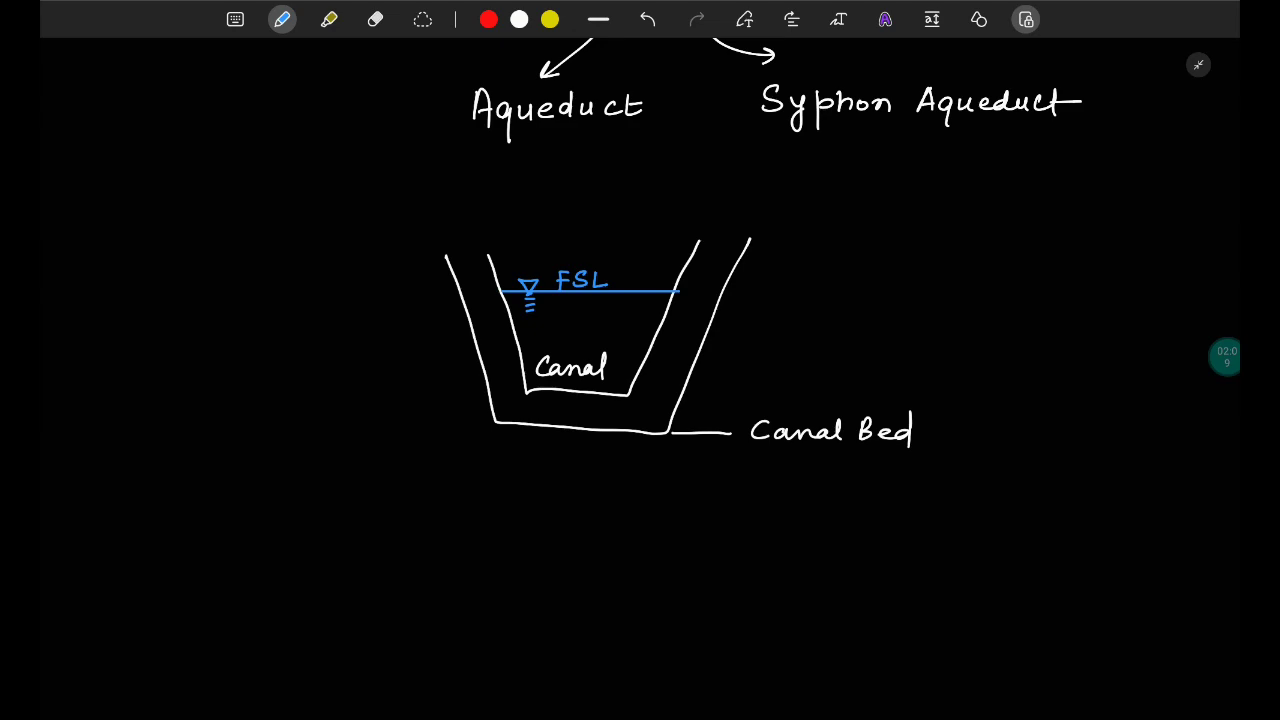
# - Draw two support piers under the canal on a river bed line labelled 'River Bed' in white
pyautogui.click(518, 20)
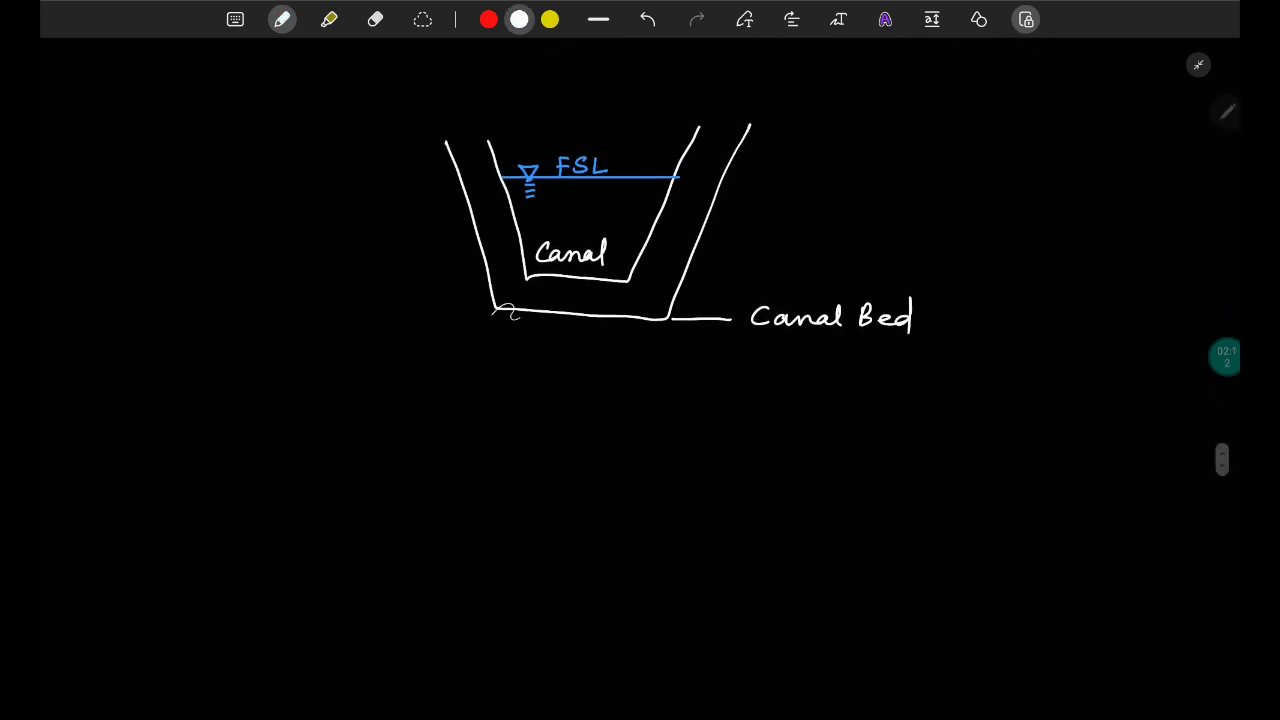
pyautogui.moveTo(496, 310); pyautogui.dragTo(504, 430)
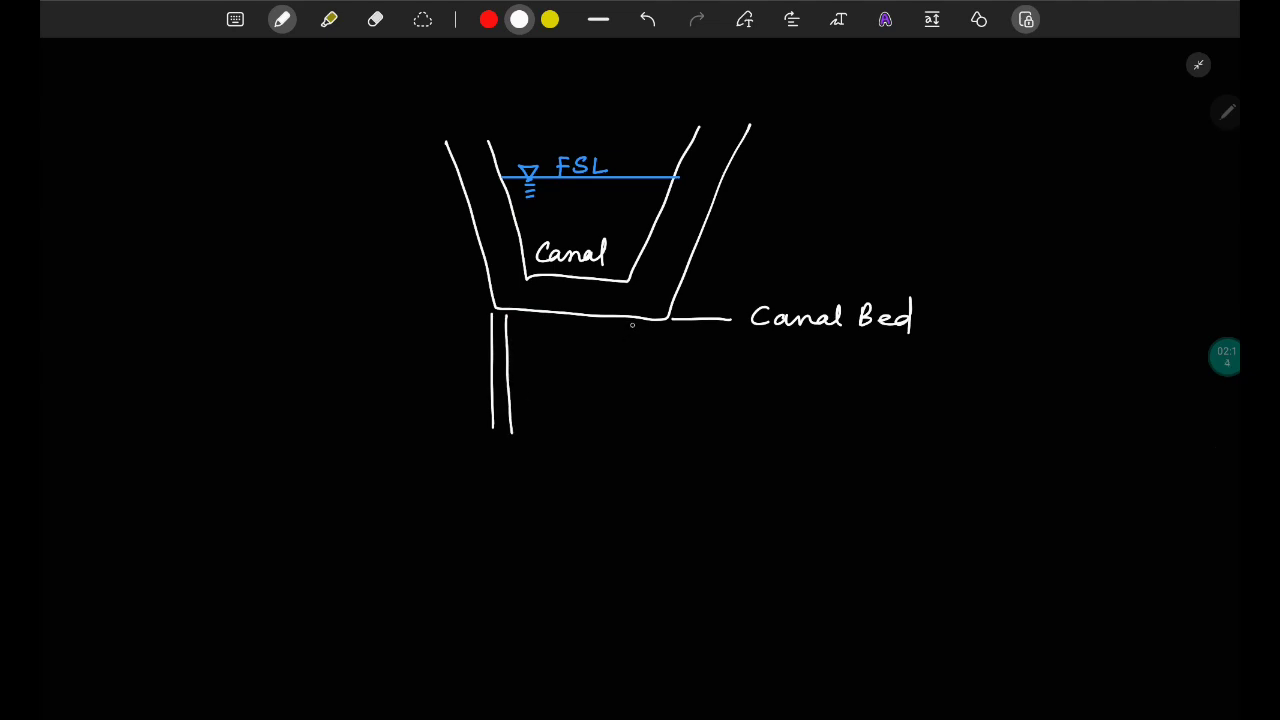
pyautogui.moveTo(636, 324); pyautogui.dragTo(650, 430)
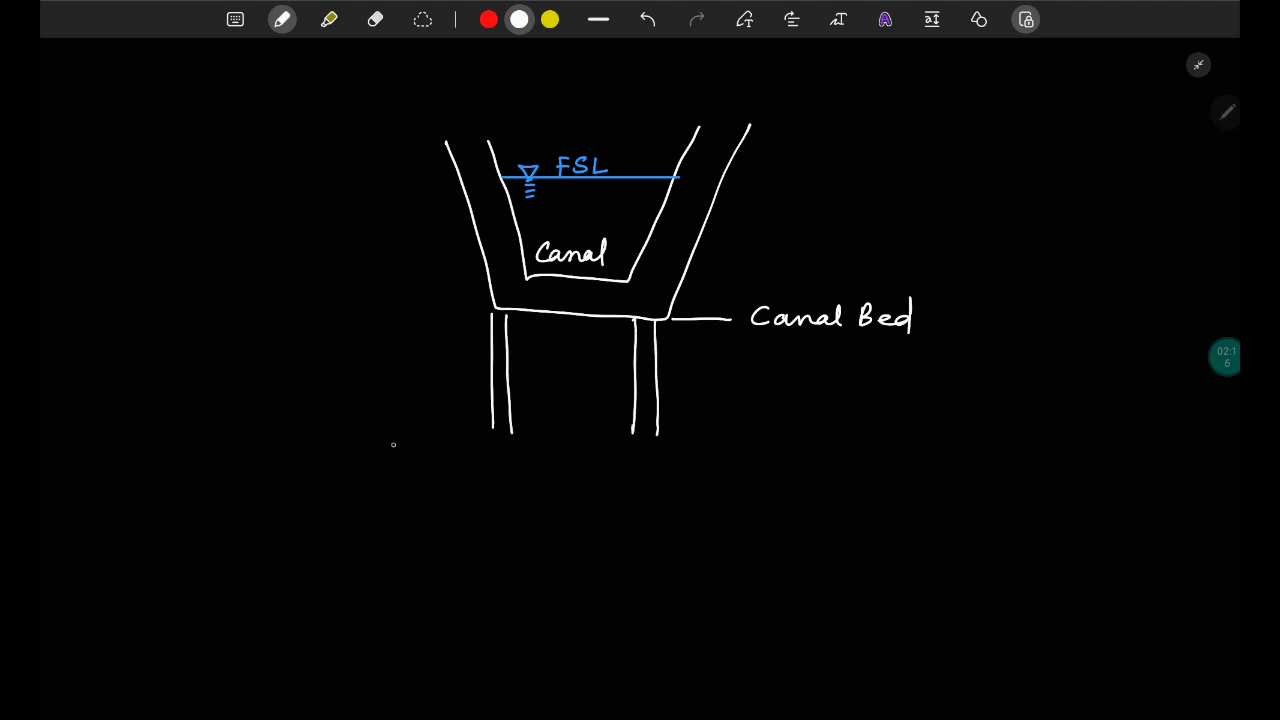
pyautogui.moveTo(460, 436); pyautogui.dragTo(688, 444)
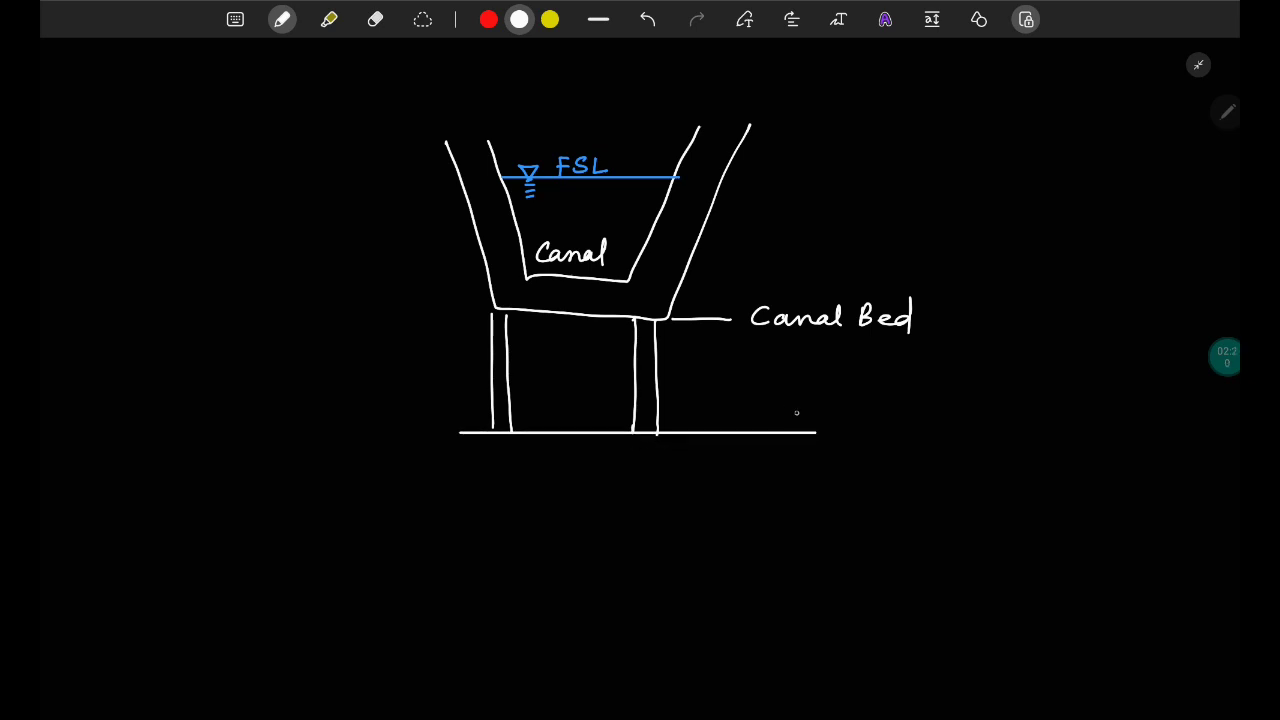
pyautogui.write('Ri')
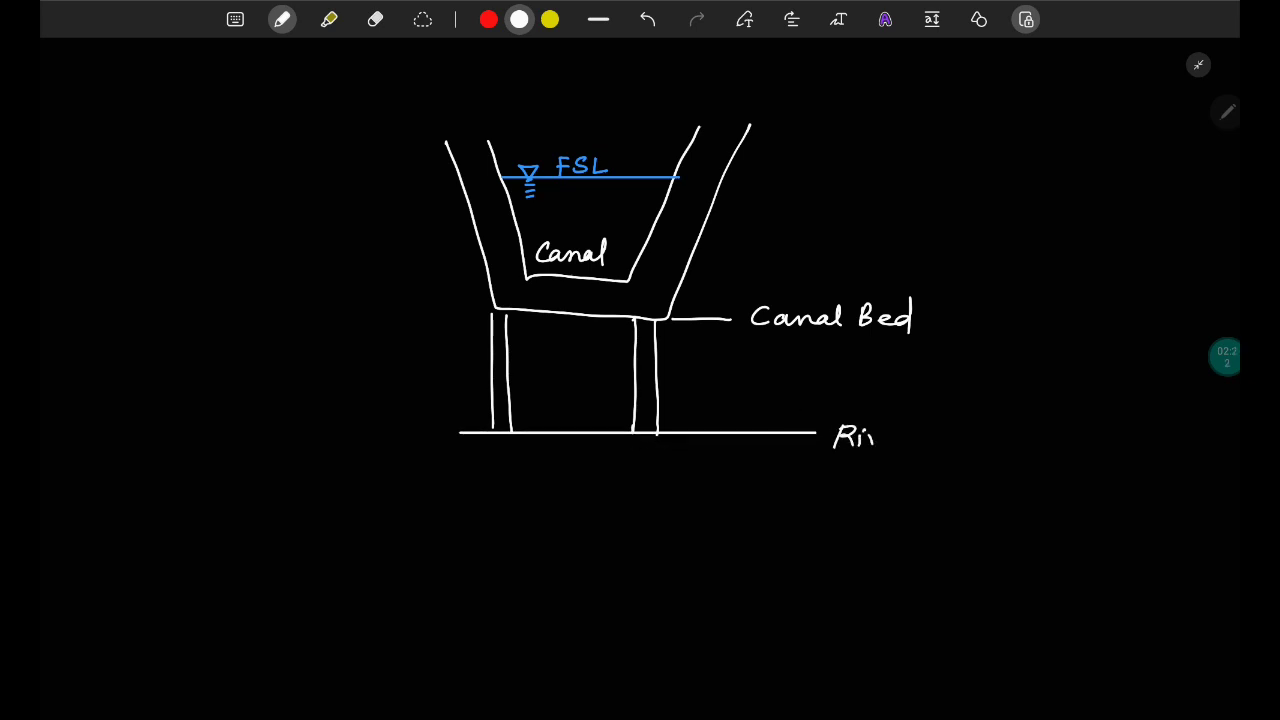
pyautogui.write('River Bed')
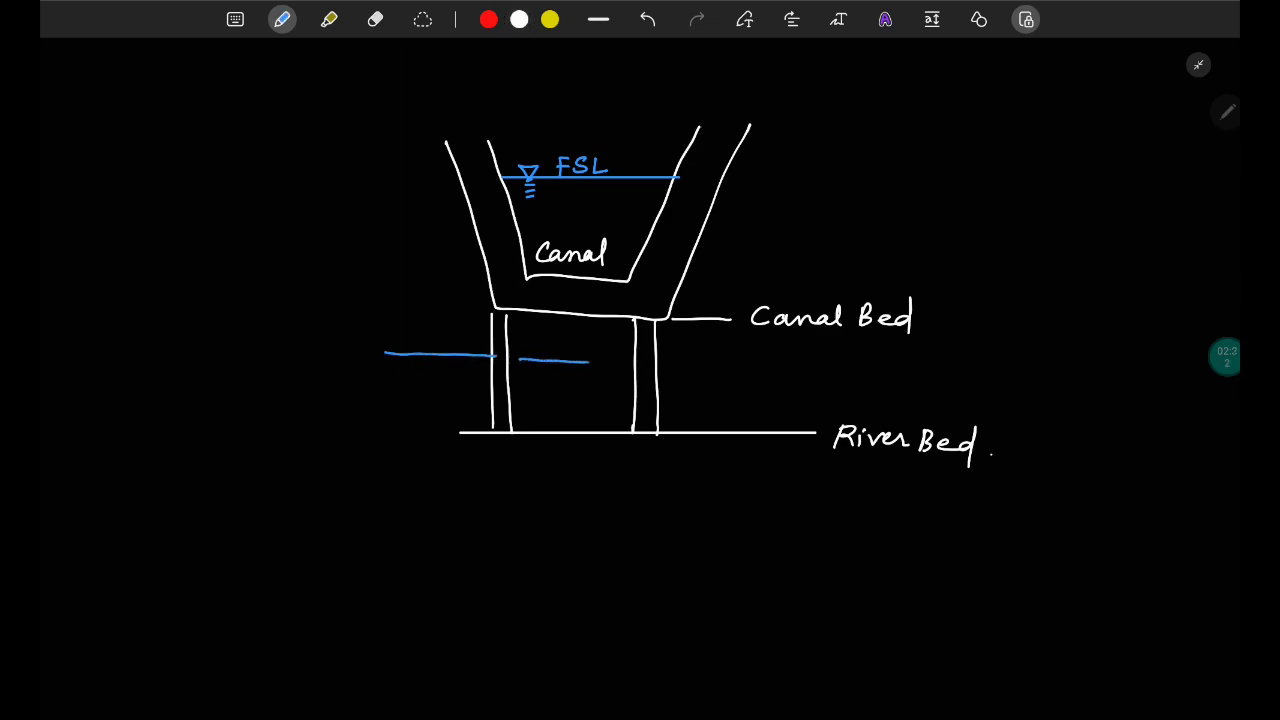
# - Add a blue HFL line labelled River and a red Patm clearance arrow between HFL and canal floor
pyautogui.moveTo(664, 368); pyautogui.dragTo(816, 370)
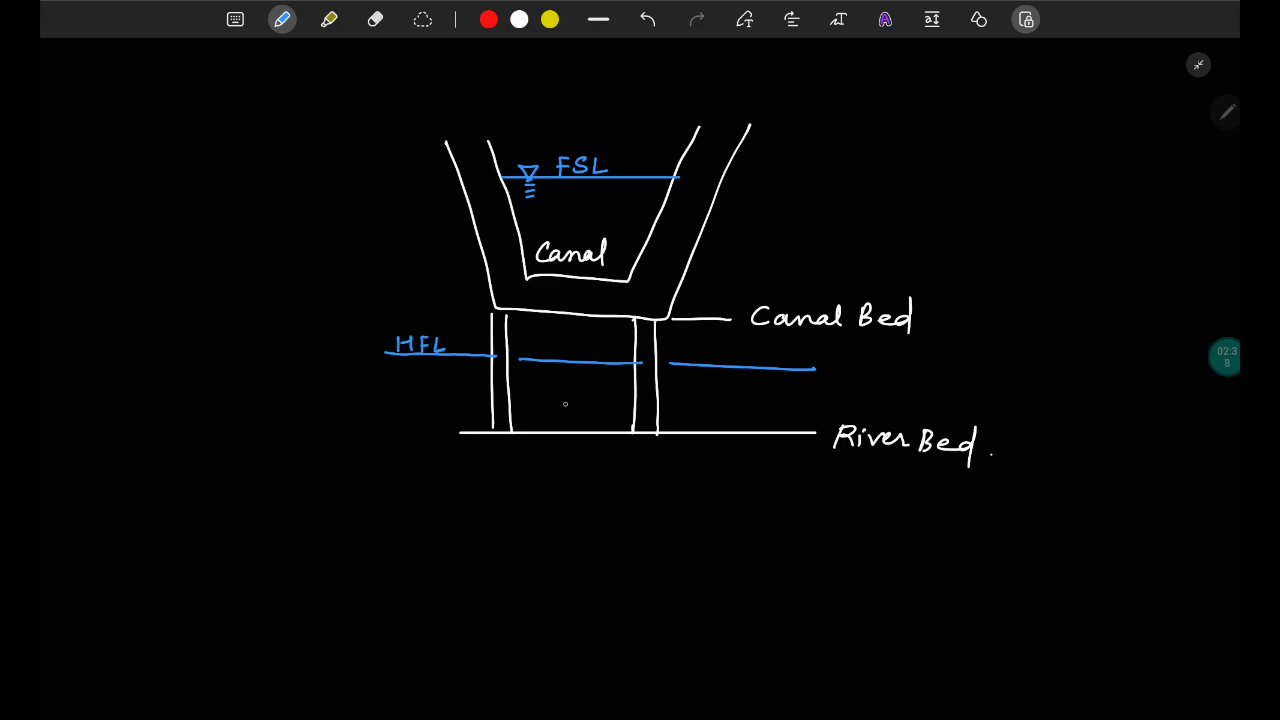
pyautogui.write('River.')
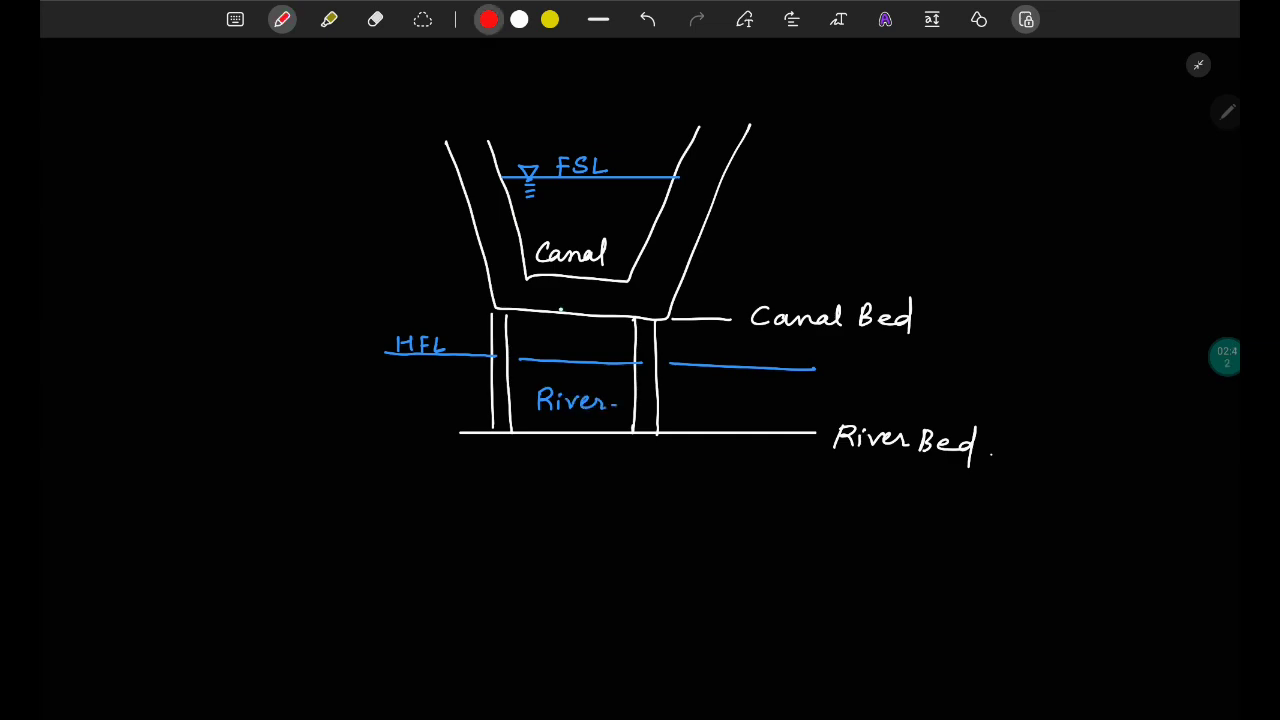
pyautogui.moveTo(564, 316); pyautogui.dragTo(564, 370)
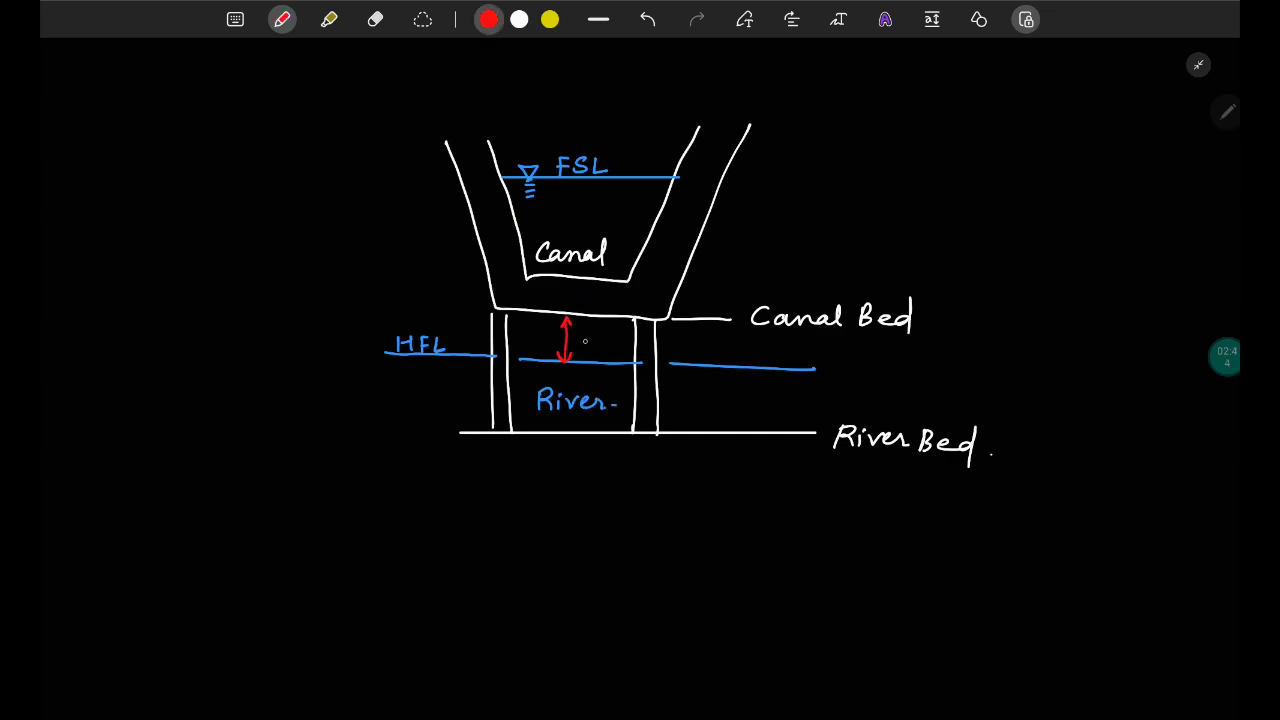
pyautogui.write('Pat')
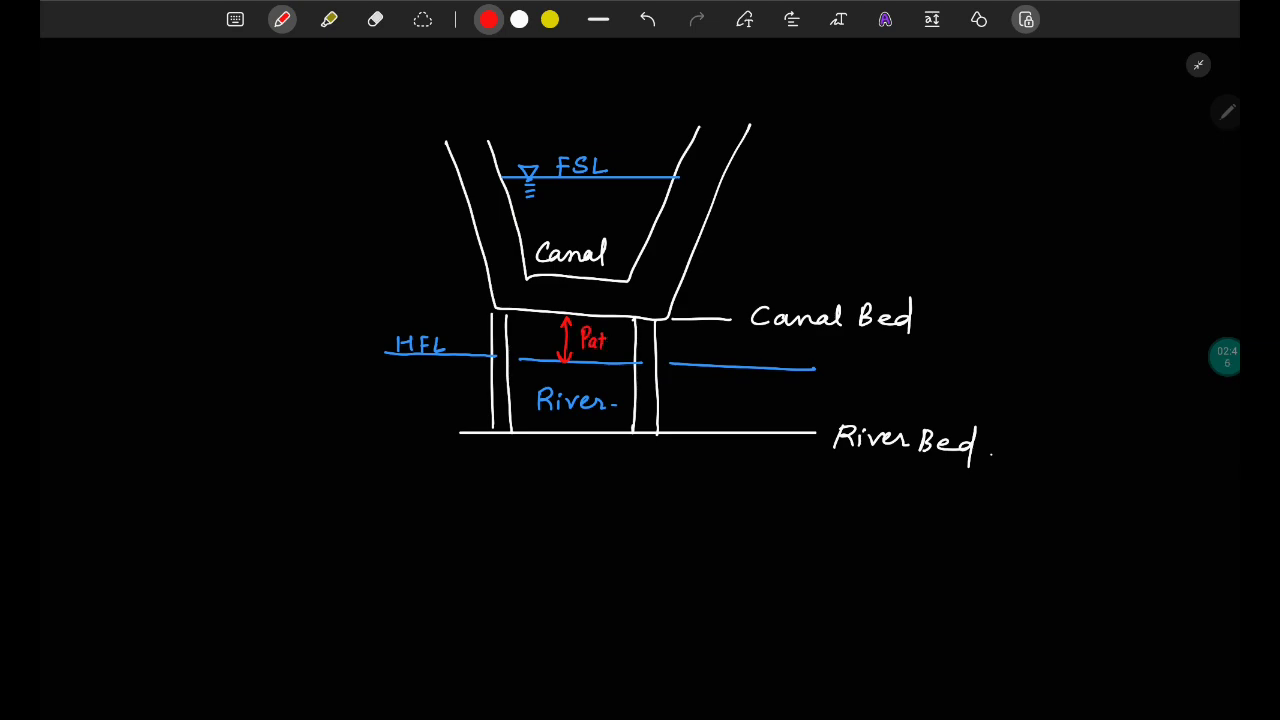
pyautogui.write('m')
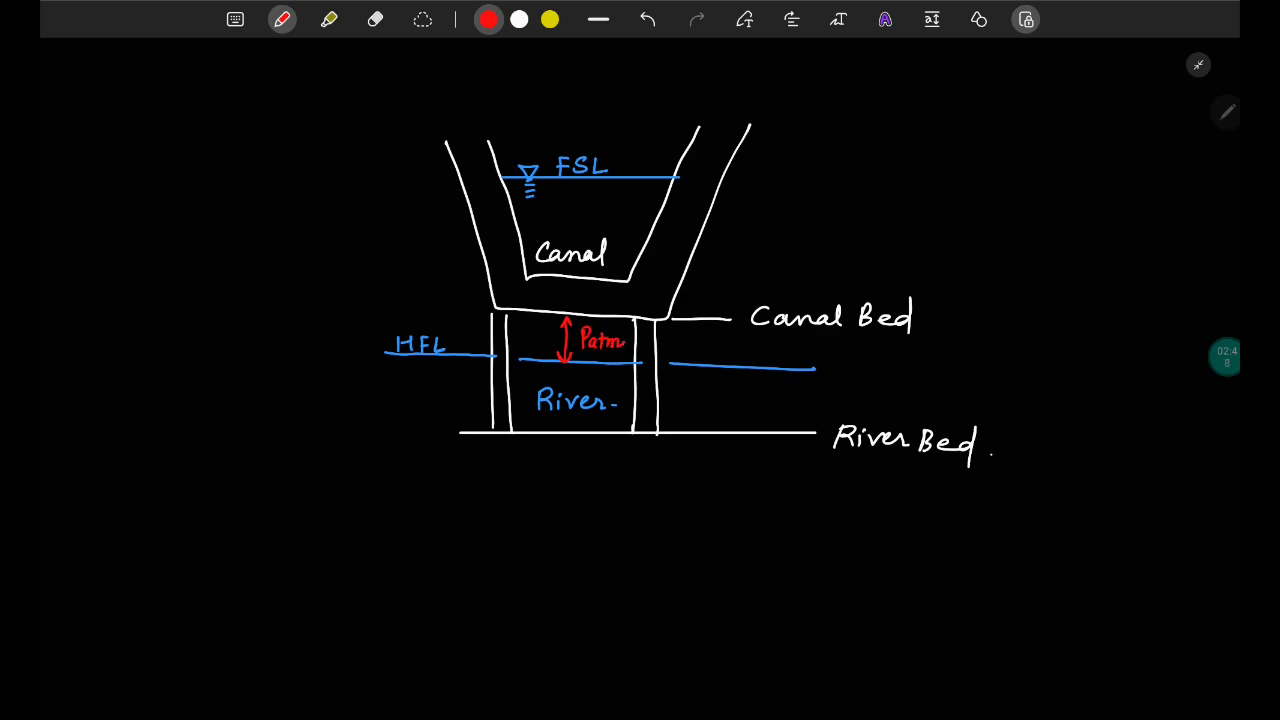
pyautogui.click(518, 20)
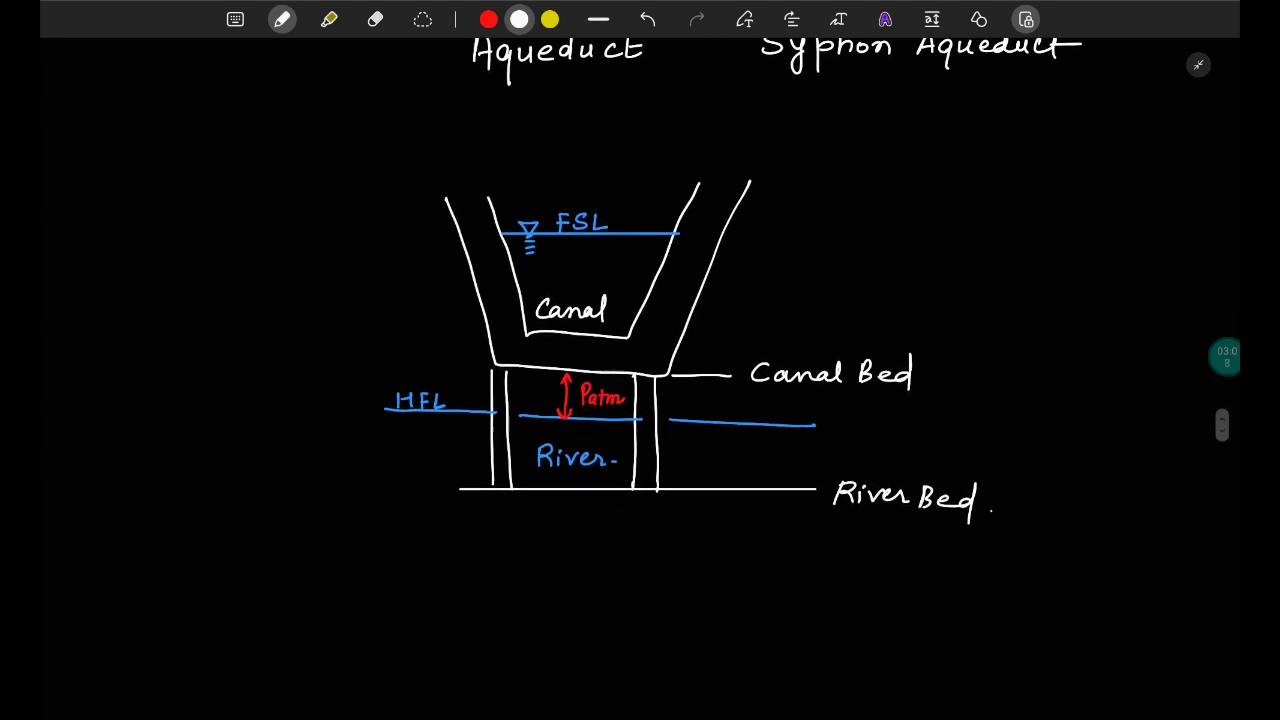
# - Sketch a second canal trough lower on the page with outer and inner walls in white
pyautogui.scroll(-3)
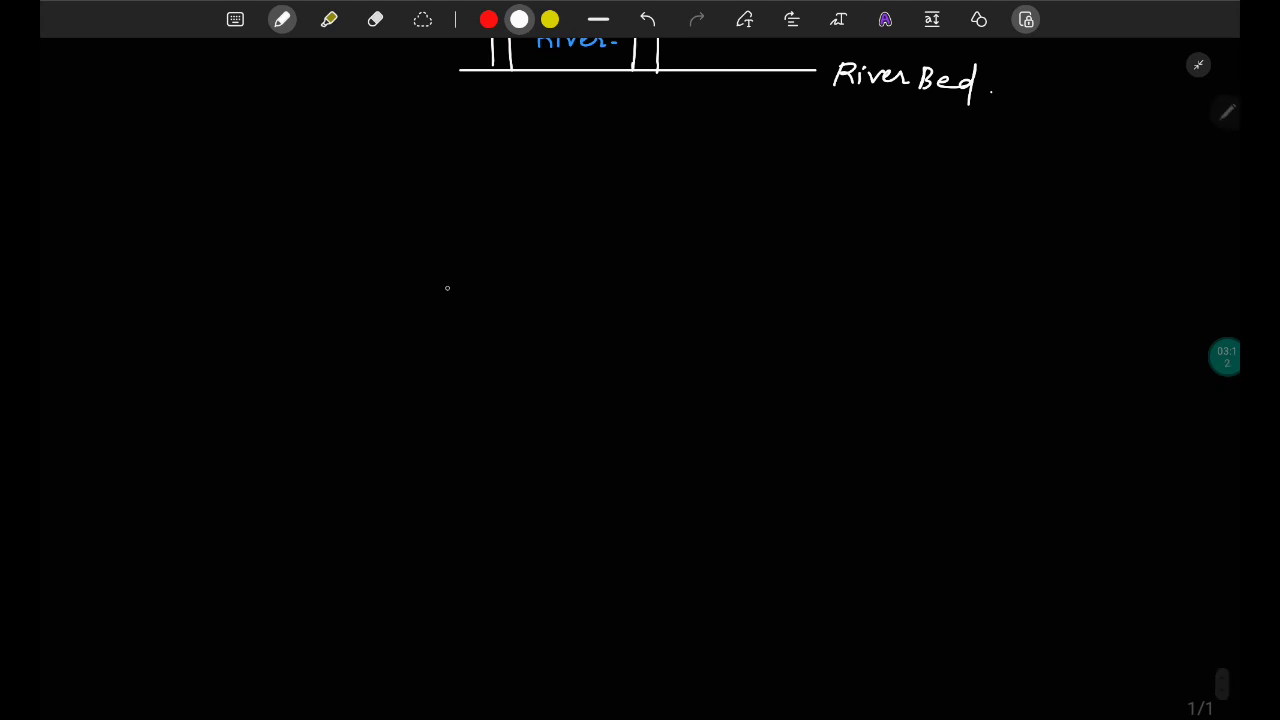
pyautogui.moveTo(476, 276); pyautogui.dragTo(504, 444)
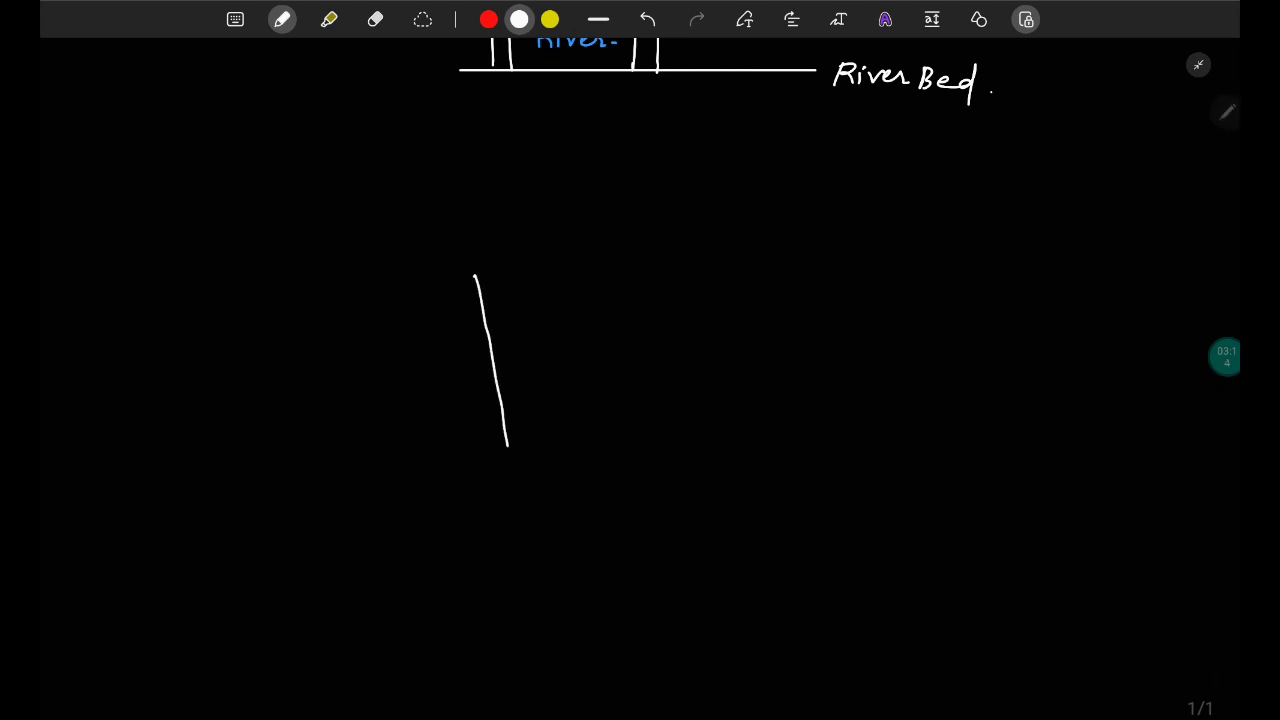
pyautogui.moveTo(508, 444); pyautogui.dragTo(692, 446)
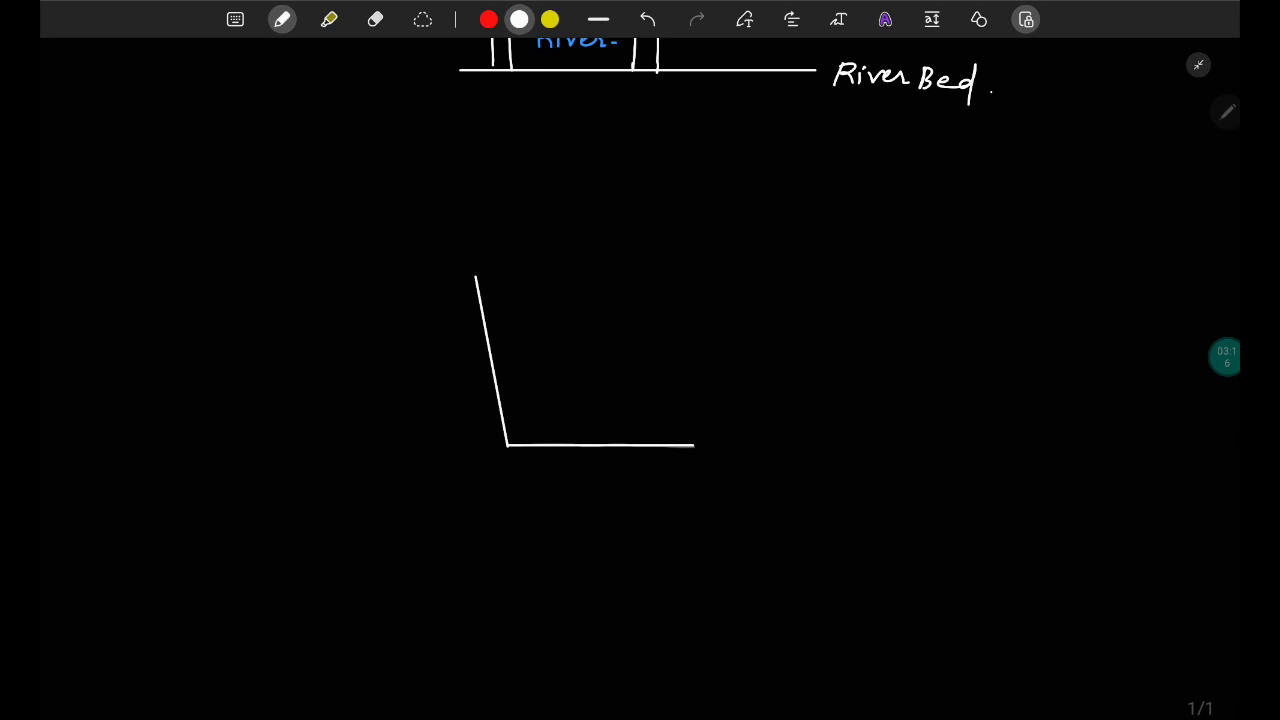
pyautogui.moveTo(690, 444); pyautogui.dragTo(758, 270)
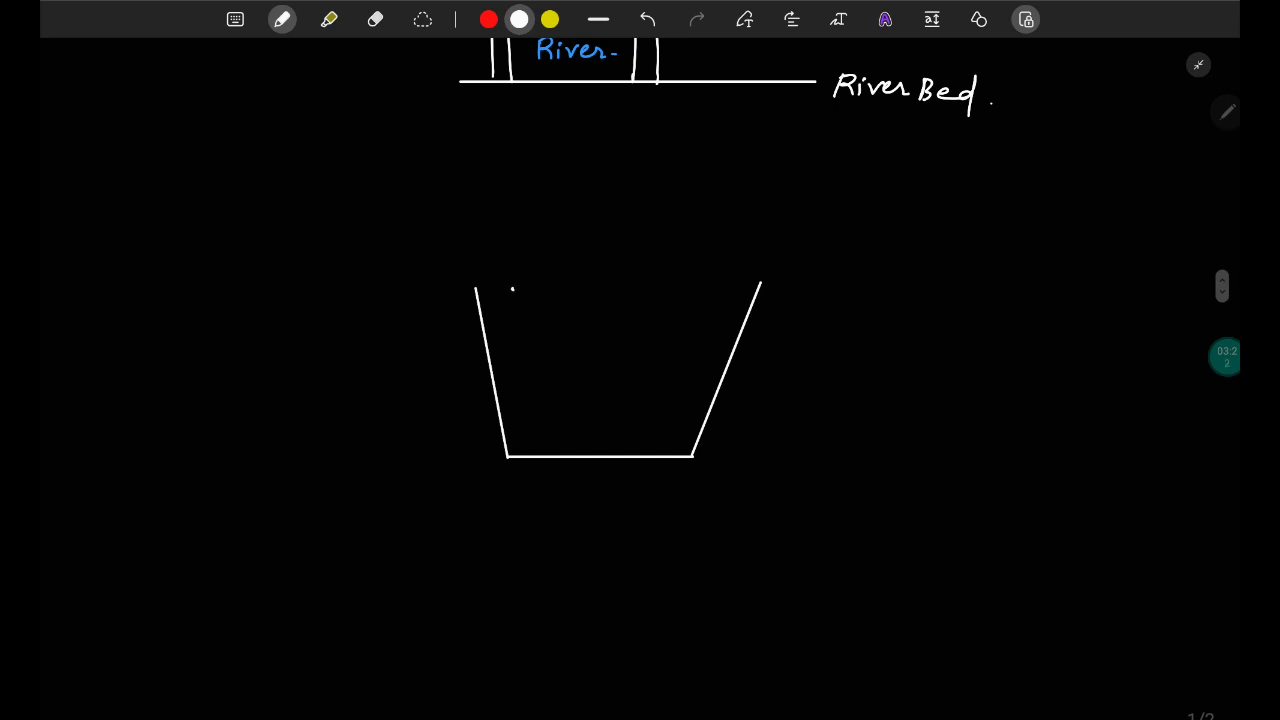
pyautogui.moveTo(512, 290); pyautogui.dragTo(660, 412)
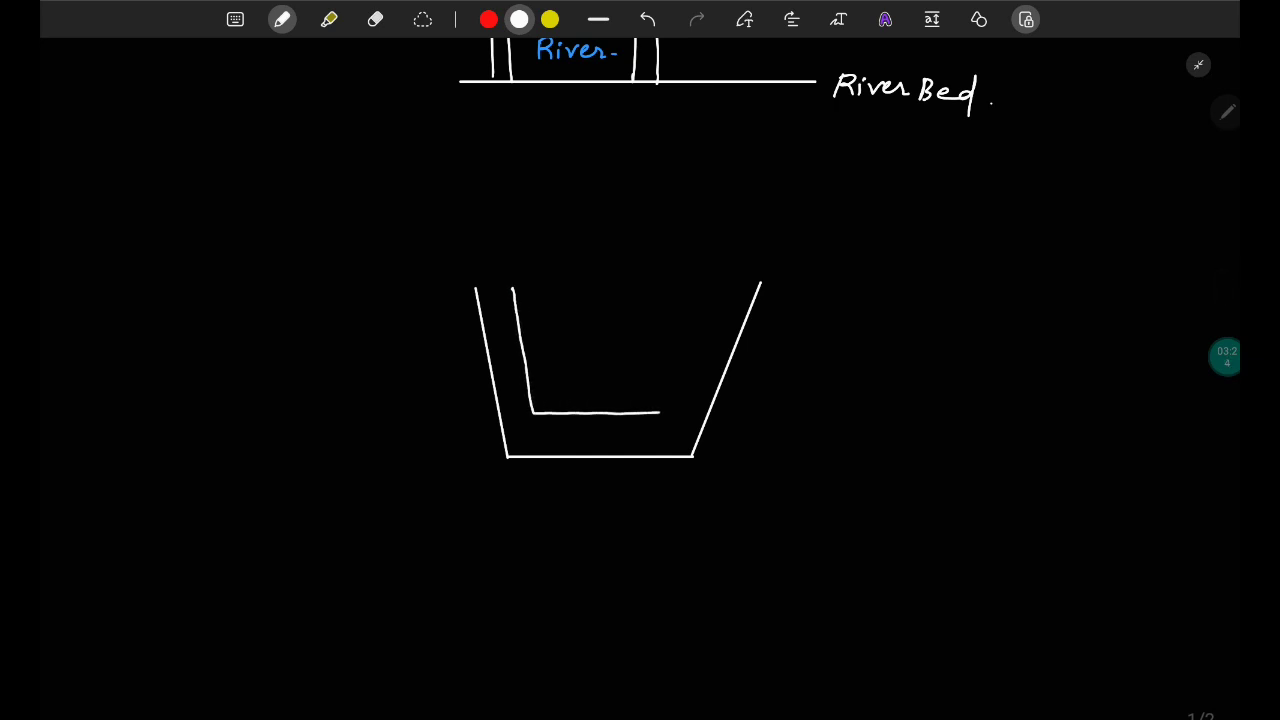
pyautogui.moveTo(660, 414); pyautogui.dragTo(720, 280)
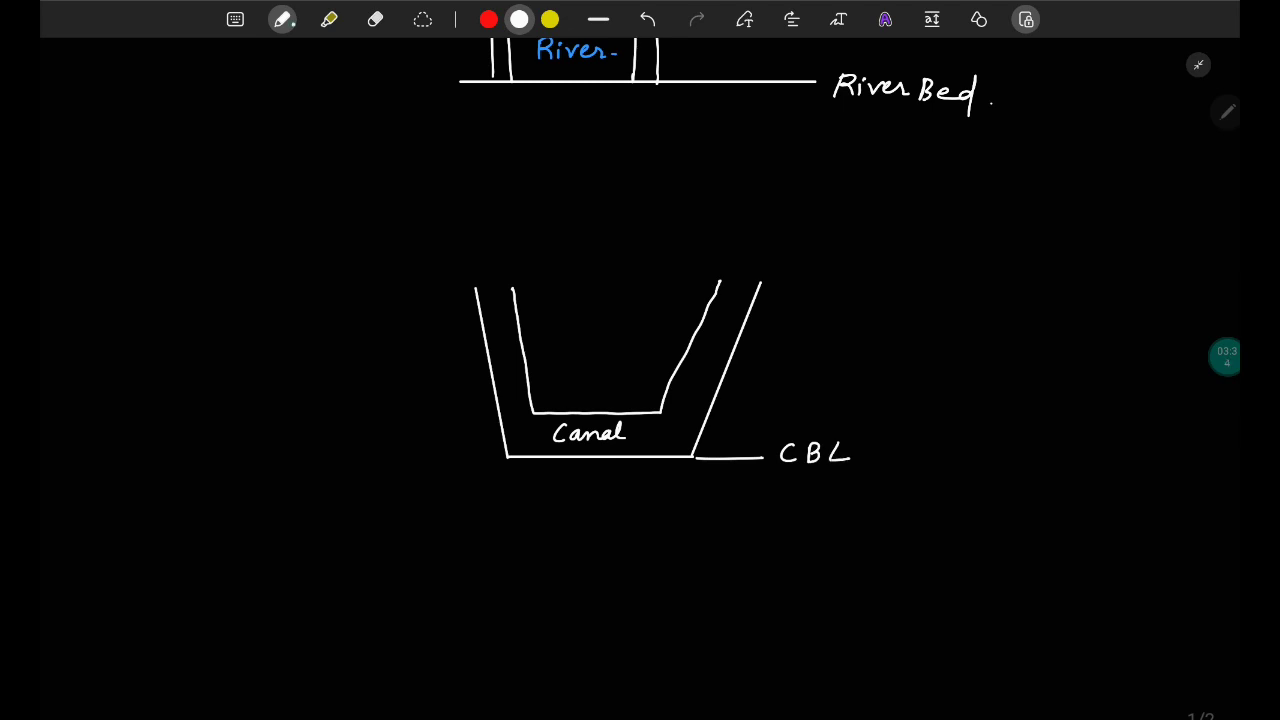
# - Draw the blue water surface line inside the trough and label it 'FSL.'
pyautogui.click(284, 20)
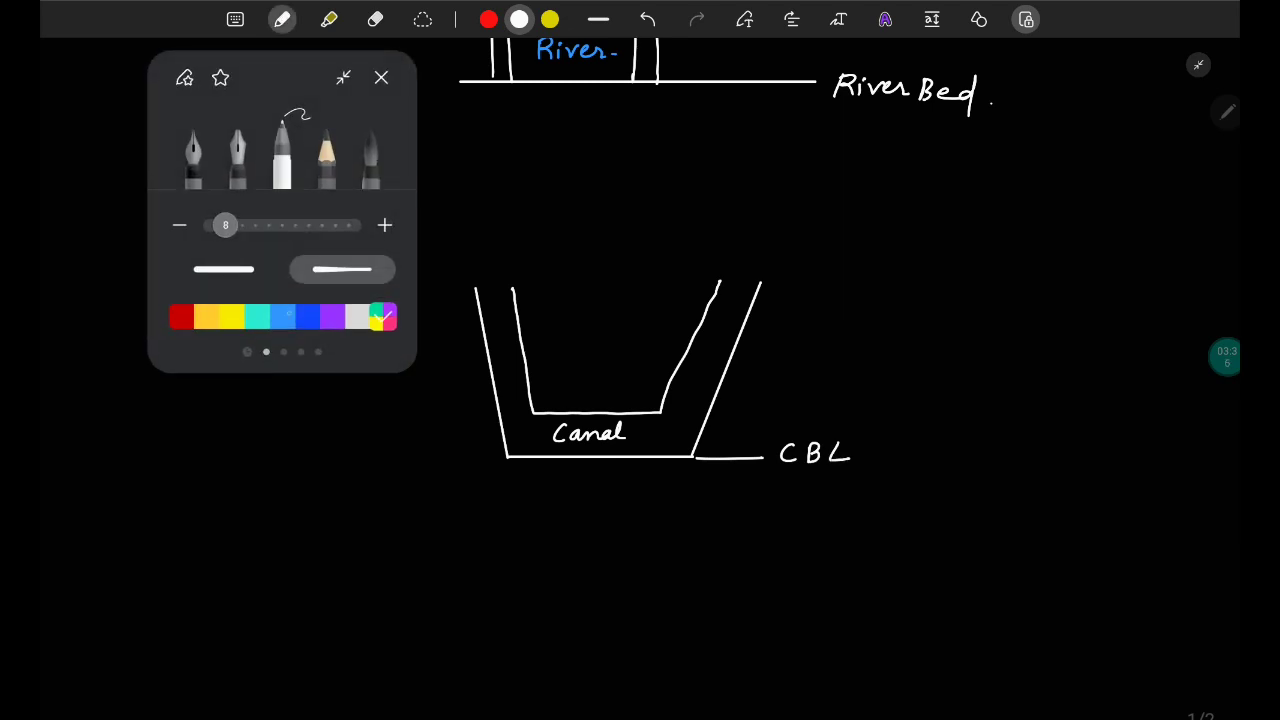
pyautogui.click(380, 76)
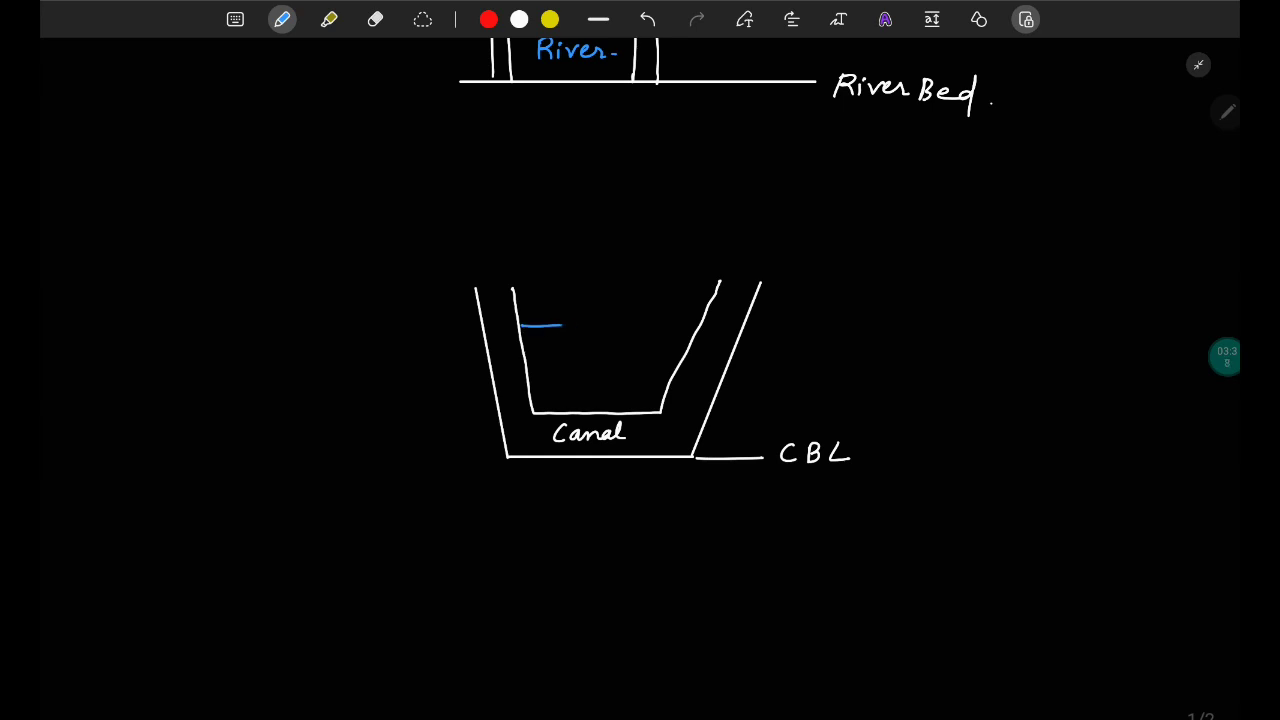
pyautogui.moveTo(548, 326); pyautogui.dragTo(696, 326)
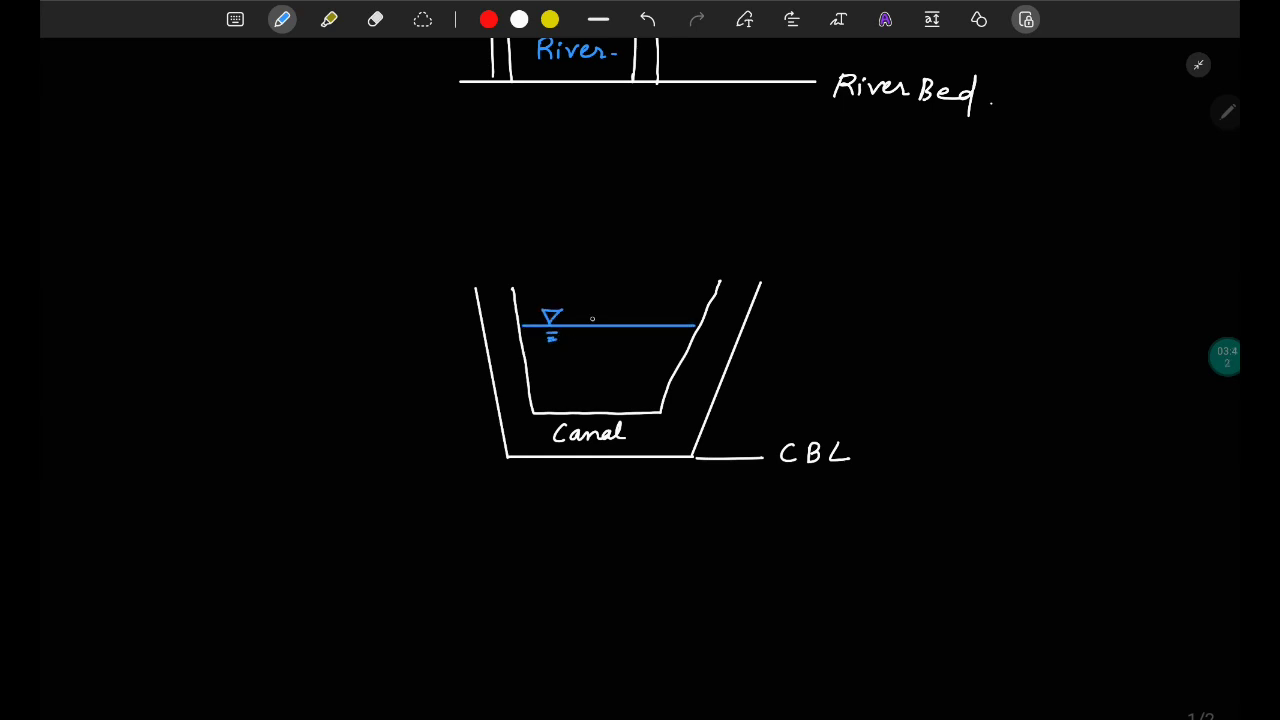
pyautogui.write('FSL.')
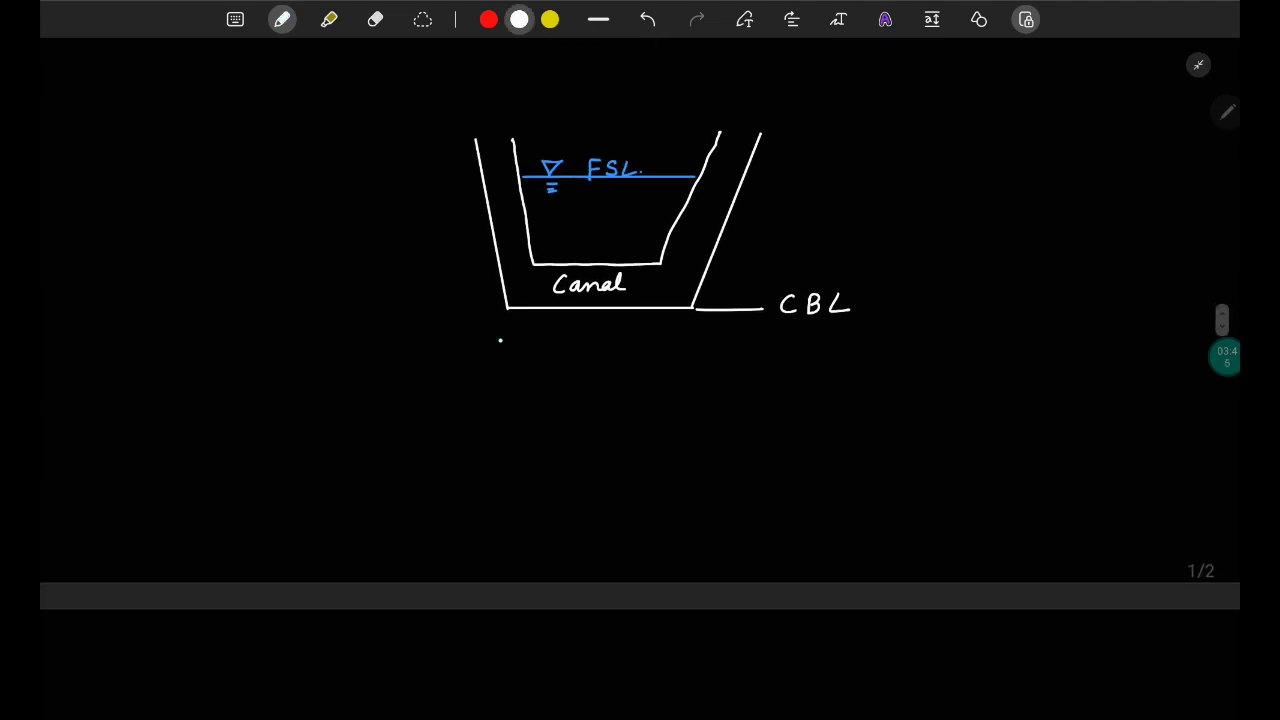
# - Draw two piers beneath the trough standing on a line labelled 'River b(ed)'
pyautogui.moveTo(504, 316); pyautogui.dragTo(504, 470)
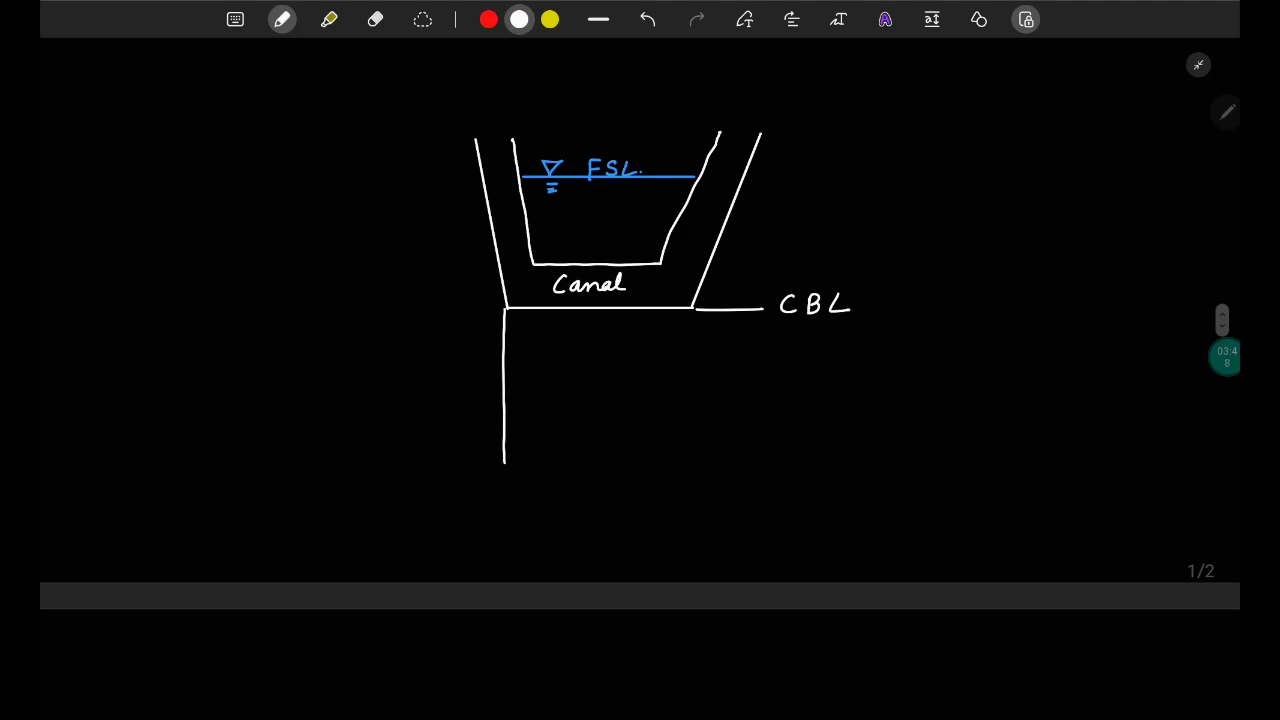
pyautogui.moveTo(540, 310); pyautogui.dragTo(540, 464)
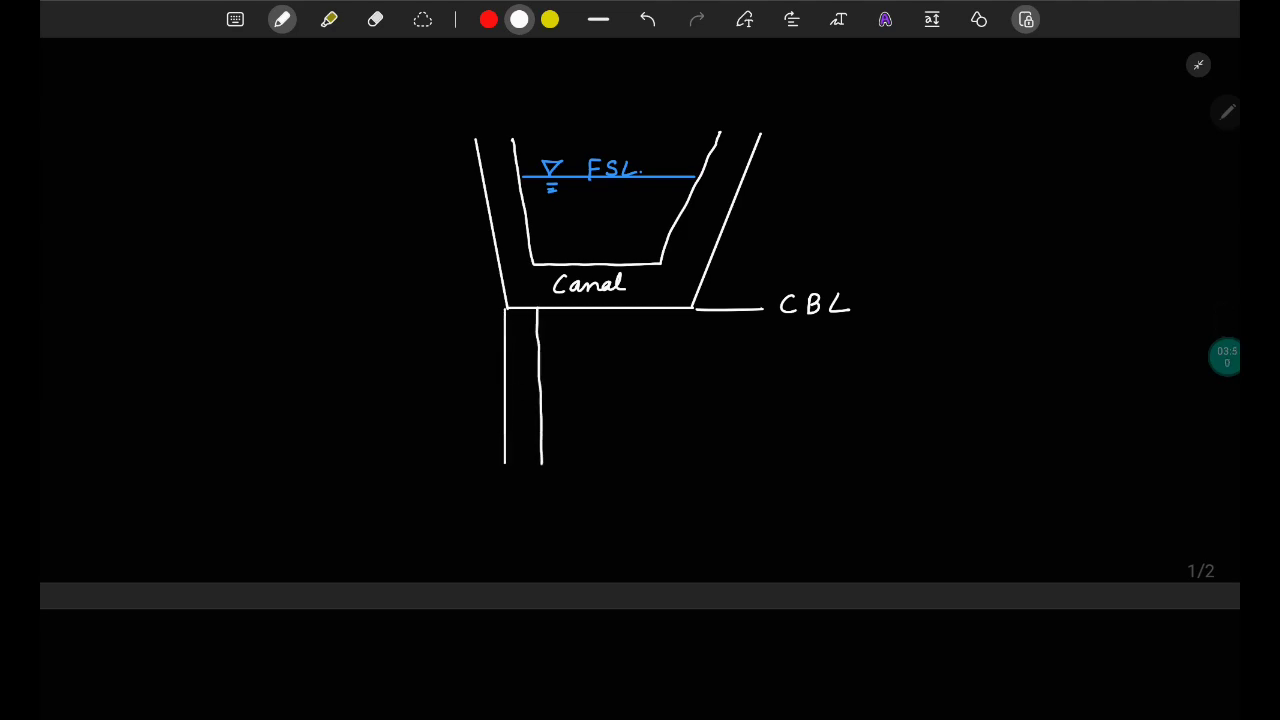
pyautogui.moveTo(658, 316); pyautogui.dragTo(658, 464)
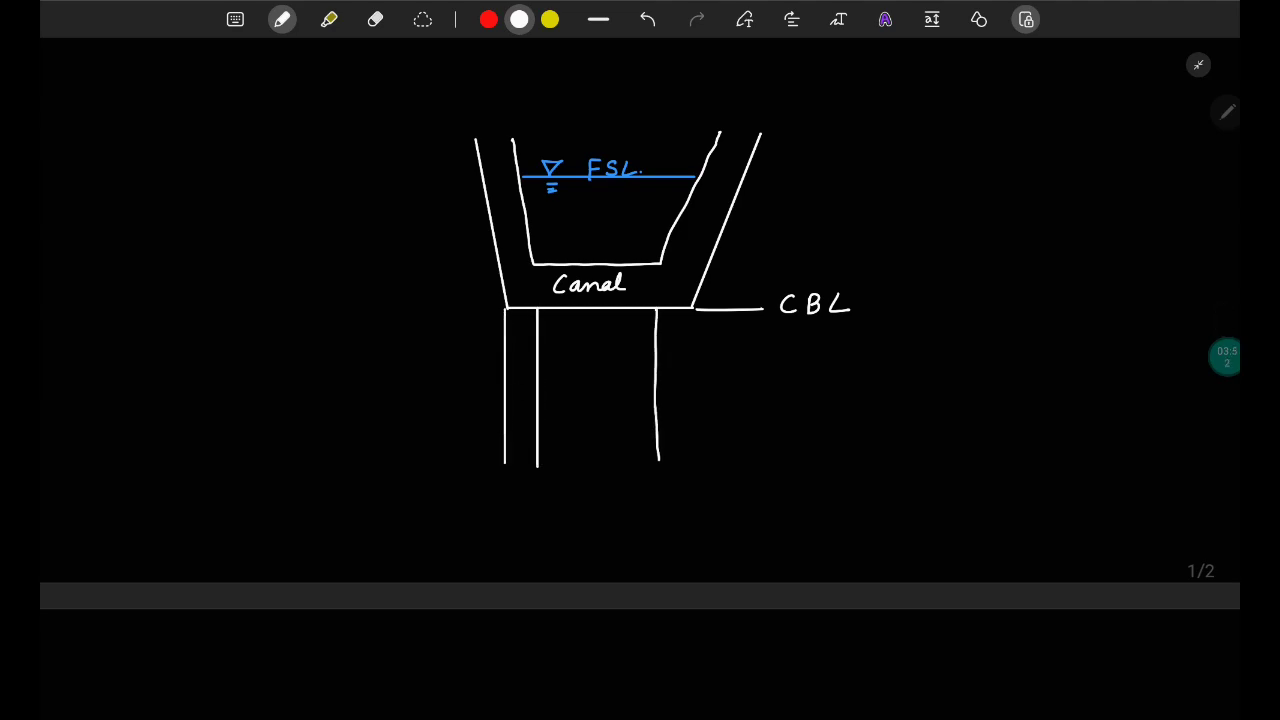
pyautogui.moveTo(660, 310); pyautogui.dragTo(696, 460)
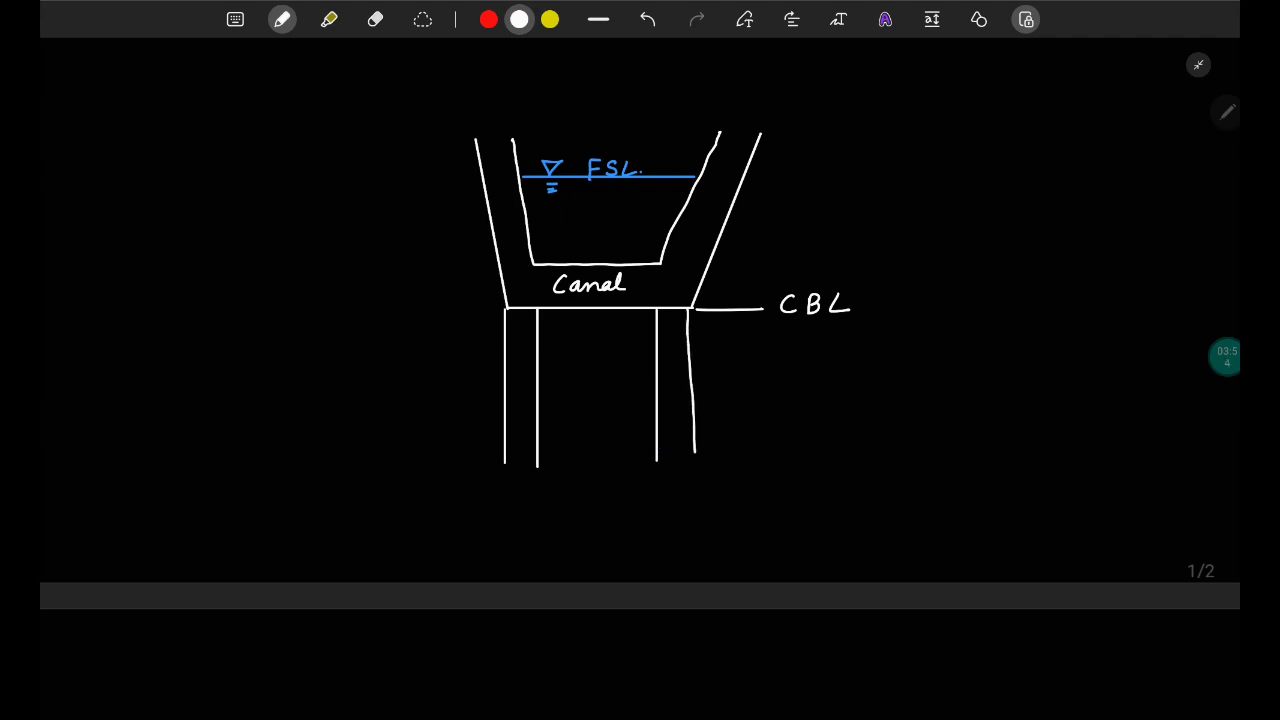
pyautogui.moveTo(270, 456); pyautogui.dragTo(500, 456)
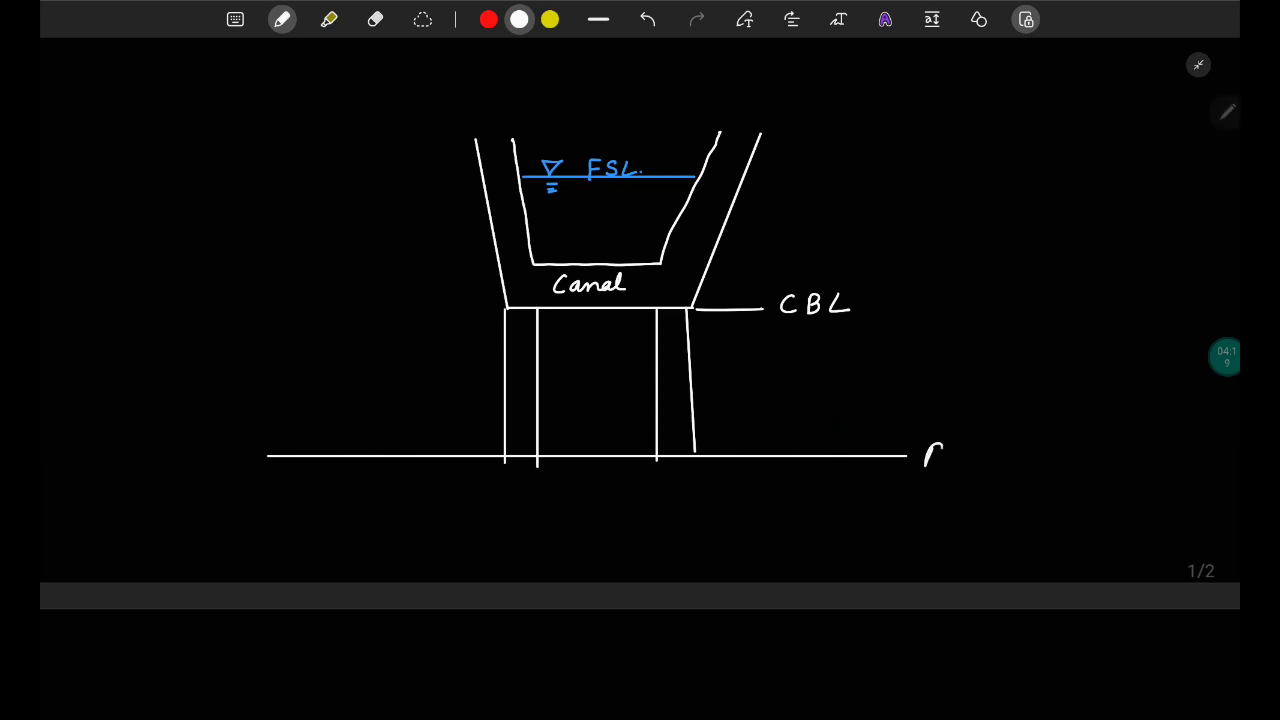
pyautogui.write('River b')
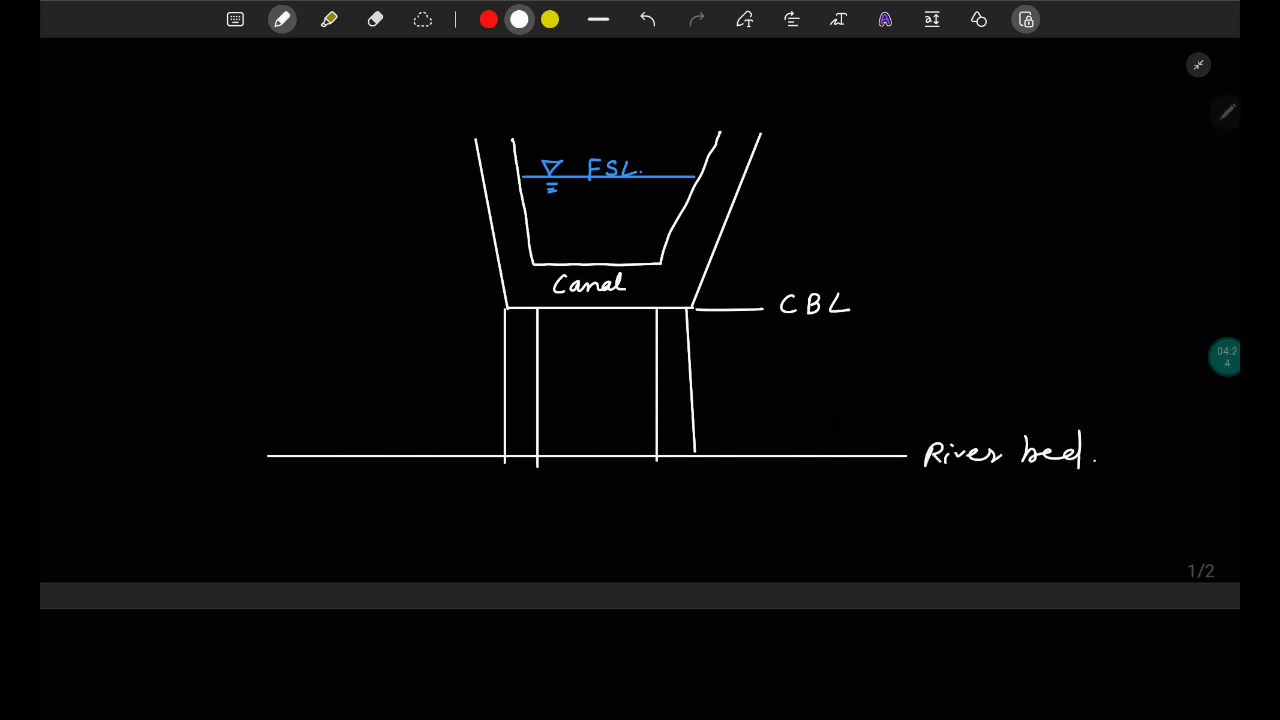
# - Mark the high flood level beside the left canal wall labelled 'HfL', with a yellow level line
pyautogui.click(282, 20)
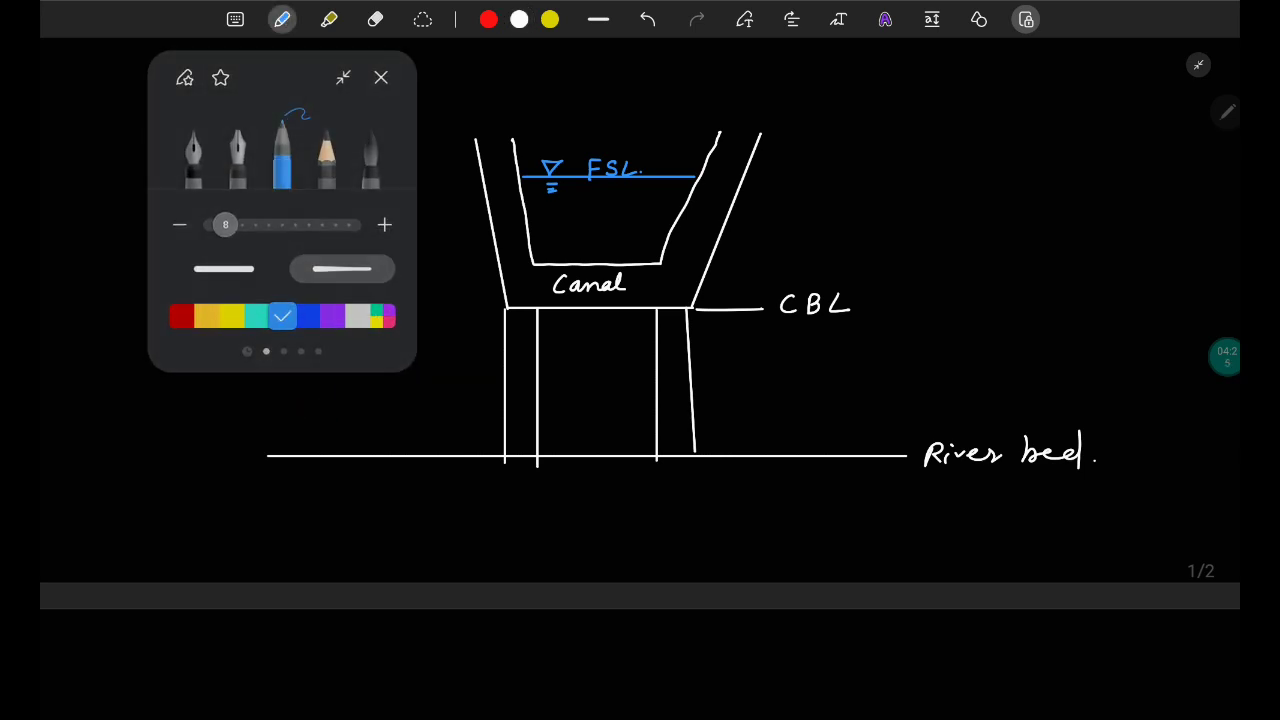
pyautogui.click(380, 76)
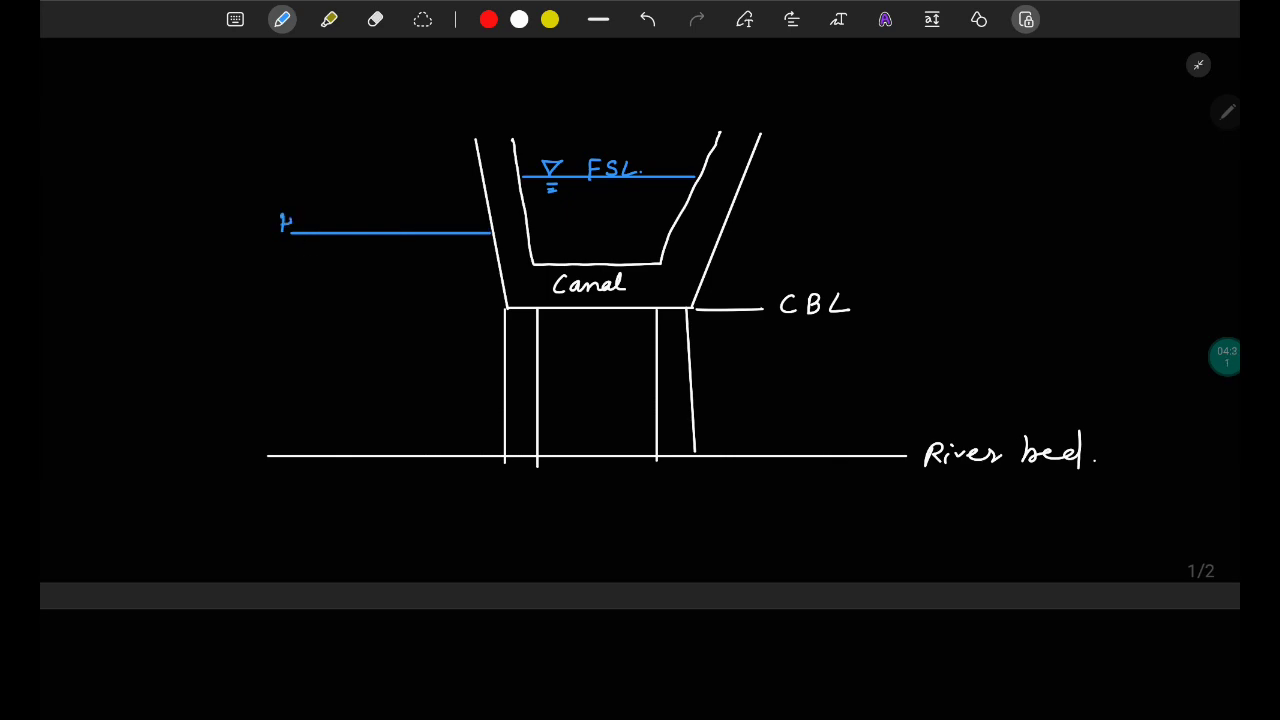
pyautogui.write('HfL')
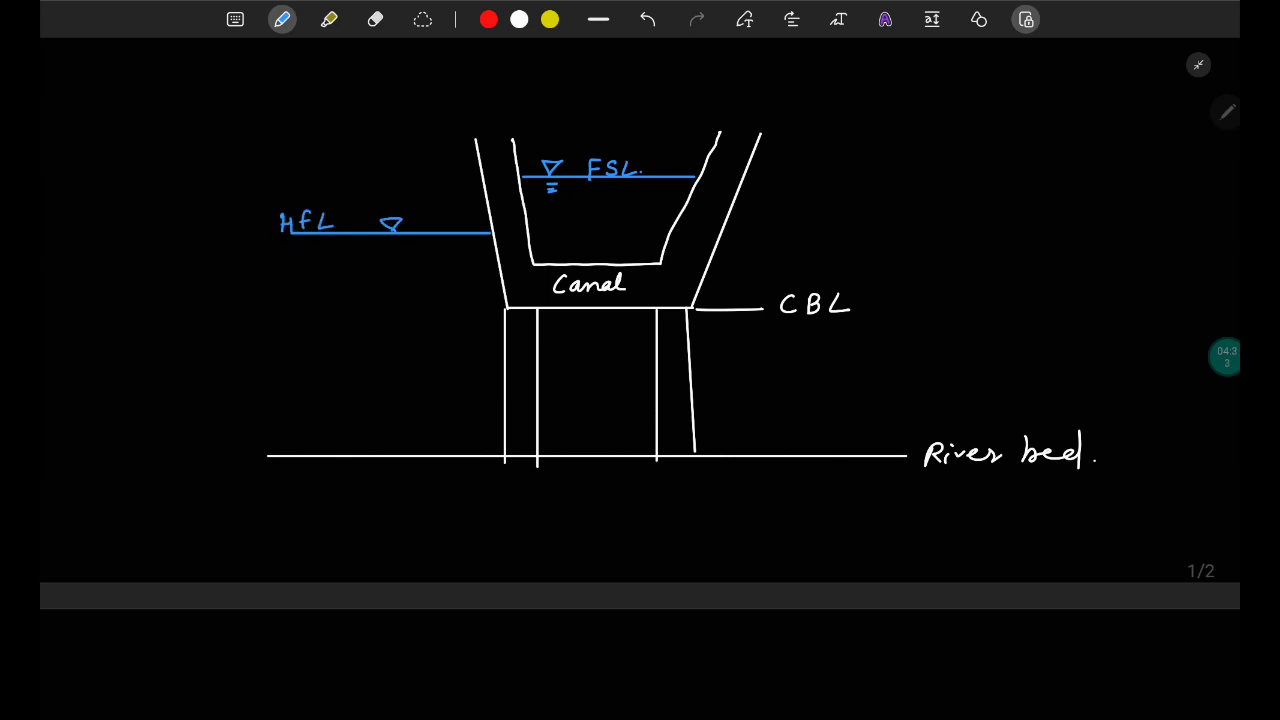
pyautogui.click(548, 20)
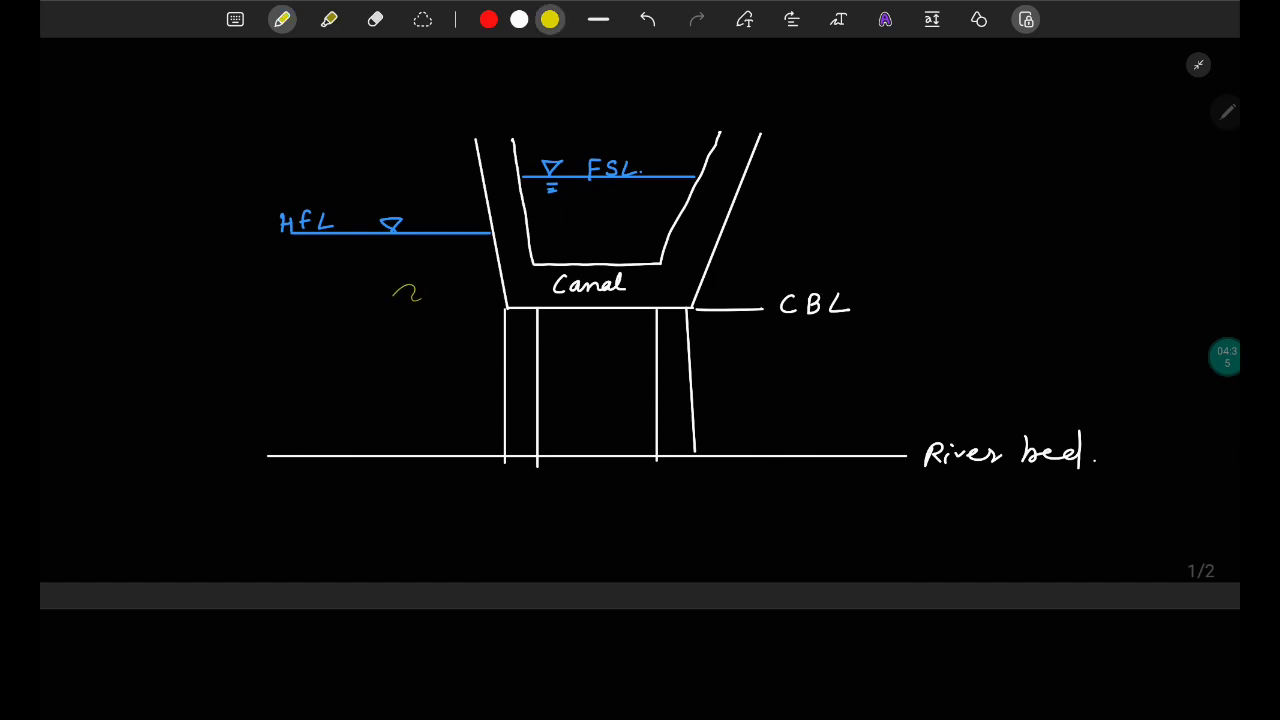
pyautogui.moveTo(364, 306); pyautogui.dragTo(504, 306)
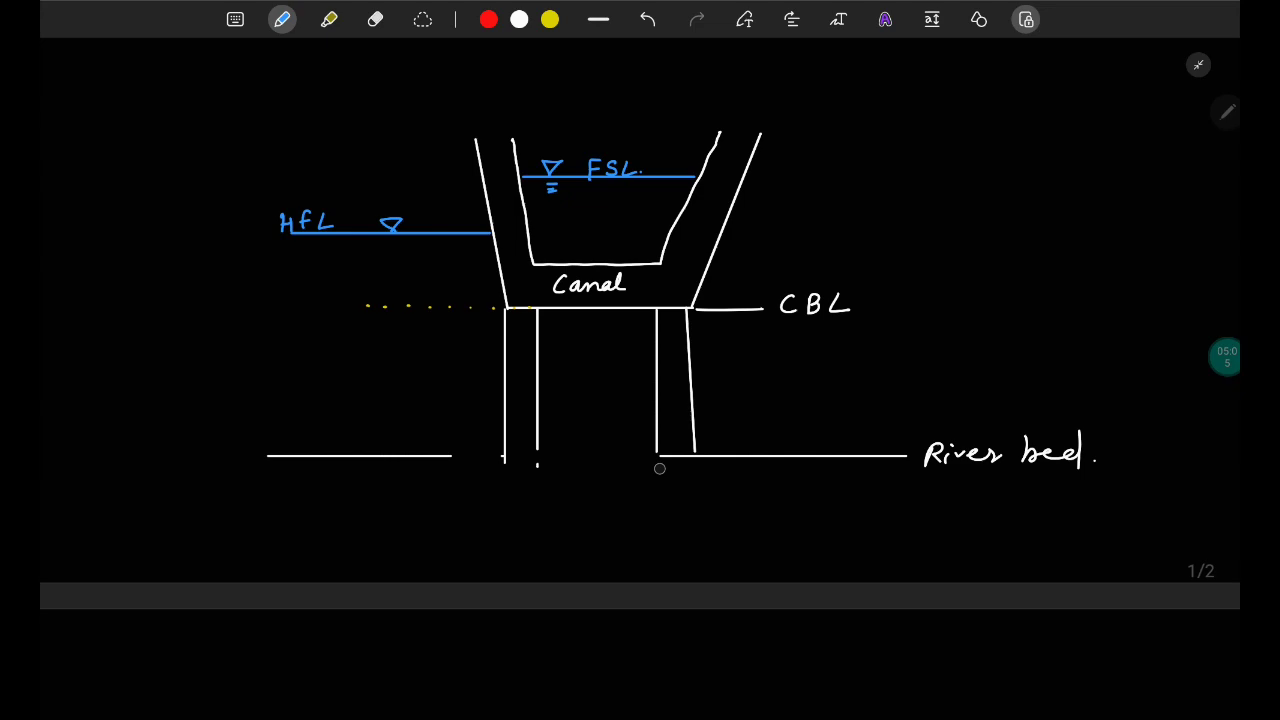
# - Erase the river bed between the piers and draw a deepened river channel below the aqueduct
pyautogui.moveTo(660, 456); pyautogui.dragTo(760, 456)
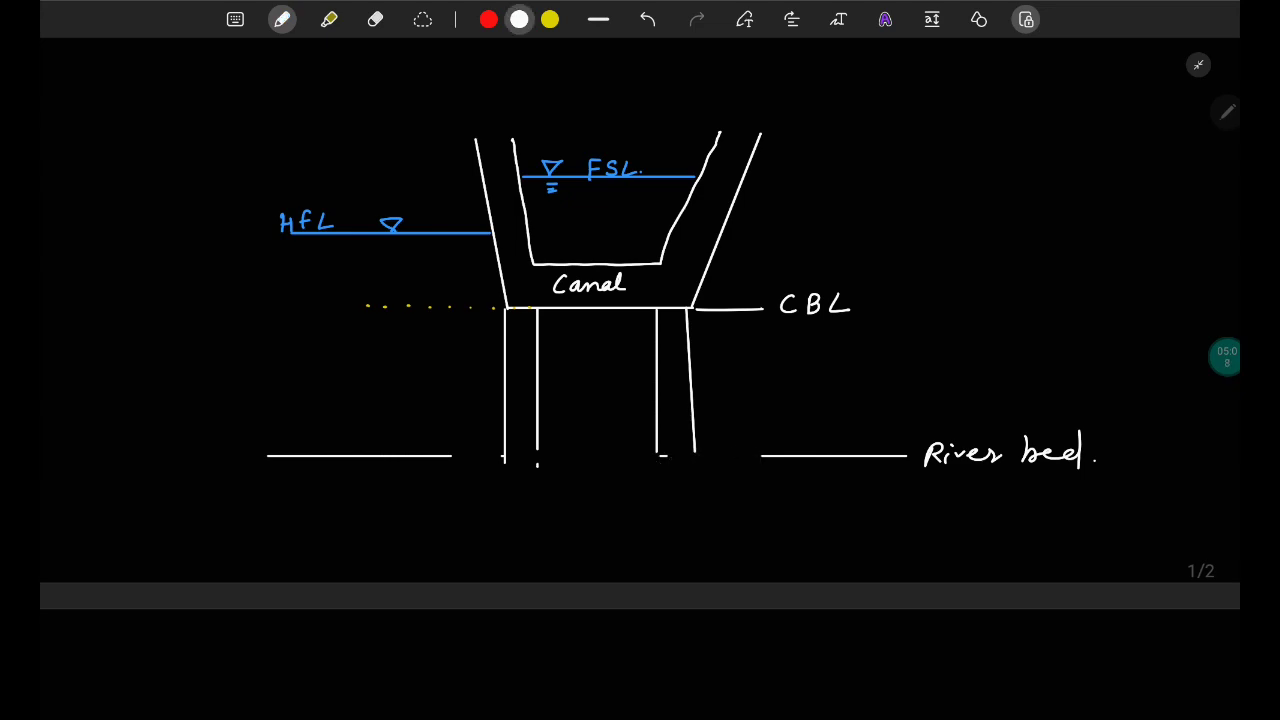
pyautogui.moveTo(456, 456); pyautogui.dragTo(510, 520)
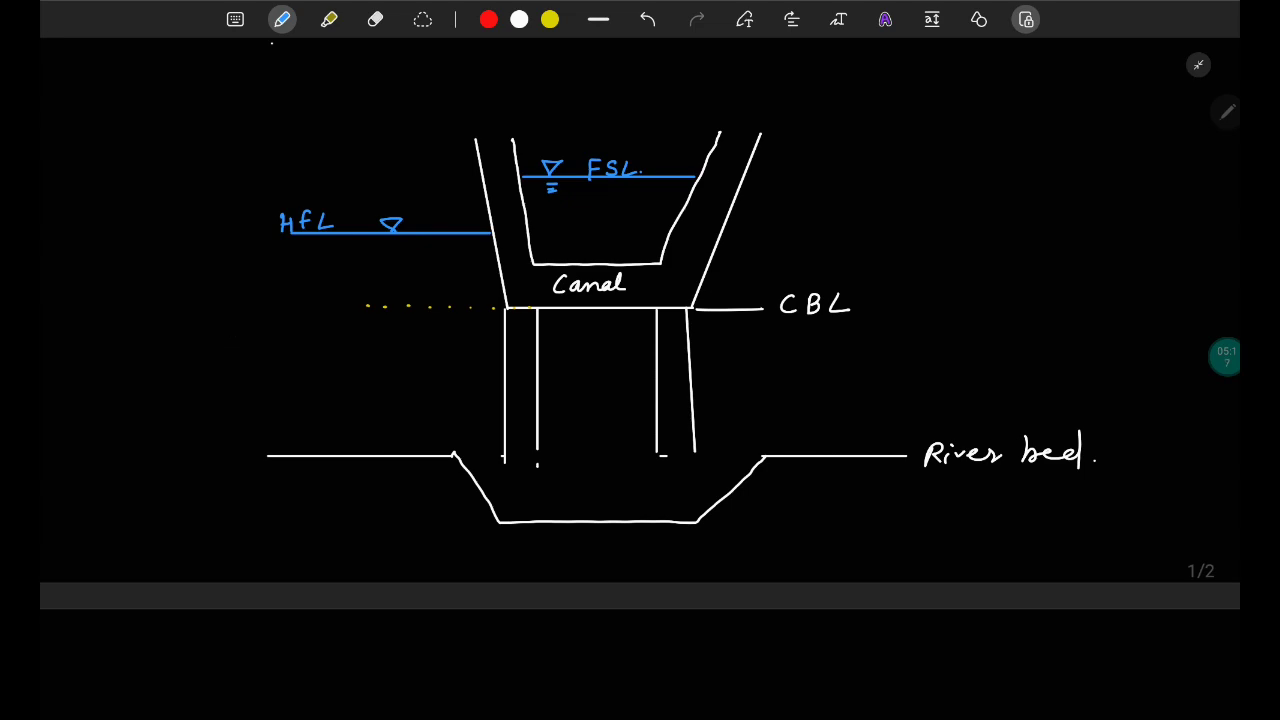
# - Draw blue river flow arrows passing beneath the canal between the piers
pyautogui.moveTo(236, 332); pyautogui.dragTo(328, 324)
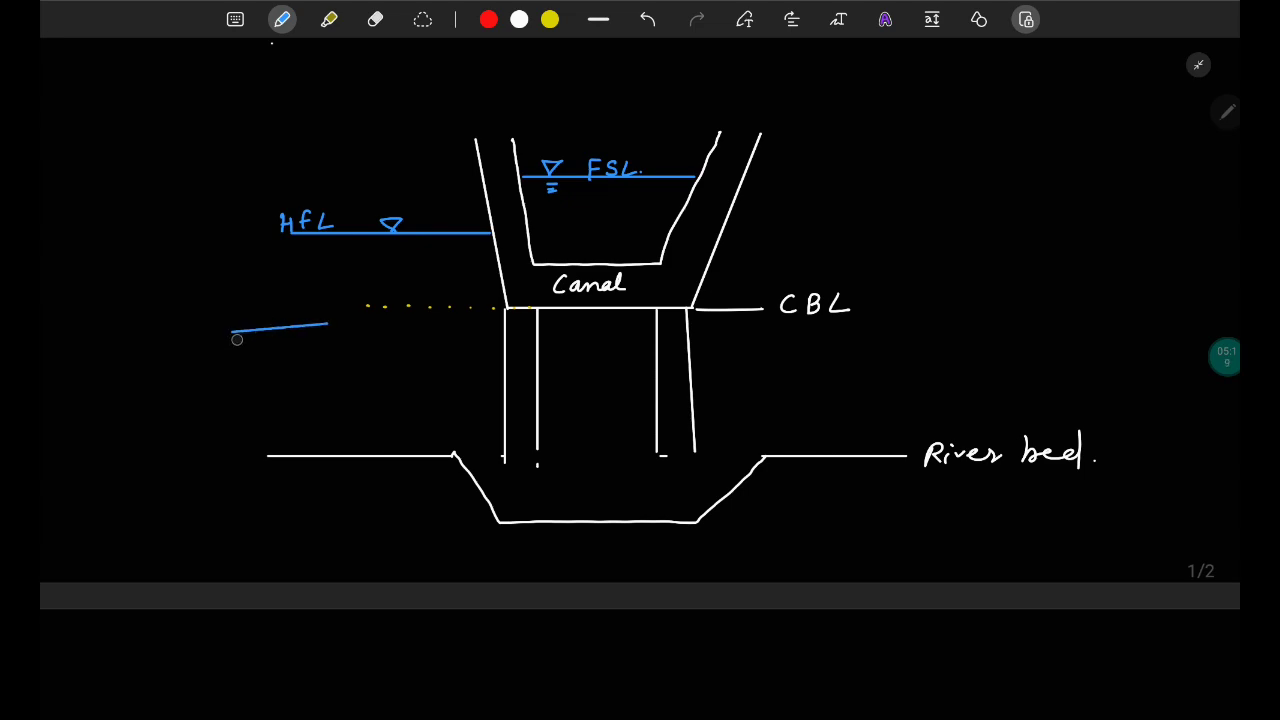
pyautogui.moveTo(256, 338); pyautogui.dragTo(344, 332)
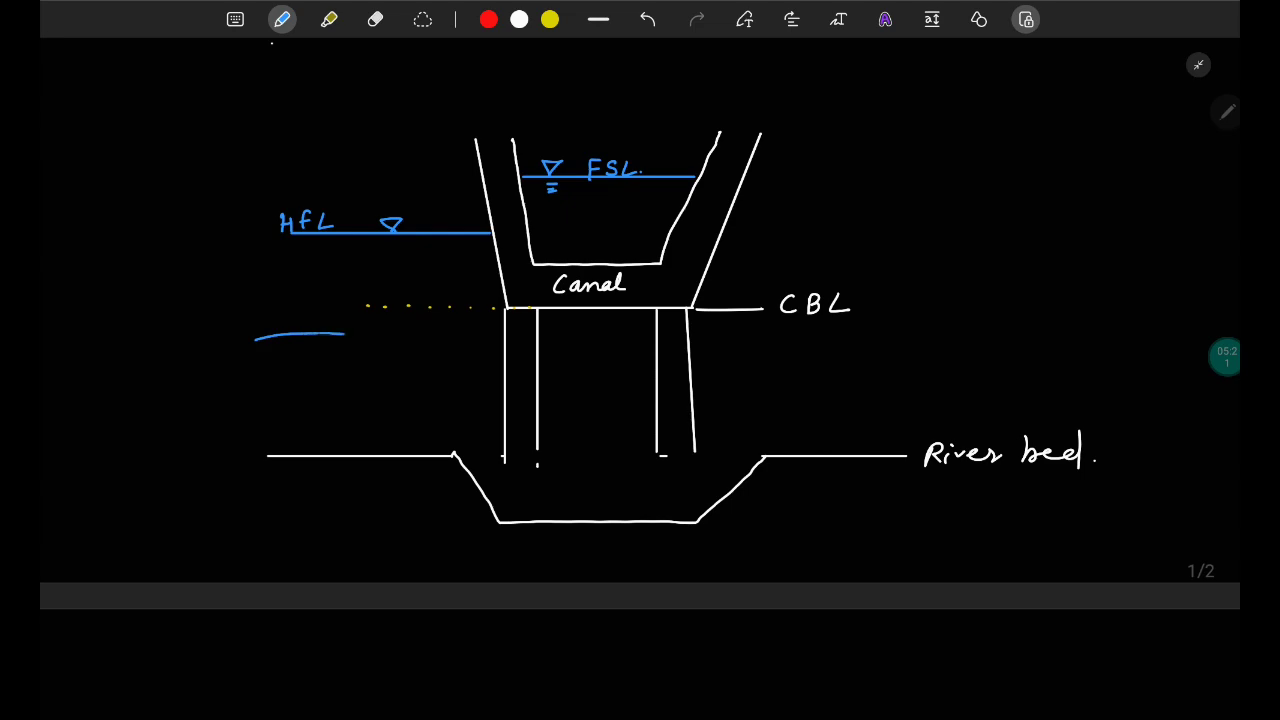
pyautogui.moveTo(344, 336); pyautogui.dragTo(756, 372)
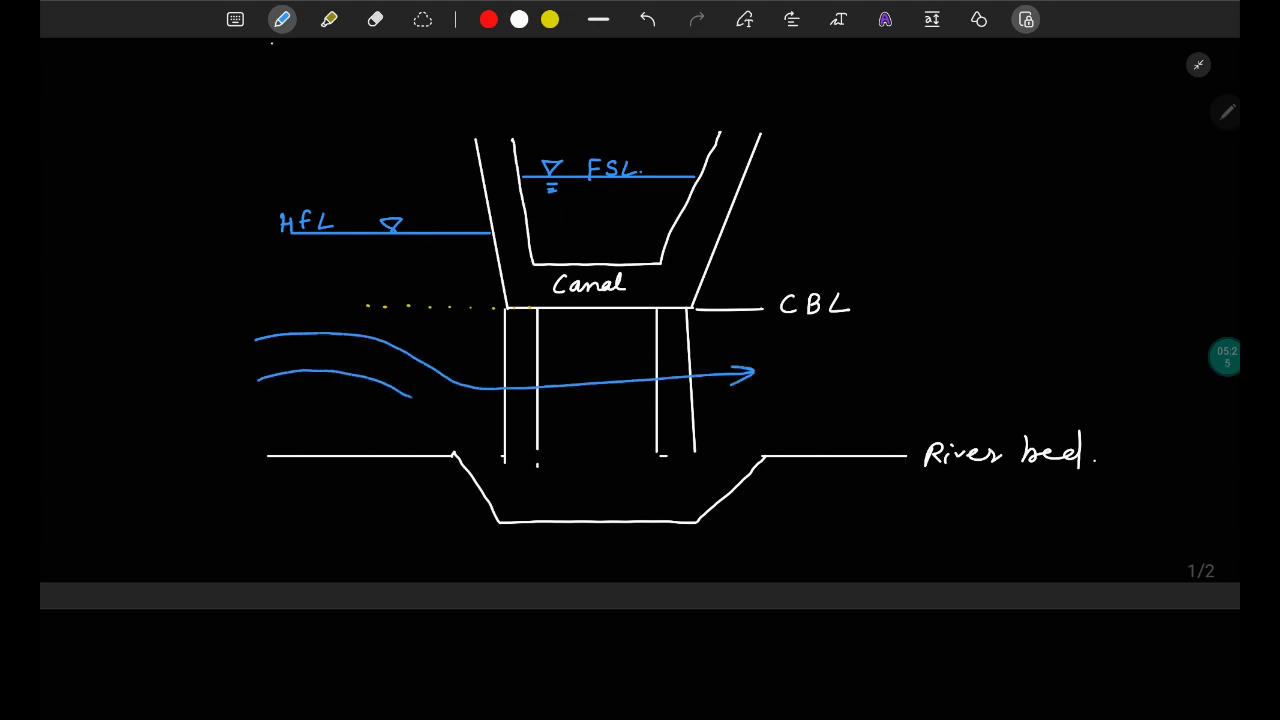
pyautogui.moveTo(256, 380); pyautogui.dragTo(824, 404)
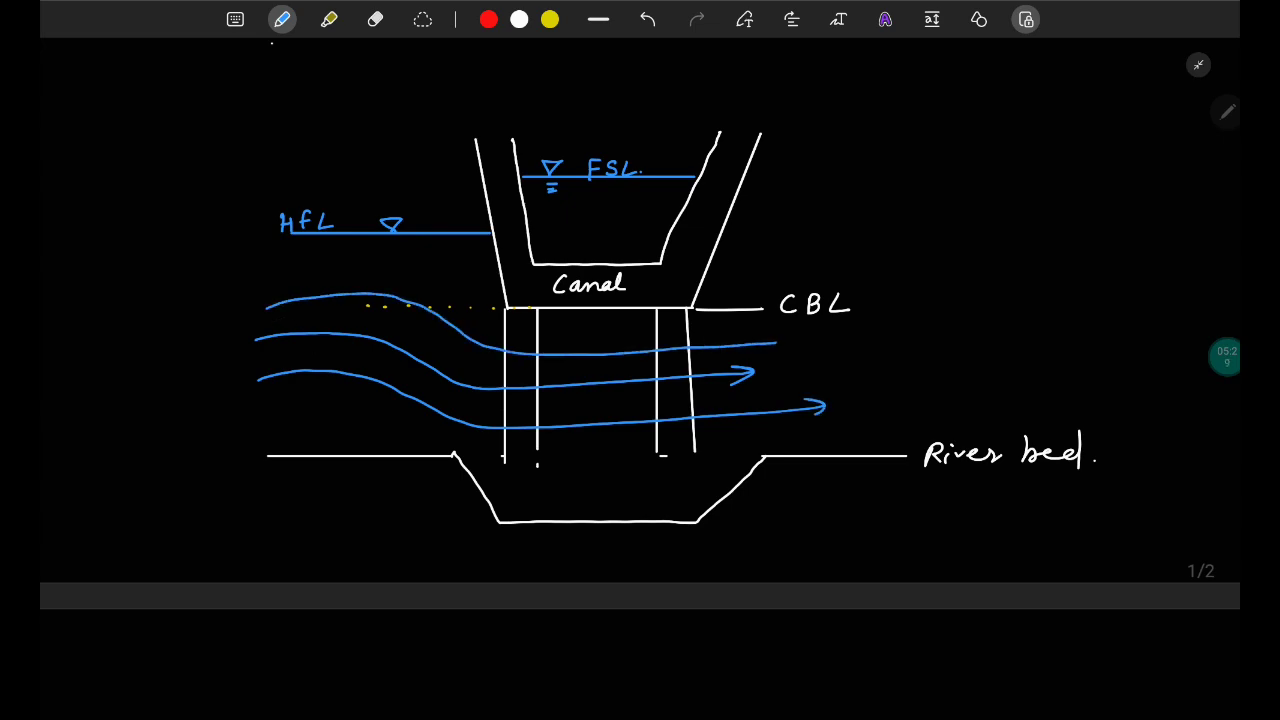
pyautogui.moveTo(290, 420); pyautogui.dragTo(404, 414)
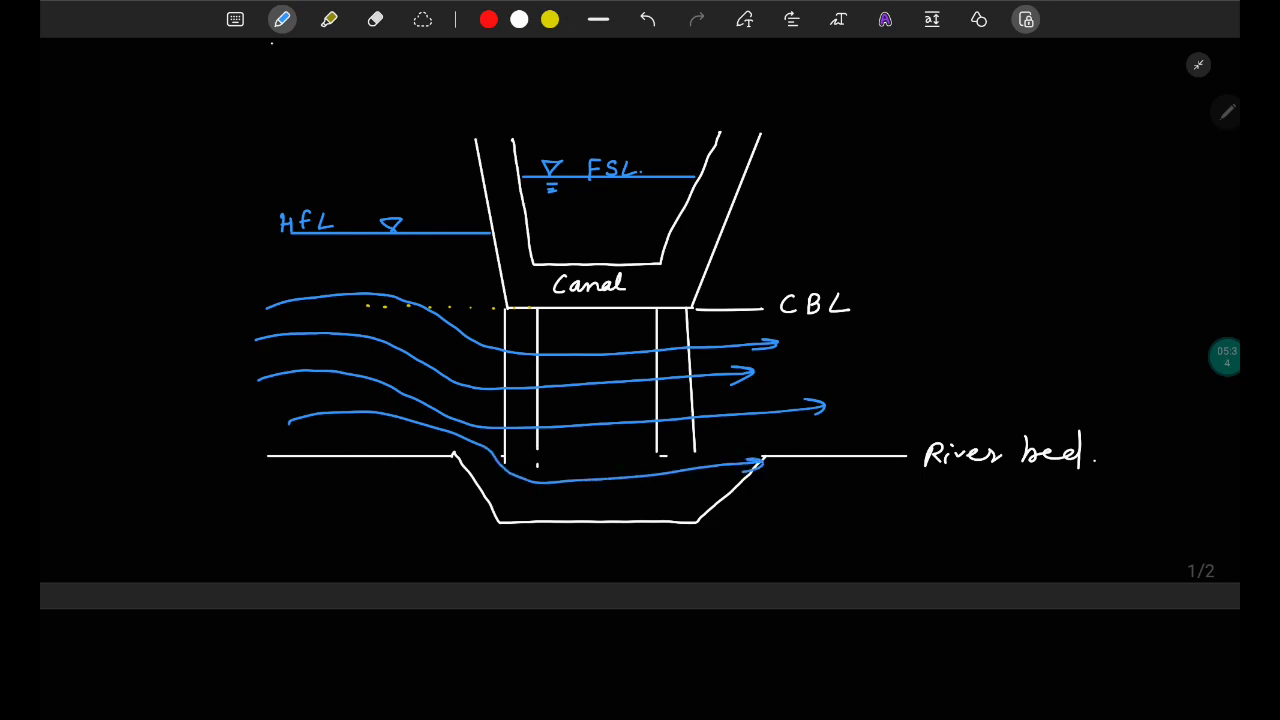
pyautogui.click(282, 20)
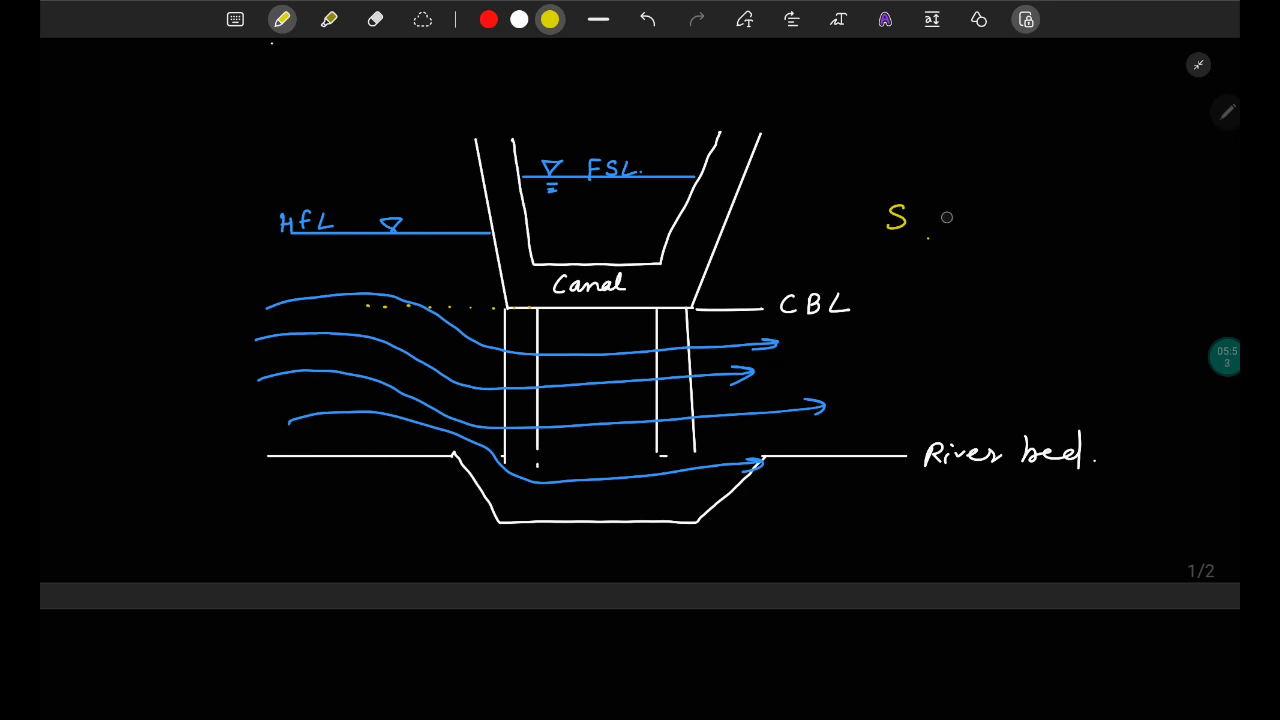
# - Write 'Syphon Aqueduct' in yellow, box it, and star it and the HFL mark
pyautogui.write('yphon')
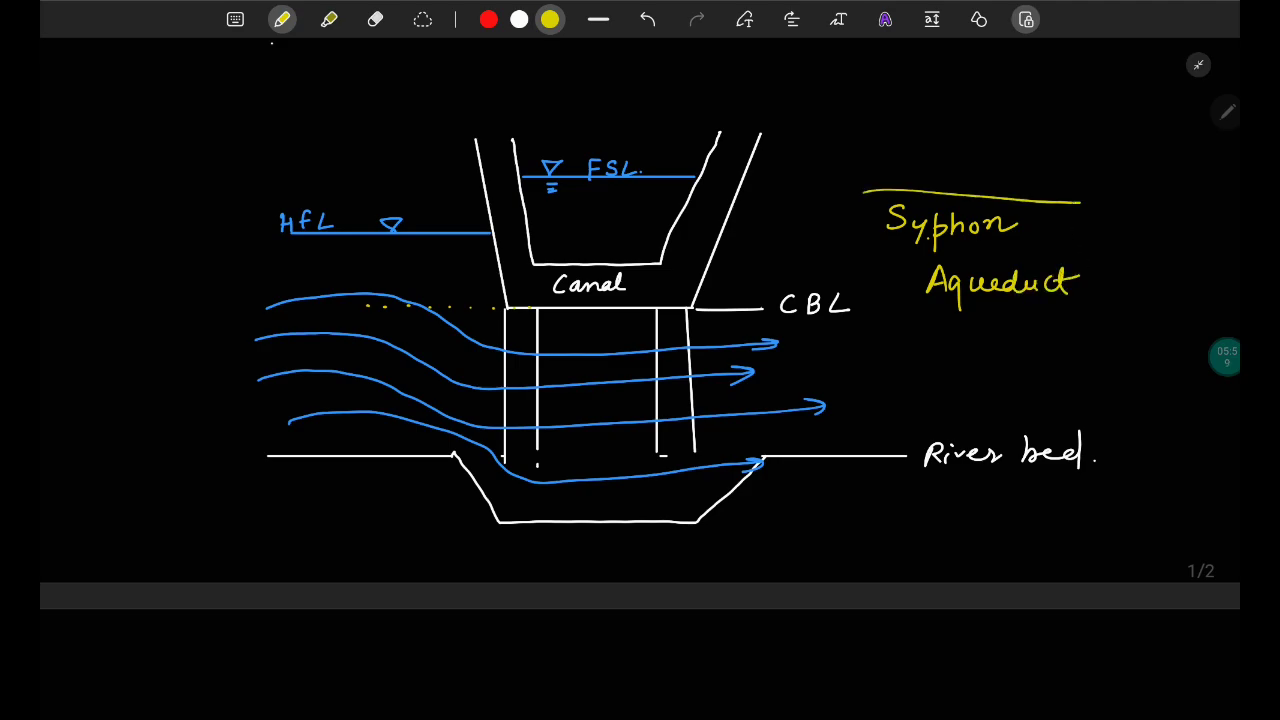
pyautogui.moveTo(864, 204); pyautogui.dragTo(1090, 330)
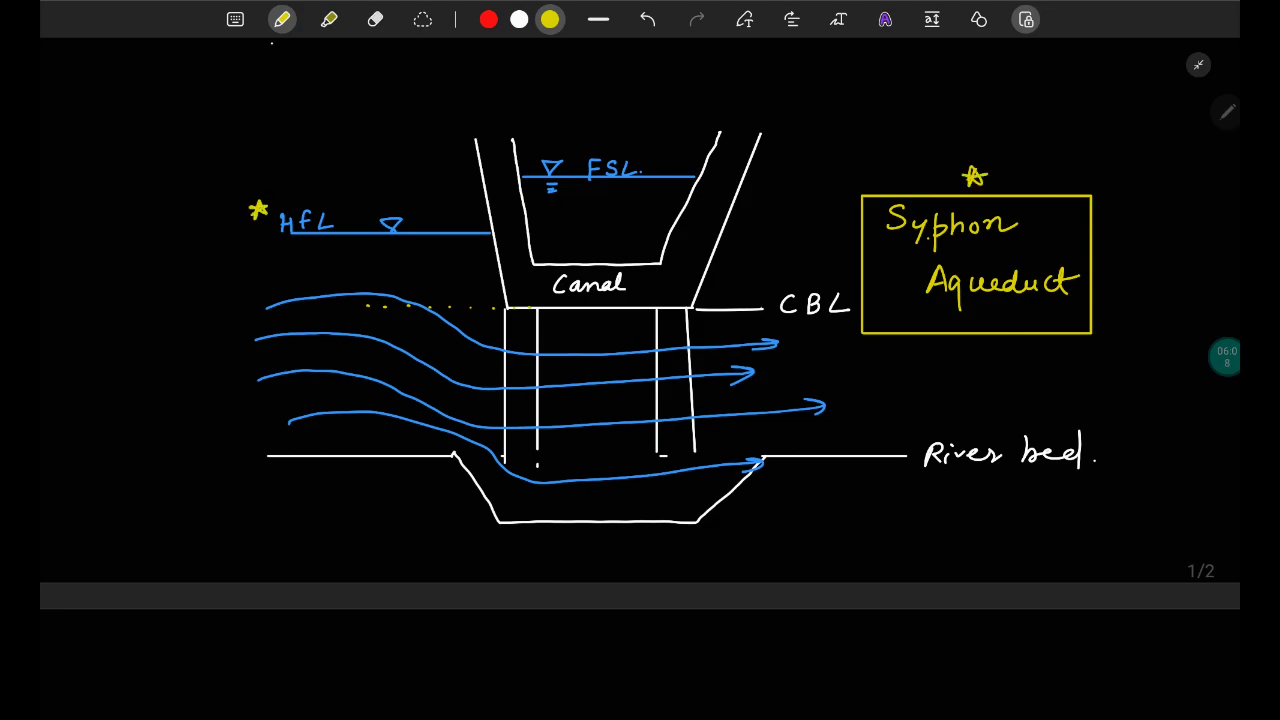
pyautogui.click(808, 278)
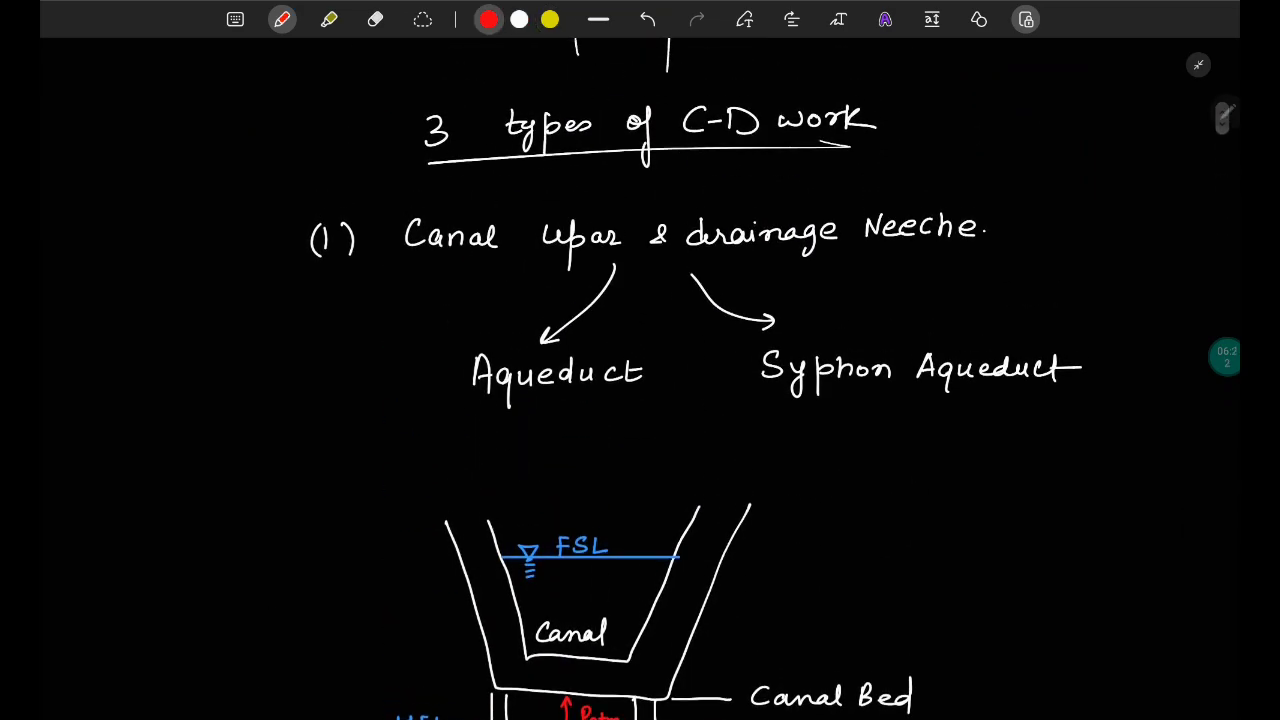
# - Write and underline the heading '(2) Drainage River & Canal Neeche' on fresh page space
pyautogui.moveTo(270, 280); pyautogui.dragTo(396, 204)
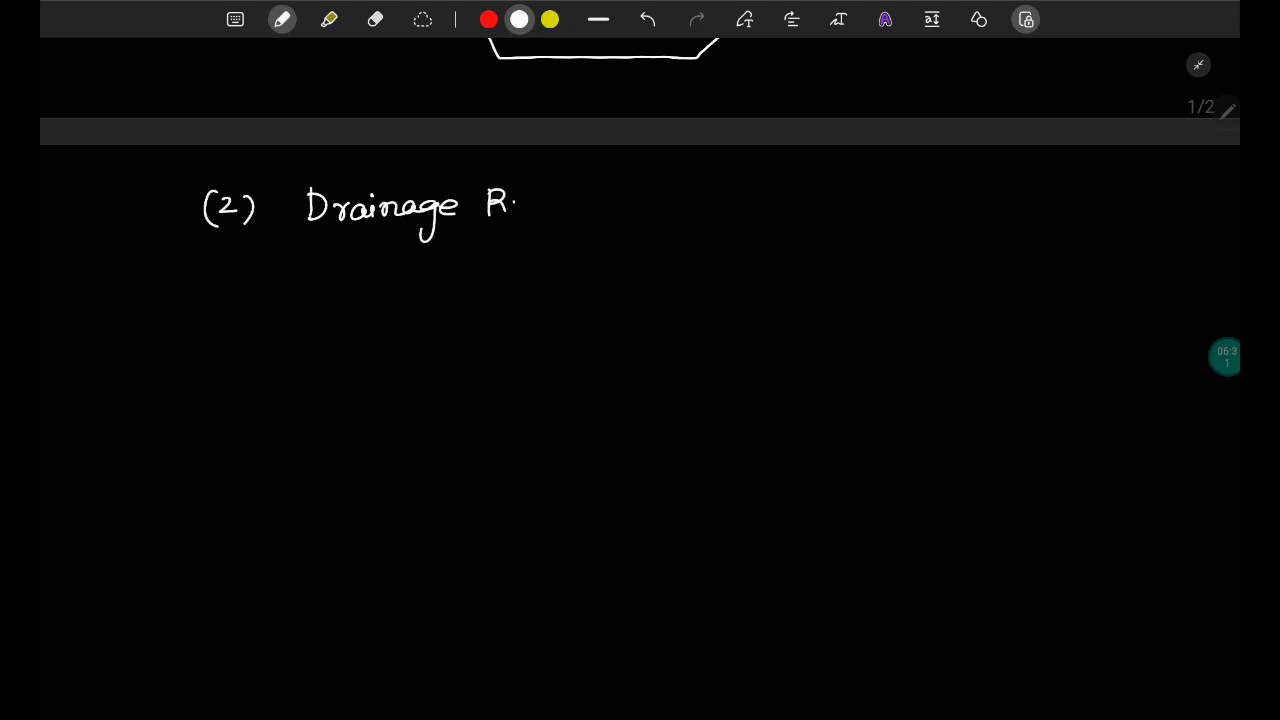
pyautogui.moveTo(490, 204); pyautogui.dragTo(680, 210)
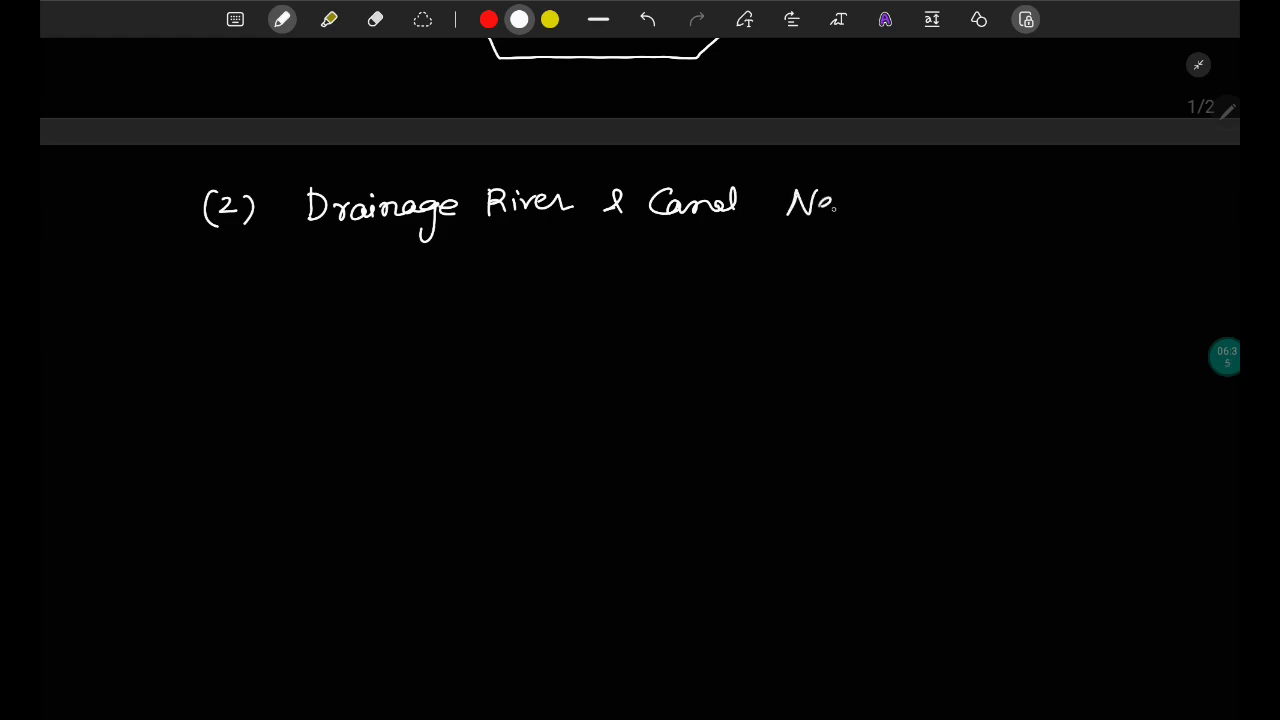
pyautogui.moveTo(790, 204); pyautogui.dragTo(924, 244)
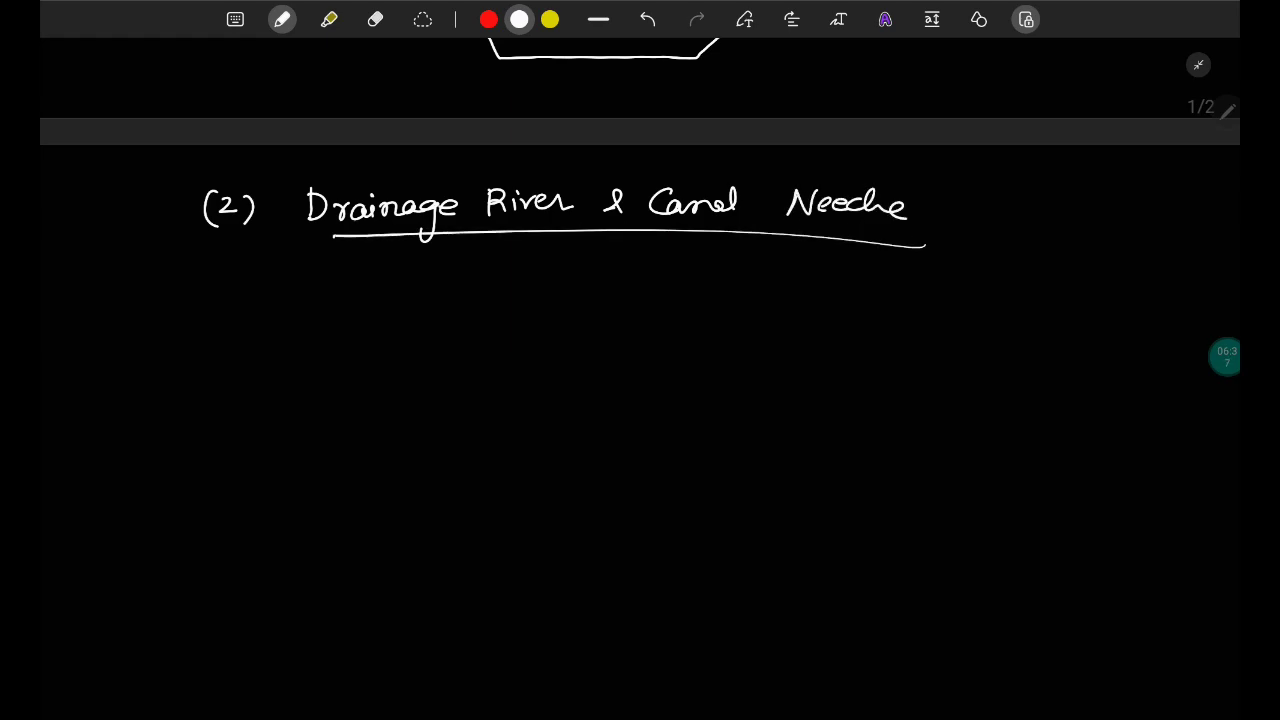
# - Sketch the blue drainage channel above the yellow canal trapezoid
pyautogui.click(282, 20)
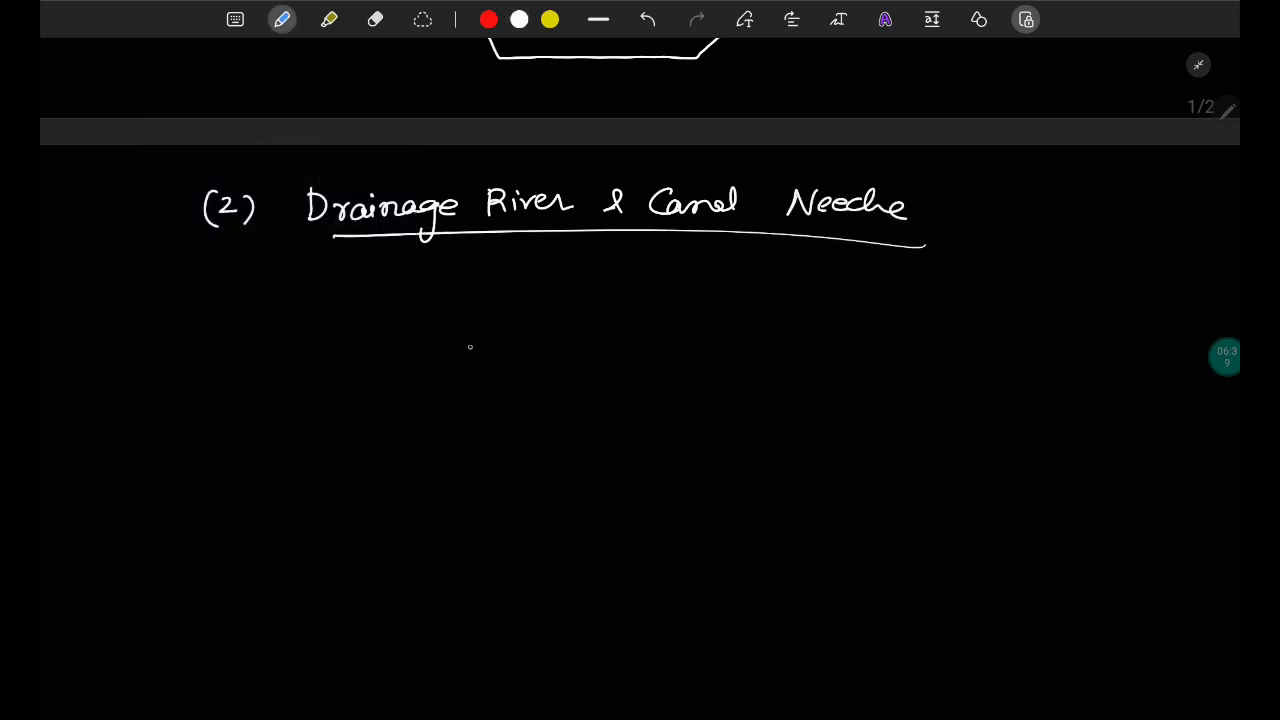
pyautogui.moveTo(460, 322); pyautogui.dragTo(528, 444)
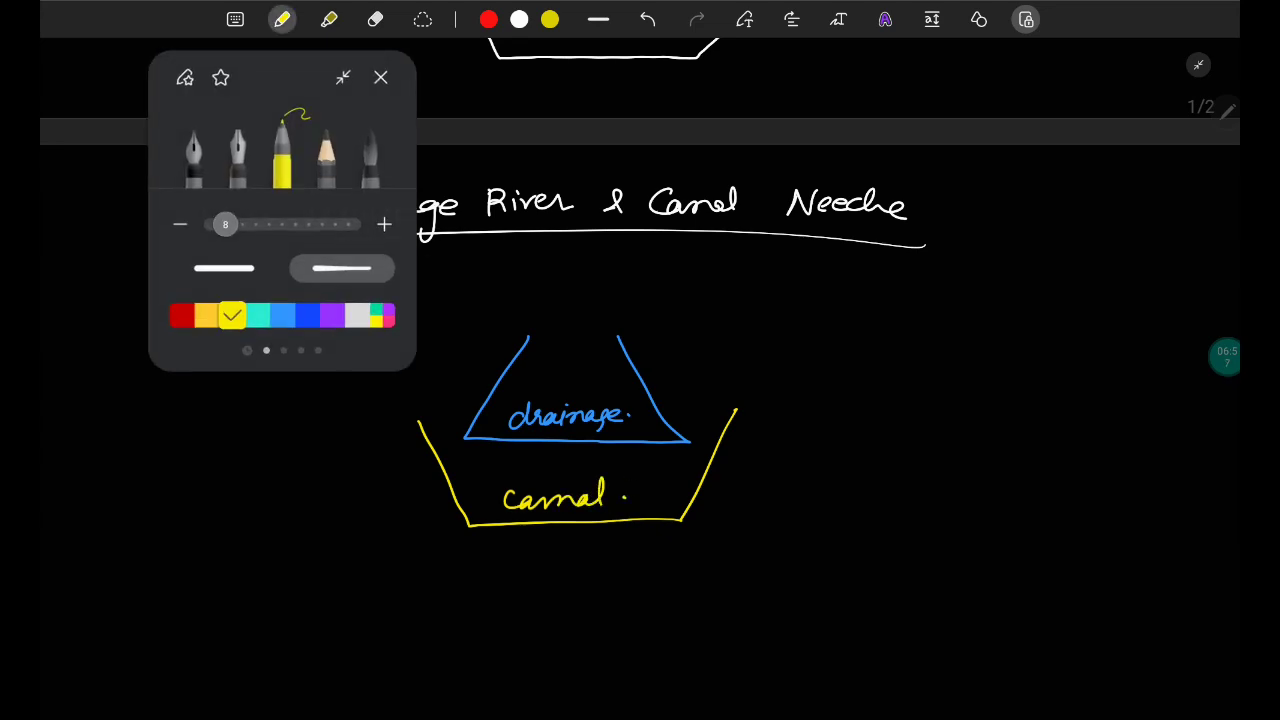
# - List 'Super passage' in white with the red note '(opp Aqueduct)' beside the sketch
pyautogui.click(380, 76)
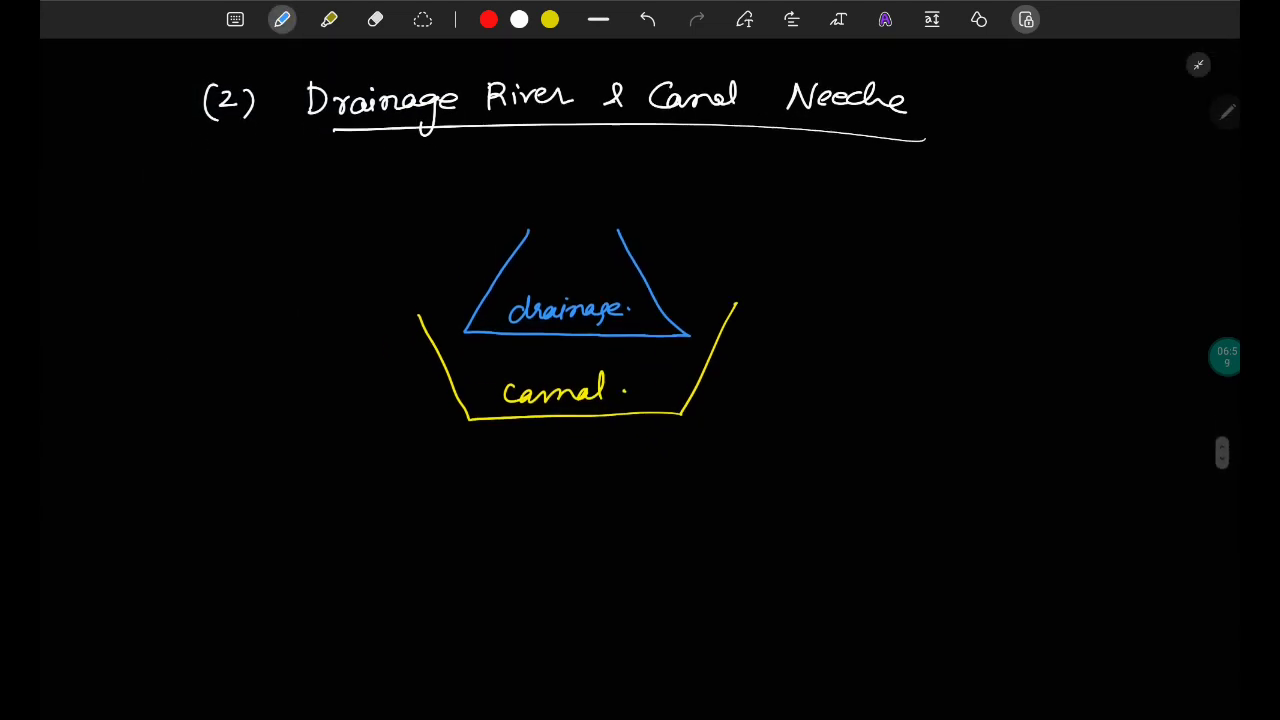
pyautogui.scroll(-3)
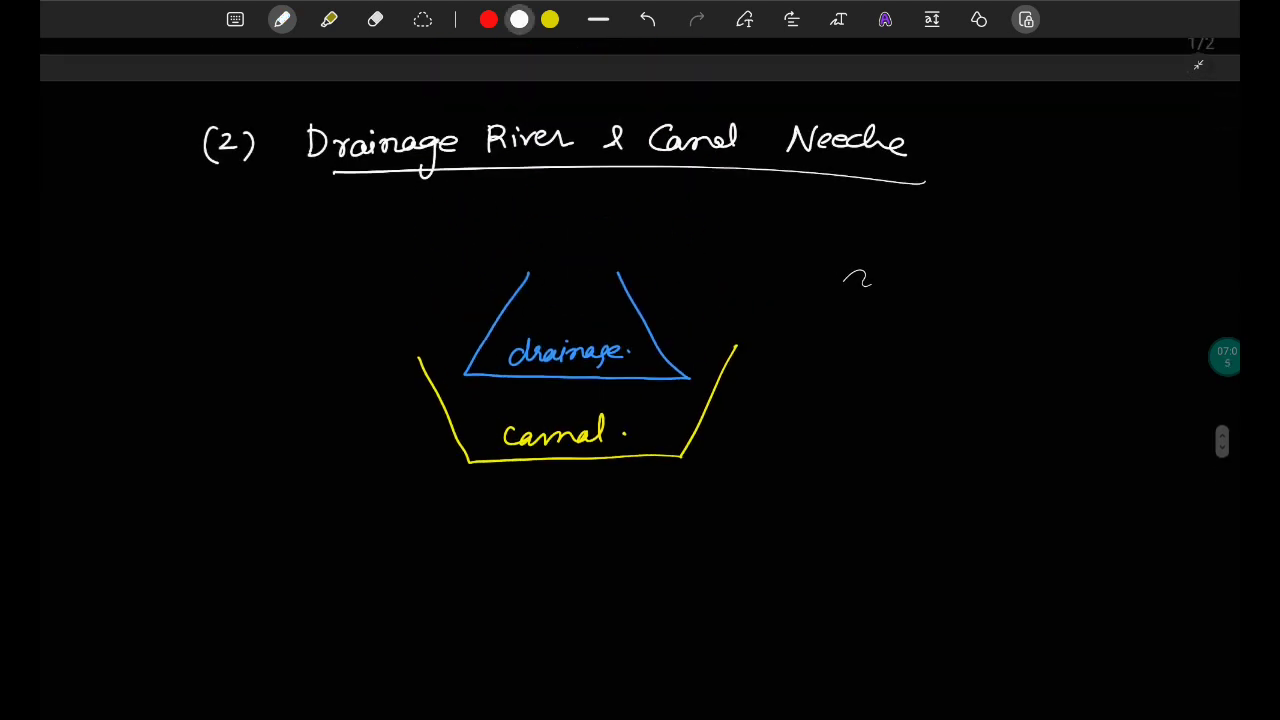
pyautogui.write('Sul')
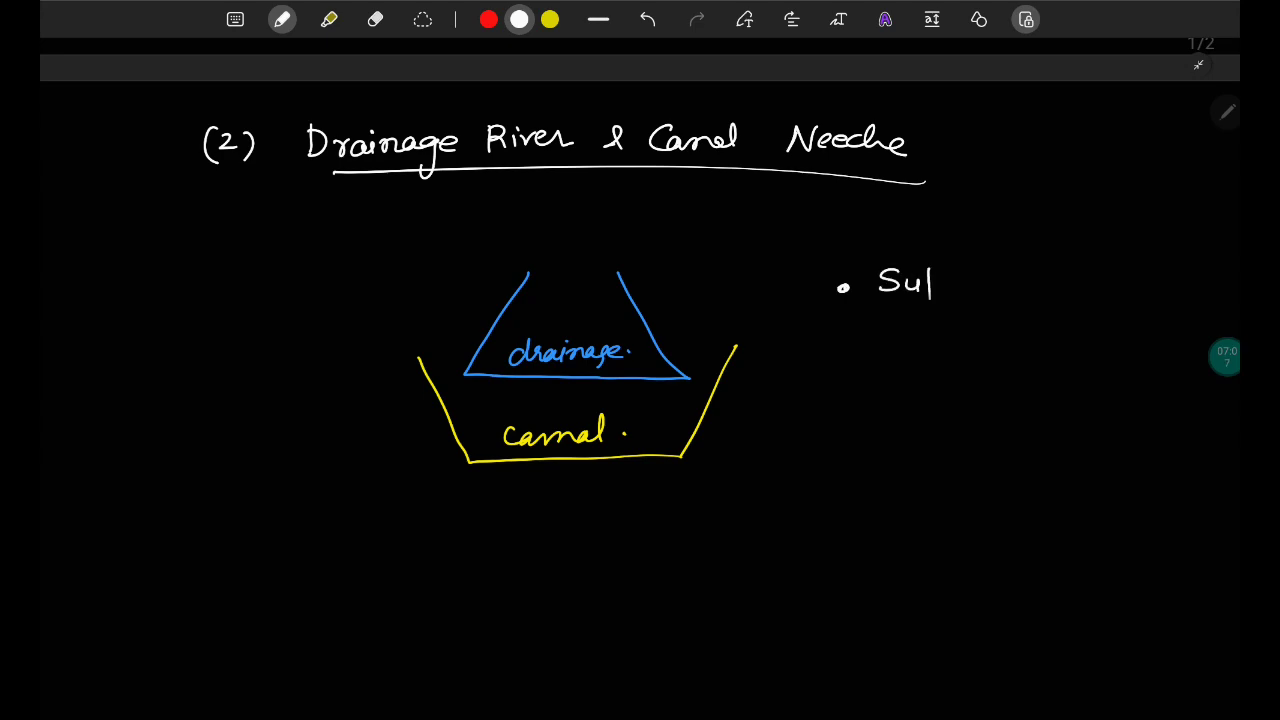
pyautogui.write('per po')
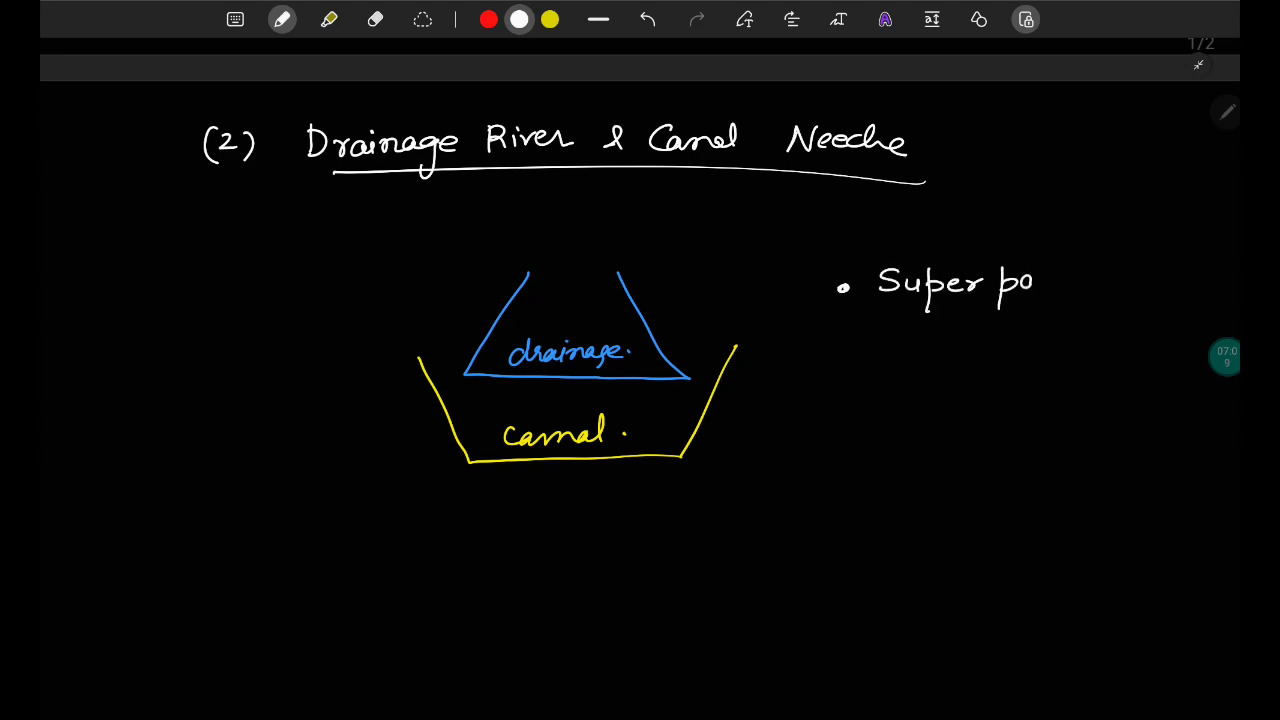
pyautogui.write('passage')
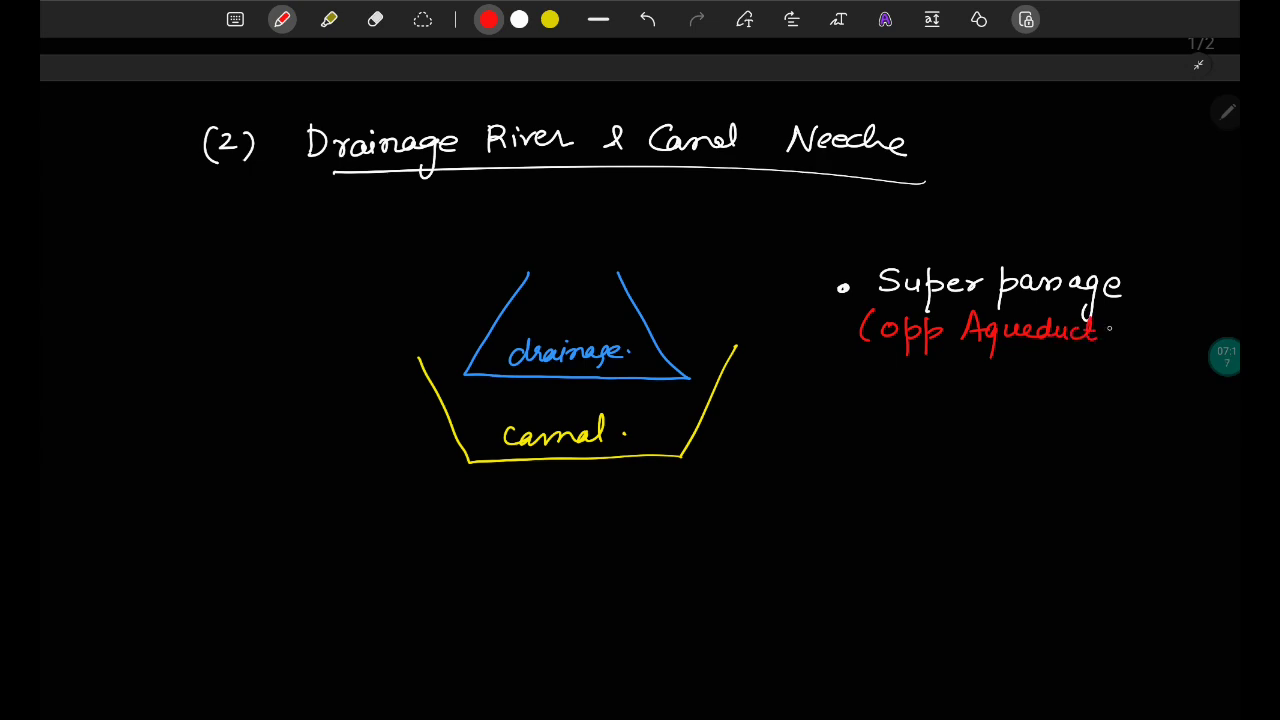
pyautogui.moveTo(1110, 324); pyautogui.dragTo(1124, 350)
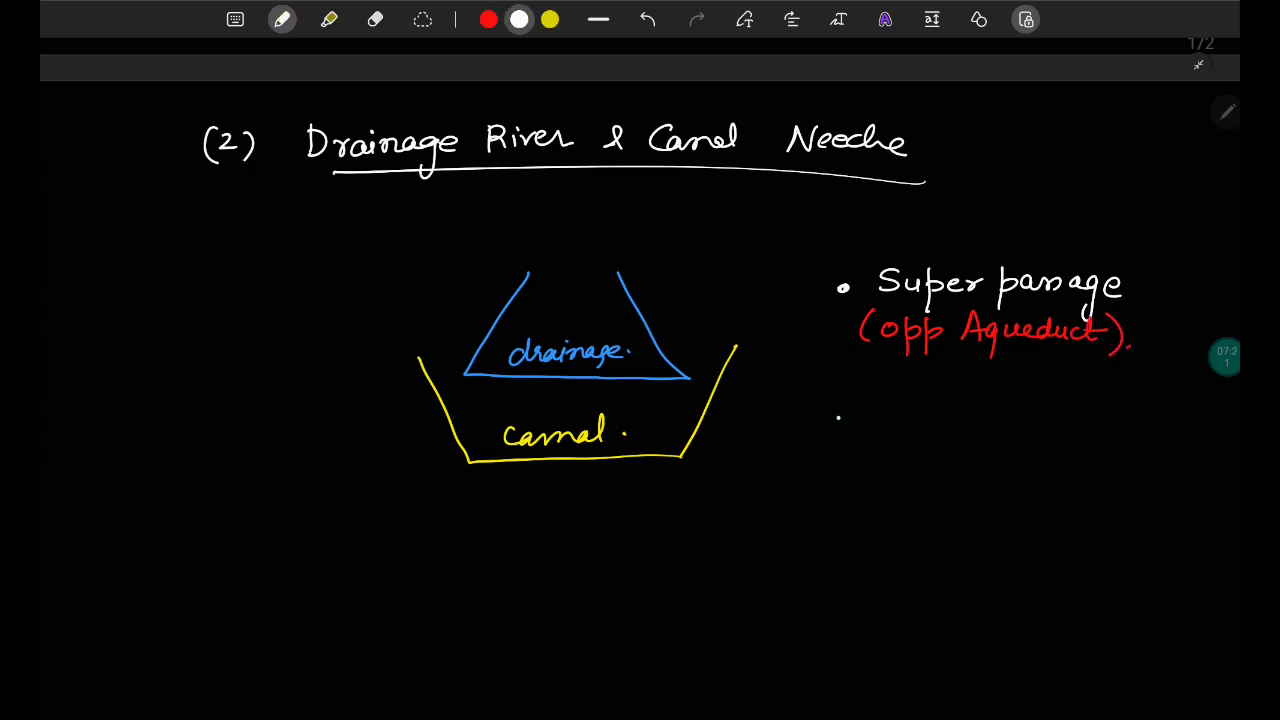
# - Add 'Siphon Super passage' with its red note '(opp Syphon Aqdt.)'
pyautogui.write('Siphon')
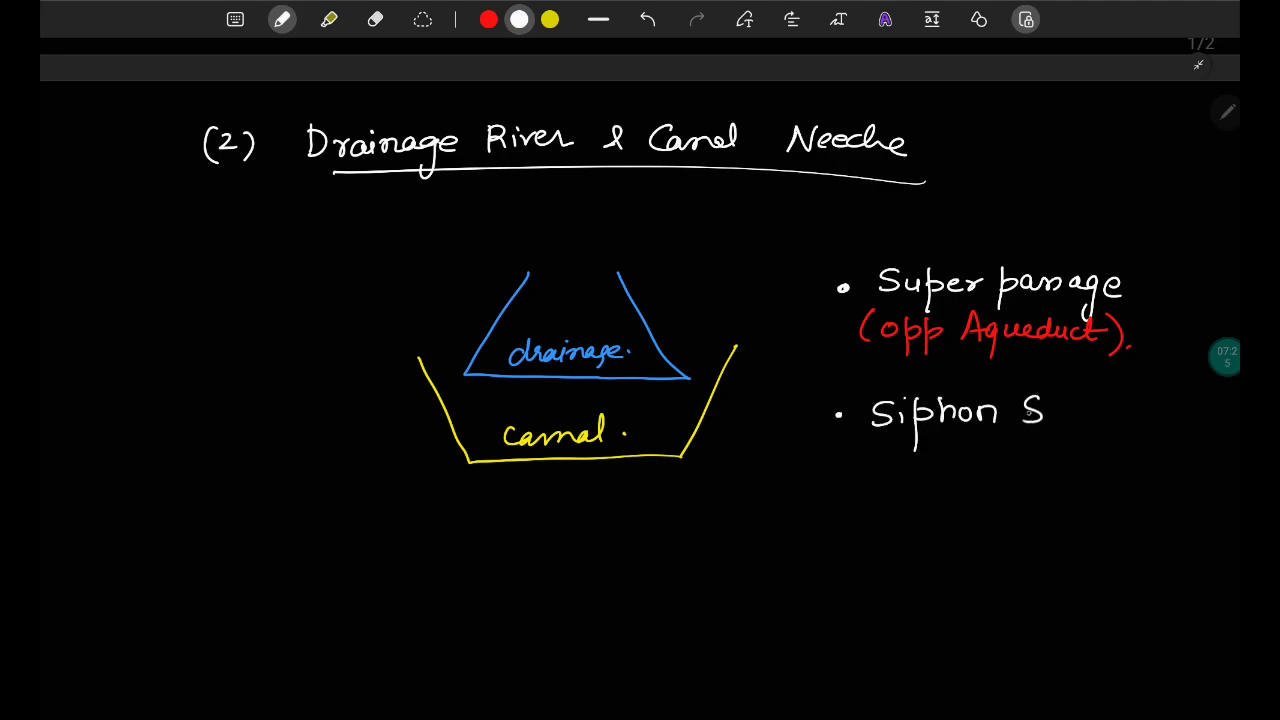
pyautogui.write('Super')
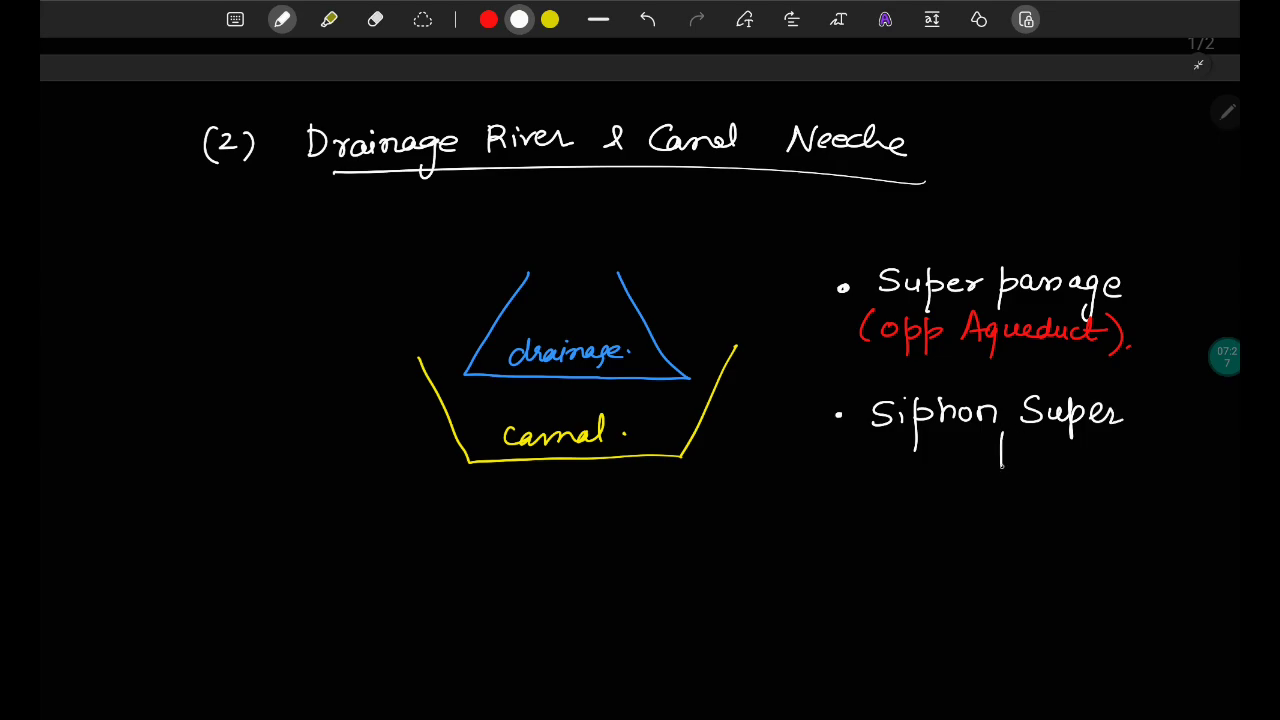
pyautogui.moveTo(1000, 456); pyautogui.dragTo(1120, 456)
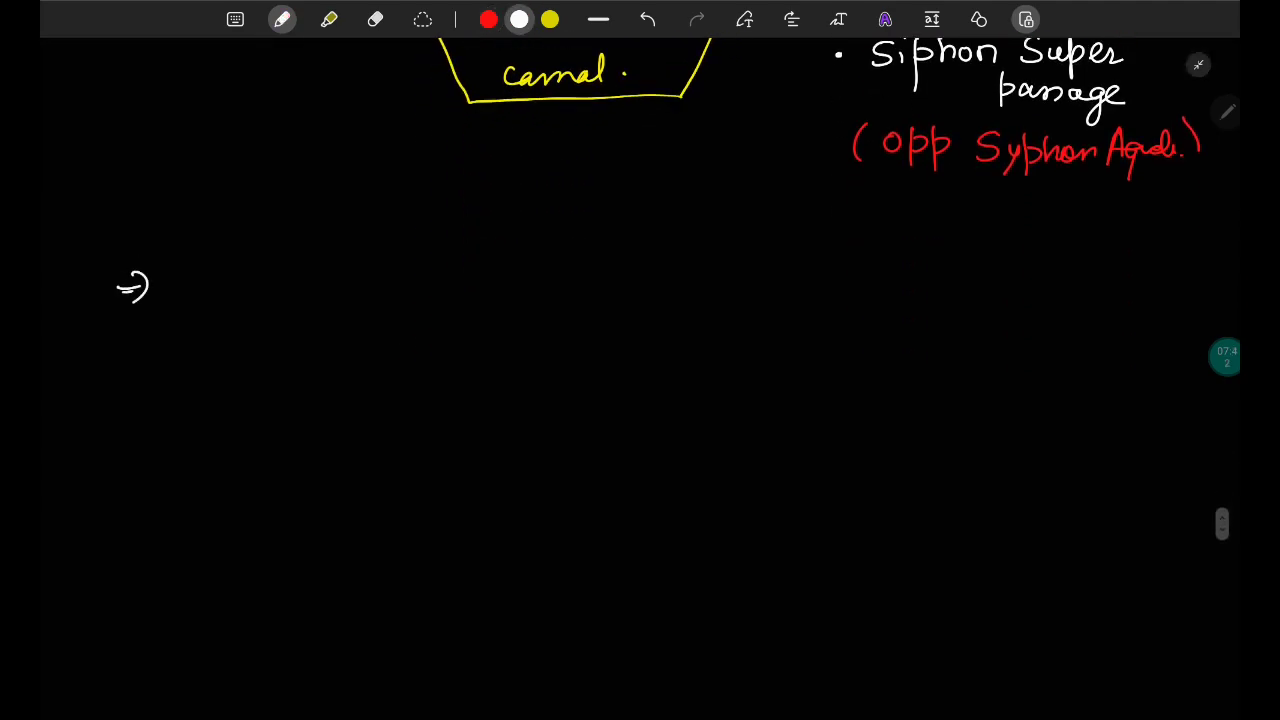
# - Write an arrow-bulleted 'Super passage' heading in white and underline it
pyautogui.scroll(-3)
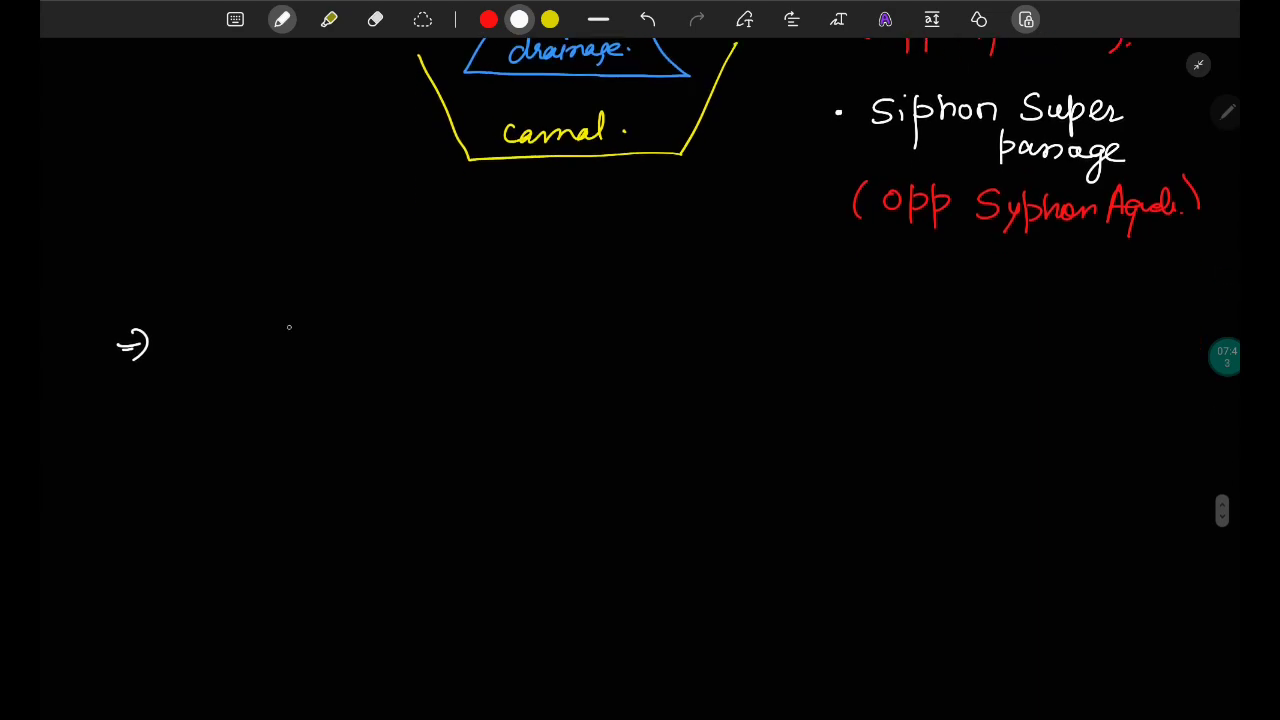
pyautogui.moveTo(296, 336); pyautogui.dragTo(364, 350)
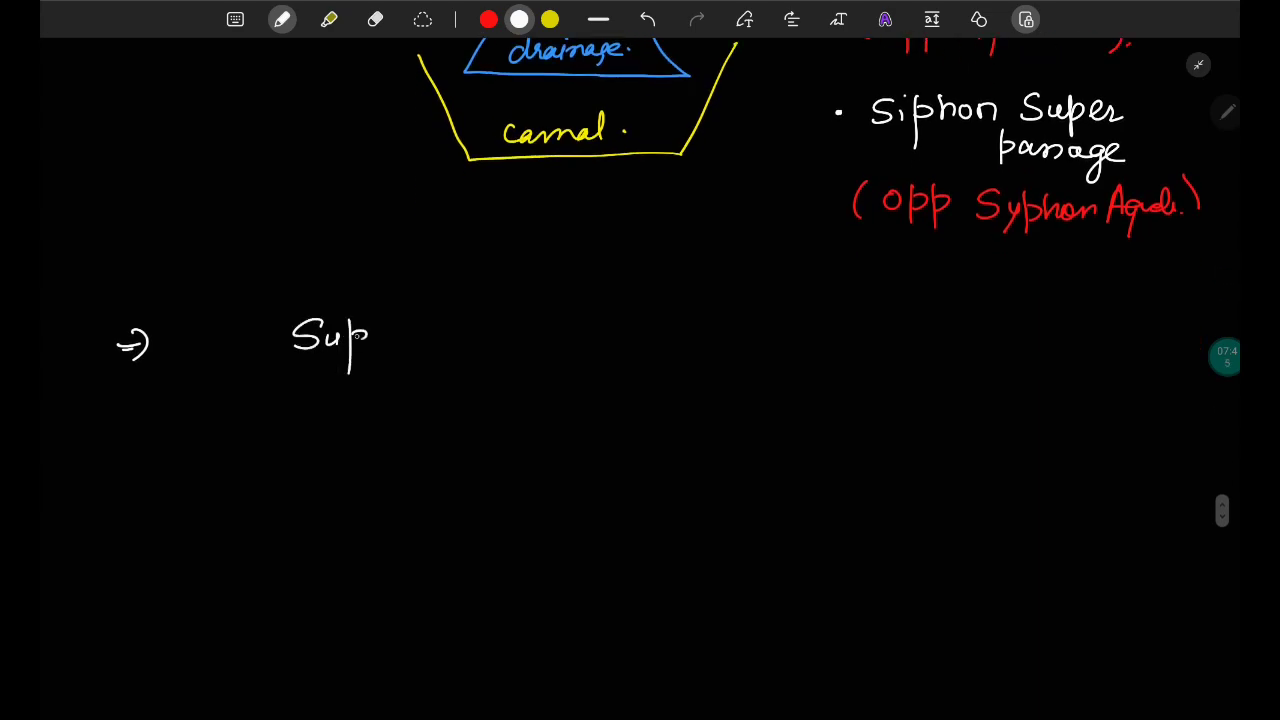
pyautogui.moveTo(360, 340); pyautogui.dragTo(480, 340)
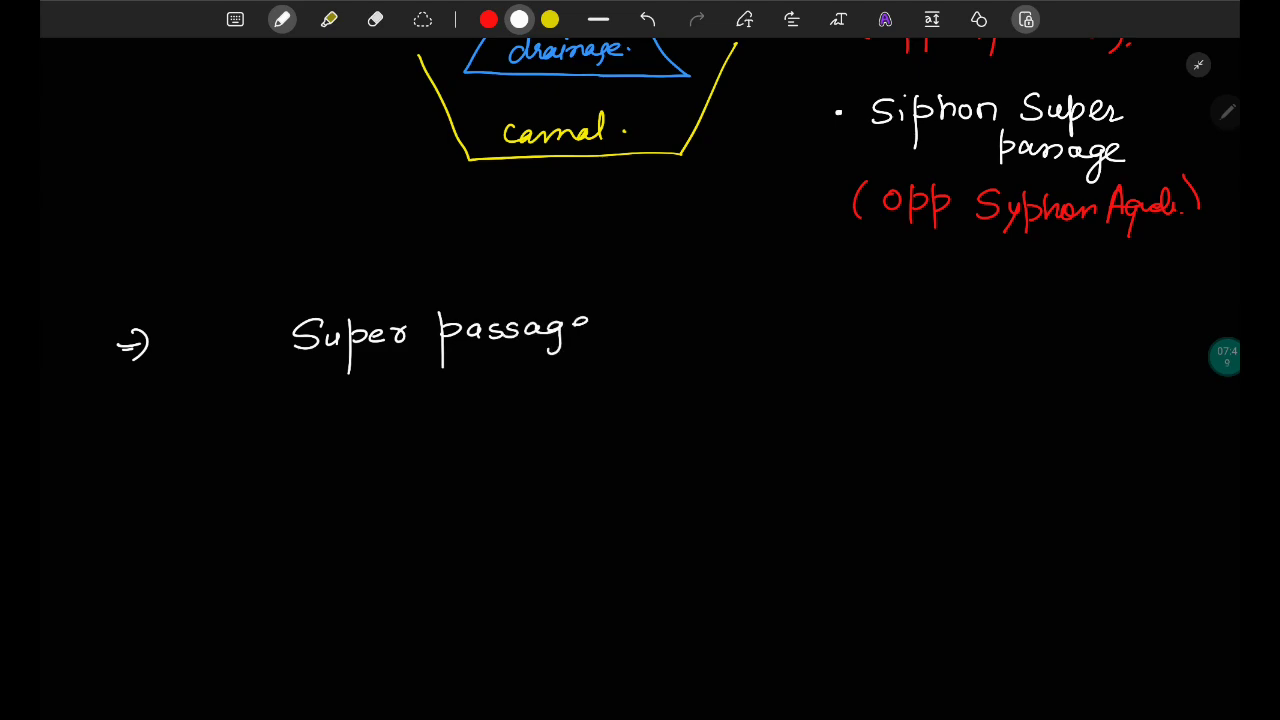
pyautogui.moveTo(280, 370); pyautogui.dragTo(602, 362)
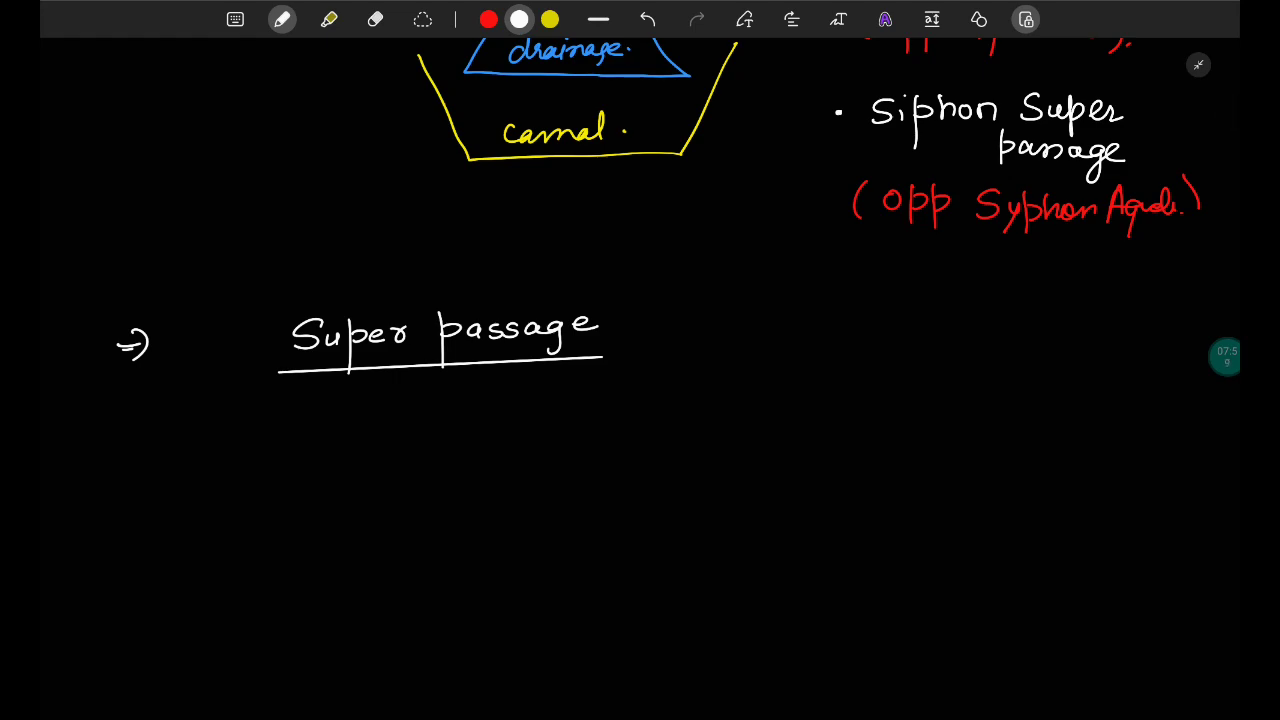
pyautogui.scroll(-3)
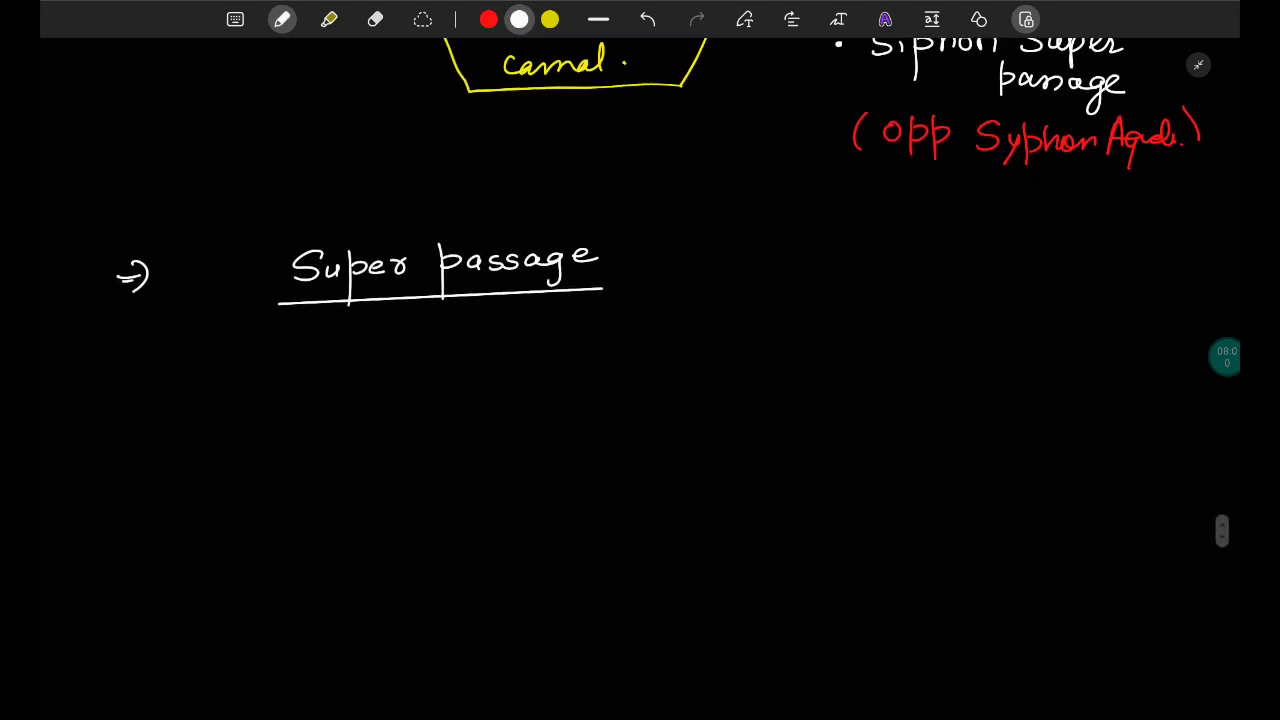
pyautogui.scroll(-3)
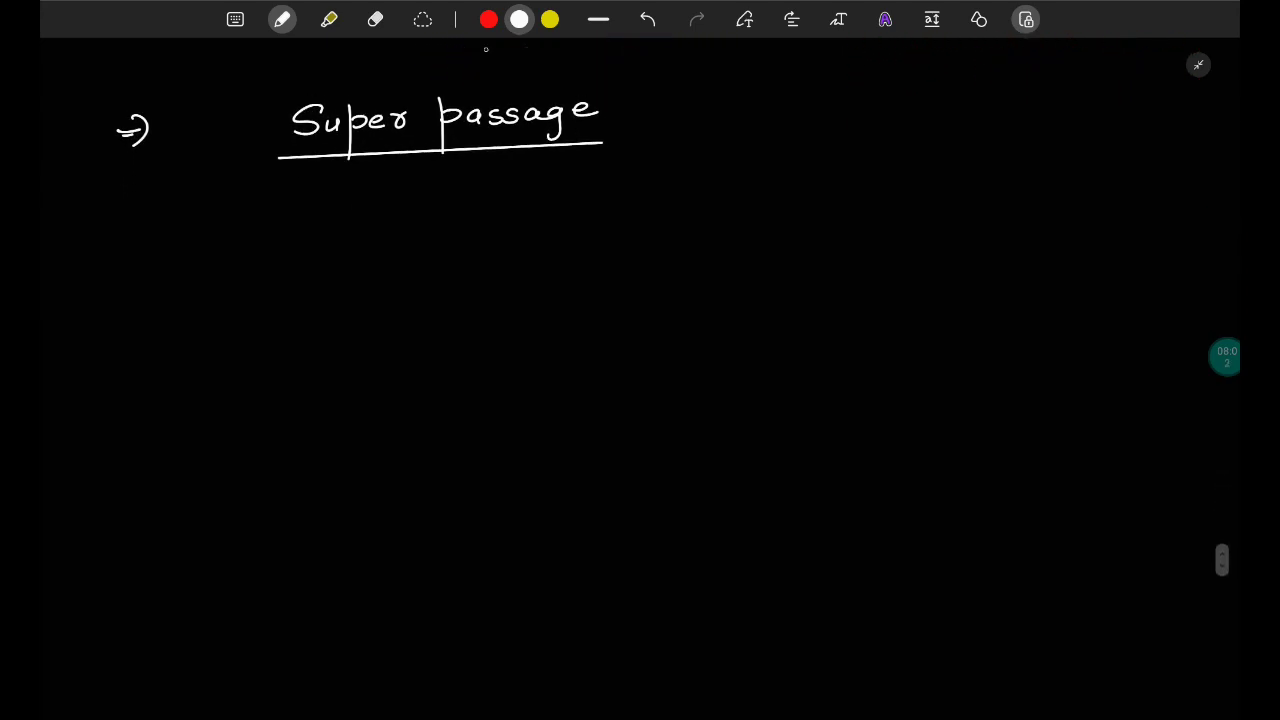
# - Draw the stream trough outline and label it 'Stream' with its HFL water line
pyautogui.moveTo(488, 292); pyautogui.dragTo(484, 428)
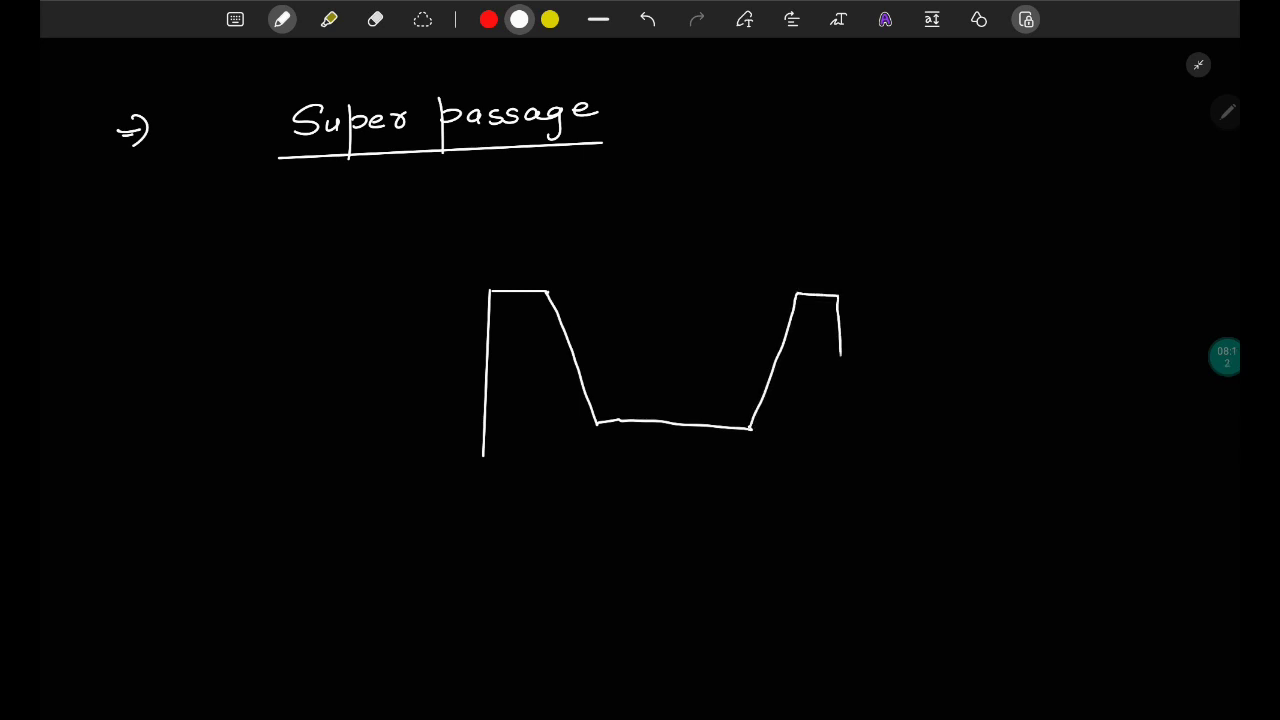
pyautogui.moveTo(484, 460); pyautogui.dragTo(840, 476)
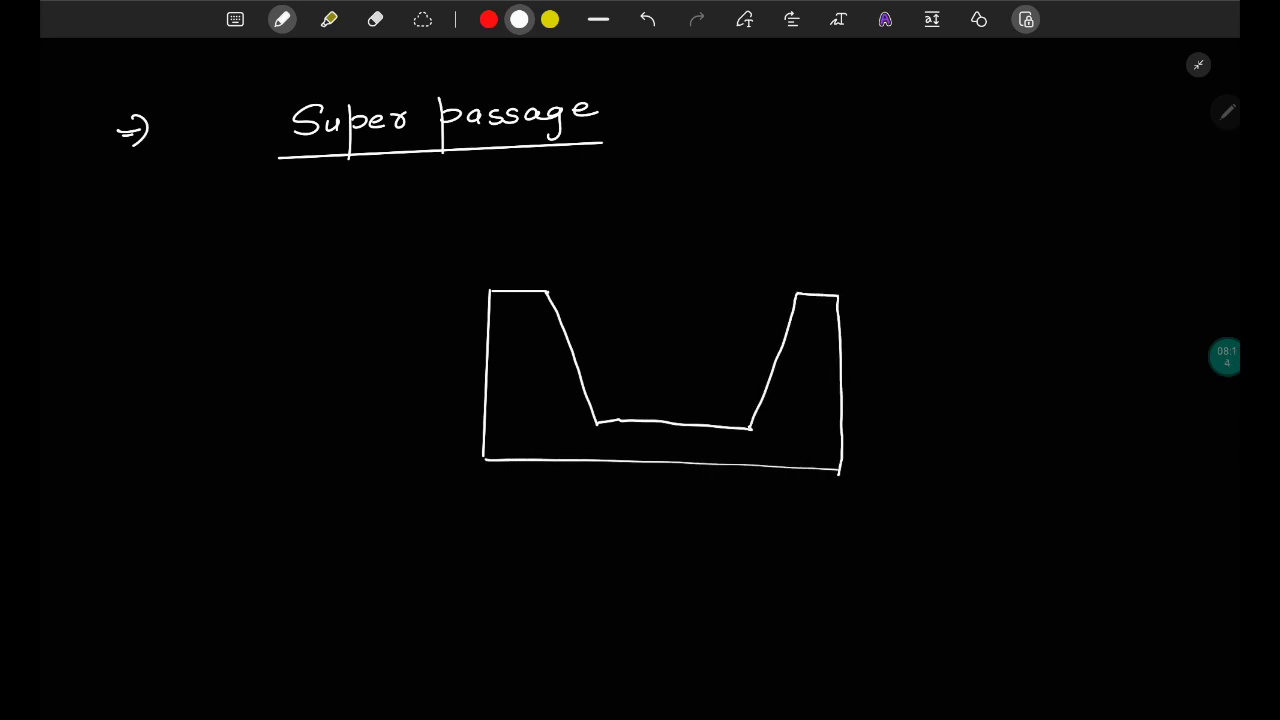
pyautogui.click(282, 20)
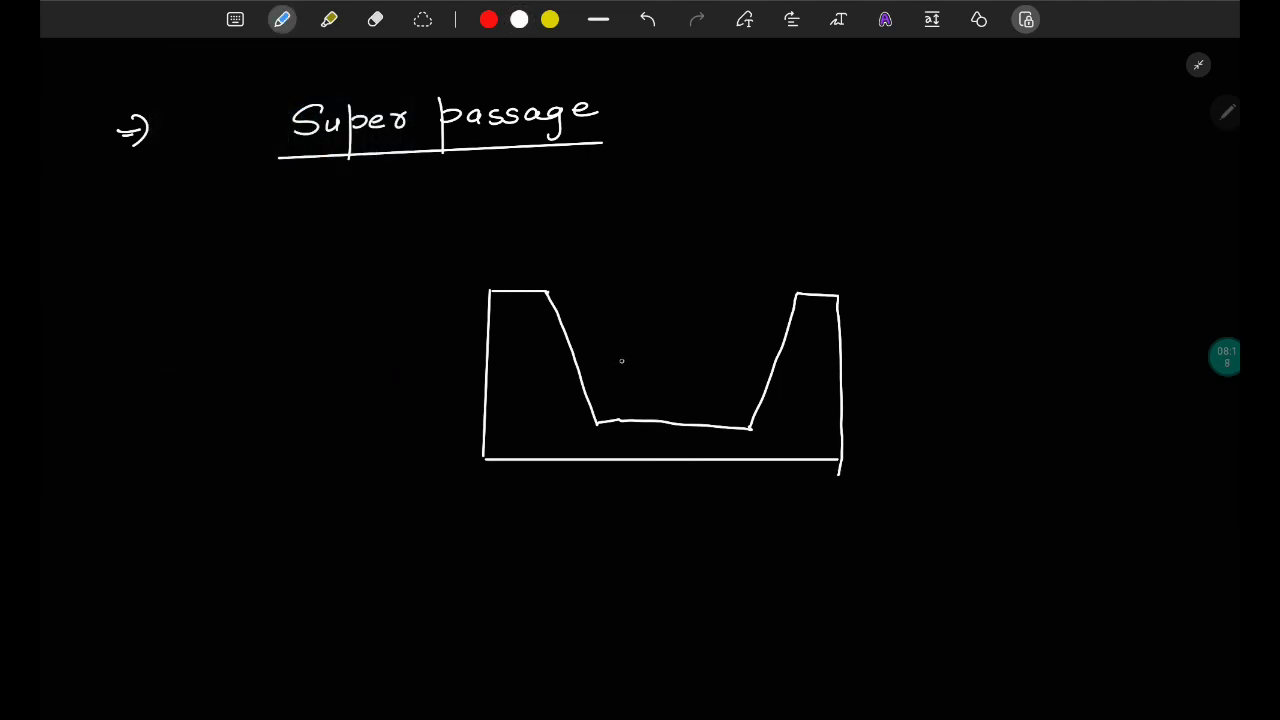
pyautogui.write('Stream')
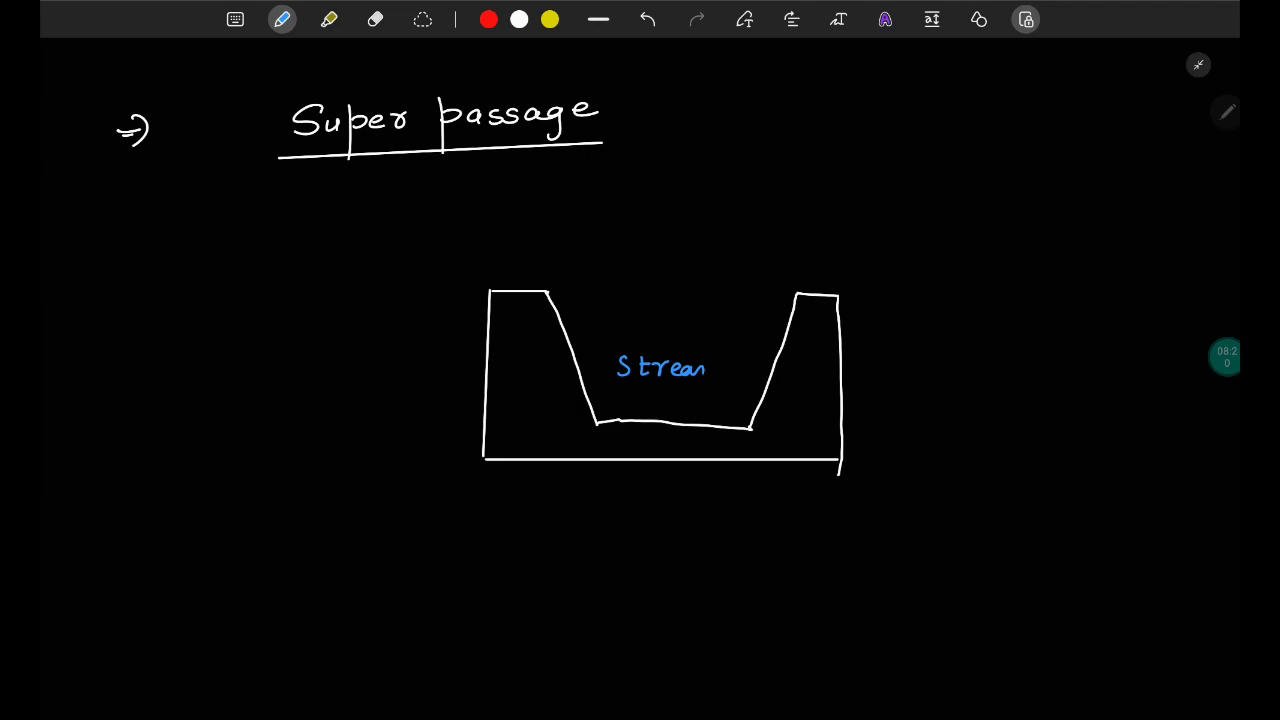
pyautogui.moveTo(560, 320); pyautogui.dragTo(676, 318)
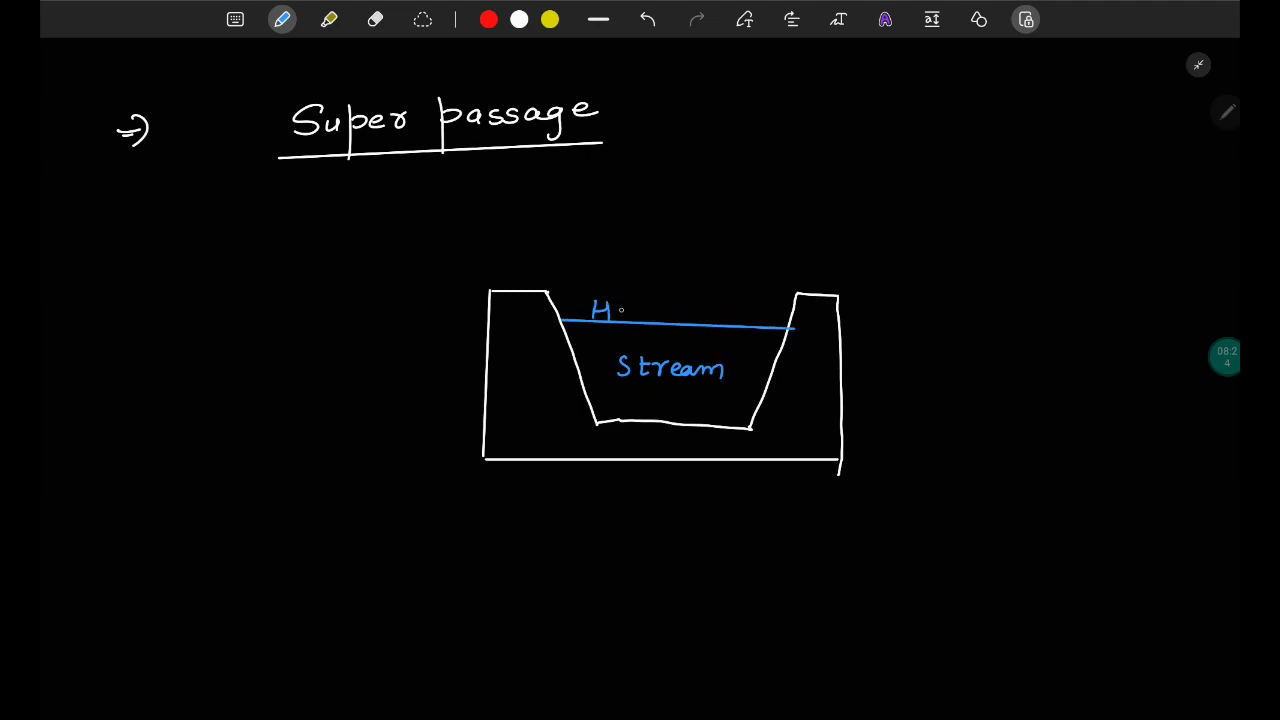
pyautogui.write('FL')
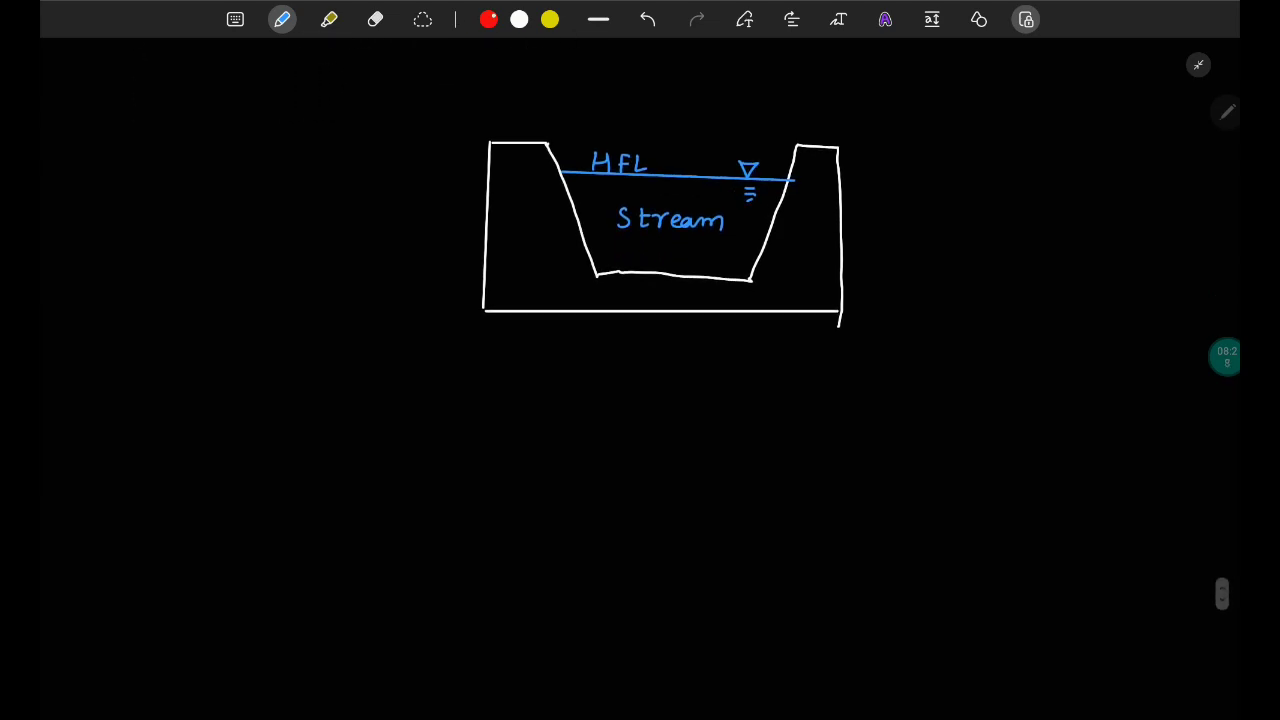
# - Draw white pier lines under the trough and the canal bed line beneath them
pyautogui.click(518, 20)
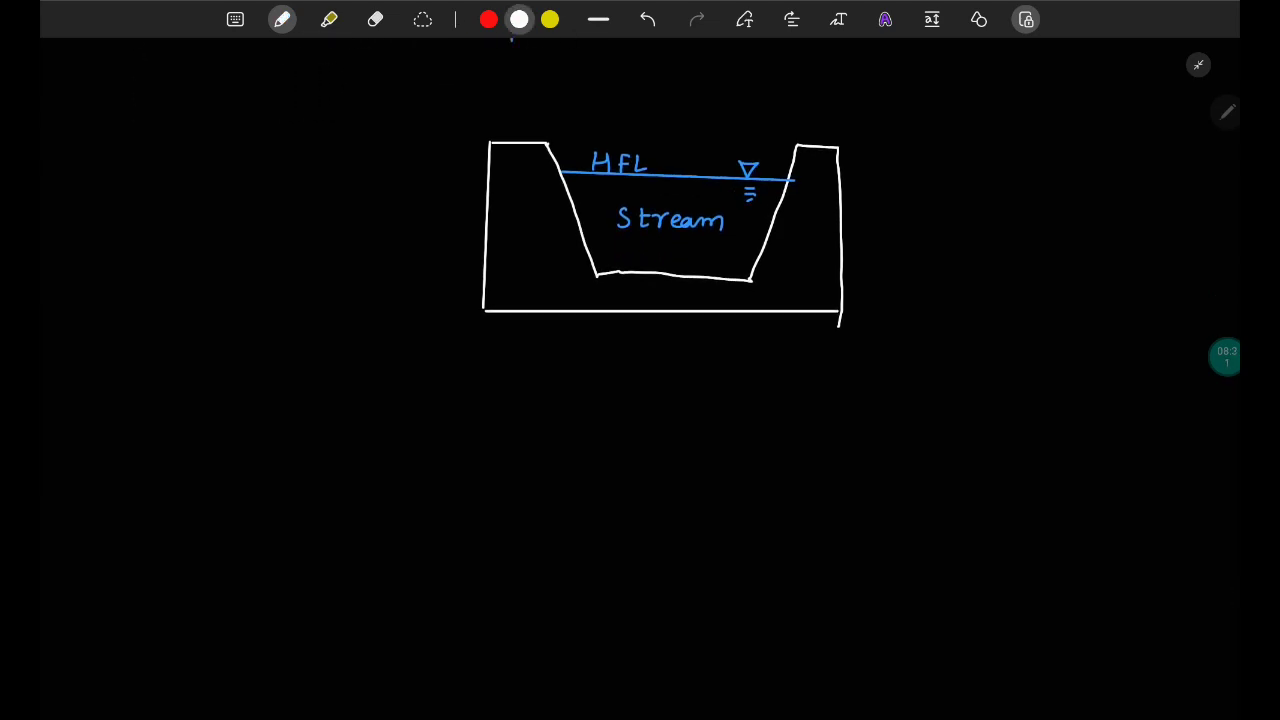
pyautogui.moveTo(536, 316); pyautogui.dragTo(556, 308)
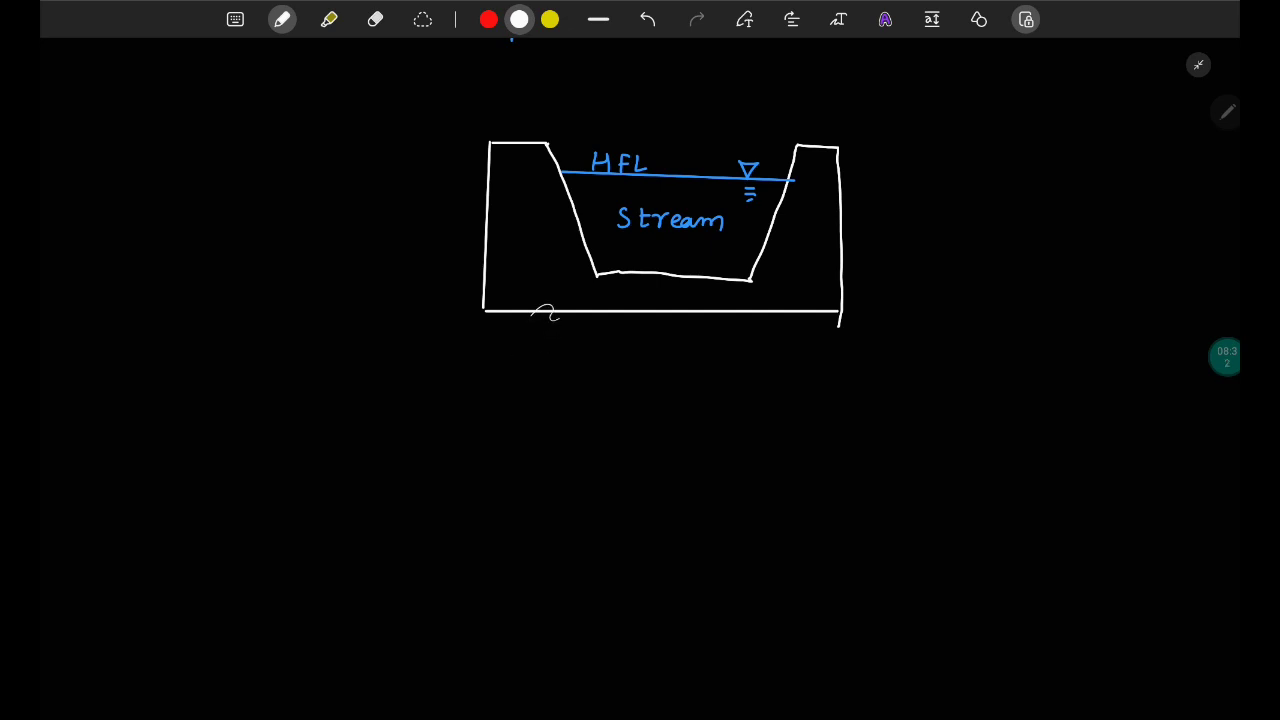
pyautogui.moveTo(508, 316); pyautogui.dragTo(508, 486)
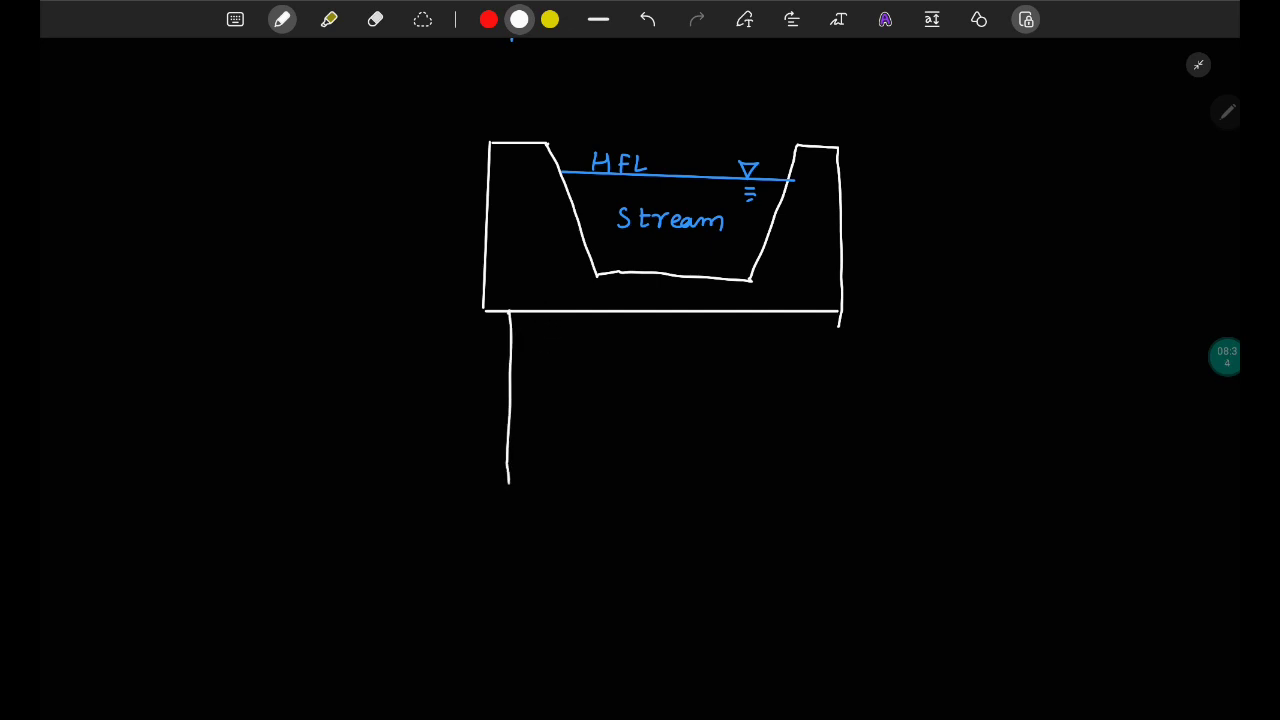
pyautogui.moveTo(562, 316); pyautogui.dragTo(562, 490)
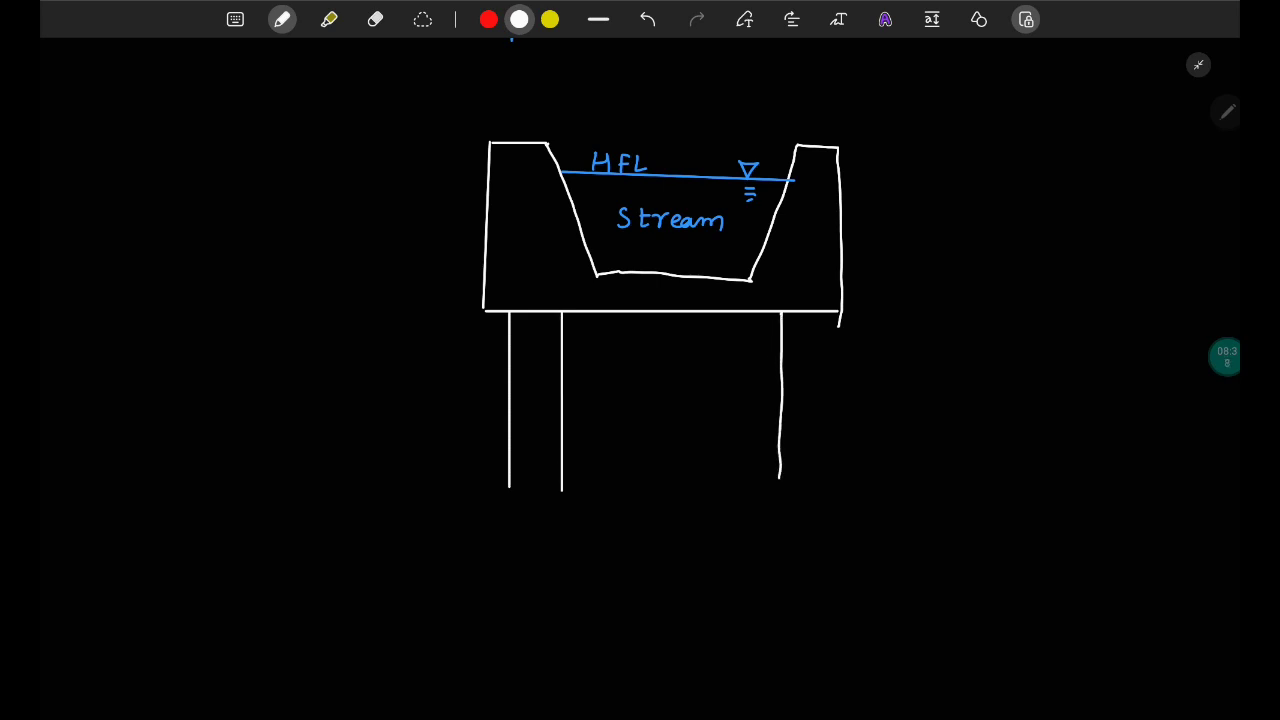
pyautogui.moveTo(838, 316); pyautogui.dragTo(838, 480)
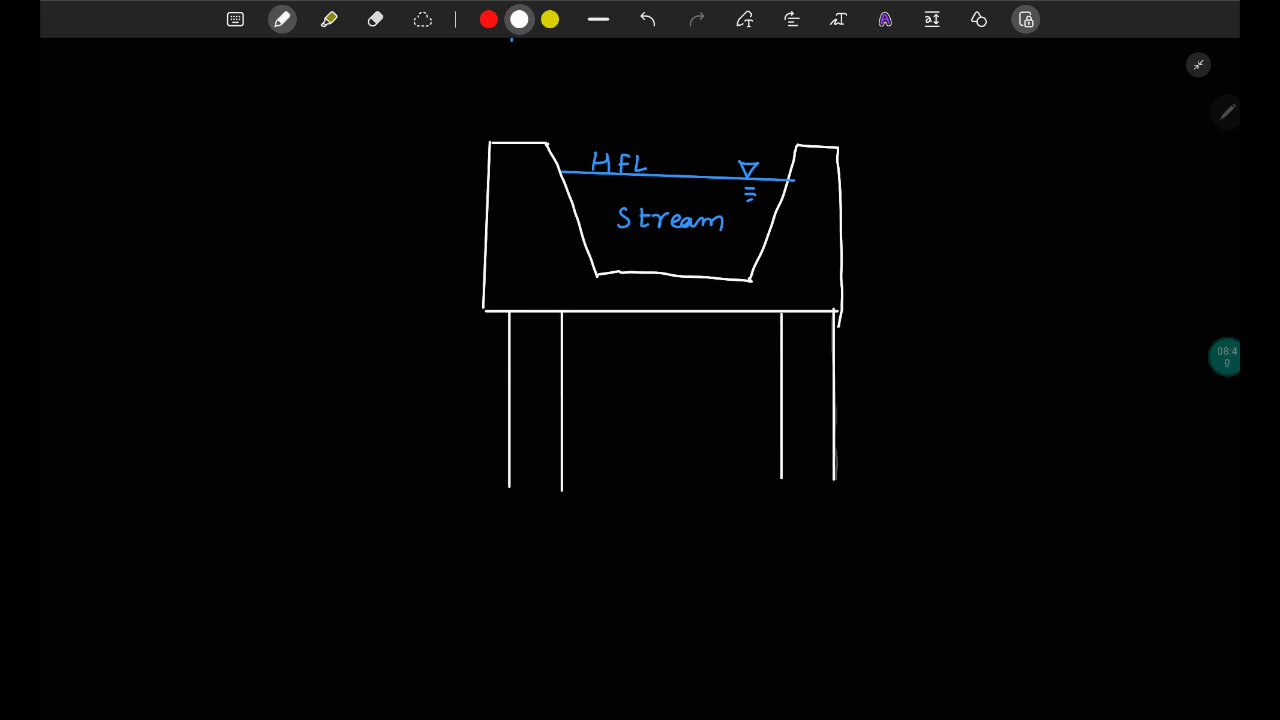
pyautogui.moveTo(252, 492); pyautogui.dragTo(1018, 488)
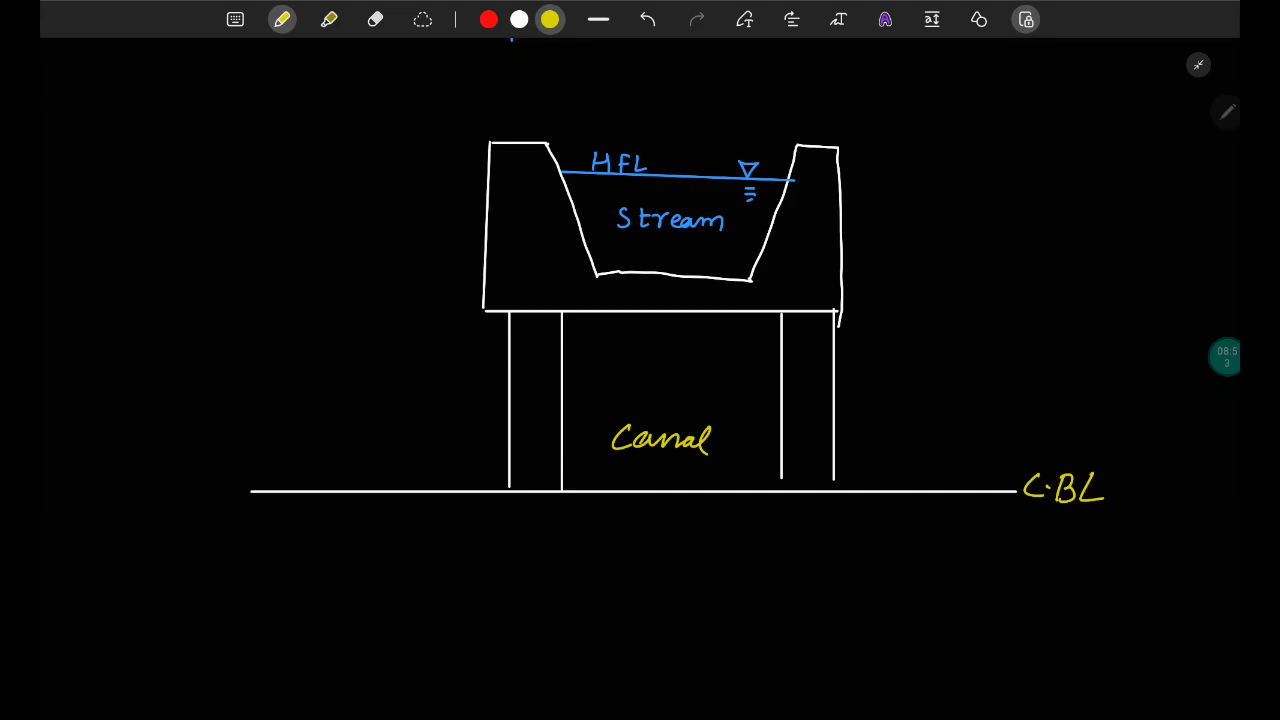
# - Add the canal water surface through the piers with FSL, River bed and Patm labels
pyautogui.moveTo(628, 472); pyautogui.dragTo(680, 472)
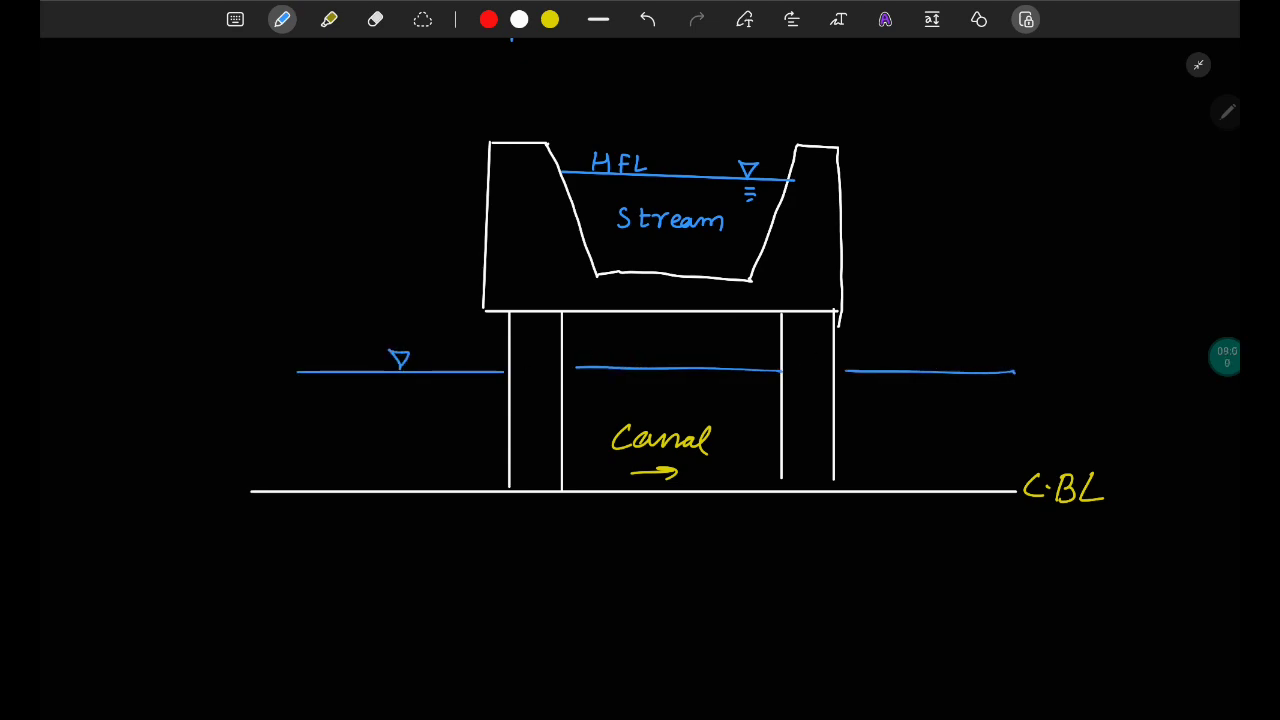
pyautogui.write('FSL.')
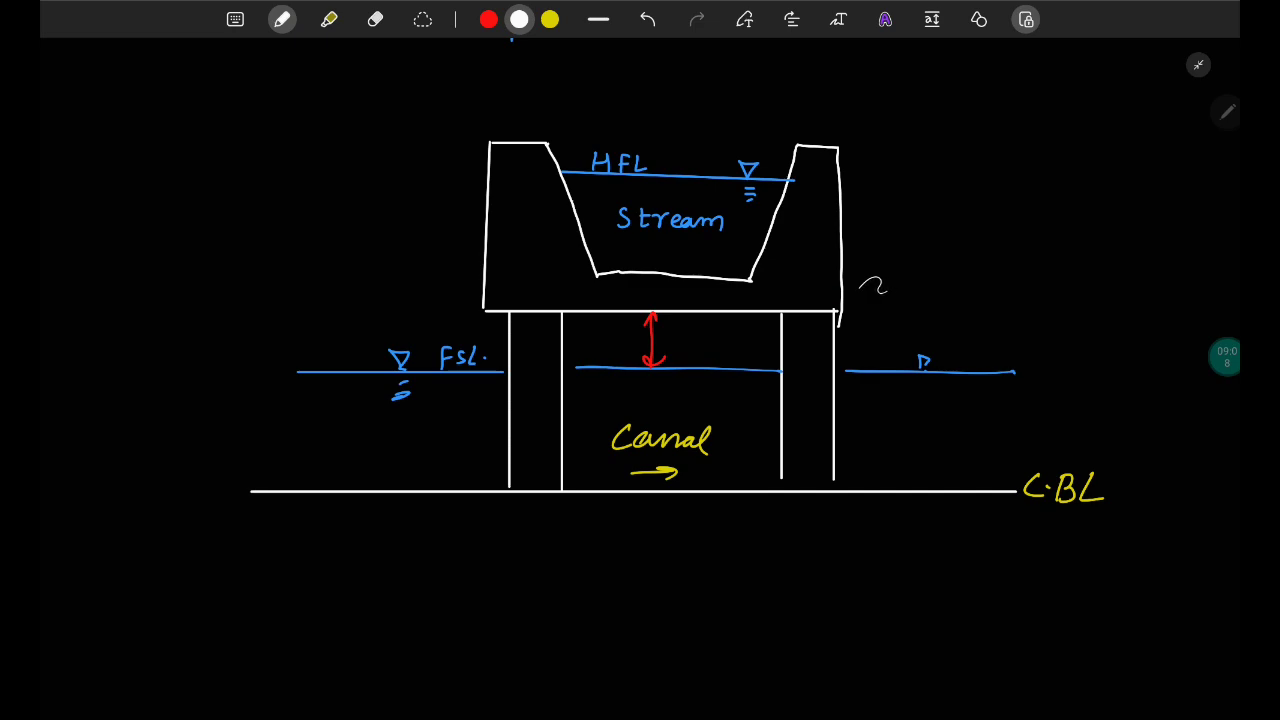
pyautogui.write('River bed')
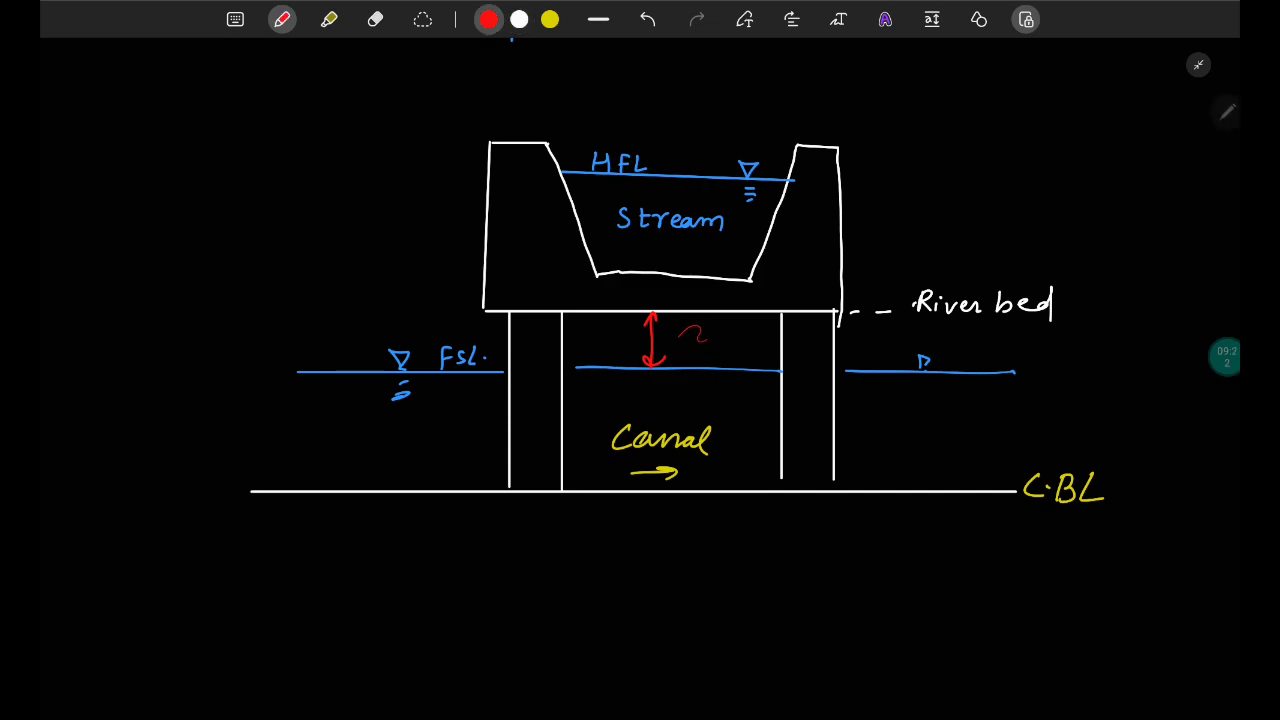
pyautogui.write('Patr.')
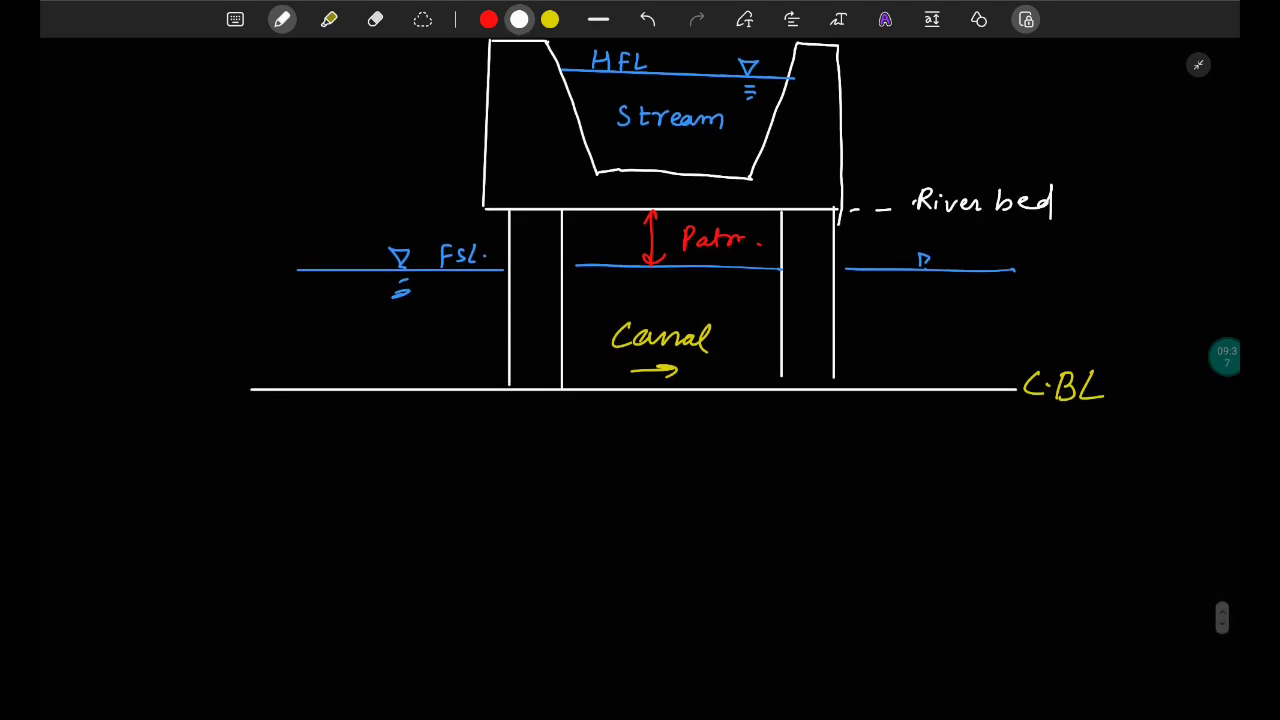
# - Write and underline the heading 'Syphon S.passage (or) Syphon (reverse of S.Aqueduct)'
pyautogui.scroll(-3)
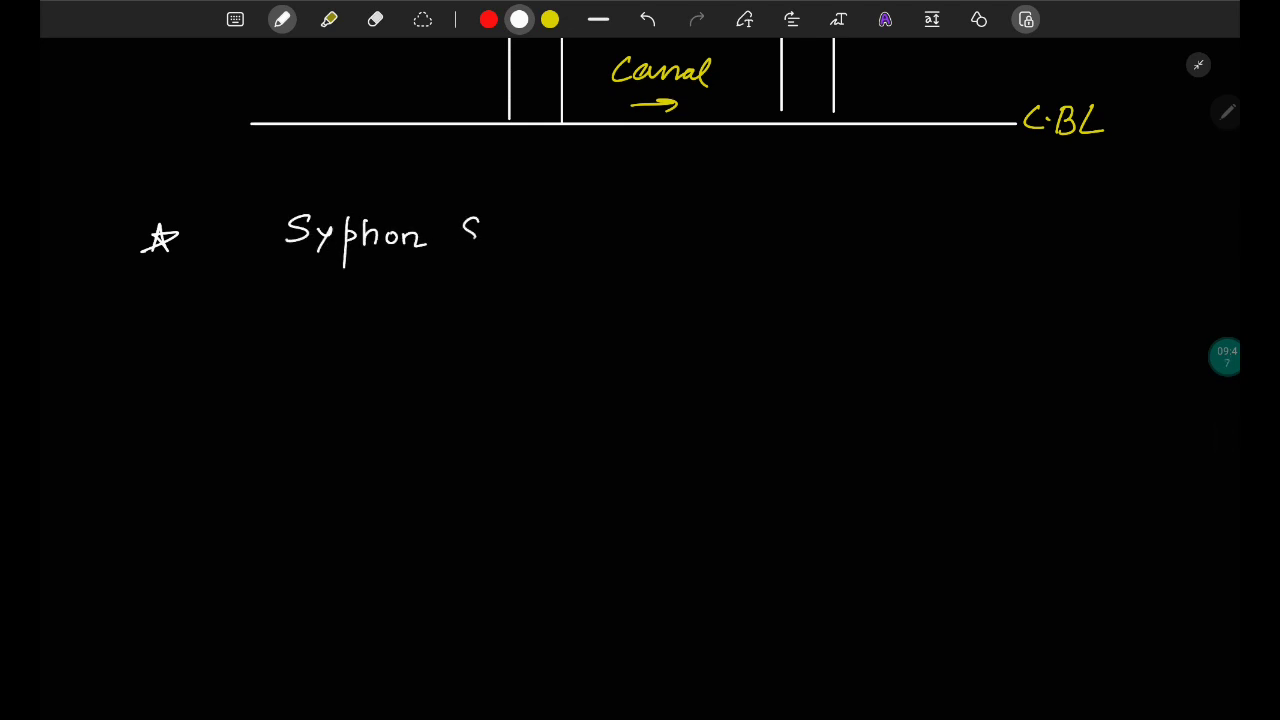
pyautogui.moveTo(470, 236); pyautogui.dragTo(550, 240)
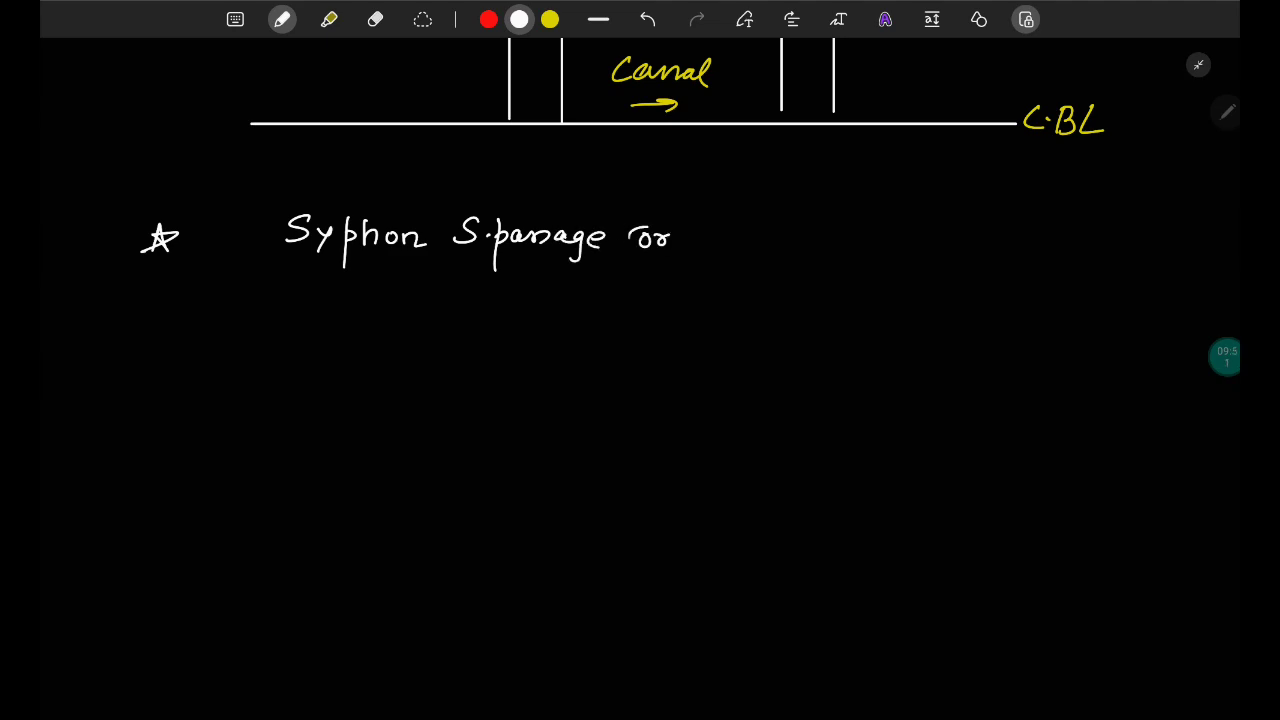
pyautogui.moveTo(624, 240); pyautogui.dragTo(790, 240)
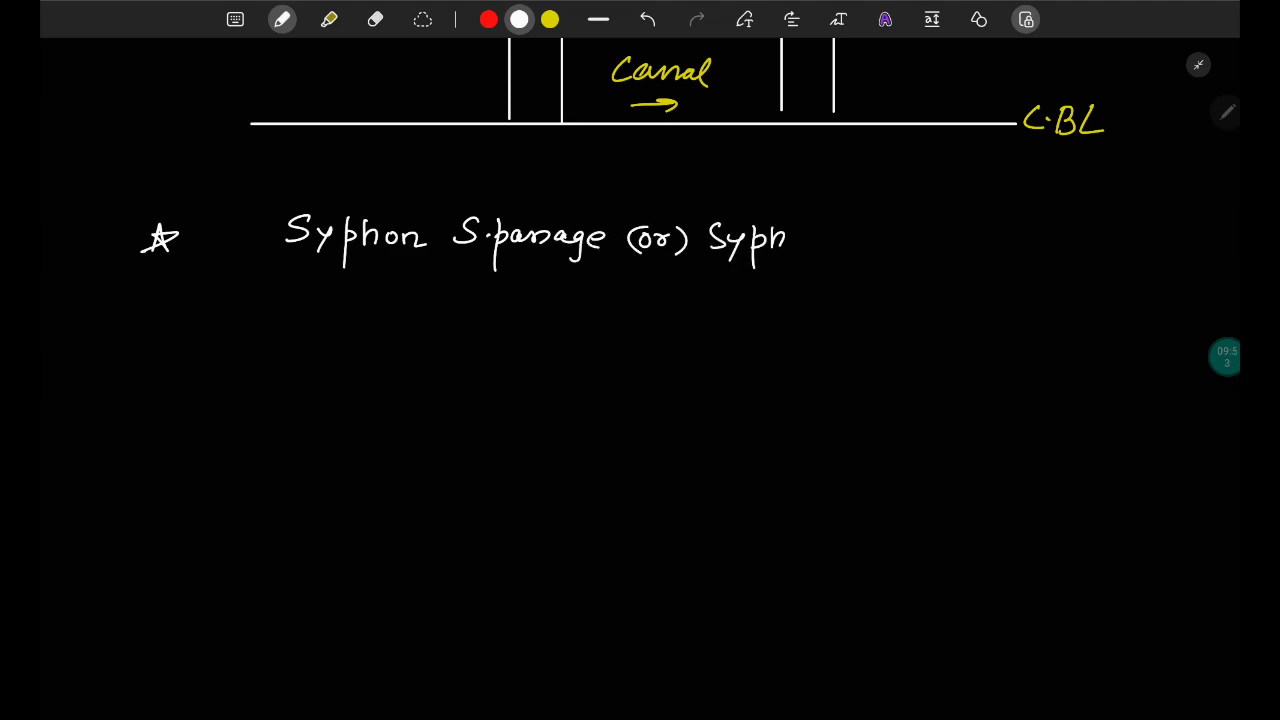
pyautogui.moveTo(320, 264); pyautogui.dragTo(800, 258)
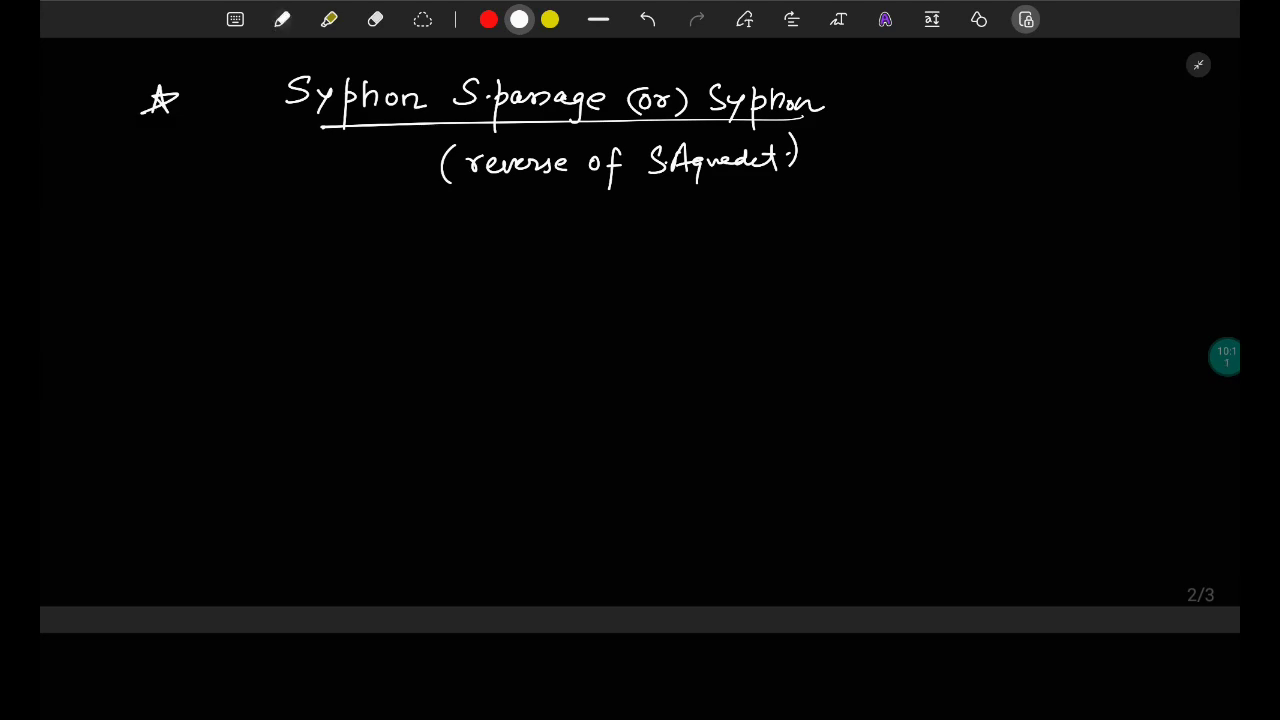
# - Draw the stream trough walls, the piers beneath it and the ground line in white
pyautogui.click(282, 20)
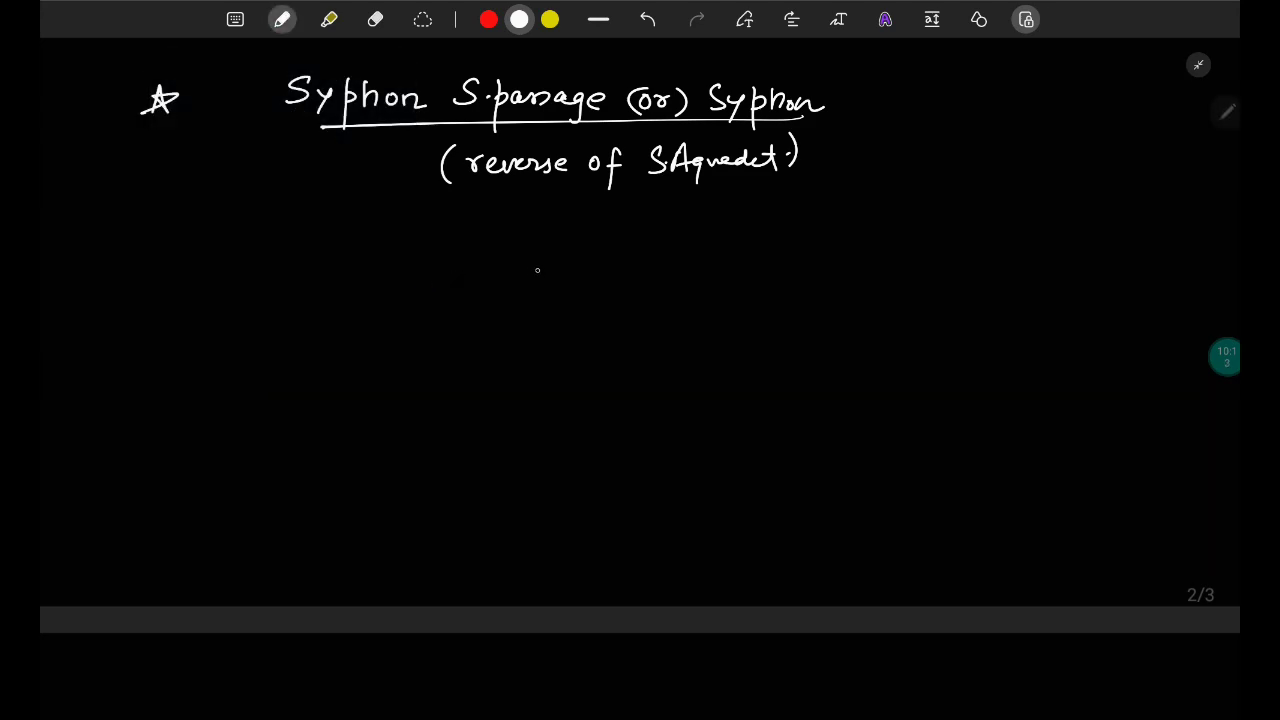
pyautogui.moveTo(532, 262); pyautogui.dragTo(548, 398)
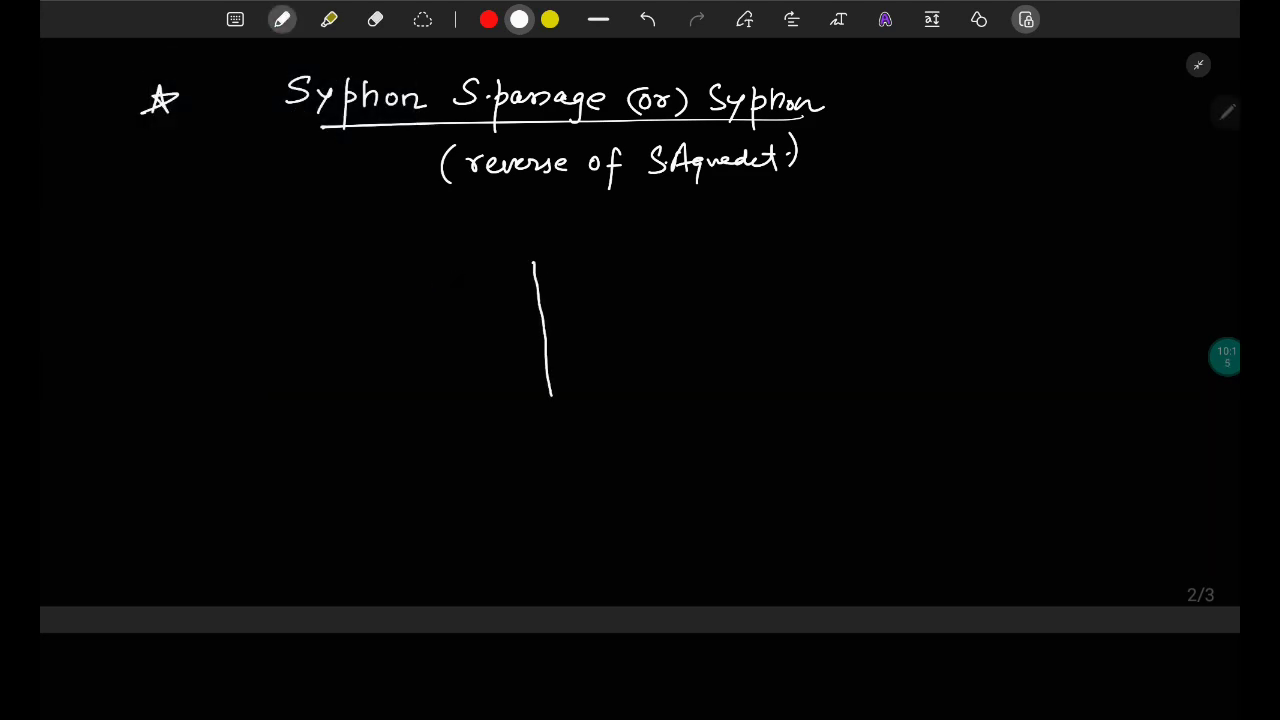
pyautogui.moveTo(550, 396); pyautogui.dragTo(780, 392)
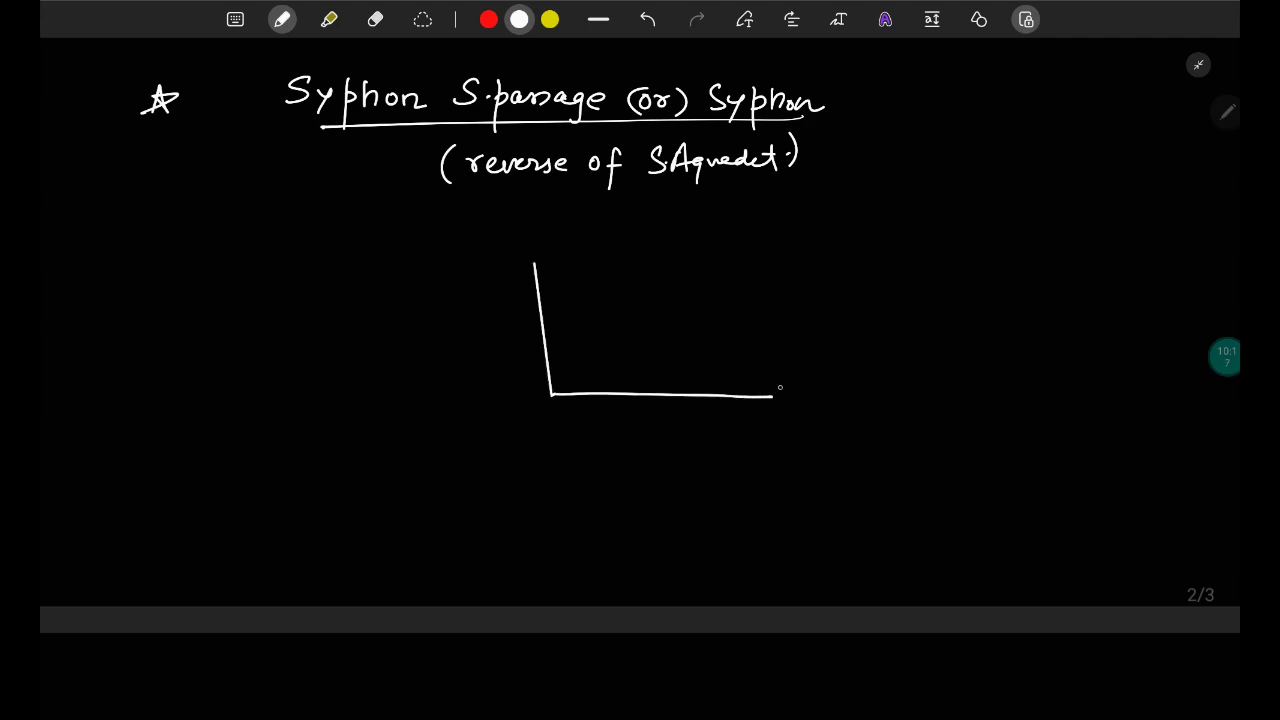
pyautogui.moveTo(780, 388); pyautogui.dragTo(824, 262)
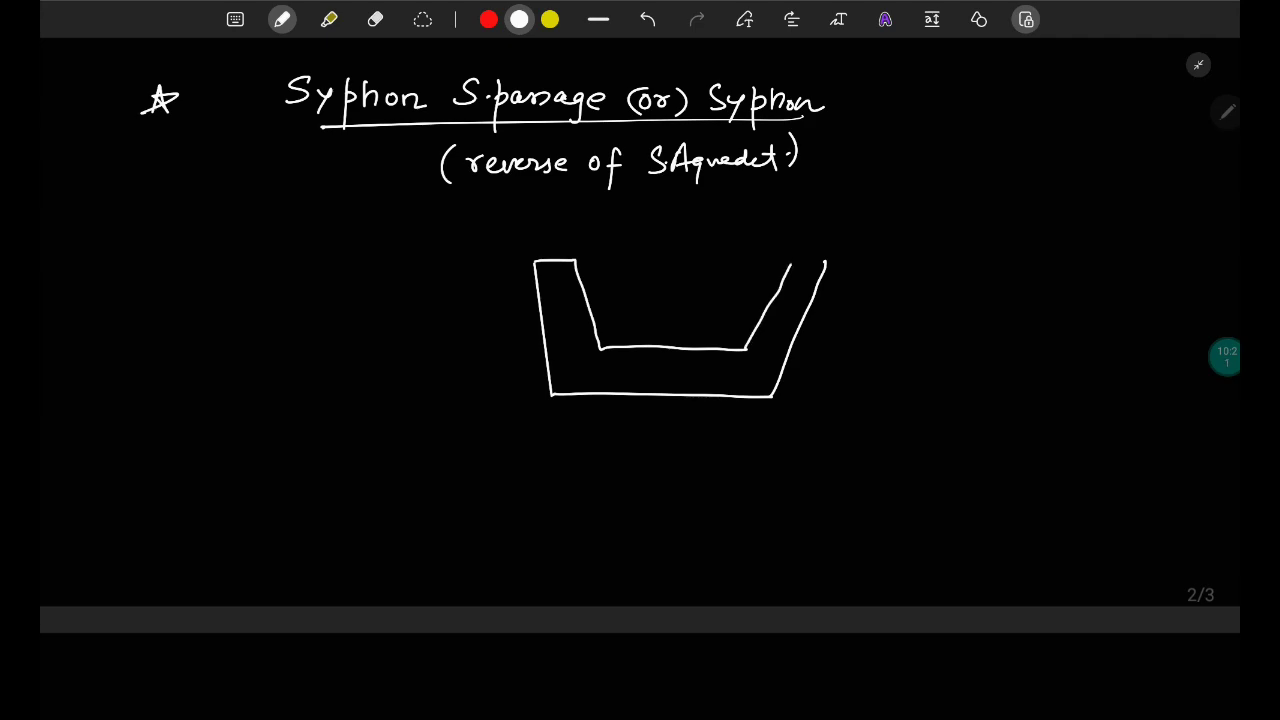
pyautogui.moveTo(550, 400); pyautogui.dragTo(552, 556)
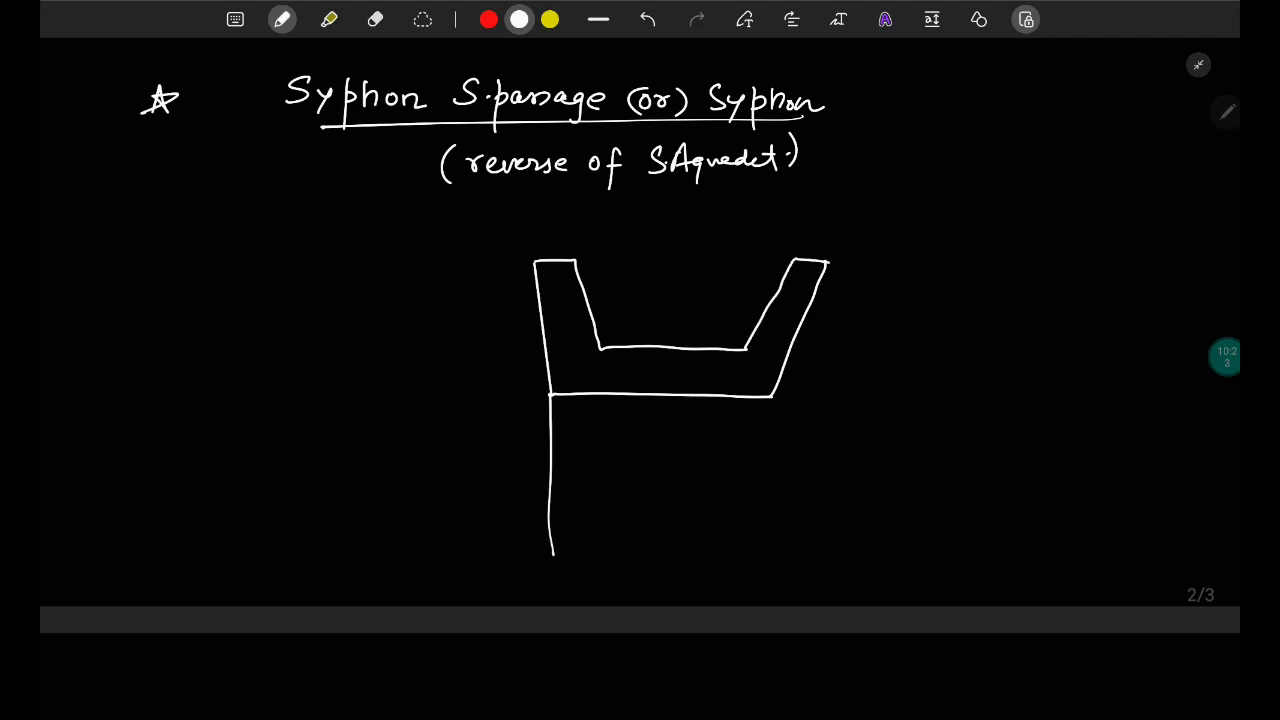
pyautogui.moveTo(584, 400); pyautogui.dragTo(584, 550)
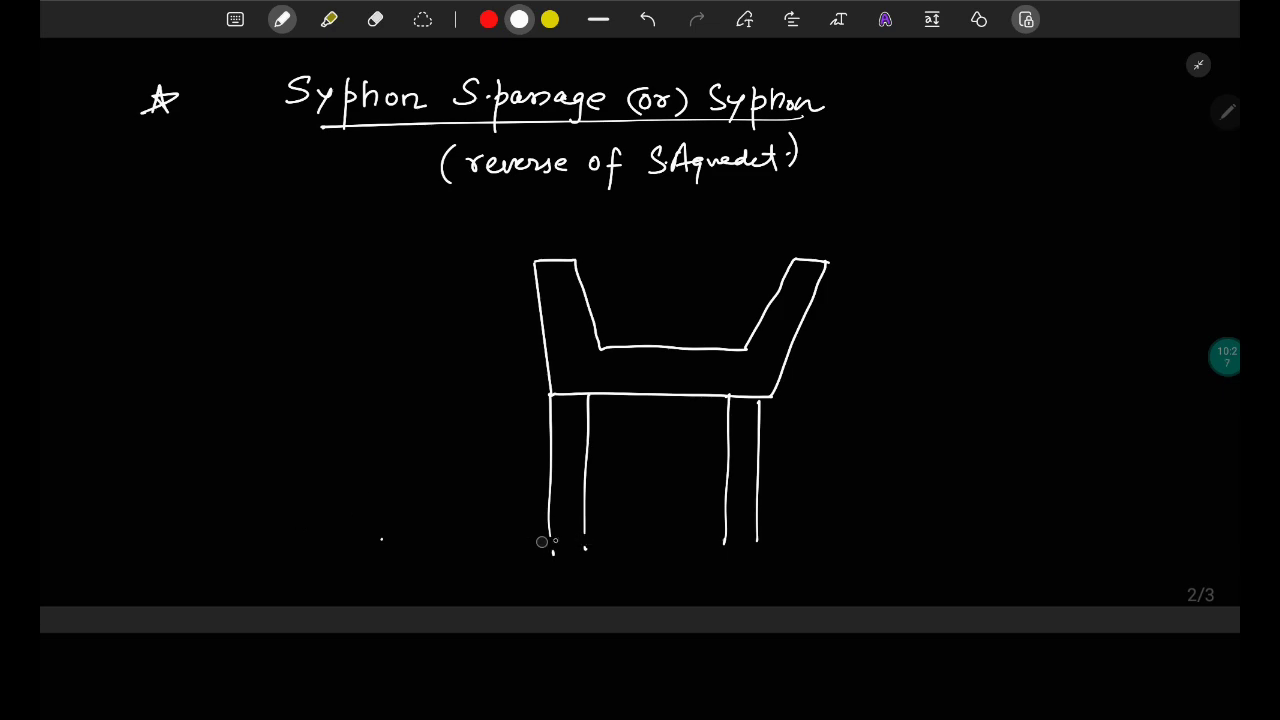
pyautogui.moveTo(496, 538); pyautogui.dragTo(968, 538)
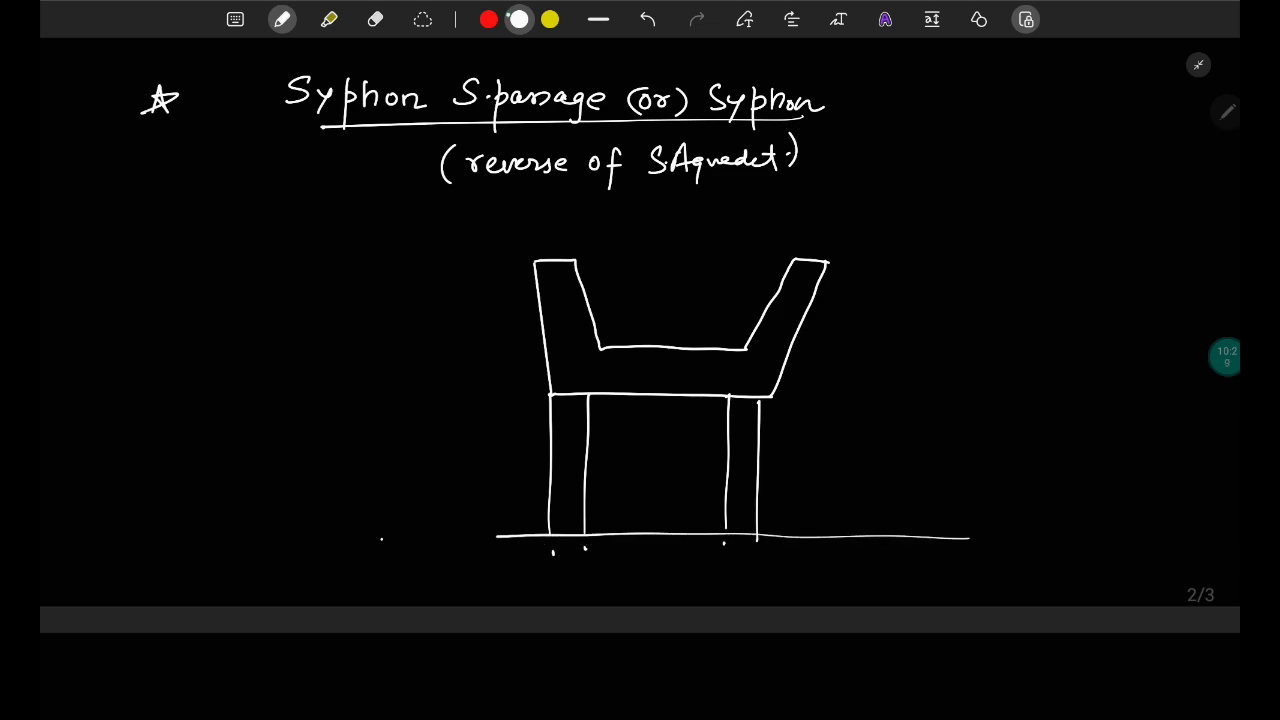
# - Add the blue water line in the trough labelled 'Stream' and HFL
pyautogui.click(282, 20)
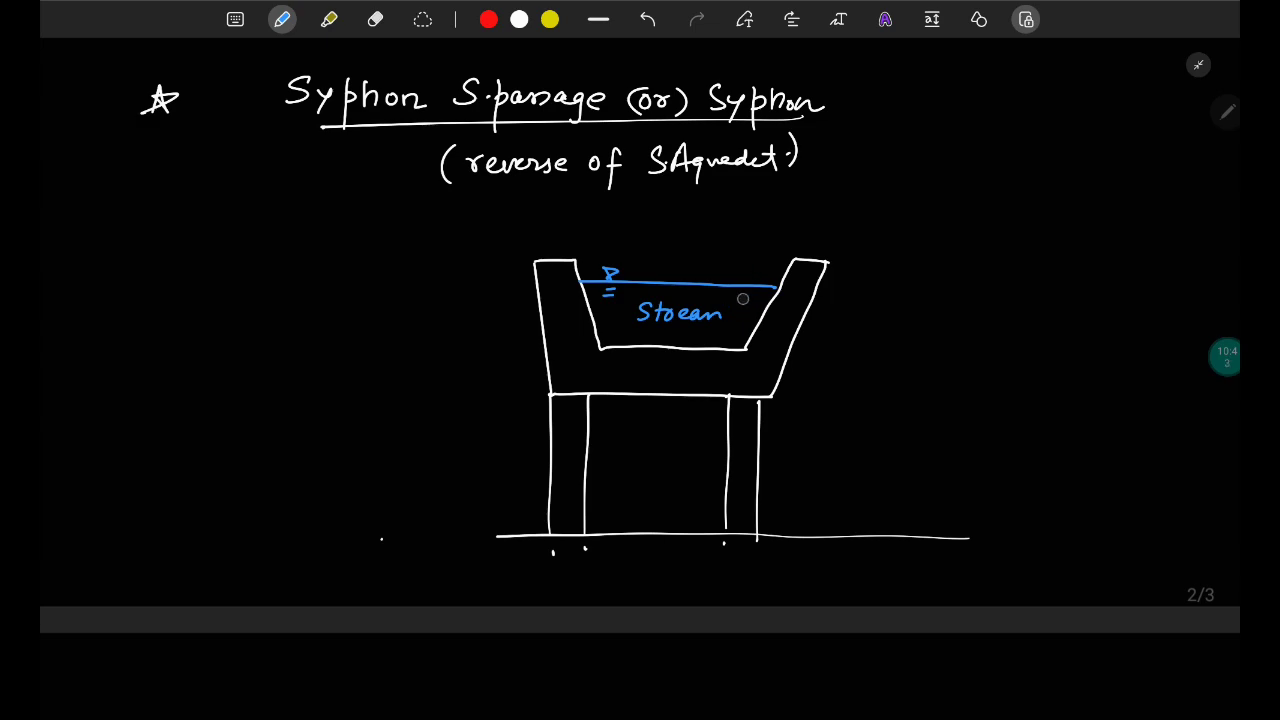
pyautogui.write('HFL')
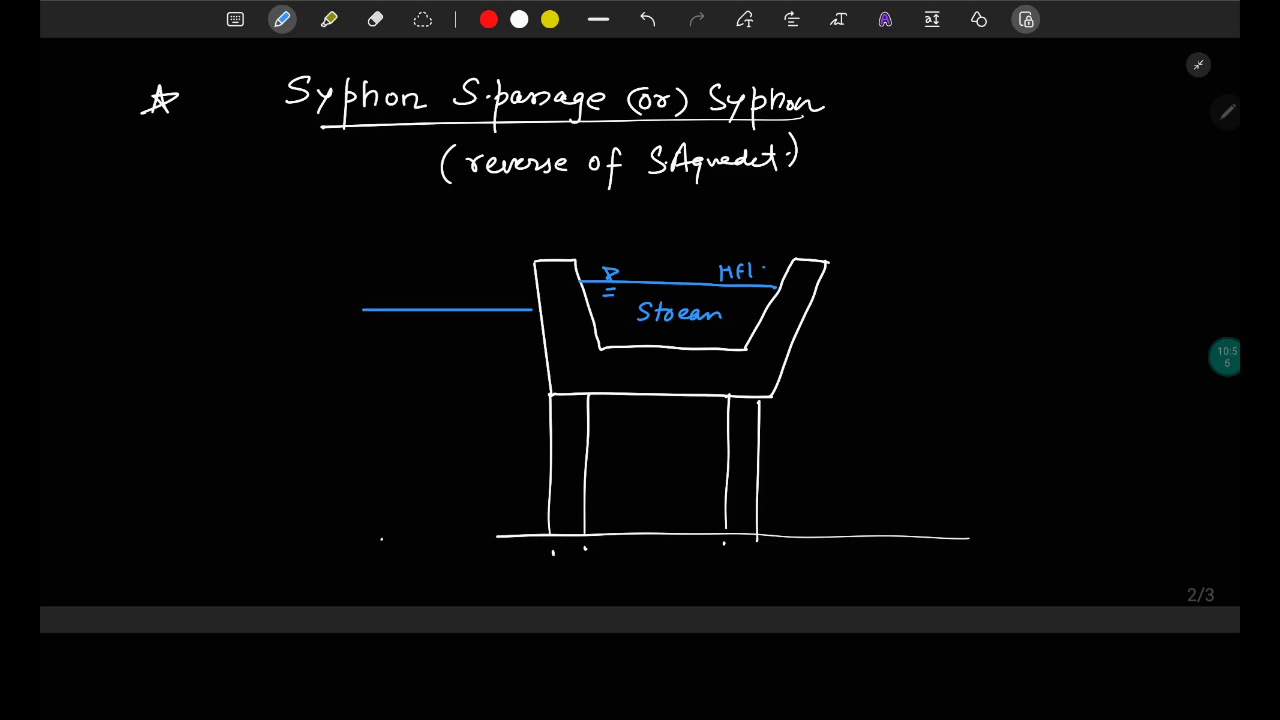
pyautogui.scroll(-3)
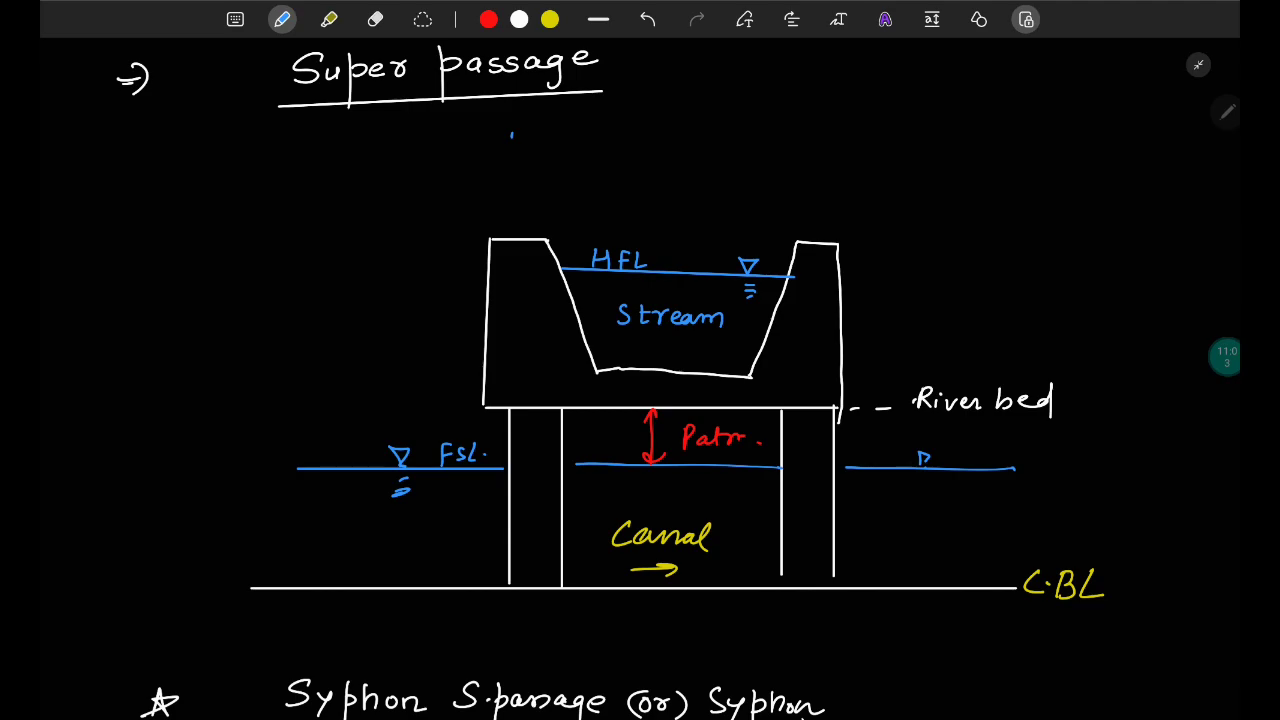
# - Mark FSL, write 'Canal' between the piers and draw blue flow lines passing under the trough
pyautogui.scroll(-3)
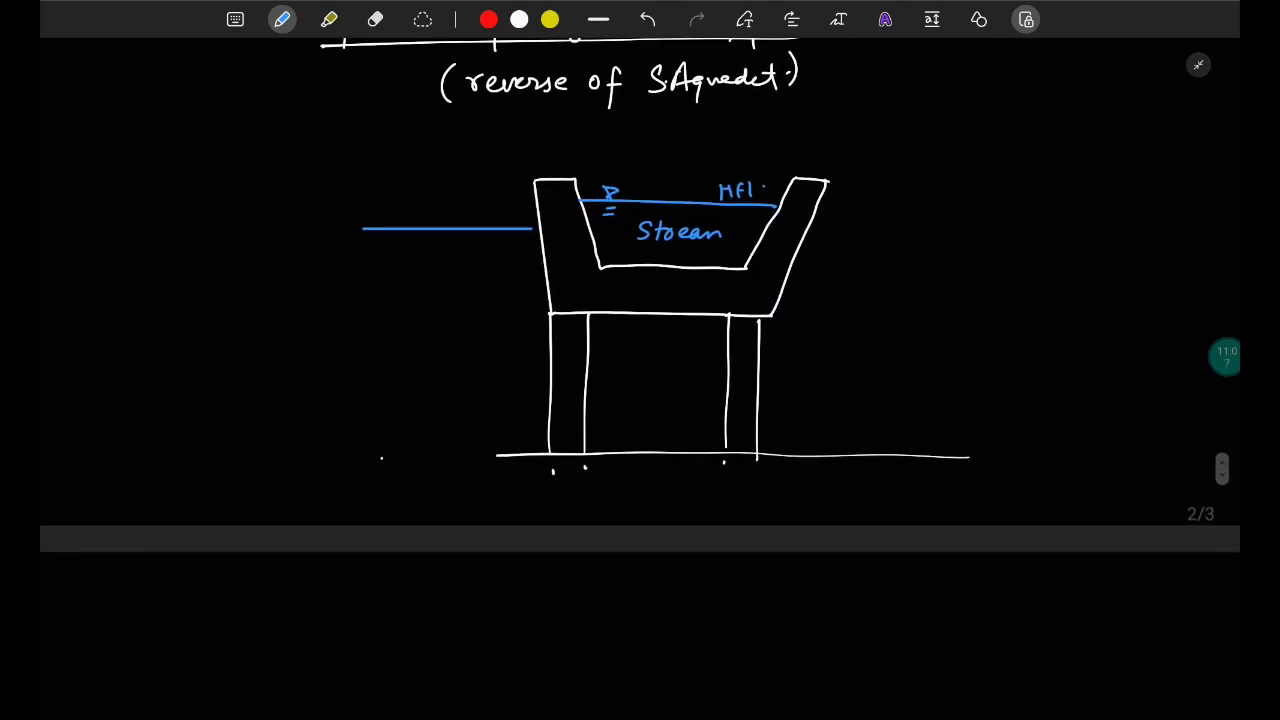
pyautogui.write('FSL')
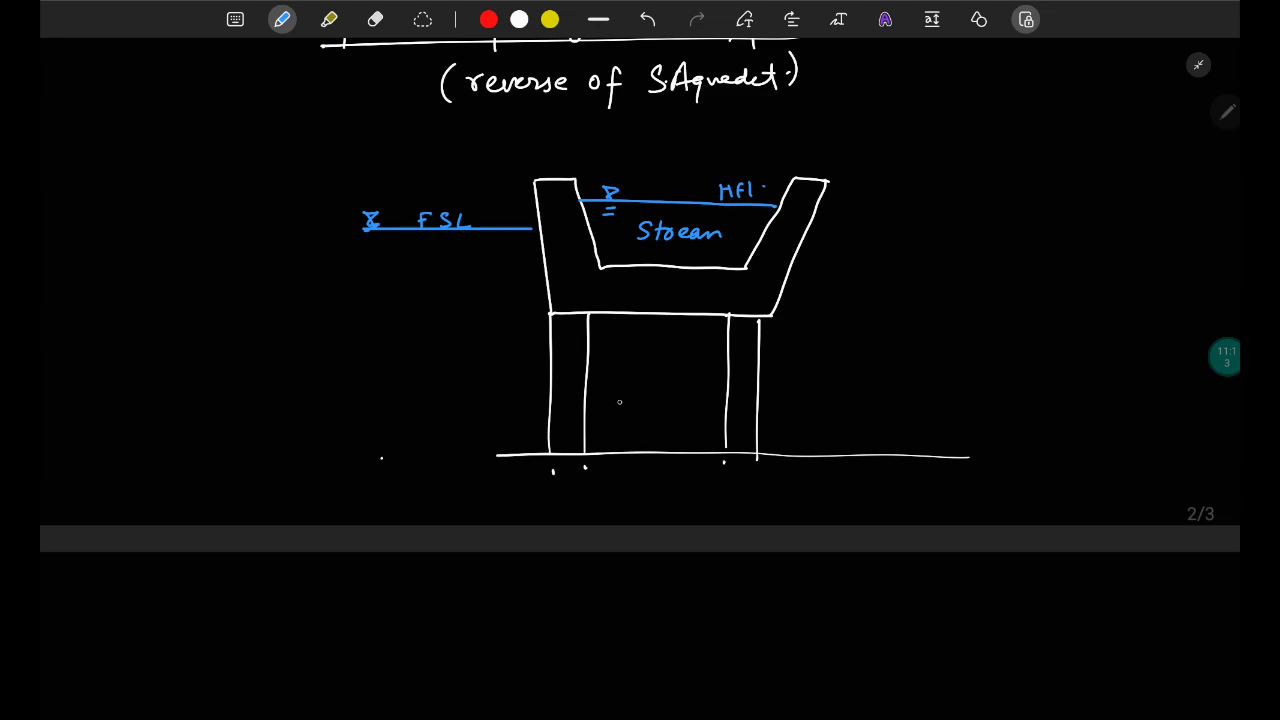
pyautogui.moveTo(610, 400); pyautogui.dragTo(710, 400)
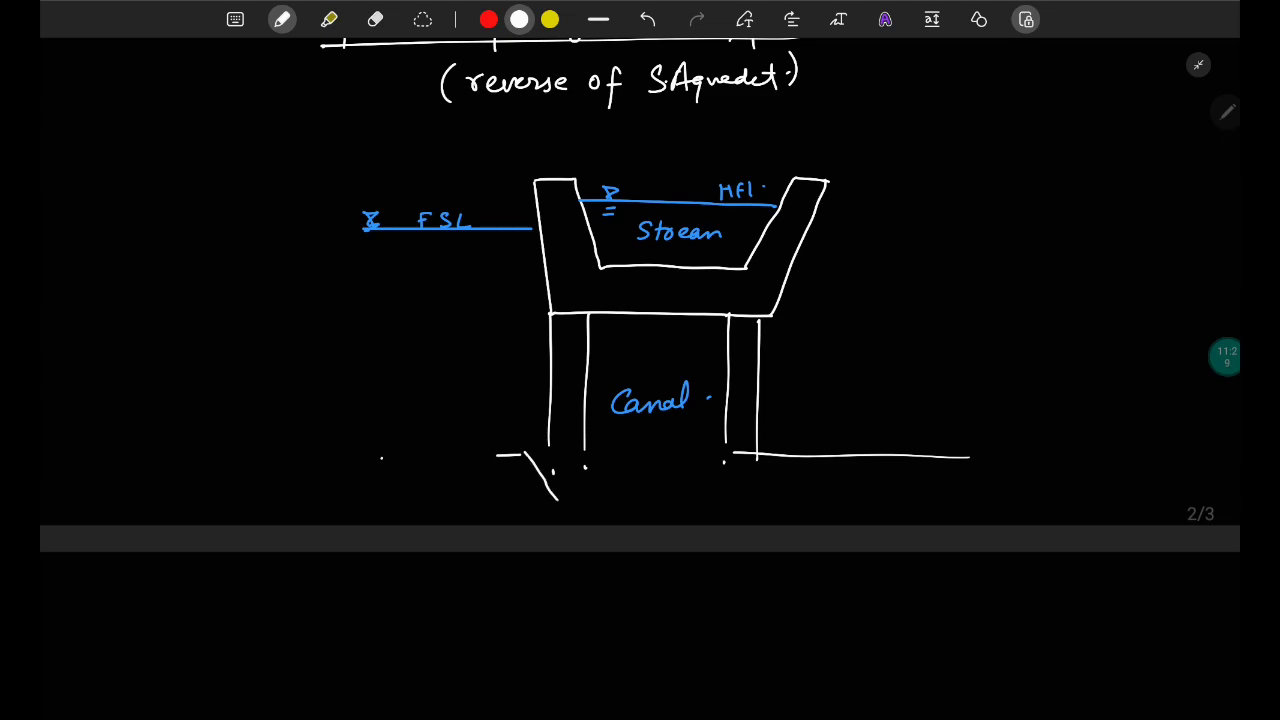
pyautogui.moveTo(544, 490); pyautogui.dragTo(764, 460)
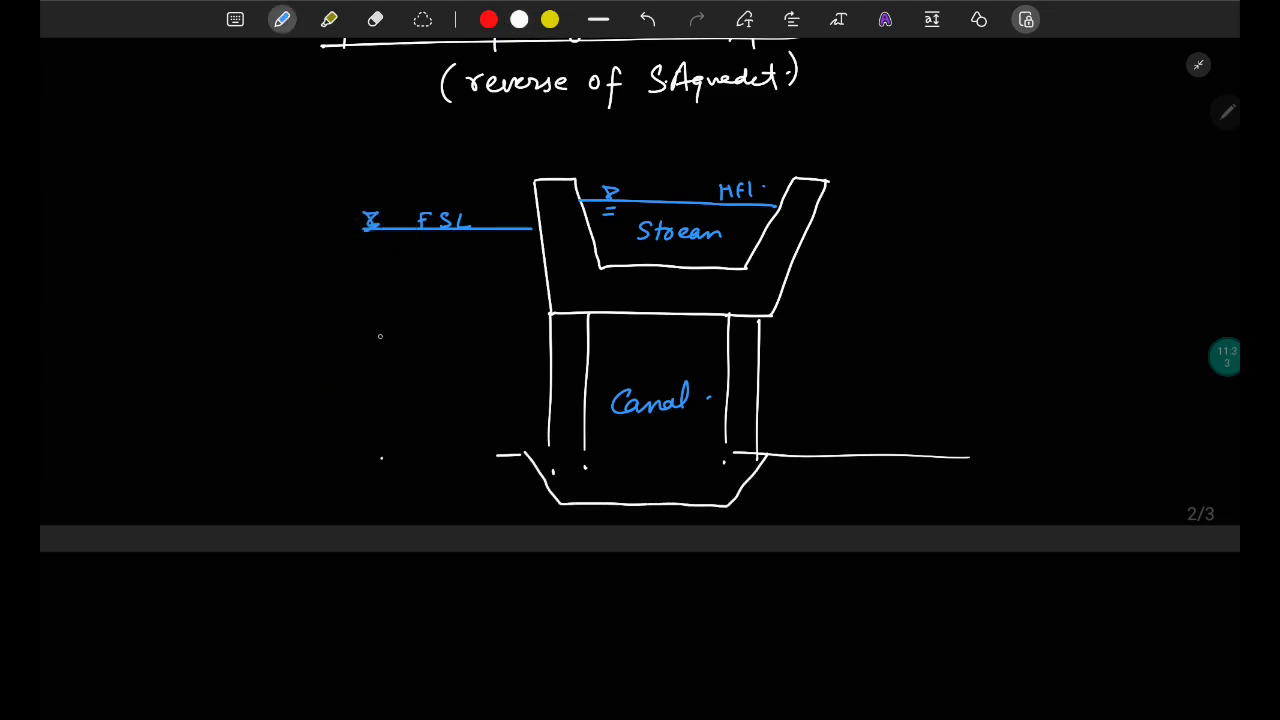
pyautogui.moveTo(340, 330); pyautogui.dragTo(716, 424)
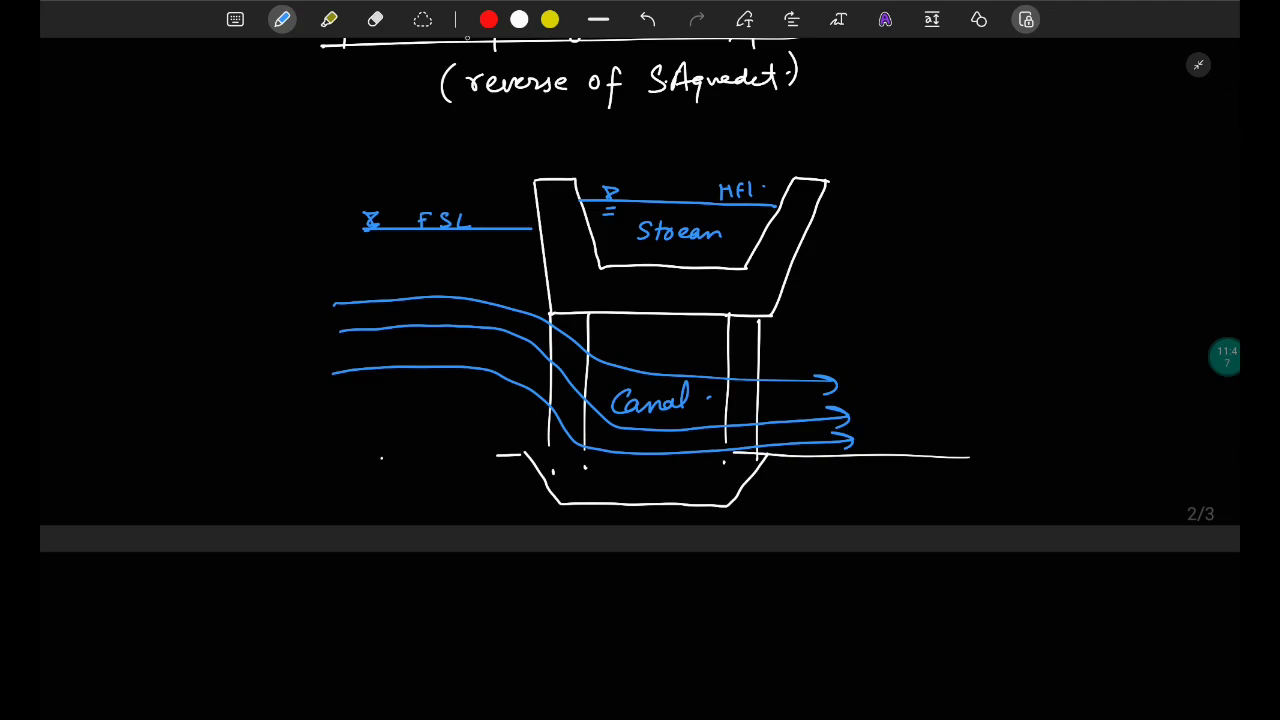
# - Draw the white river bed line and label it 'River bed'
pyautogui.moveTo(770, 310); pyautogui.dragTo(804, 300)
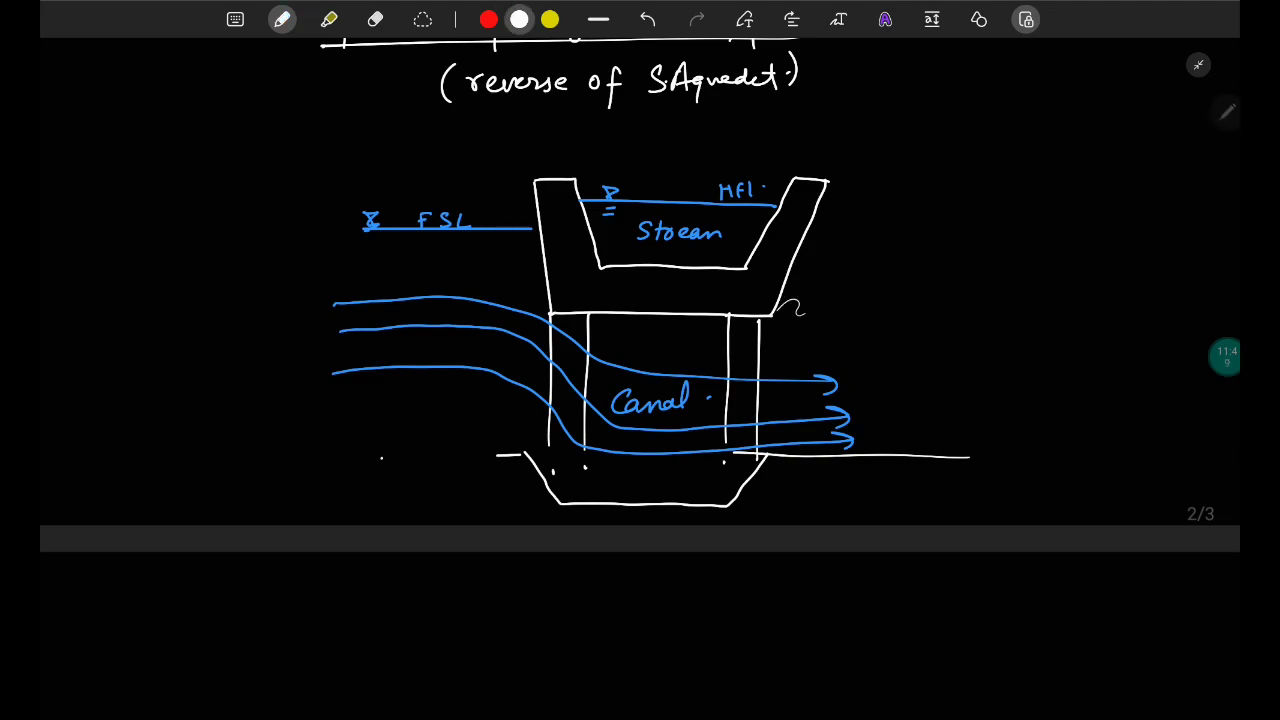
pyautogui.moveTo(776, 318); pyautogui.dragTo(1036, 320)
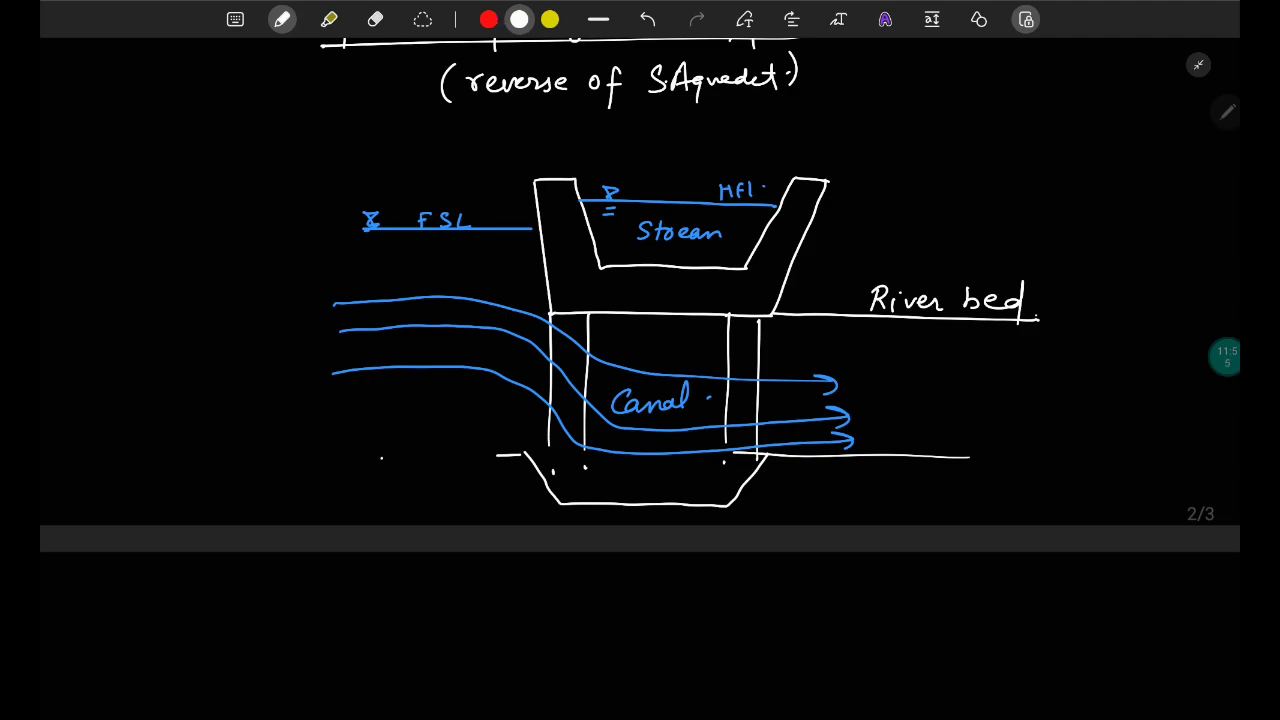
pyautogui.click(488, 20)
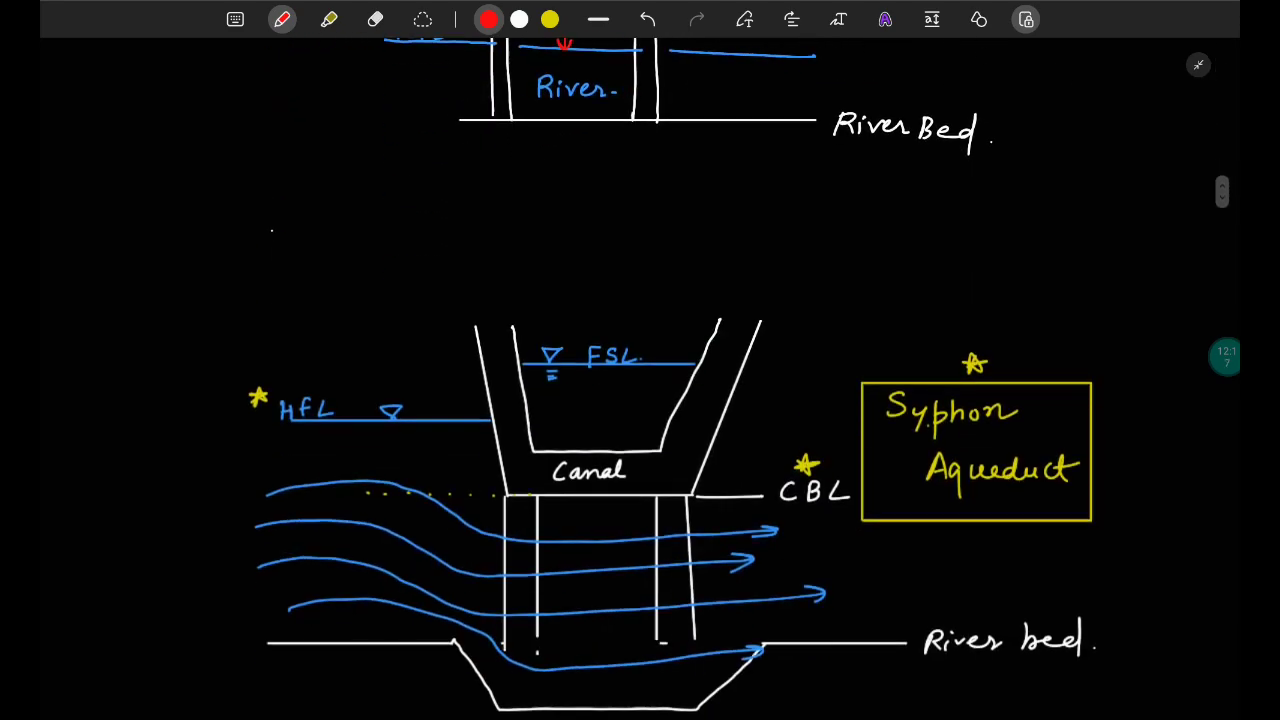
# - Draw yellow uplift arrows under the syphon aqueduct canal floor and a white downward water arrow
pyautogui.scroll(-3)
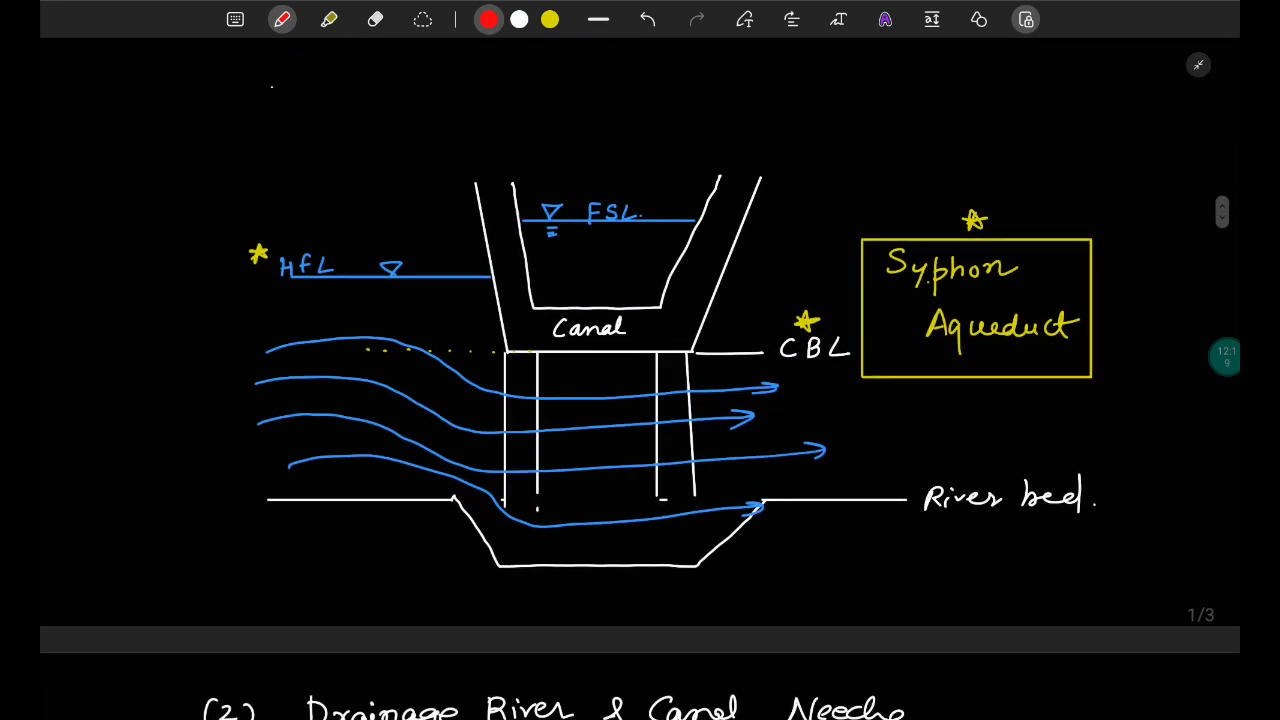
pyautogui.click(518, 20)
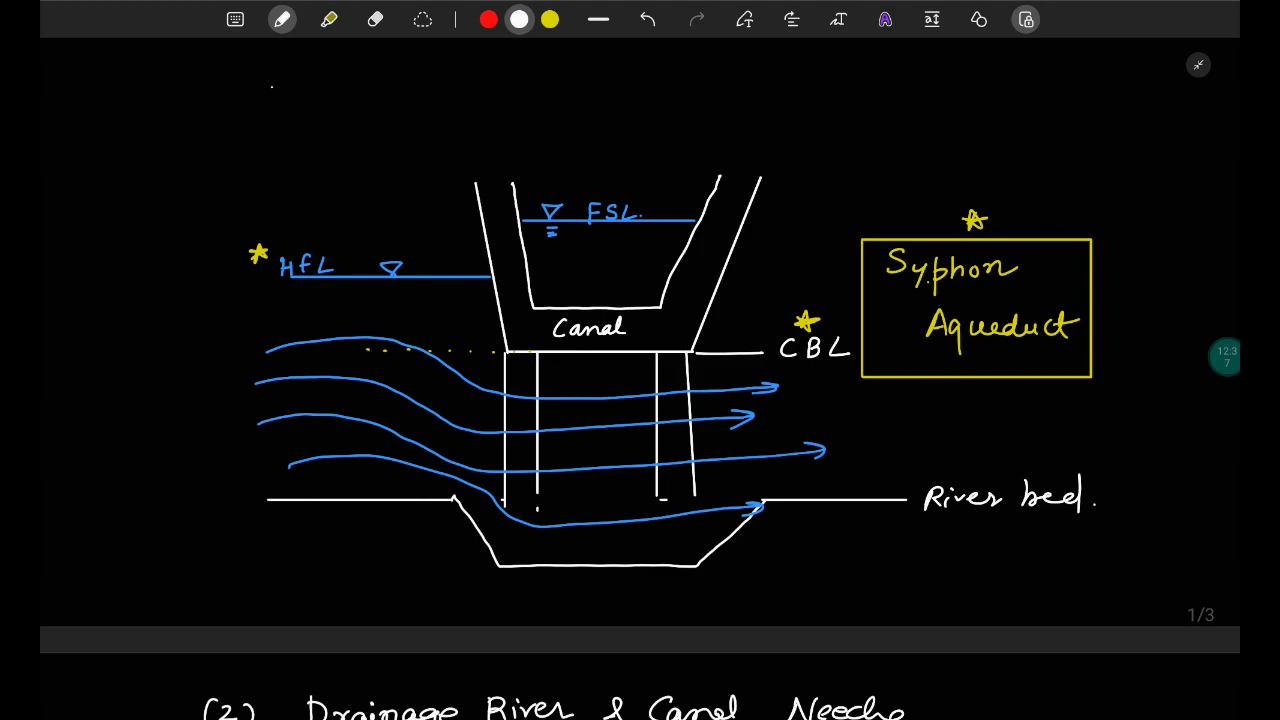
pyautogui.click(548, 20)
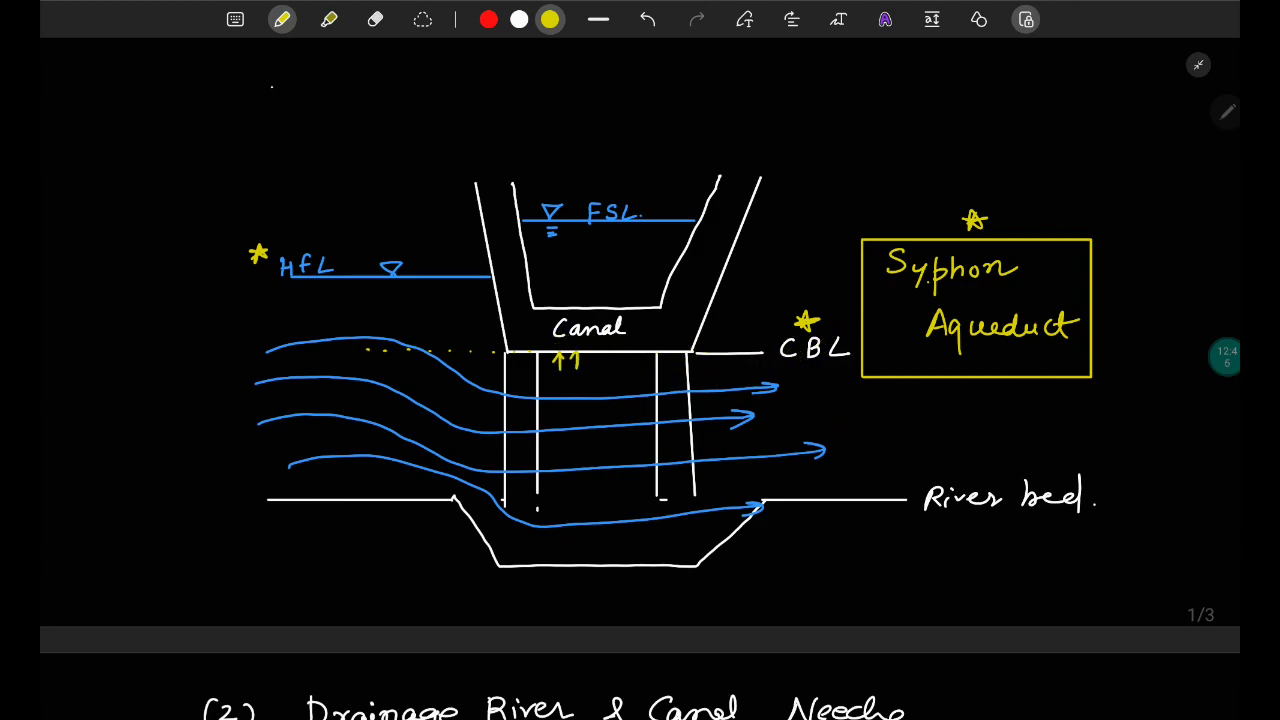
pyautogui.moveTo(550, 376); pyautogui.dragTo(630, 356)
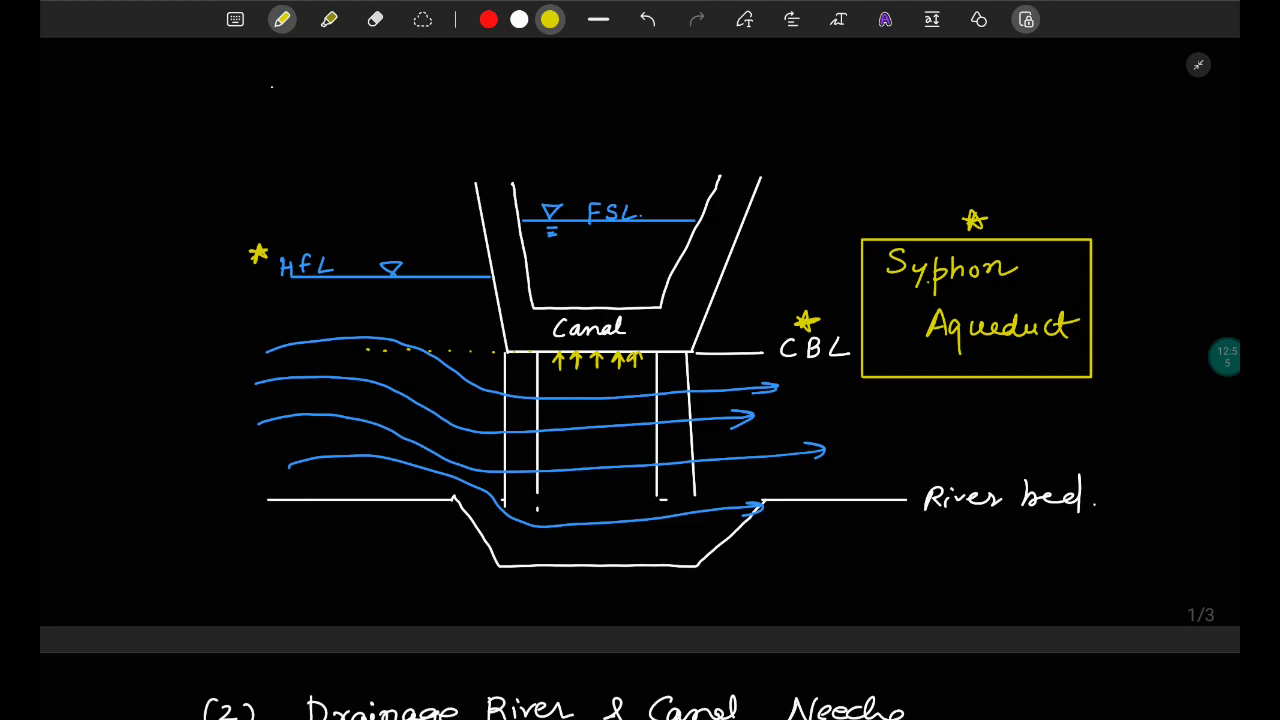
pyautogui.click(282, 20)
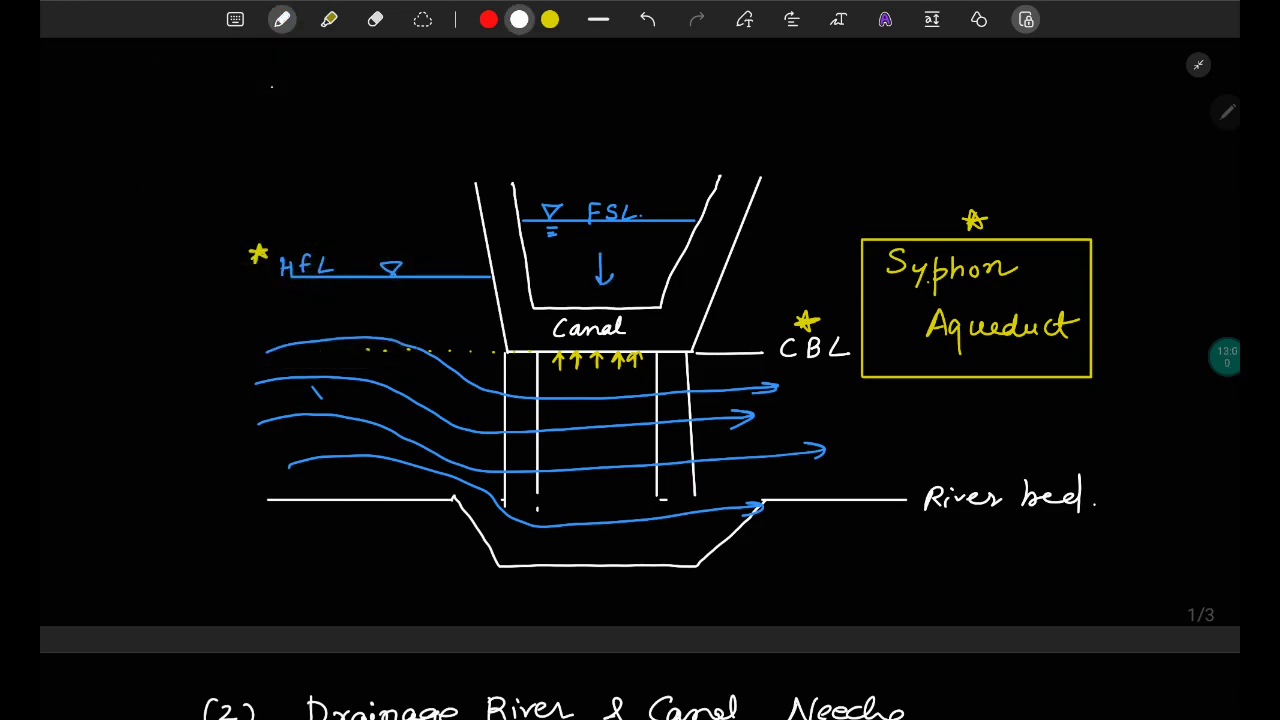
pyautogui.scroll(-3)
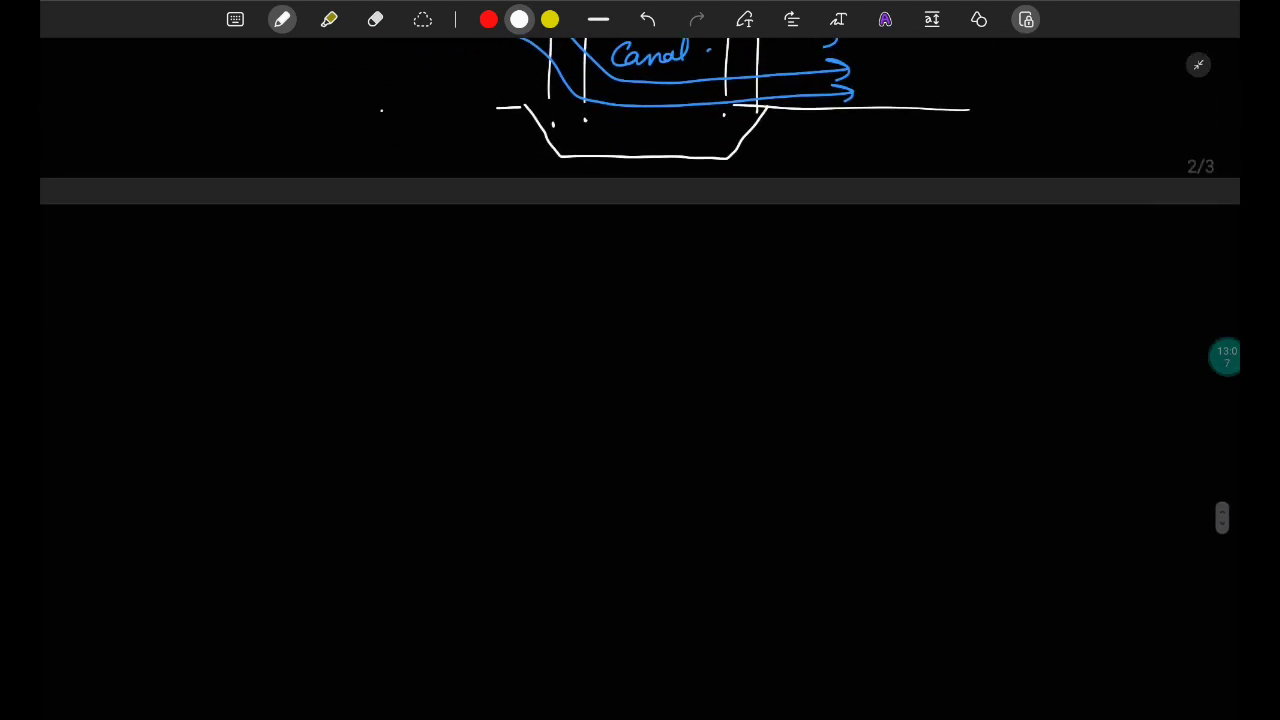
# - Write the underlined 'ESE 2K18' heading and the question on the most severe floor uplift condition in a S.Aqueduct
pyautogui.write('ESE')
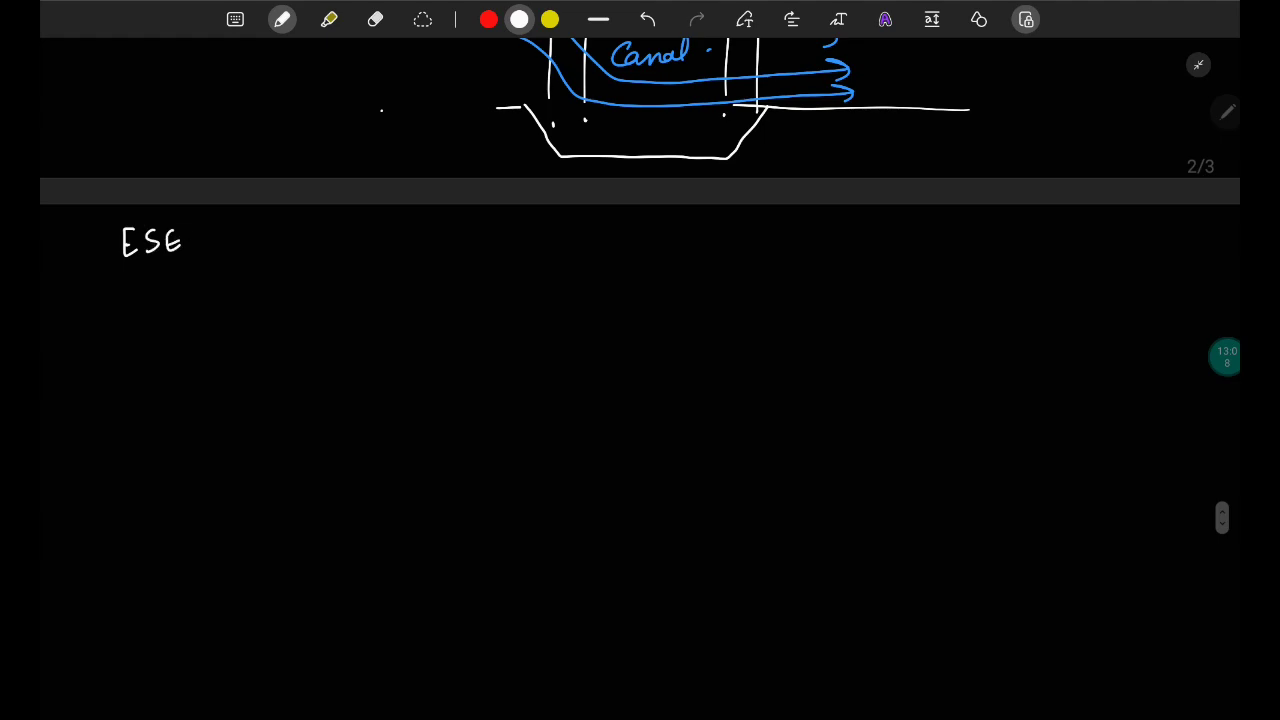
pyautogui.moveTo(190, 230); pyautogui.dragTo(250, 290)
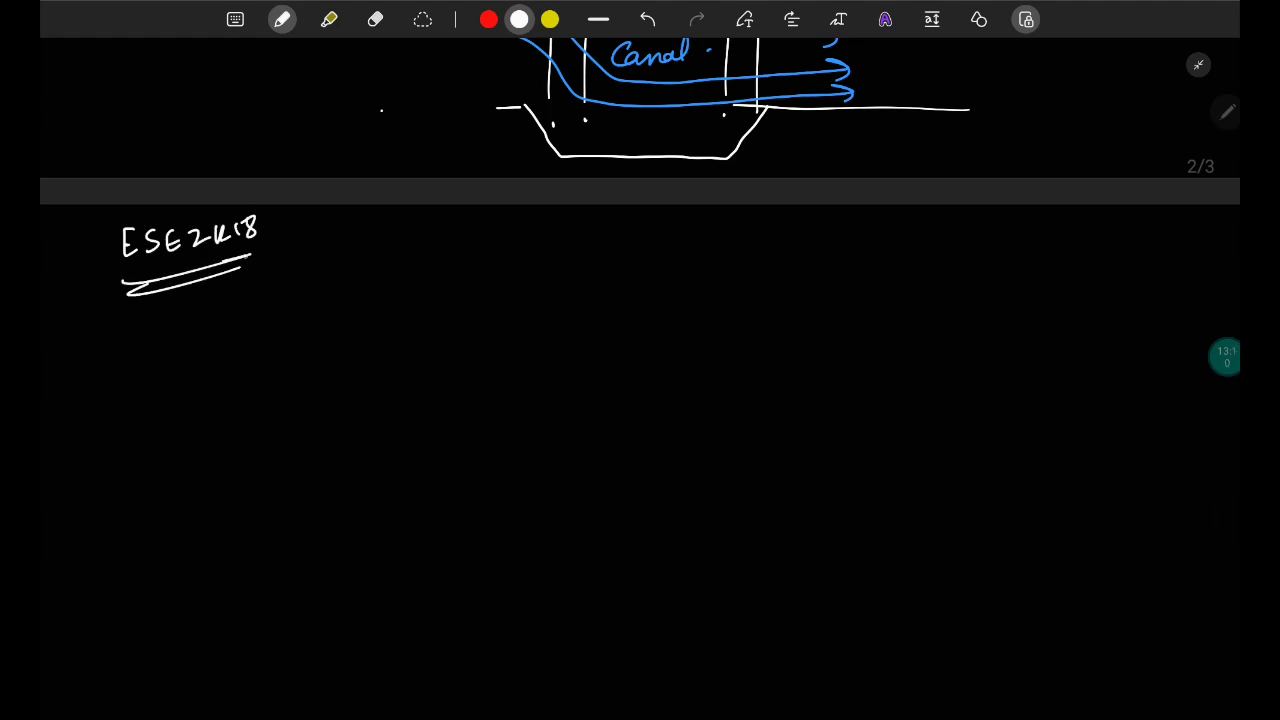
pyautogui.moveTo(378, 260); pyautogui.dragTo(430, 300)
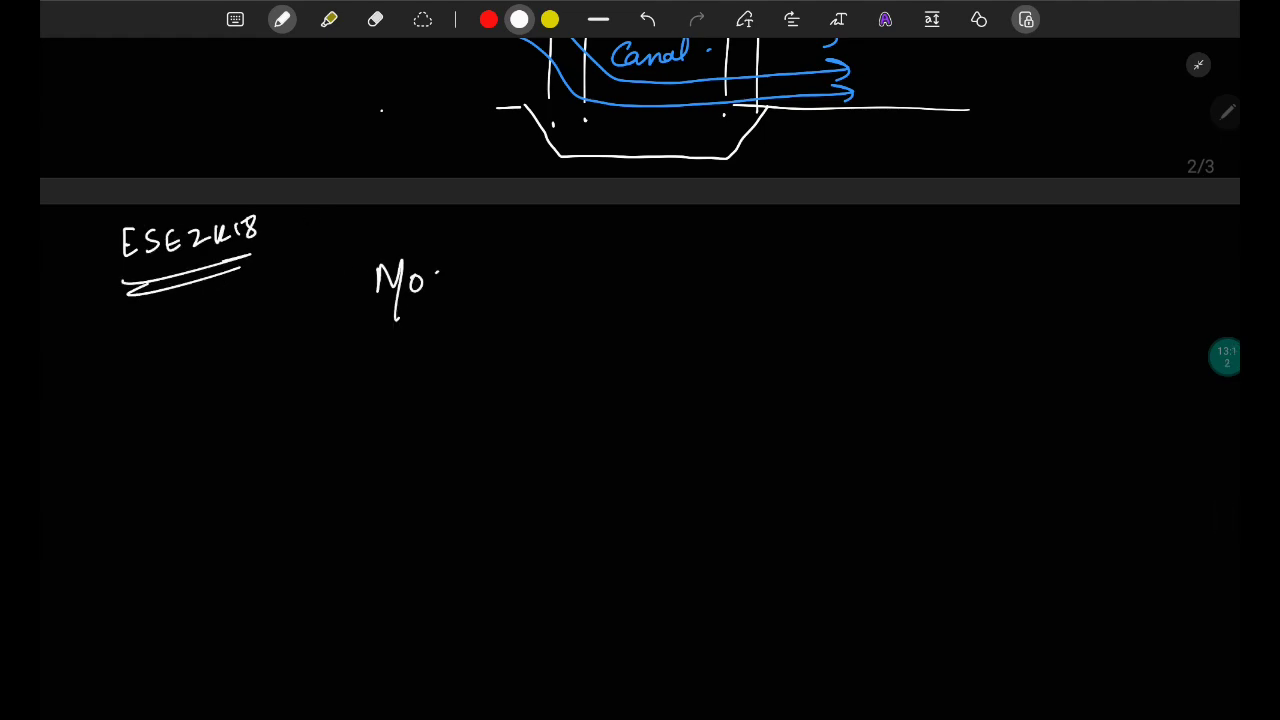
pyautogui.moveTo(440, 280); pyautogui.dragTo(560, 280)
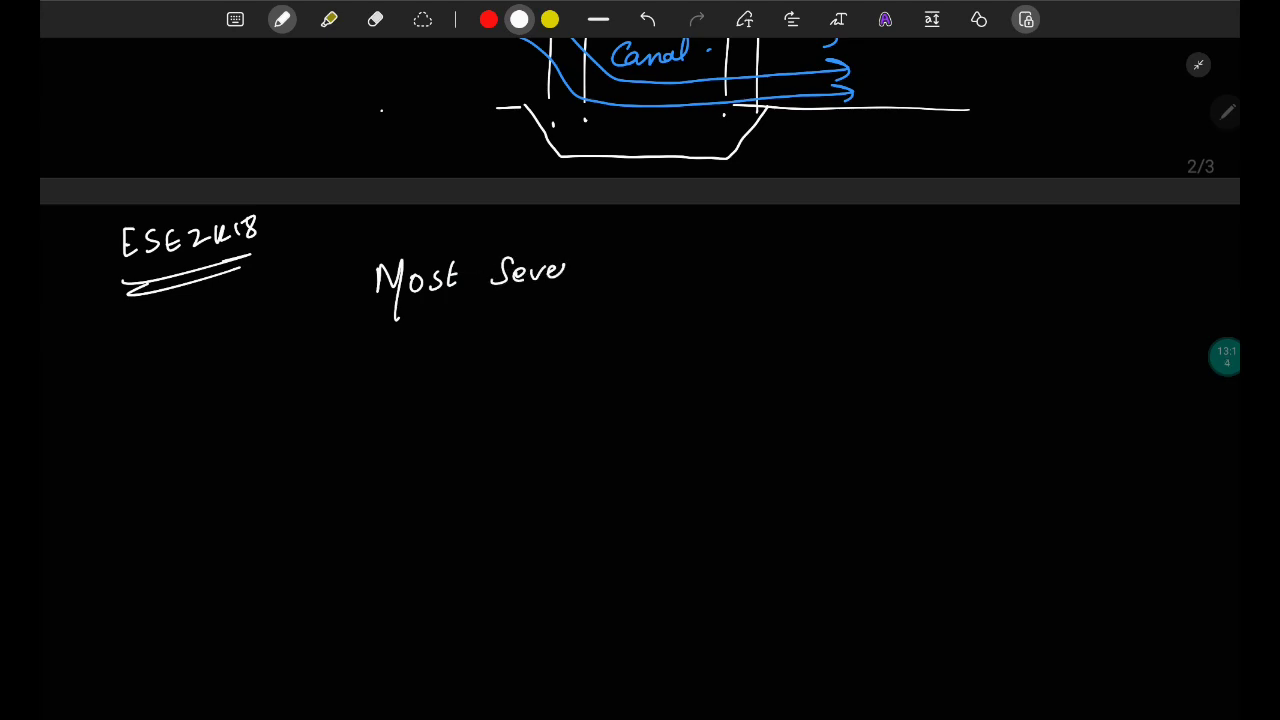
pyautogui.moveTo(616, 260); pyautogui.dragTo(700, 250)
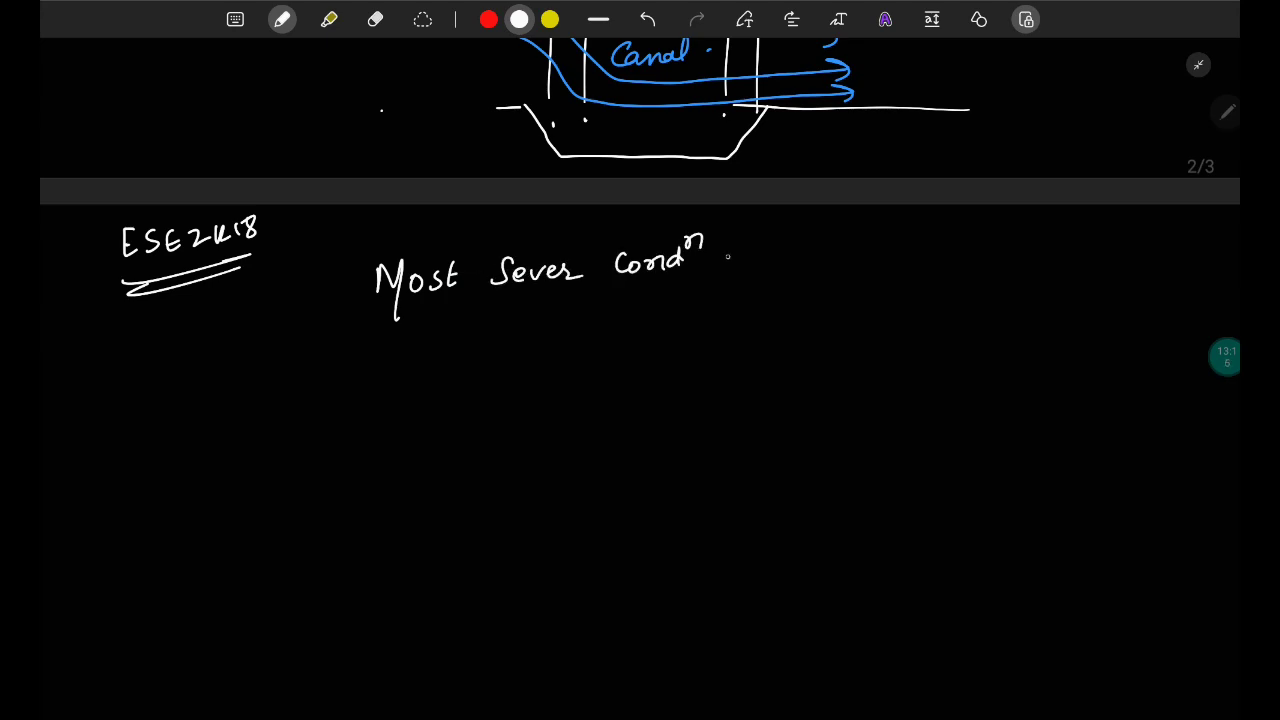
pyautogui.moveTo(730, 264); pyautogui.dragTo(856, 264)
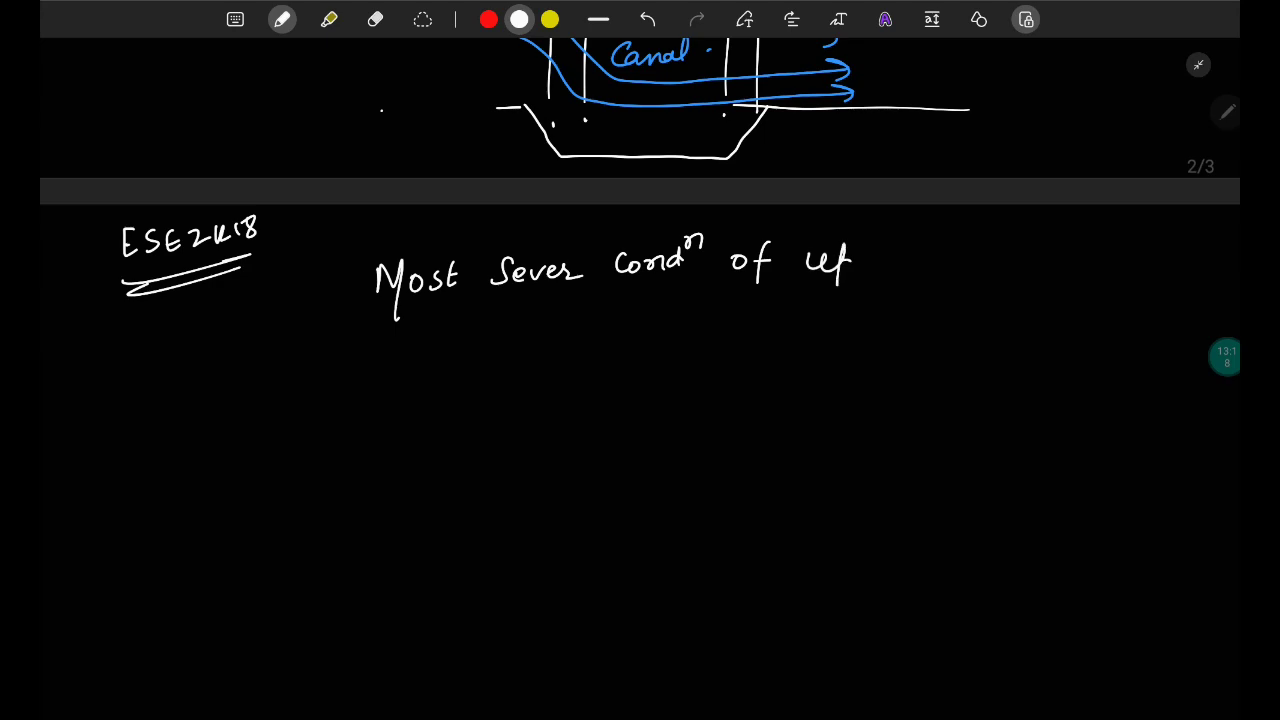
pyautogui.moveTo(830, 270); pyautogui.dragTo(980, 270)
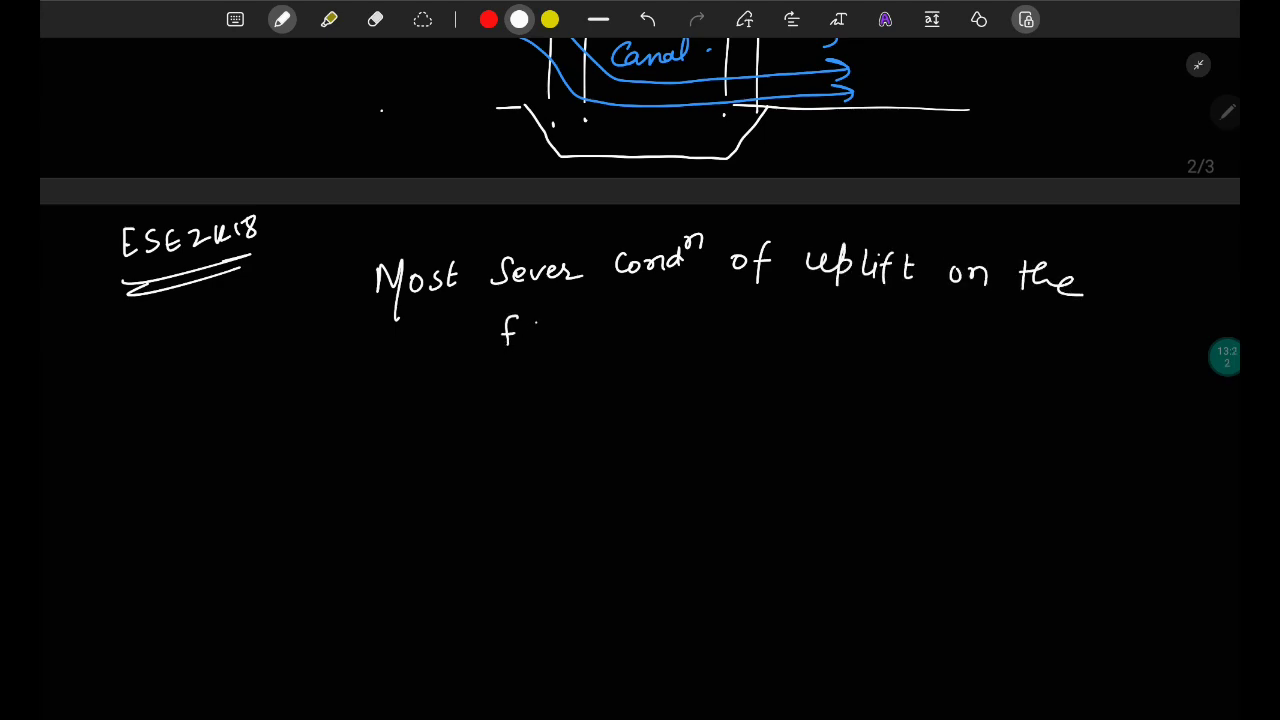
pyautogui.moveTo(504, 336); pyautogui.dragTo(620, 336)
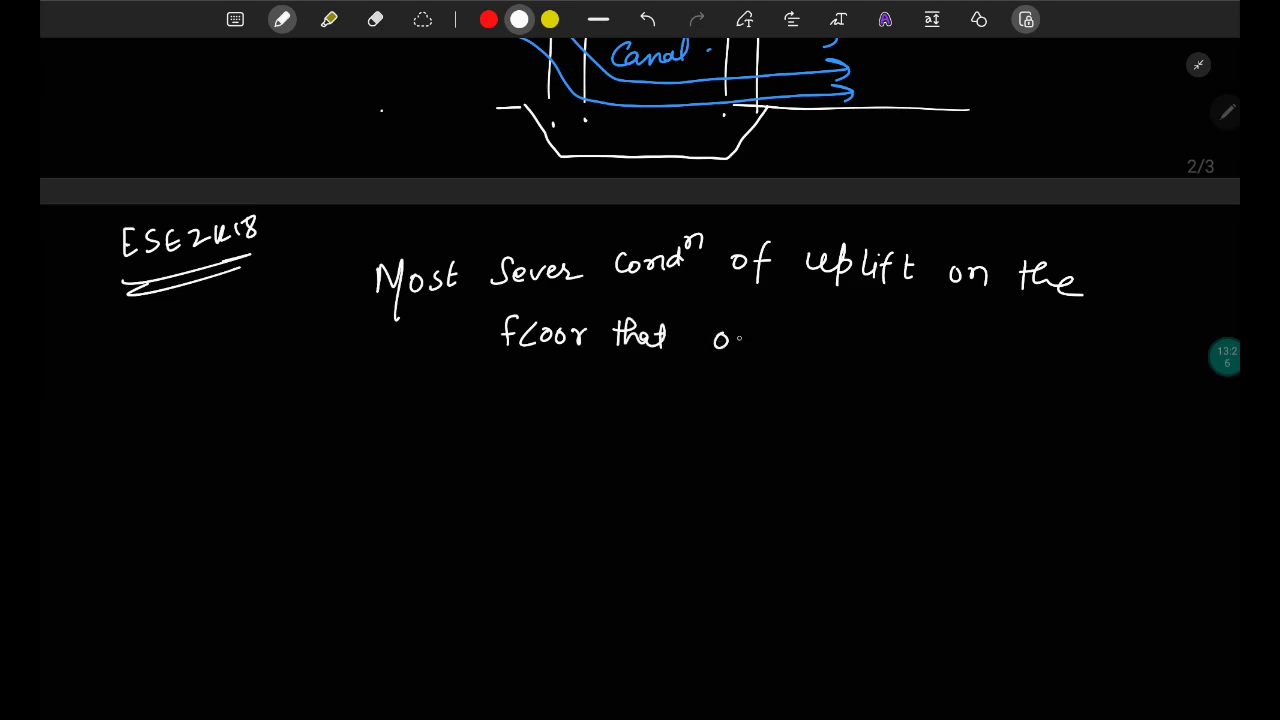
pyautogui.moveTo(716, 340); pyautogui.dragTo(884, 336)
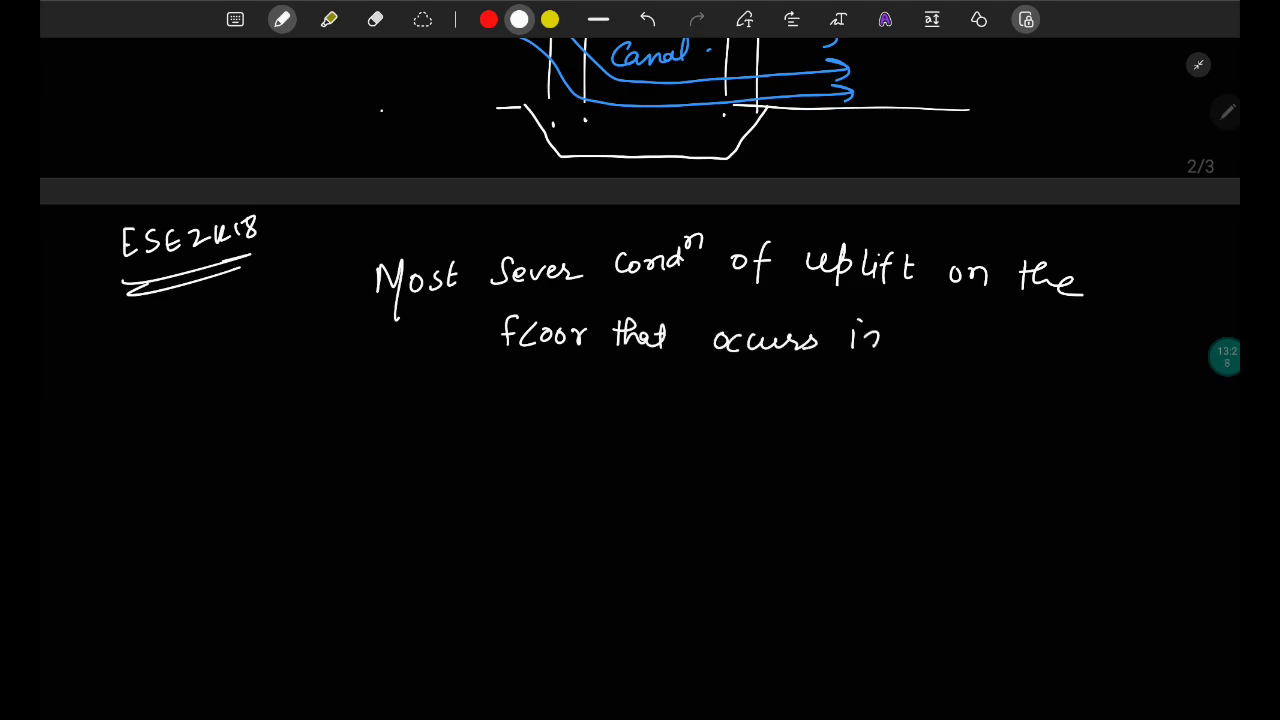
pyautogui.moveTo(940, 336); pyautogui.dragTo(1040, 340)
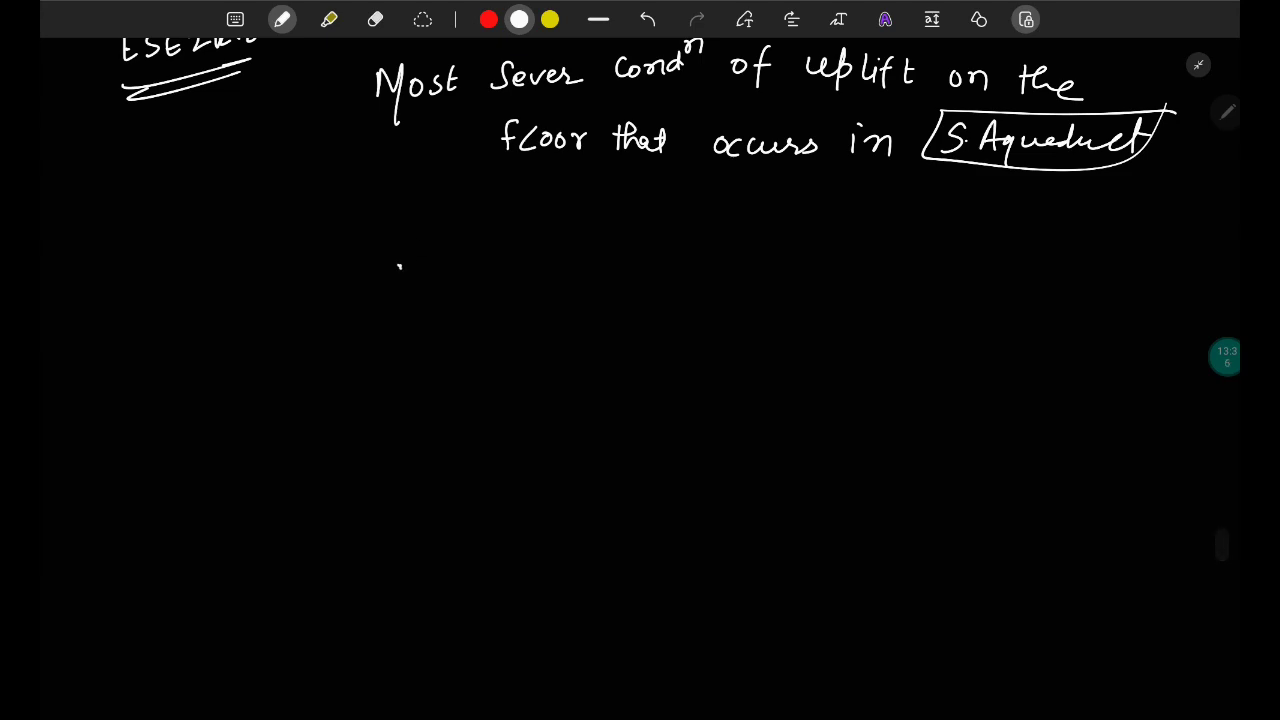
# - List the cases: canal & drainage full (marked wrong), canal full with drainage dry and W.T at stream bed, canal dry
pyautogui.moveTo(450, 270); pyautogui.dragTo(560, 270)
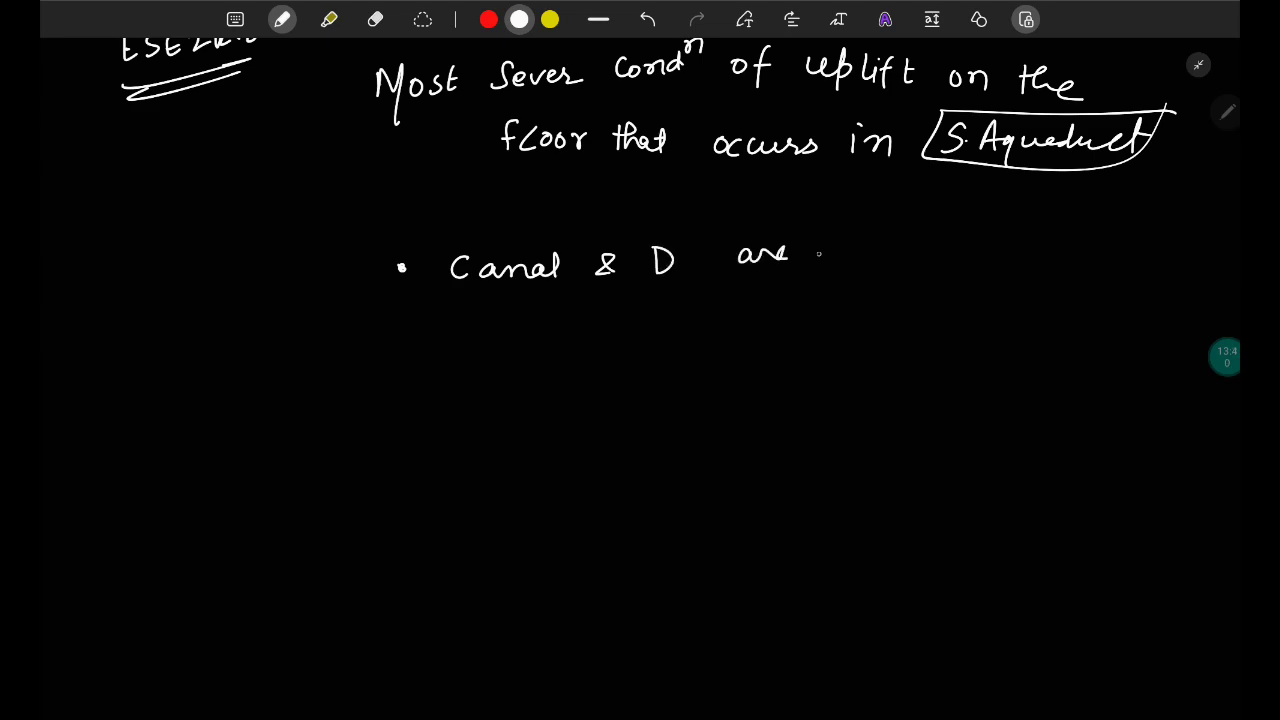
pyautogui.moveTo(824, 250); pyautogui.dragTo(970, 250)
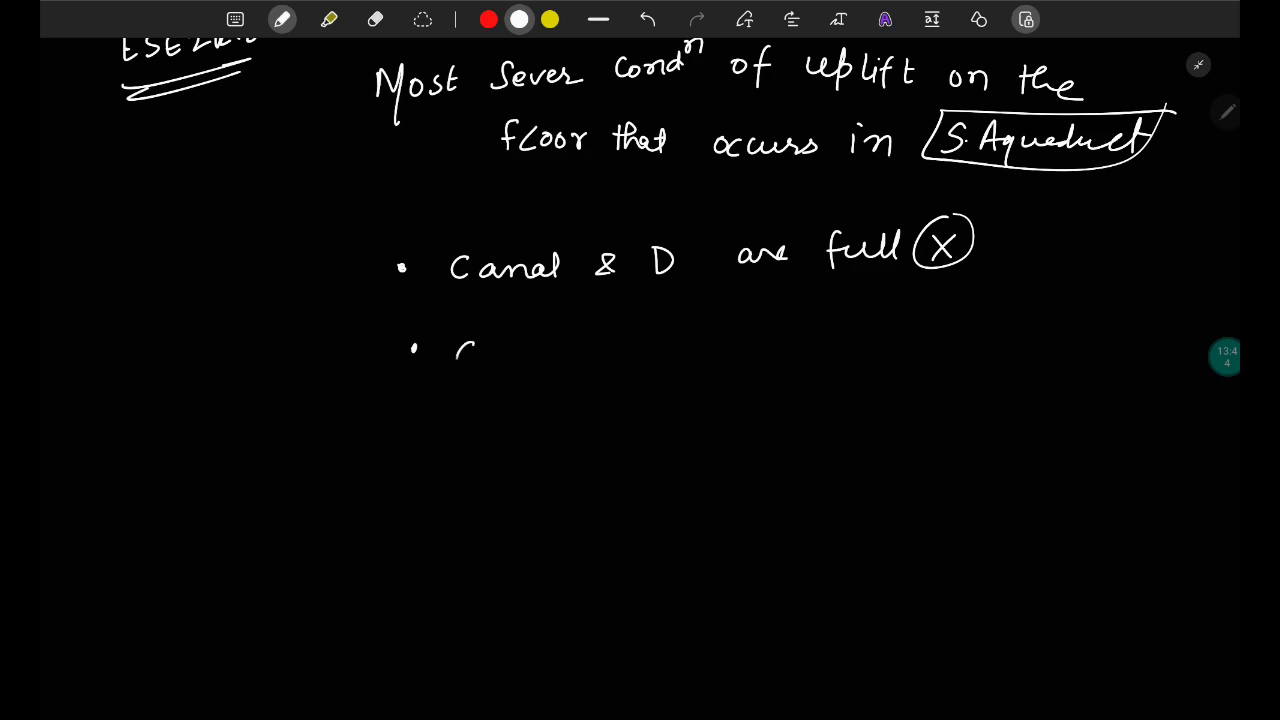
pyautogui.moveTo(456, 356); pyautogui.dragTo(590, 356)
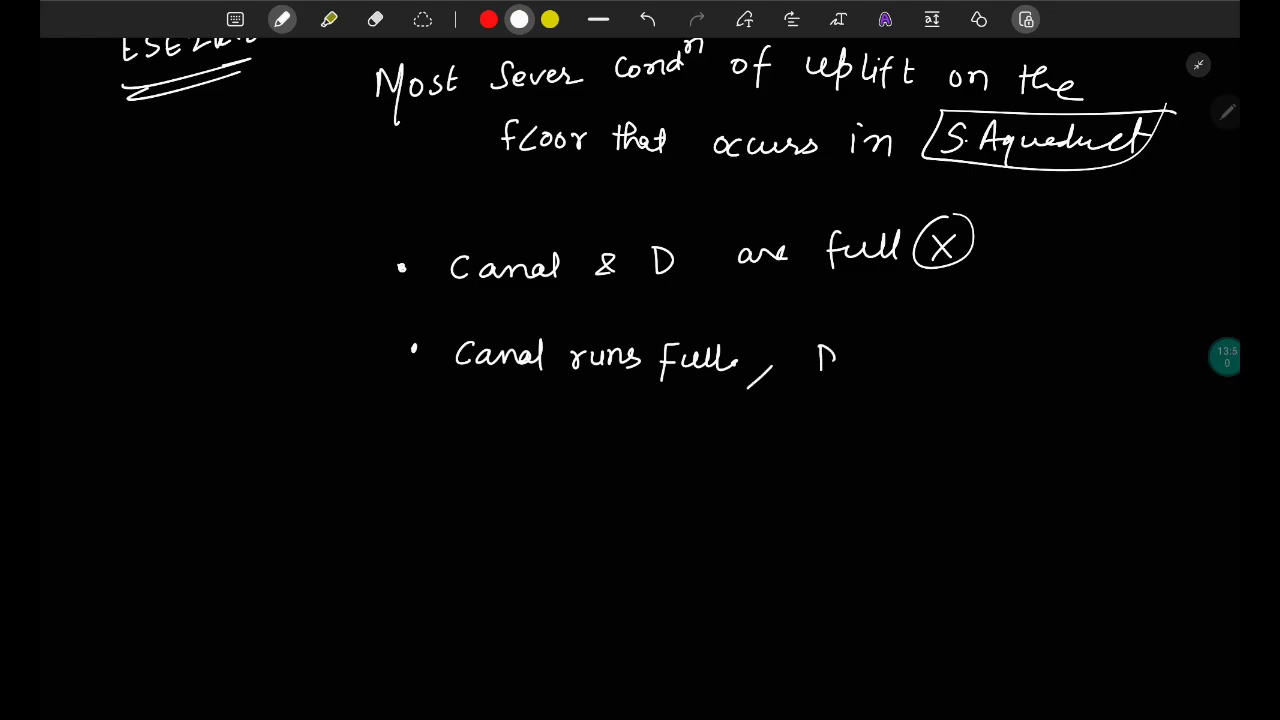
pyautogui.moveTo(830, 360); pyautogui.dragTo(936, 356)
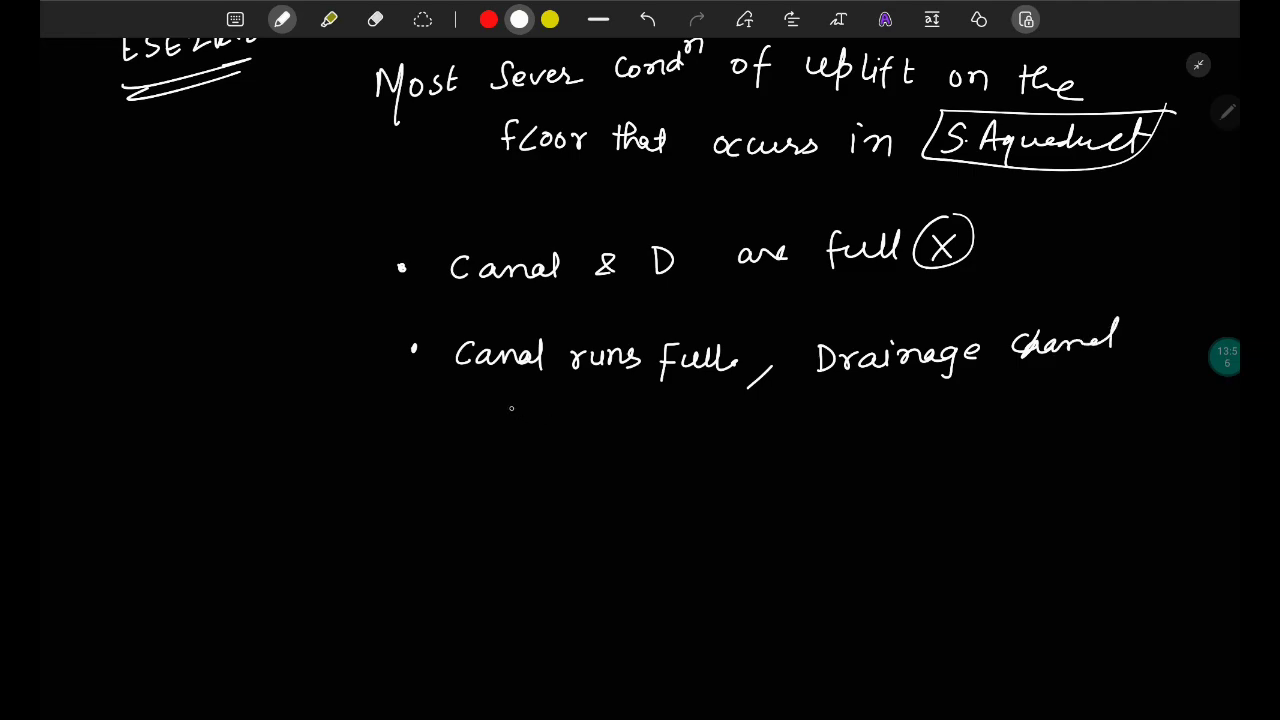
pyautogui.moveTo(516, 410); pyautogui.dragTo(544, 444)
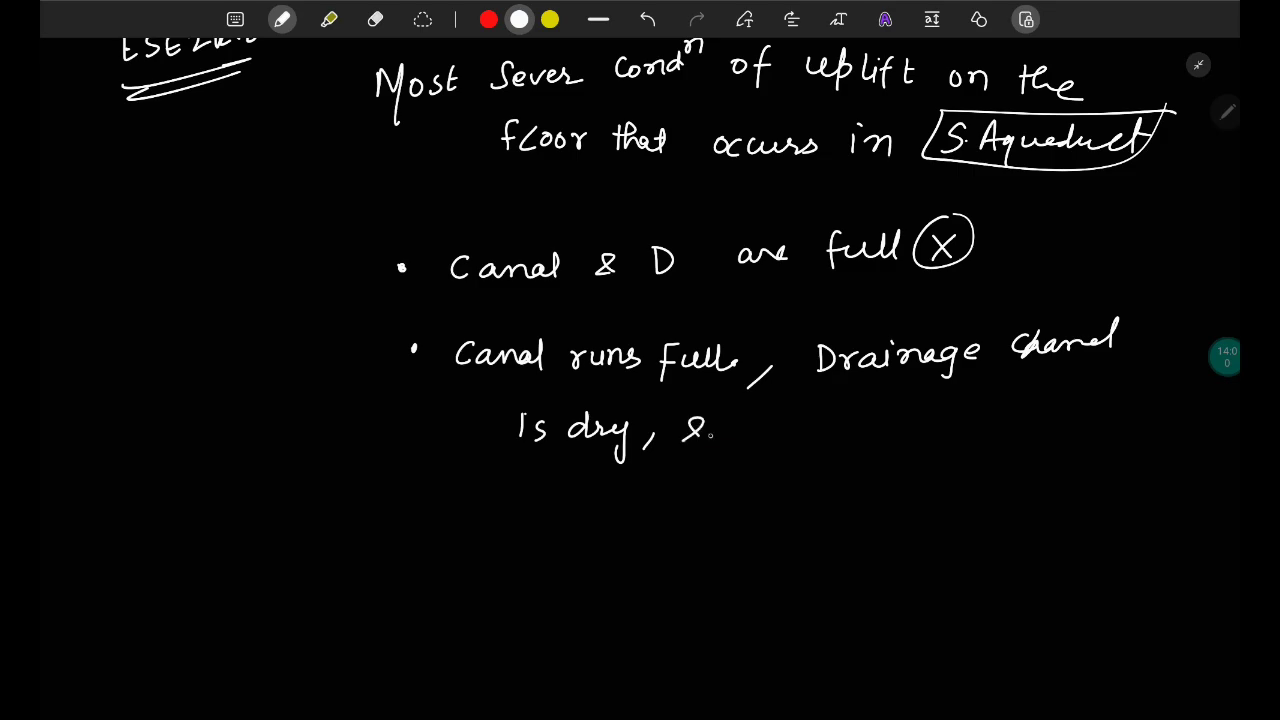
pyautogui.moveTo(740, 424); pyautogui.dragTo(900, 424)
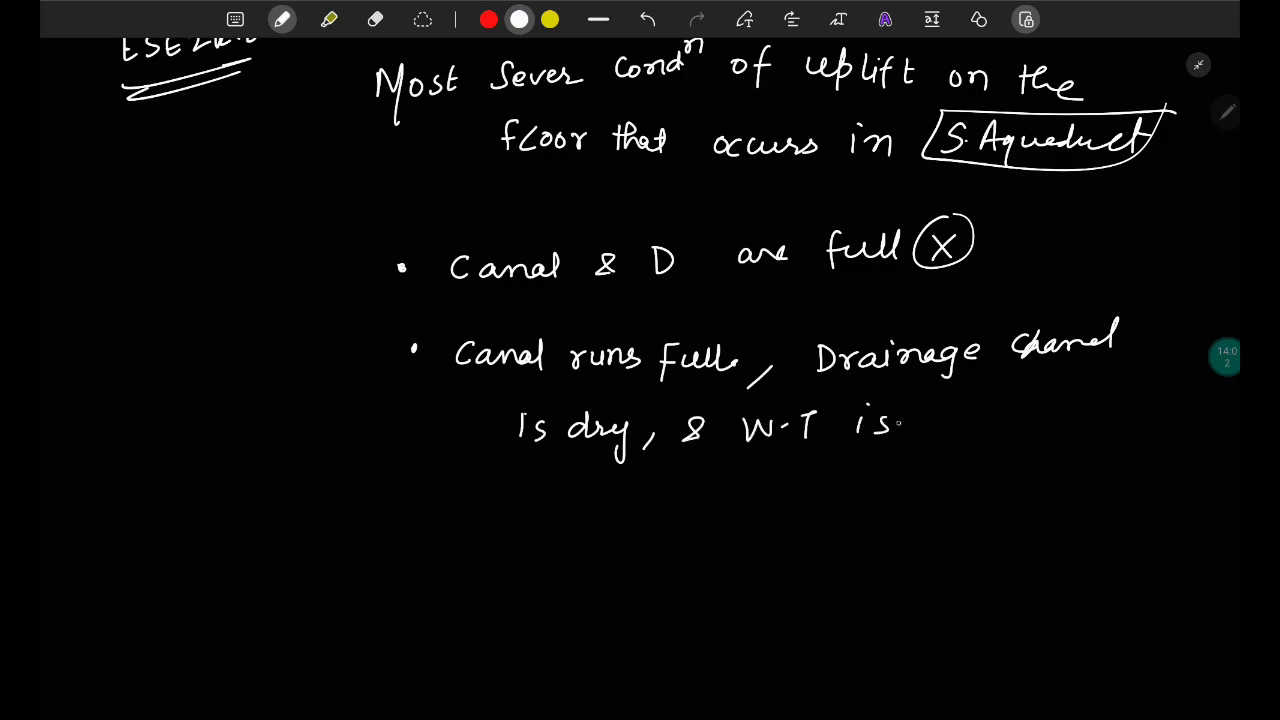
pyautogui.moveTo(910, 414); pyautogui.dragTo(1070, 410)
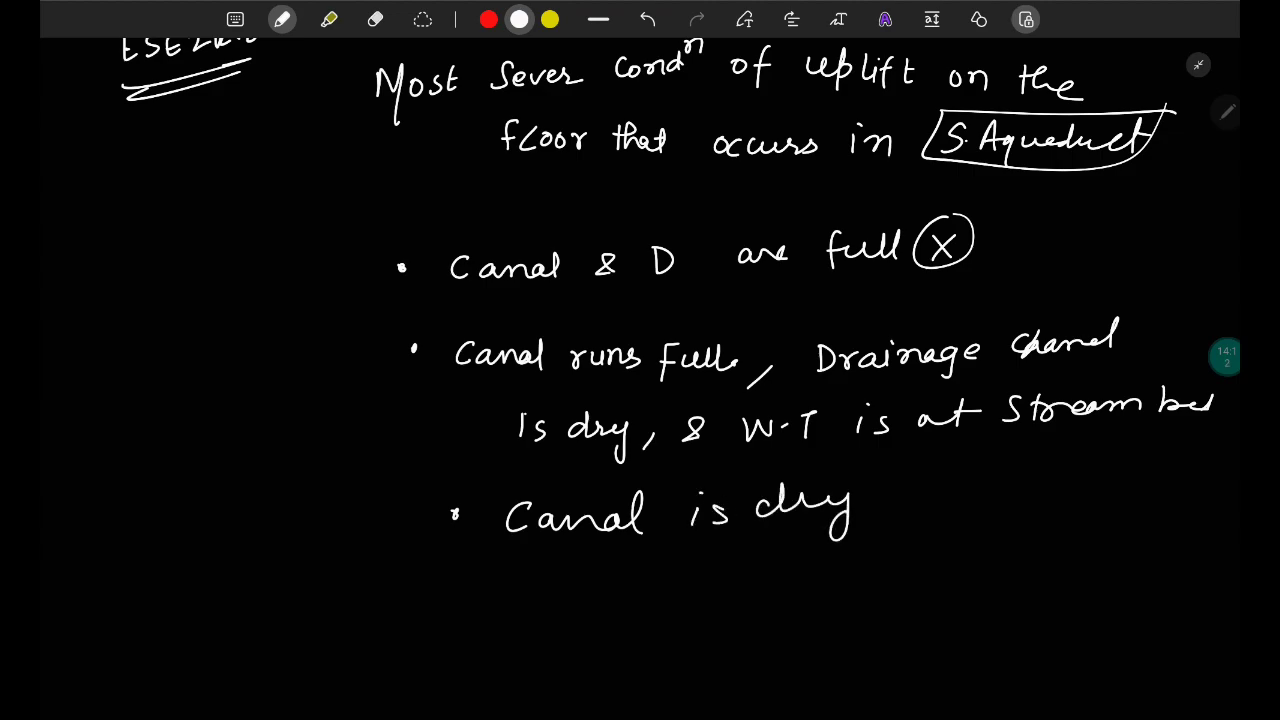
pyautogui.moveTo(880, 516); pyautogui.dragTo(950, 516)
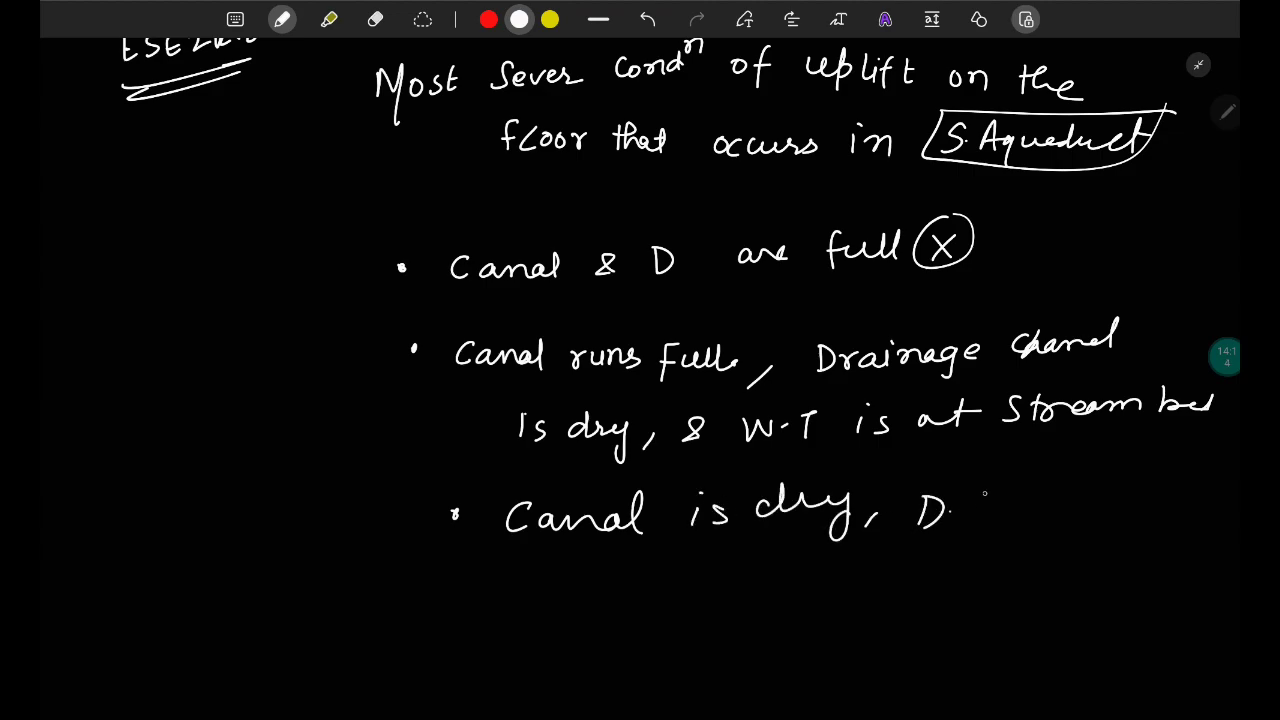
pyautogui.write('floor')
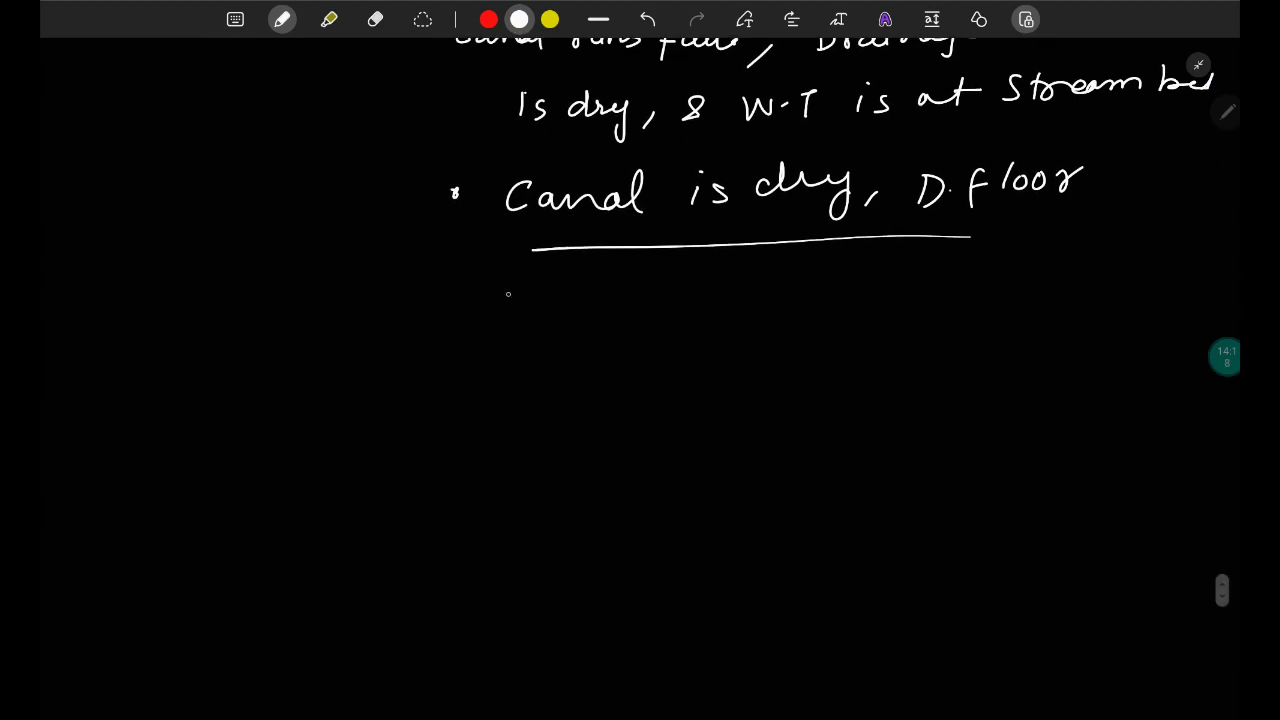
# - Begin a new bullet stating that the canal runs full and the drainage channel…
pyautogui.moveTo(552, 340); pyautogui.dragTo(600, 376)
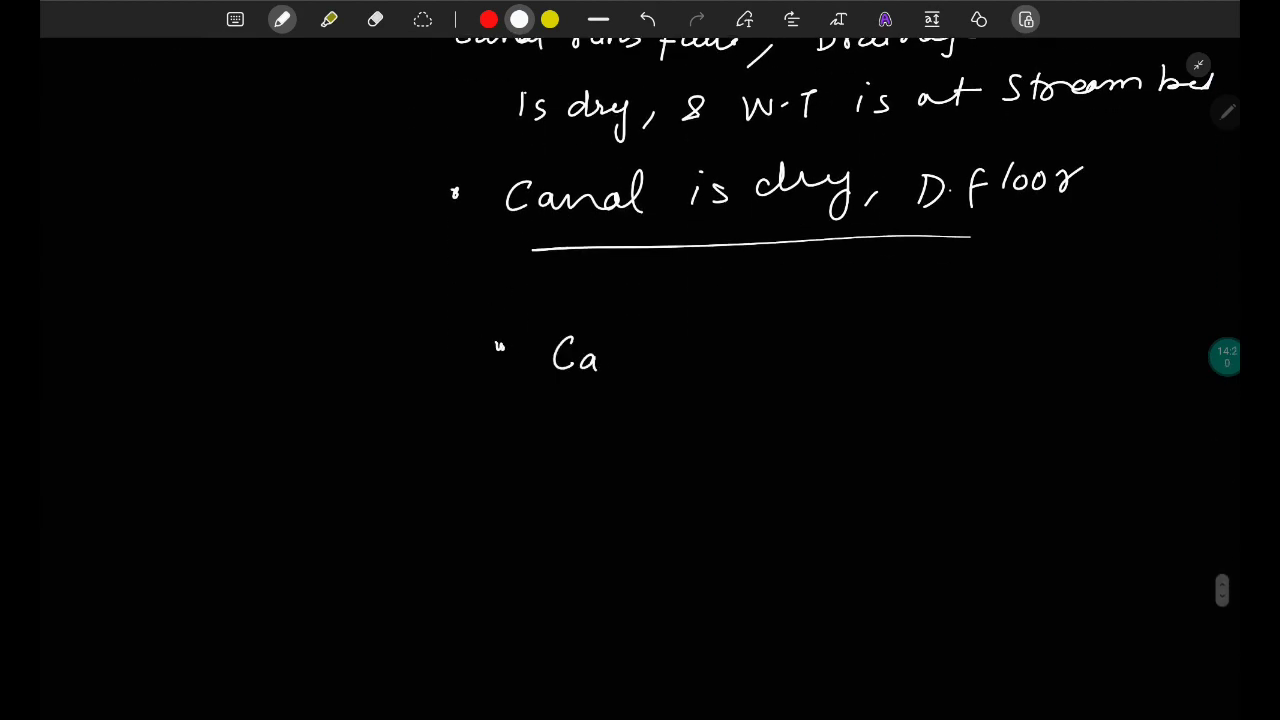
pyautogui.write('Canal rur')
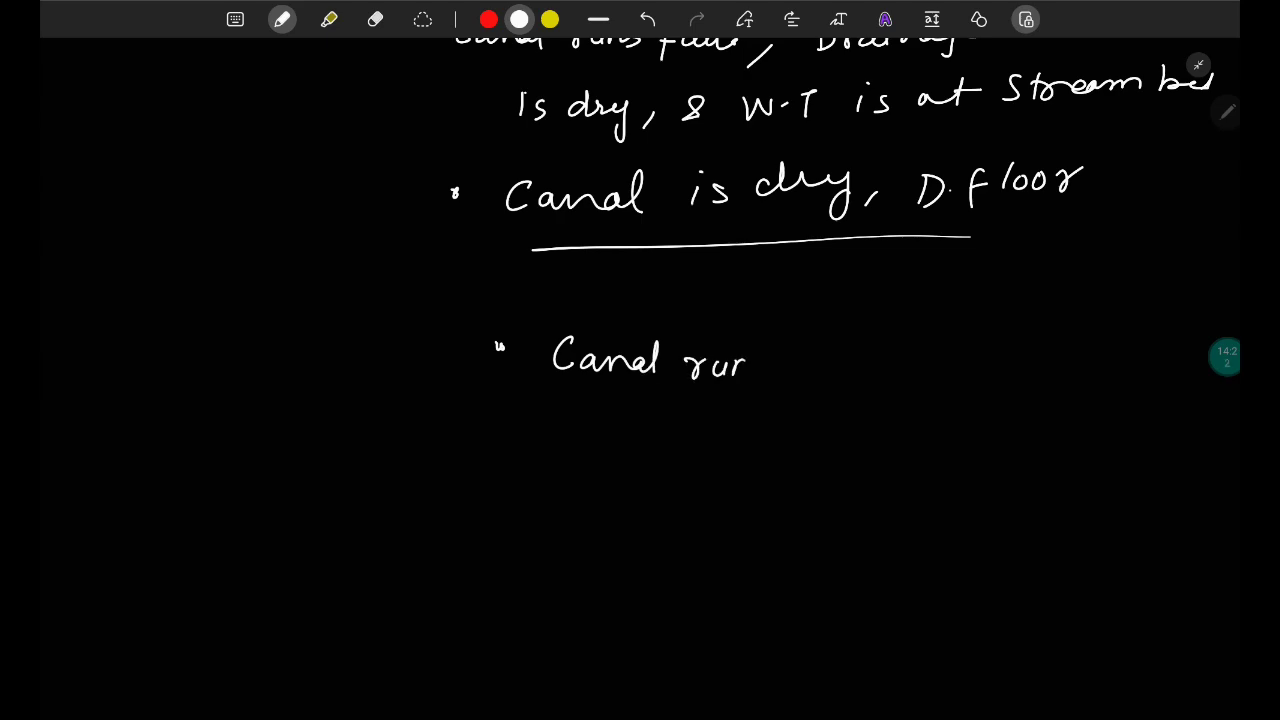
pyautogui.moveTo(744, 360); pyautogui.dragTo(1010, 376)
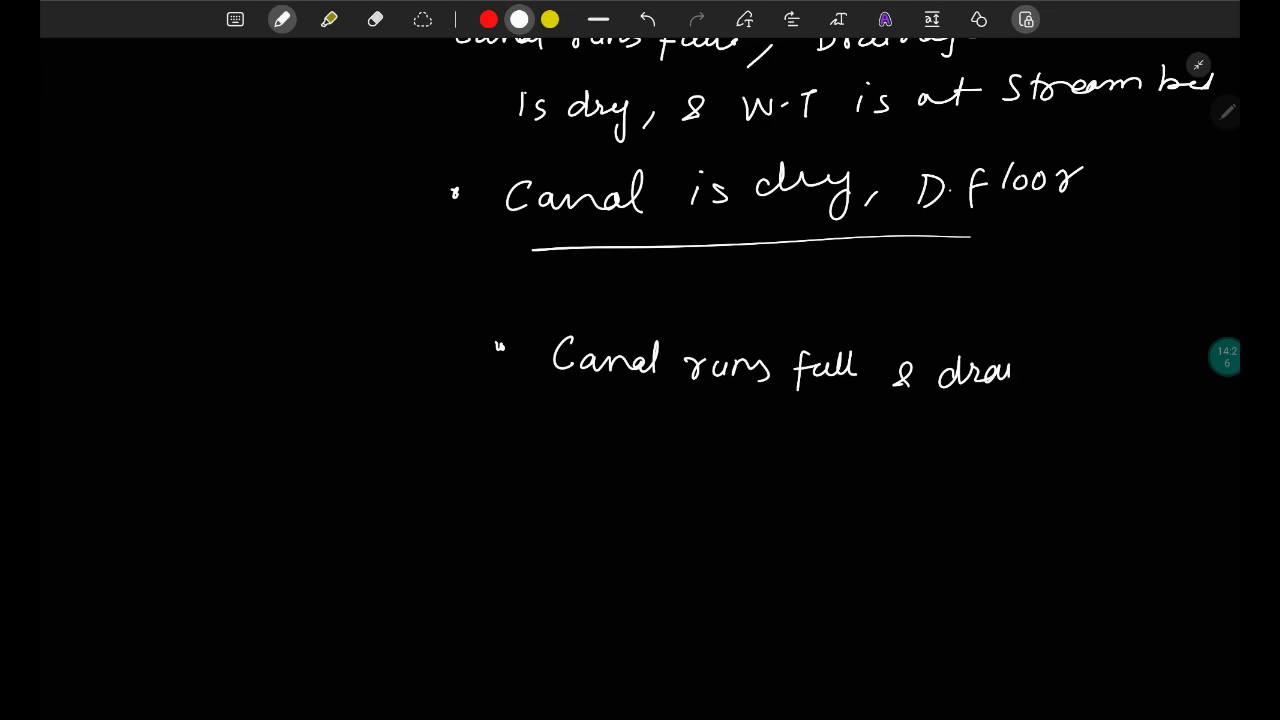
# - Sketch a small yellow canal trough with pier walls and base line beside the question
pyautogui.scroll(-3)
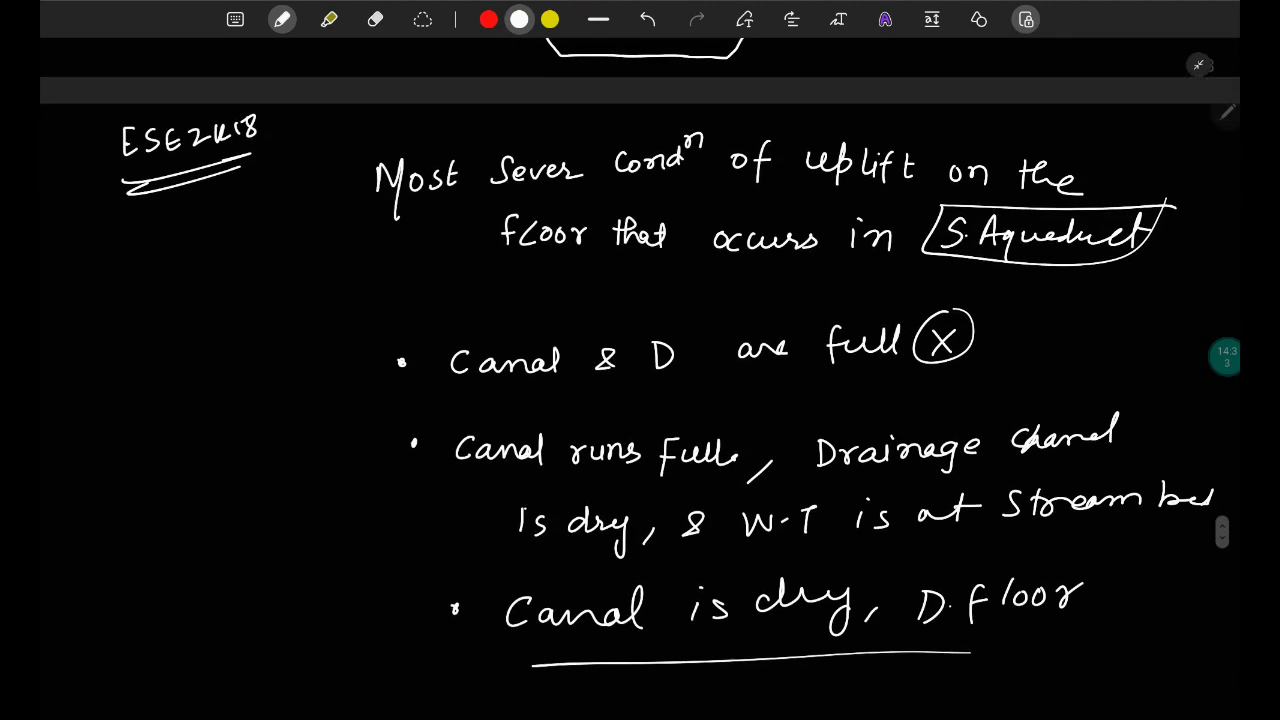
pyautogui.scroll(-3)
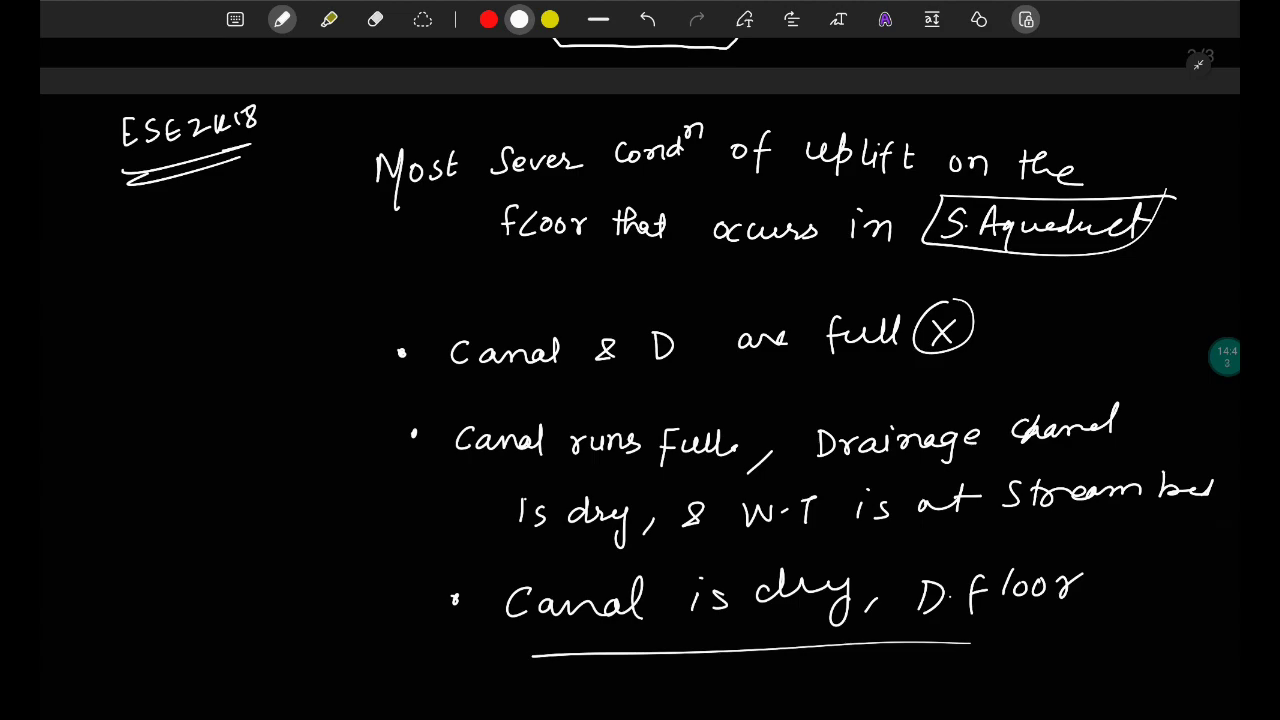
pyautogui.scroll(-3)
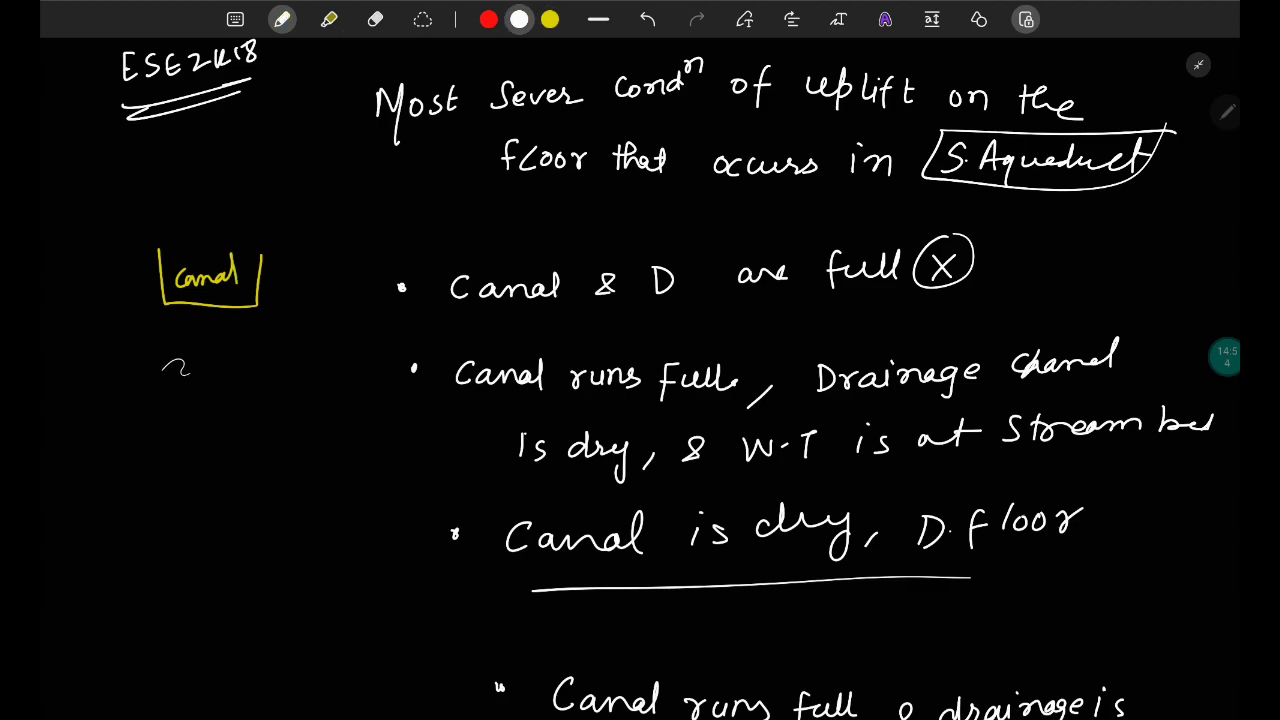
pyautogui.moveTo(148, 388); pyautogui.dragTo(296, 386)
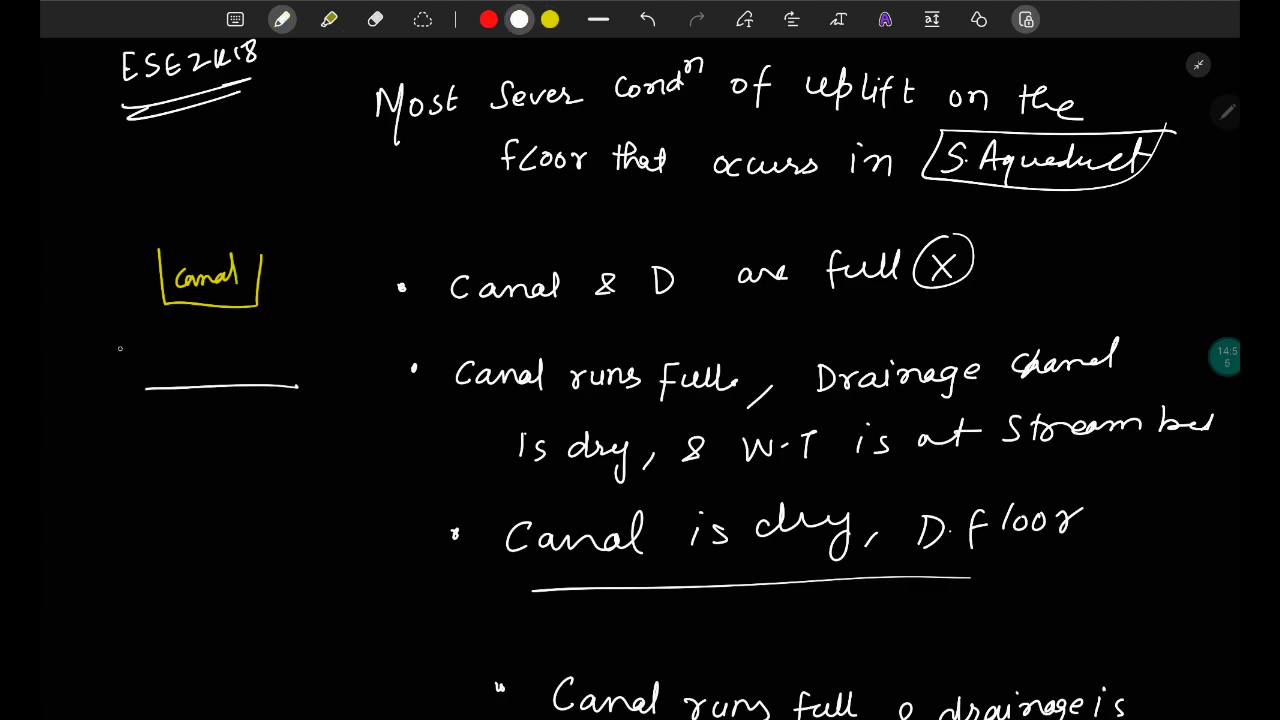
pyautogui.moveTo(160, 310); pyautogui.dragTo(240, 376)
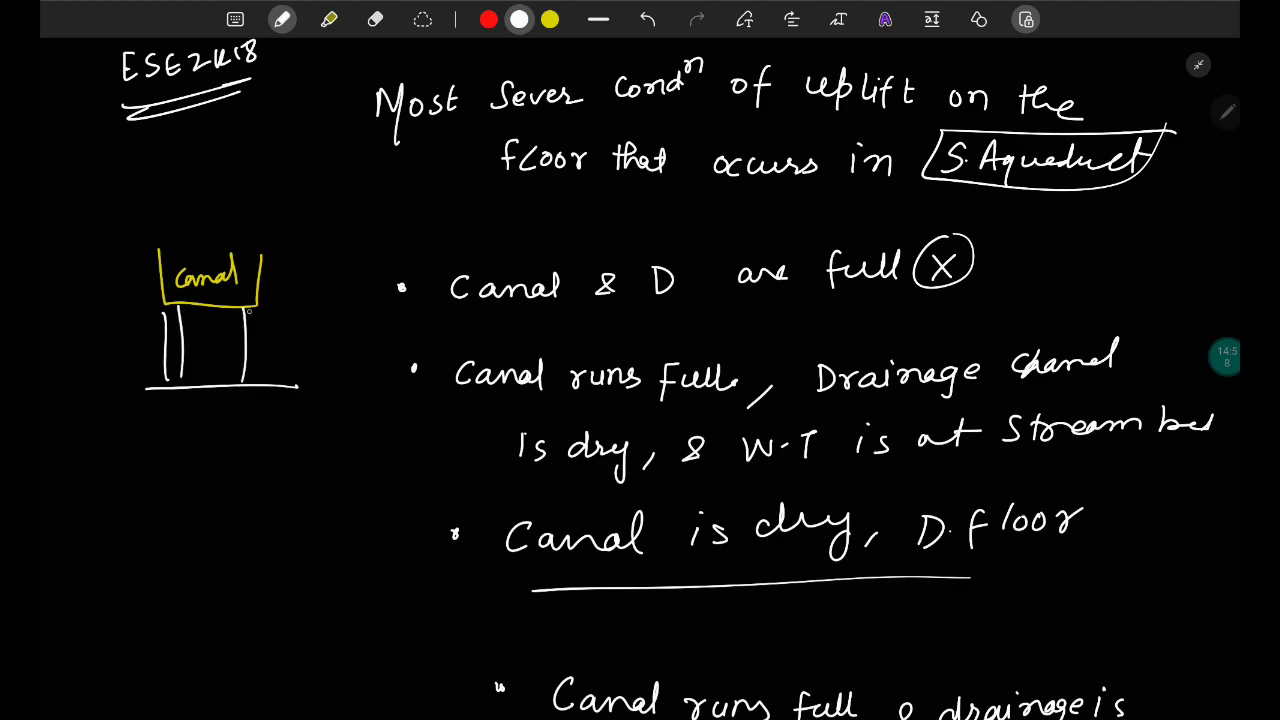
# - Add blue flow lines under it and a downward arrow onto the canal
pyautogui.click(282, 20)
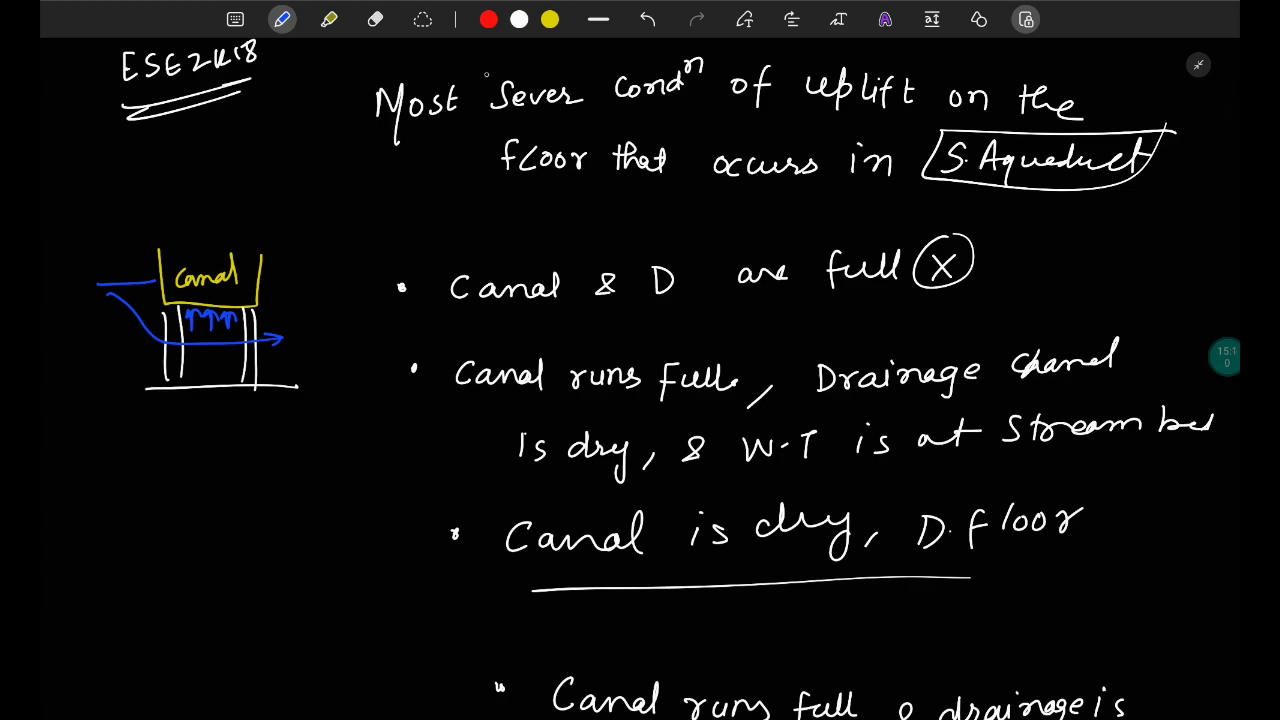
pyautogui.moveTo(208, 240); pyautogui.dragTo(208, 268)
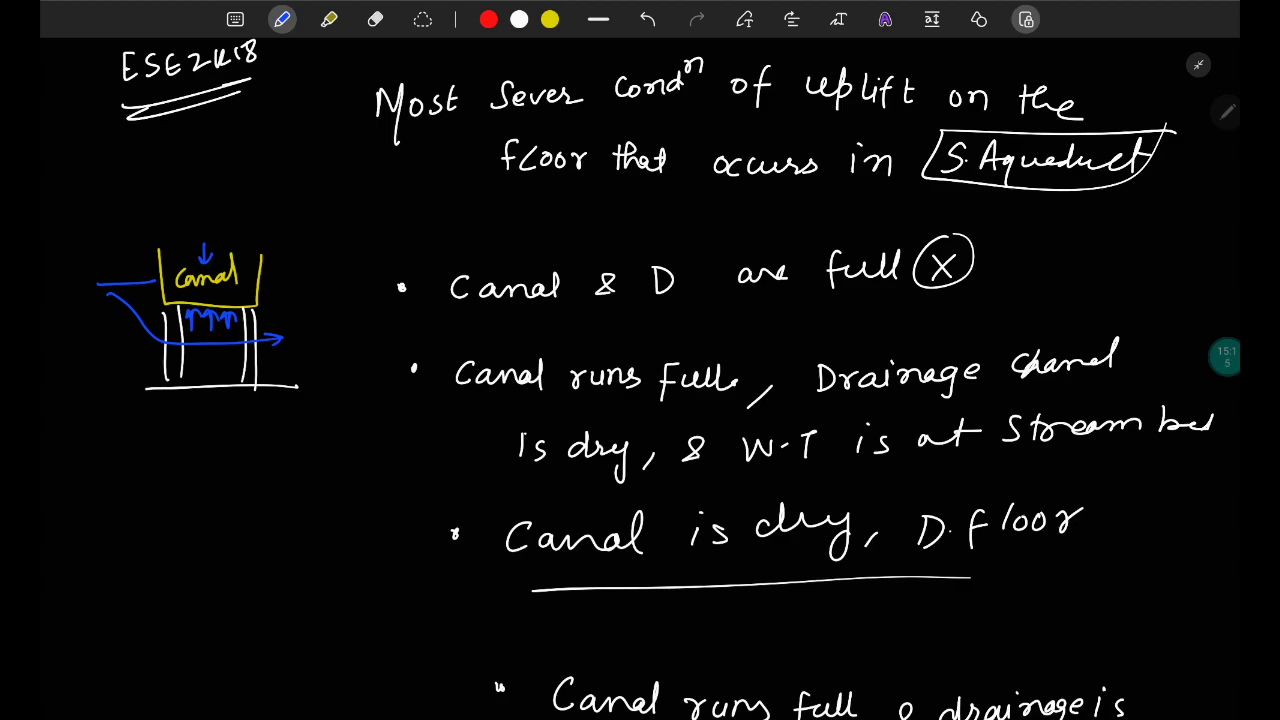
# - Write 'dry' and draw a larger aqueduct section with sloped bed, floor, piers and trough, labelled Pier and Floor
pyautogui.scroll(-3)
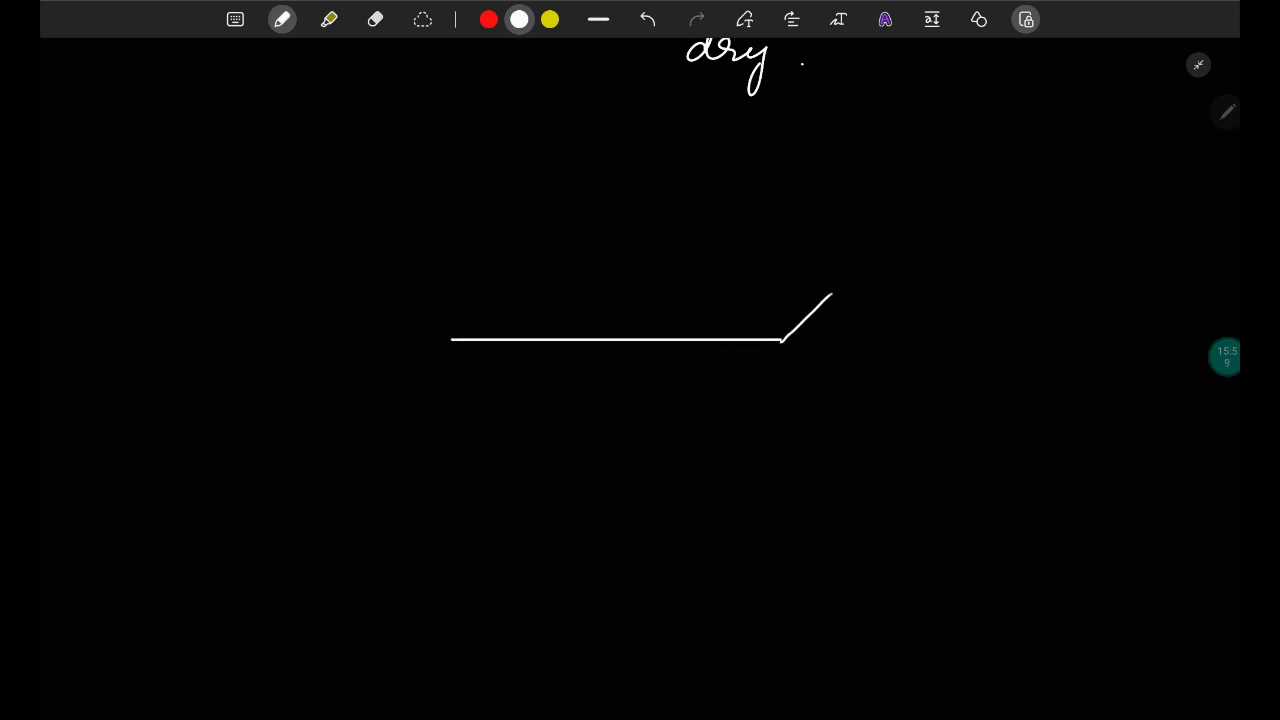
pyautogui.moveTo(784, 338); pyautogui.dragTo(952, 232)
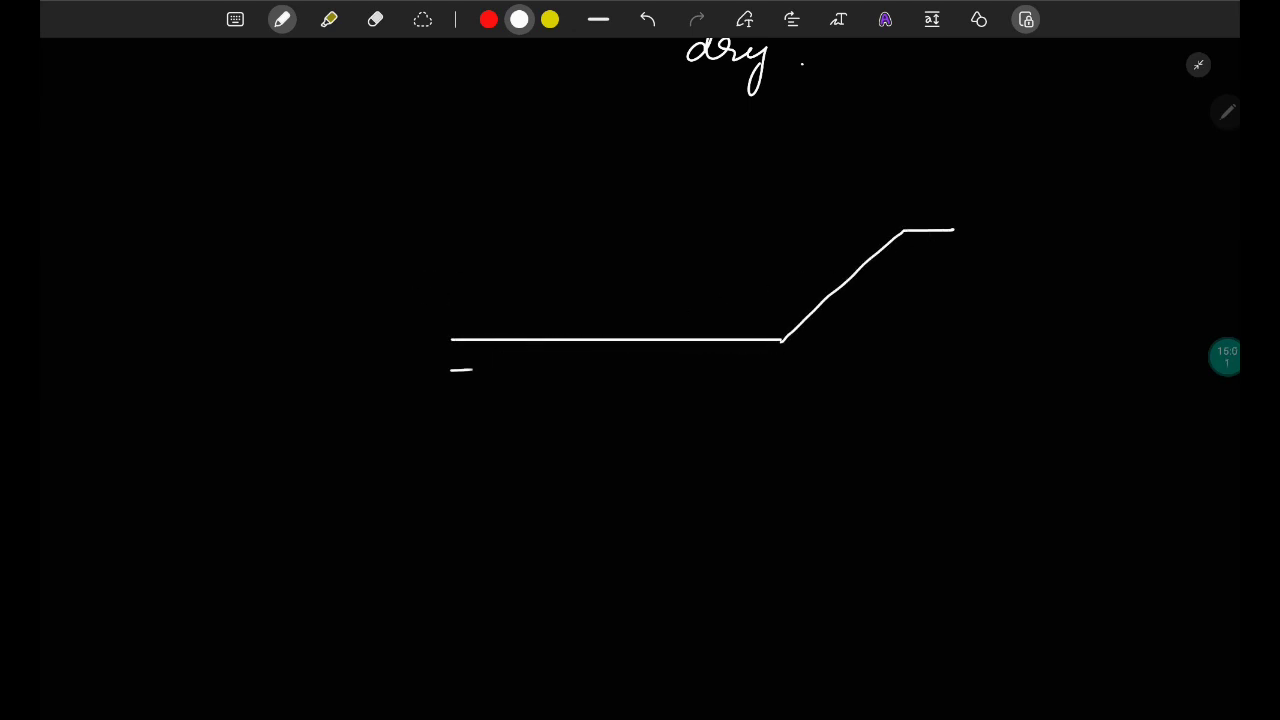
pyautogui.moveTo(452, 372); pyautogui.dragTo(1012, 256)
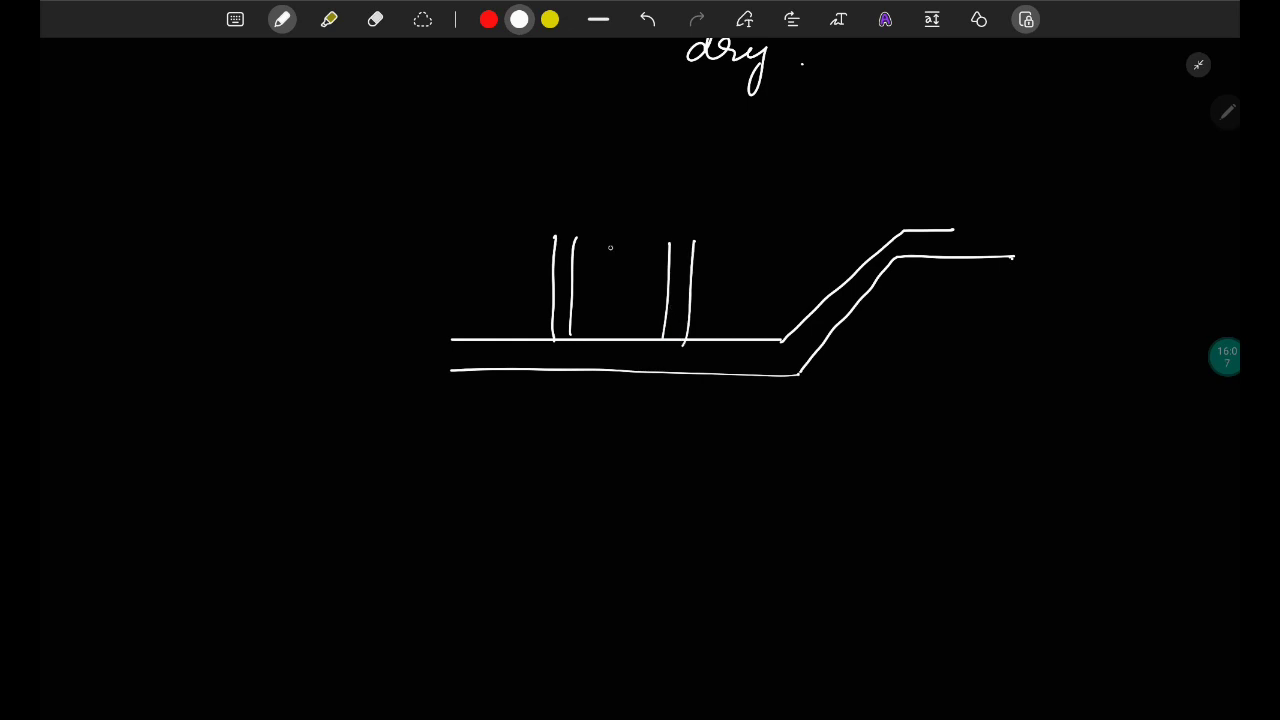
pyautogui.moveTo(520, 232); pyautogui.dragTo(768, 142)
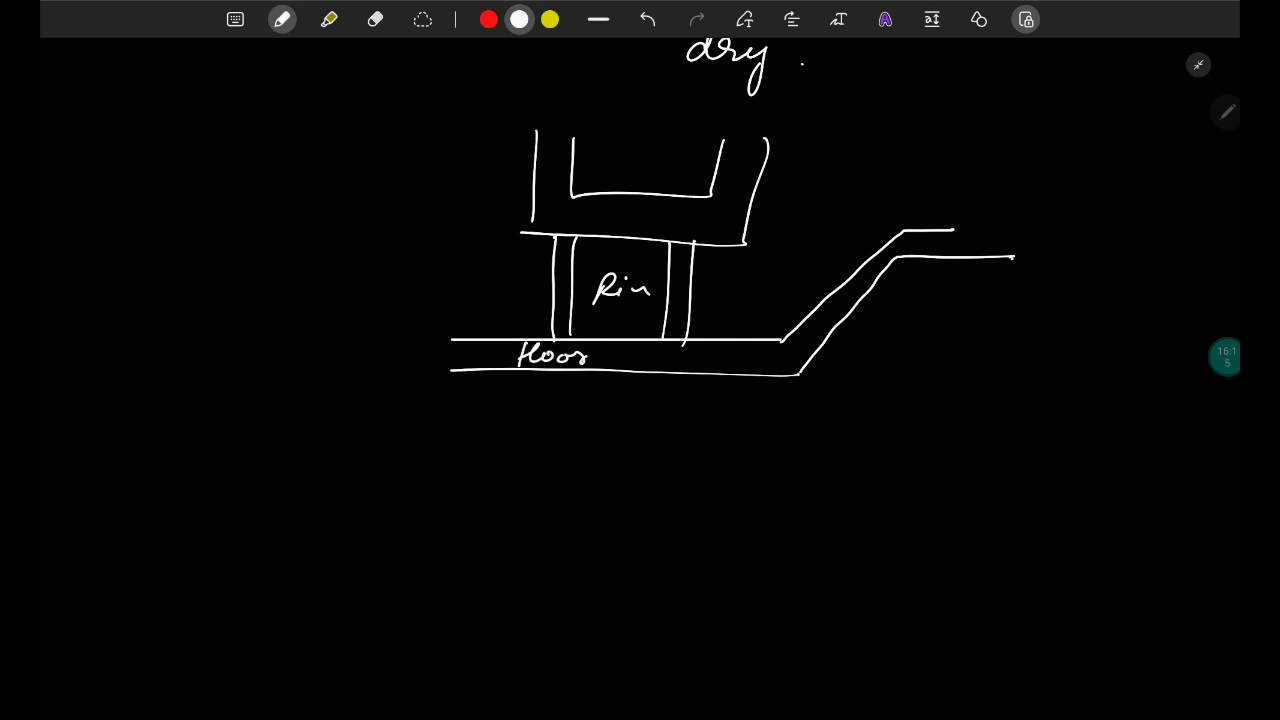
# - Add yellow upward uplift arrows beneath the floor
pyautogui.click(548, 20)
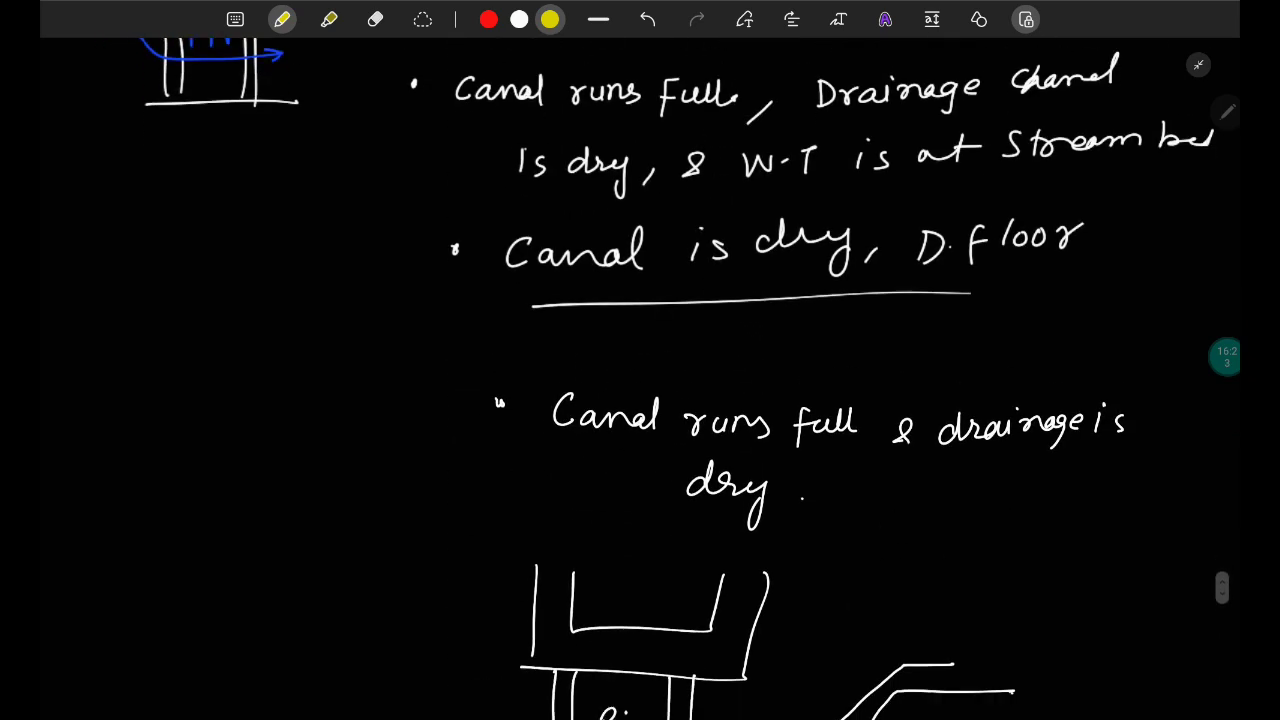
pyautogui.scroll(-3)
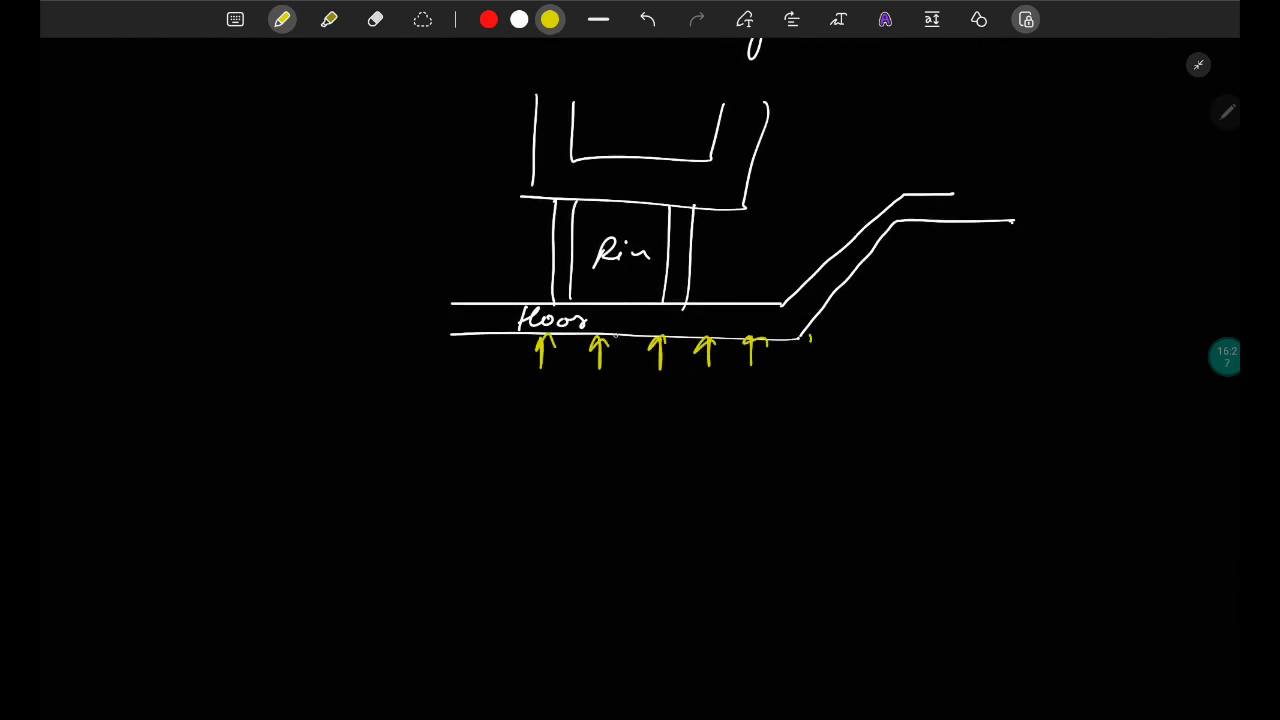
pyautogui.click(282, 20)
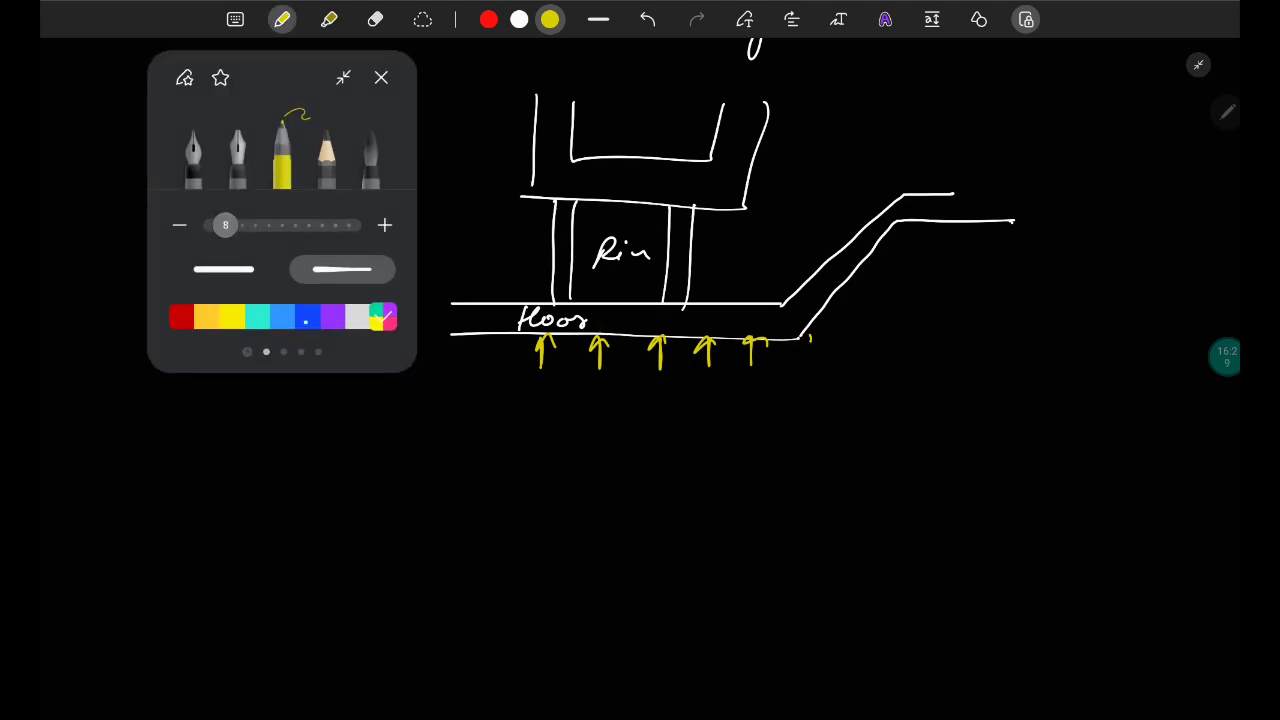
# - Write 'Drainage empty' in blue beside the sloping bank and underline it
pyautogui.click(380, 76)
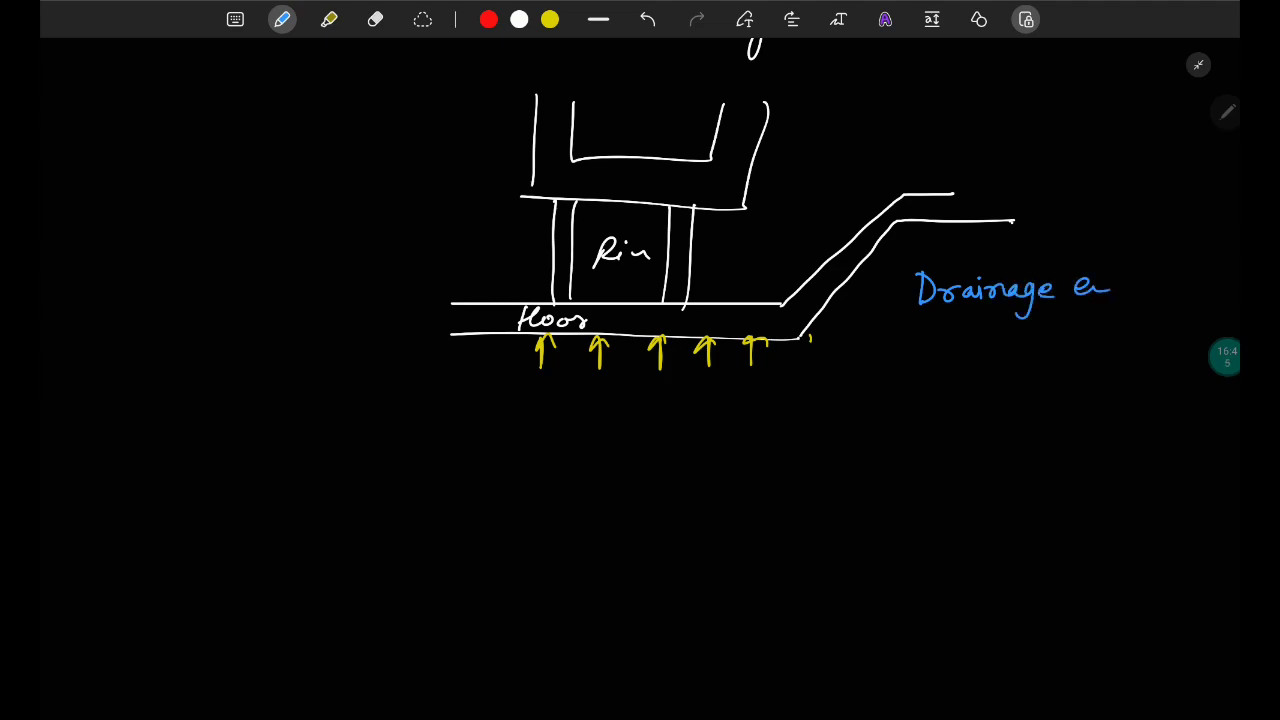
pyautogui.moveTo(1100, 284); pyautogui.dragTo(1160, 320)
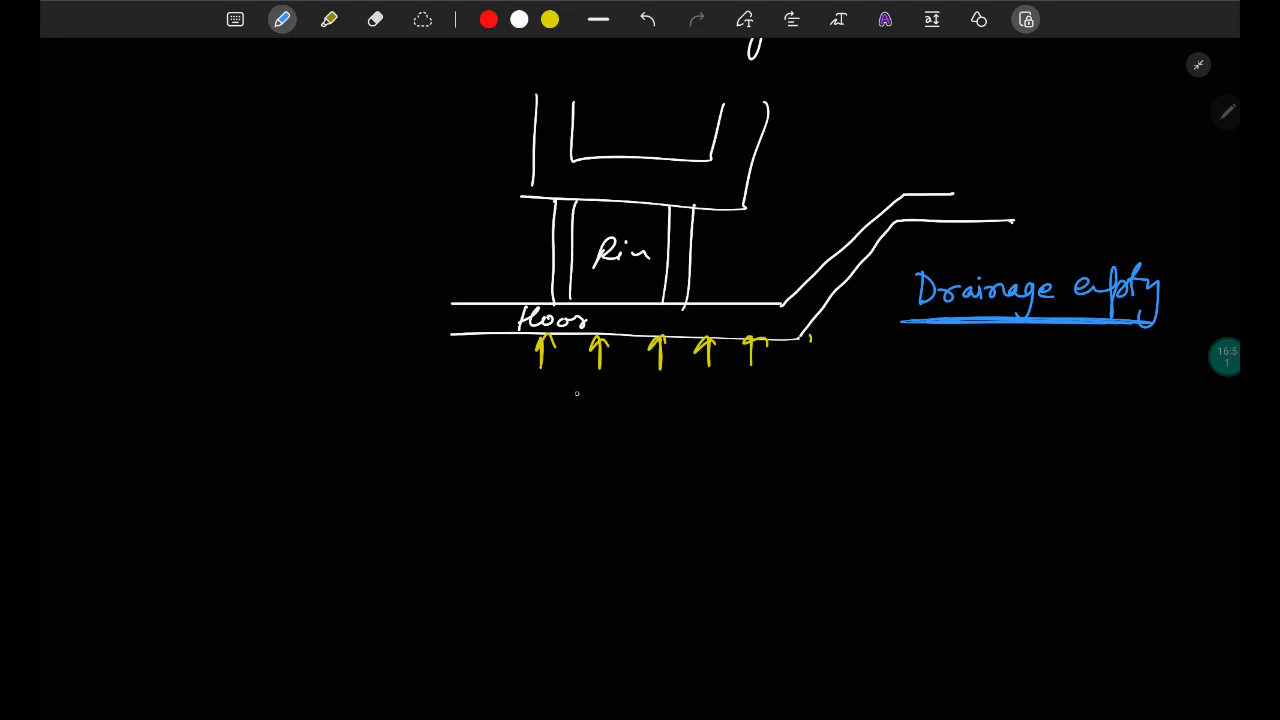
pyautogui.moveTo(624, 376)
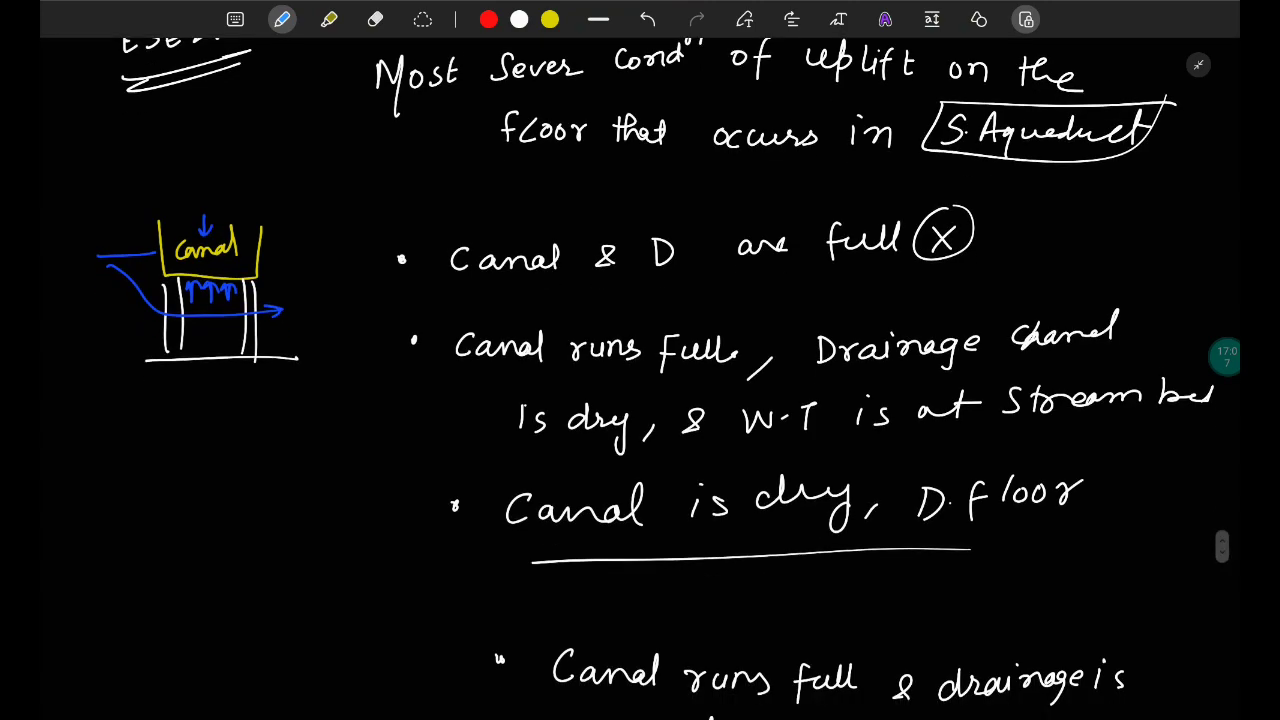
# - Box the 'canal runs full, drainage dry' bullet as the answer with the blue pen
pyautogui.scroll(-3)
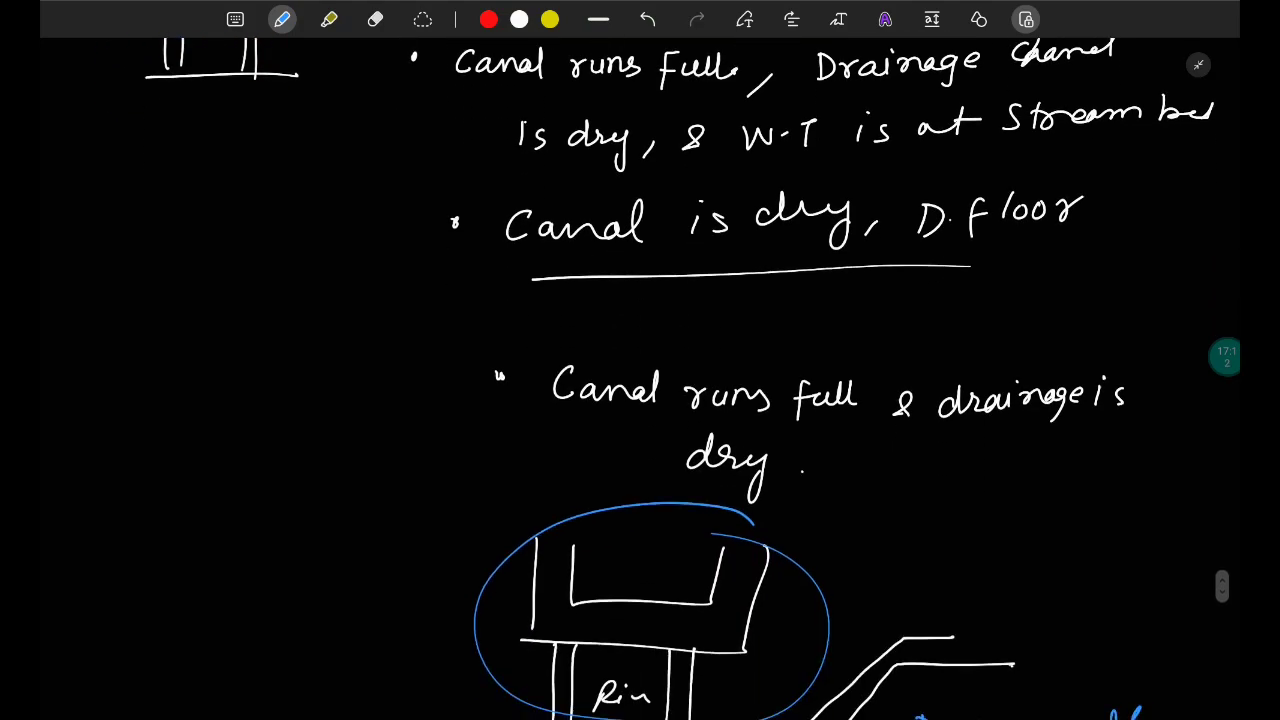
pyautogui.scroll(-3)
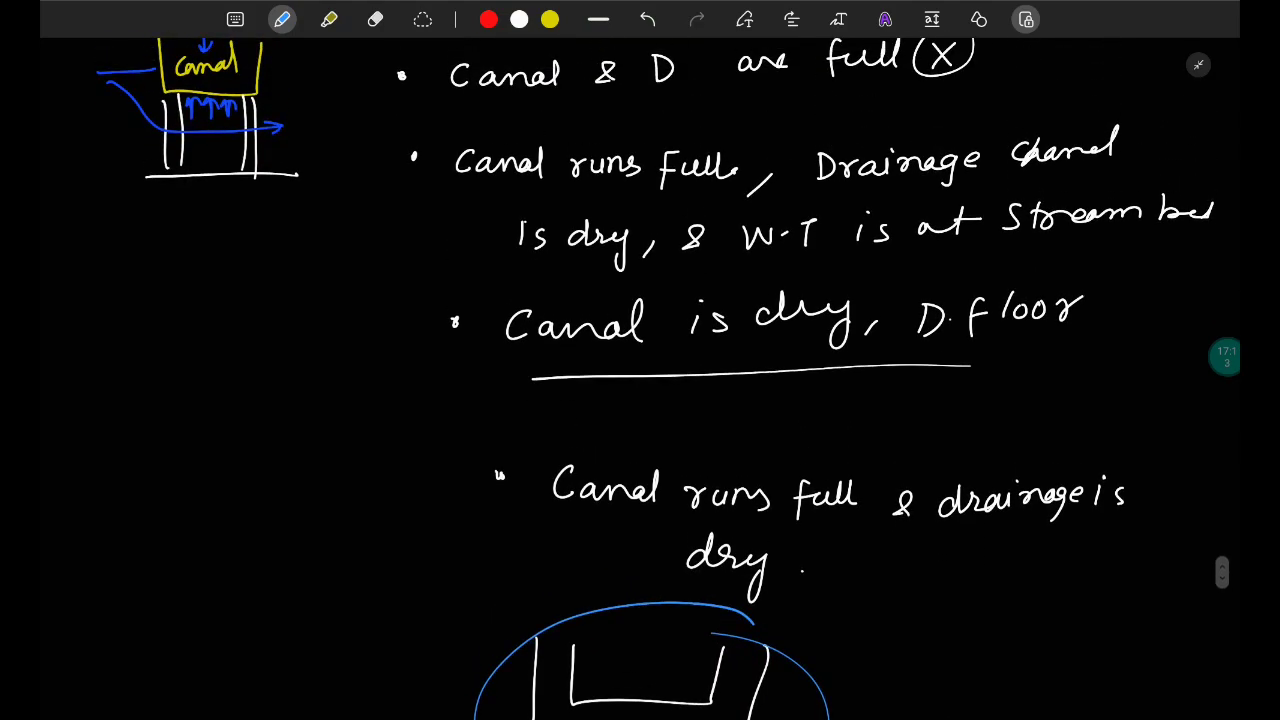
pyautogui.scroll(-3)
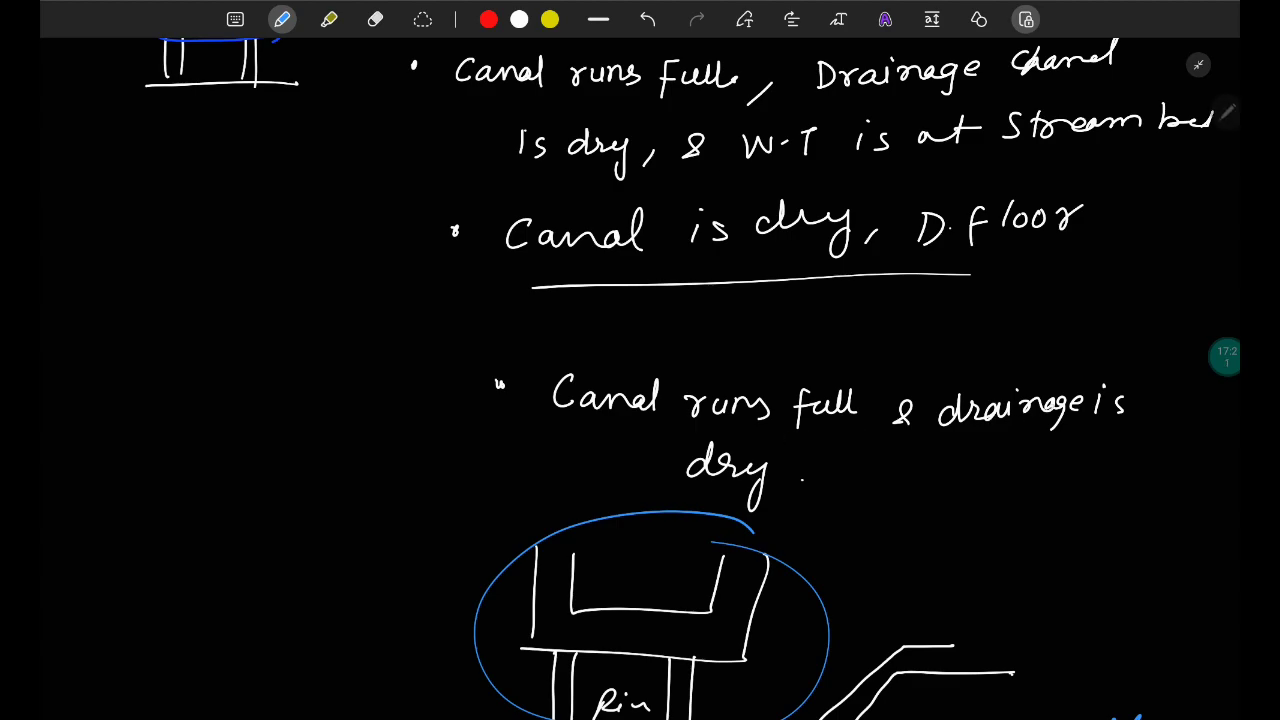
pyautogui.moveTo(530, 350); pyautogui.dragTo(1144, 490)
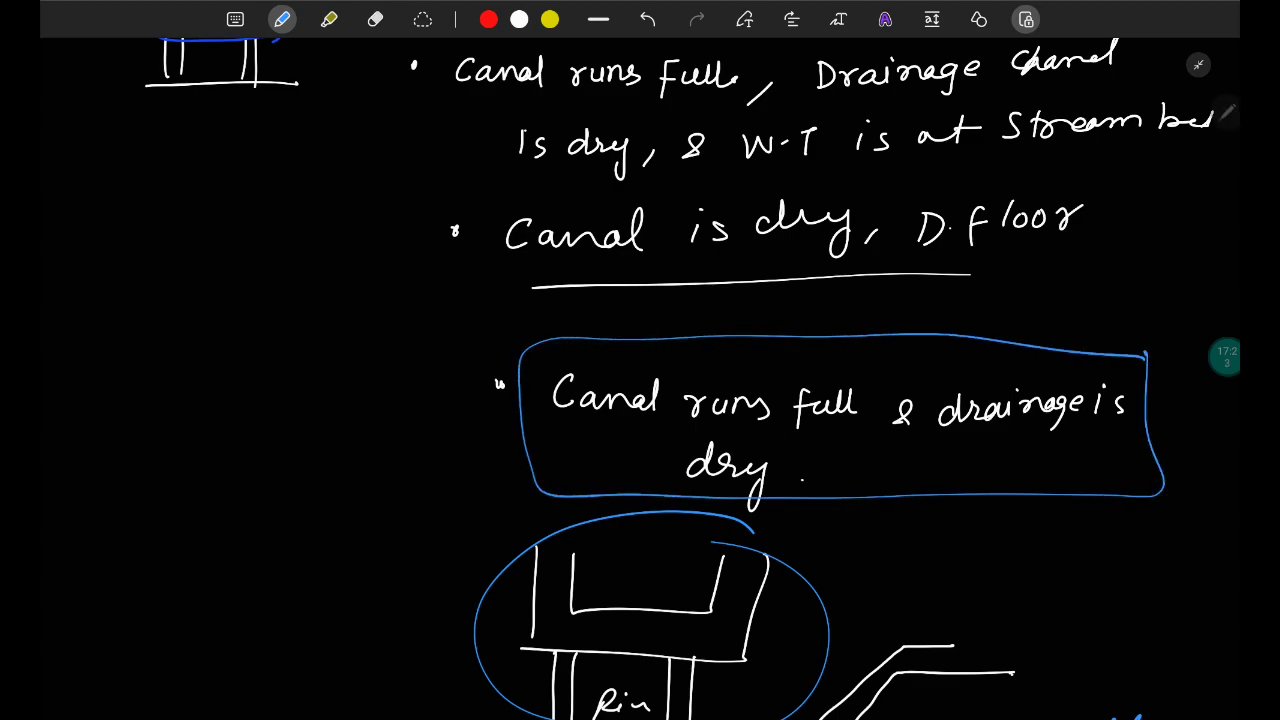
# - Draw an uplift arrow under the small syphon aqueduct sketch
pyautogui.scroll(-3)
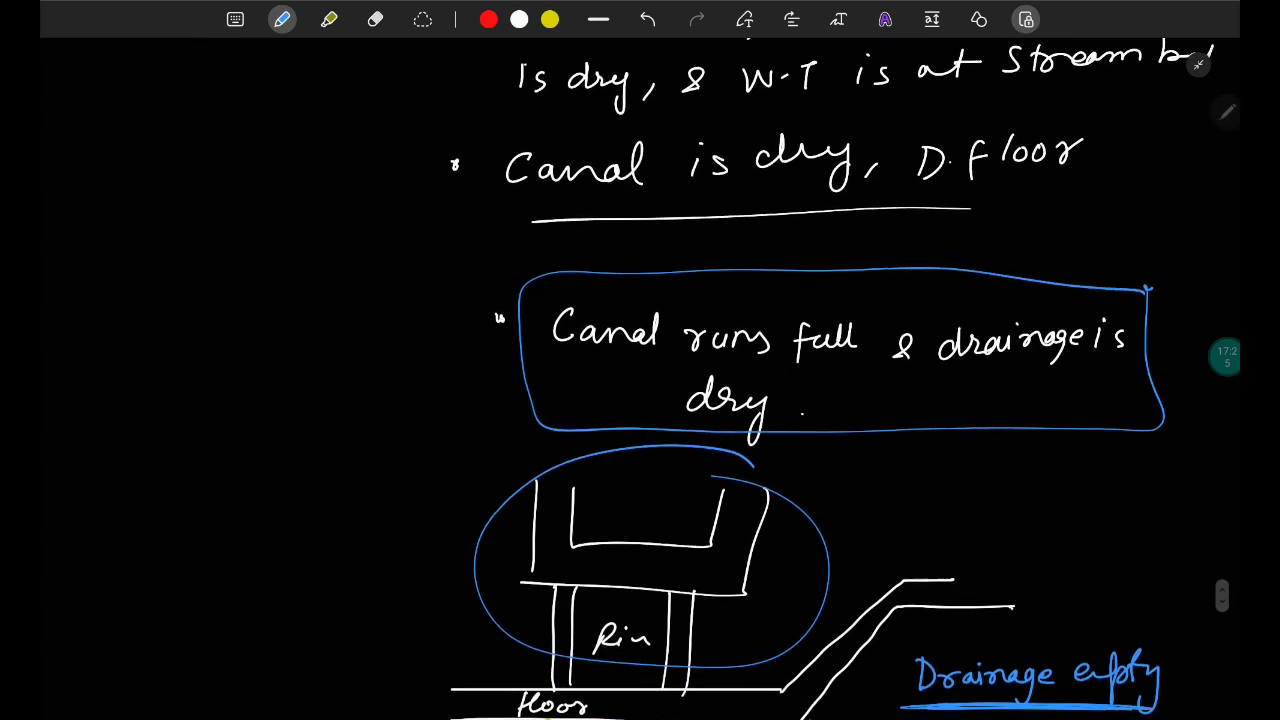
pyautogui.scroll(-3)
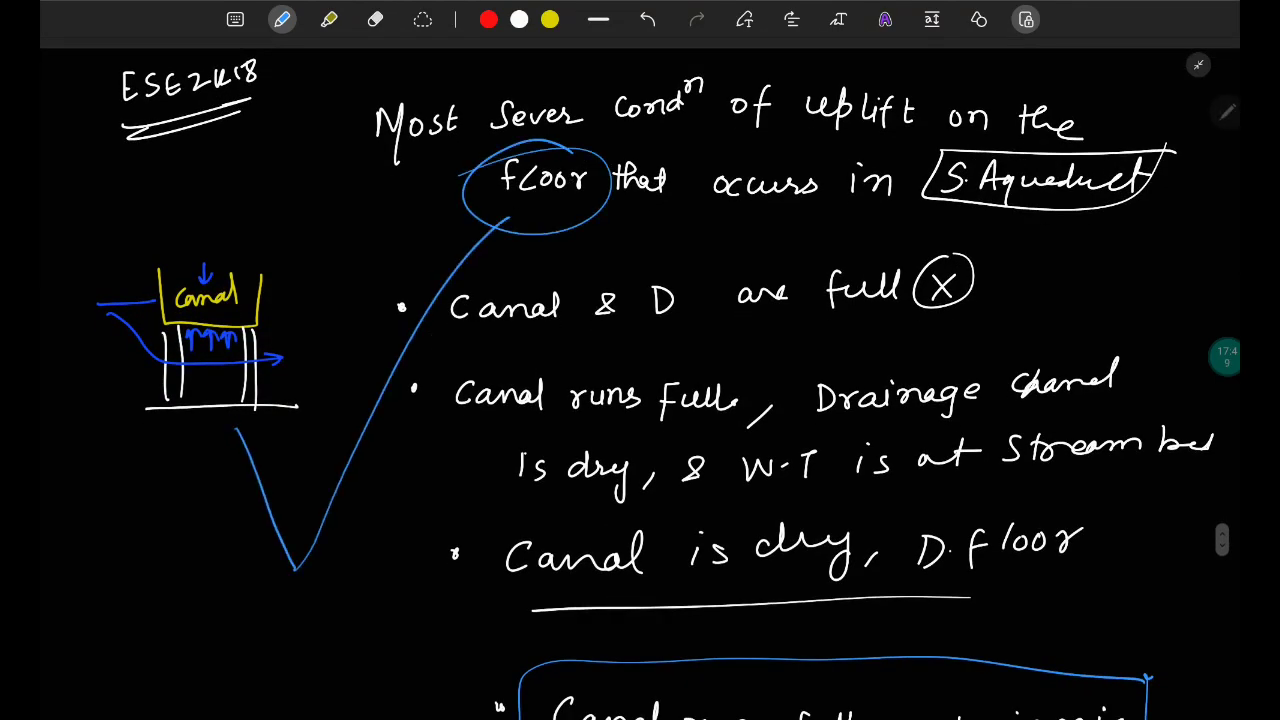
pyautogui.moveTo(136, 430); pyautogui.dragTo(320, 430)
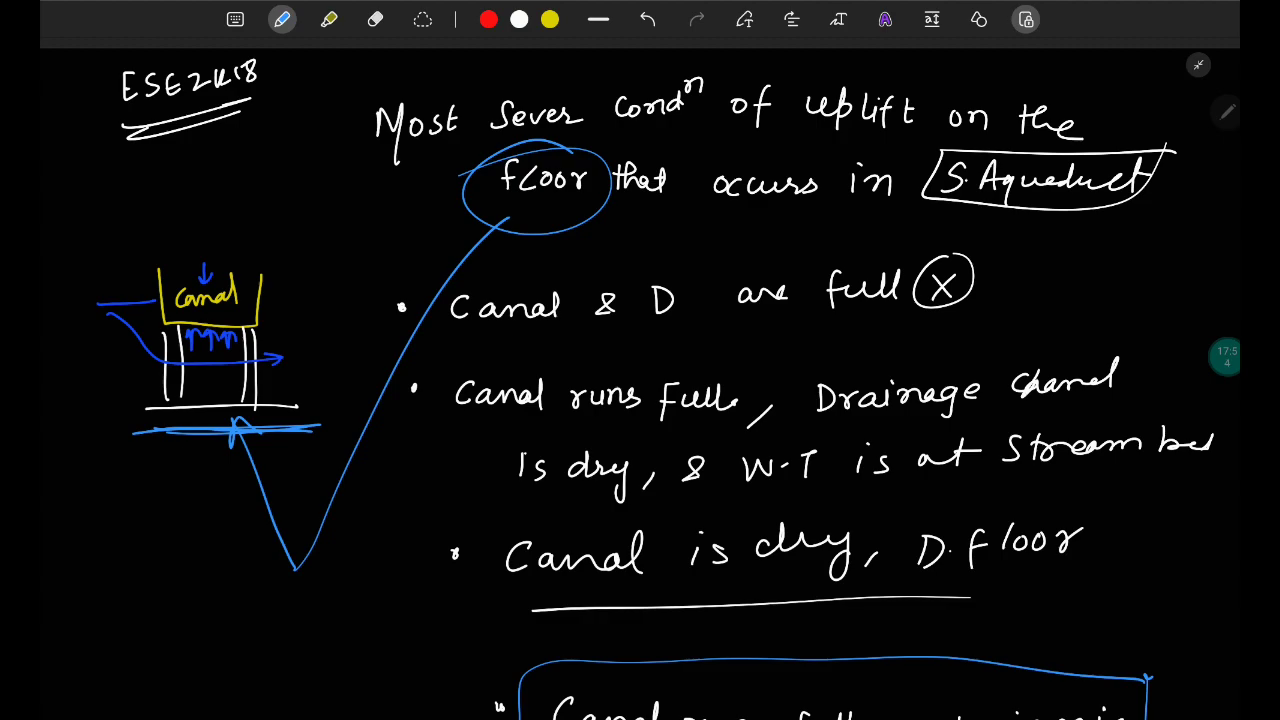
pyautogui.scroll(-3)
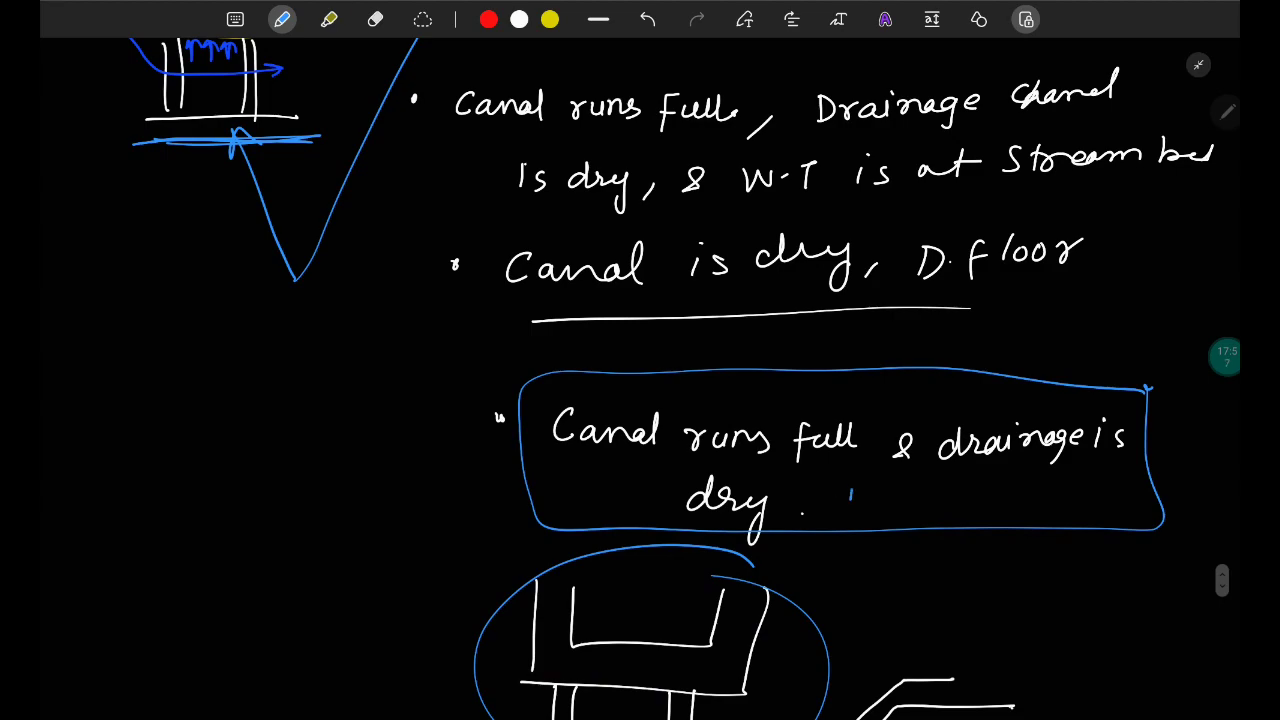